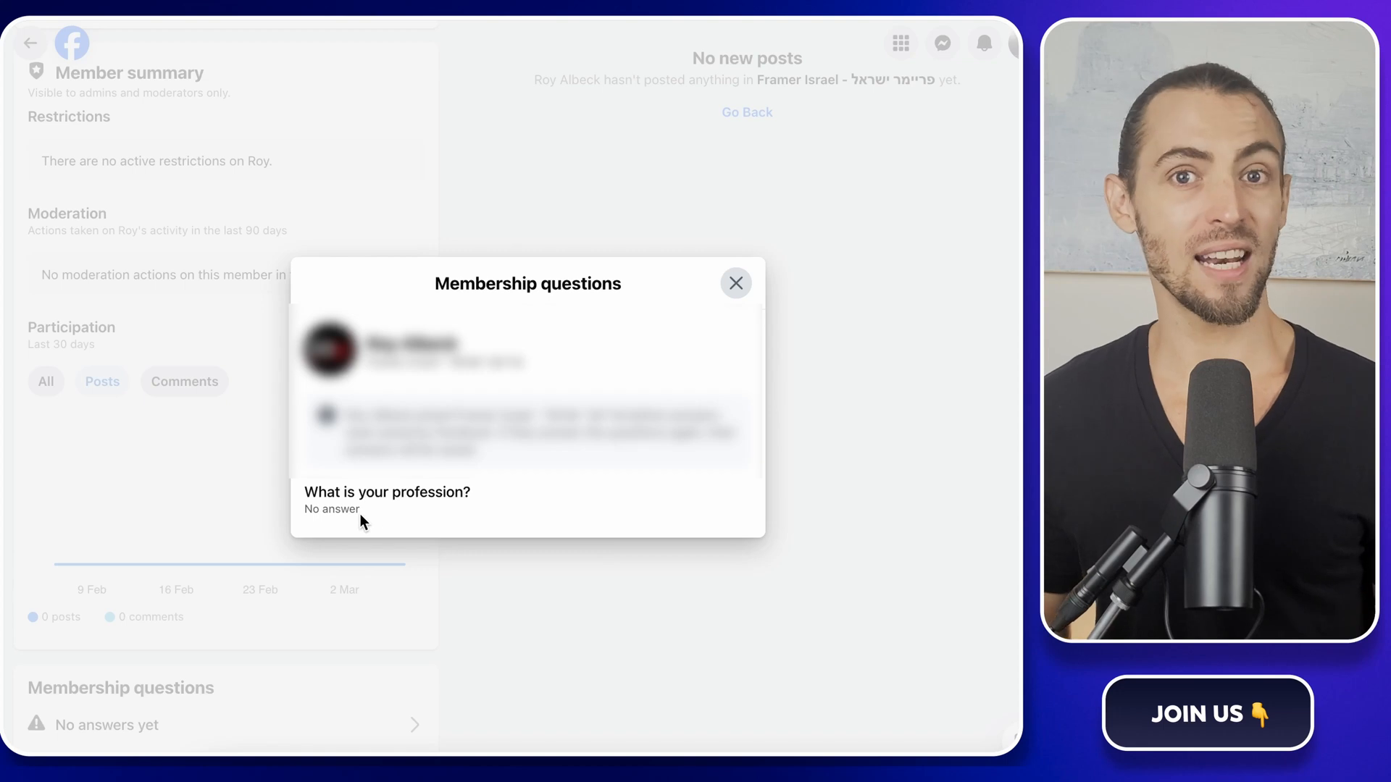
mouse_move(473, 519)
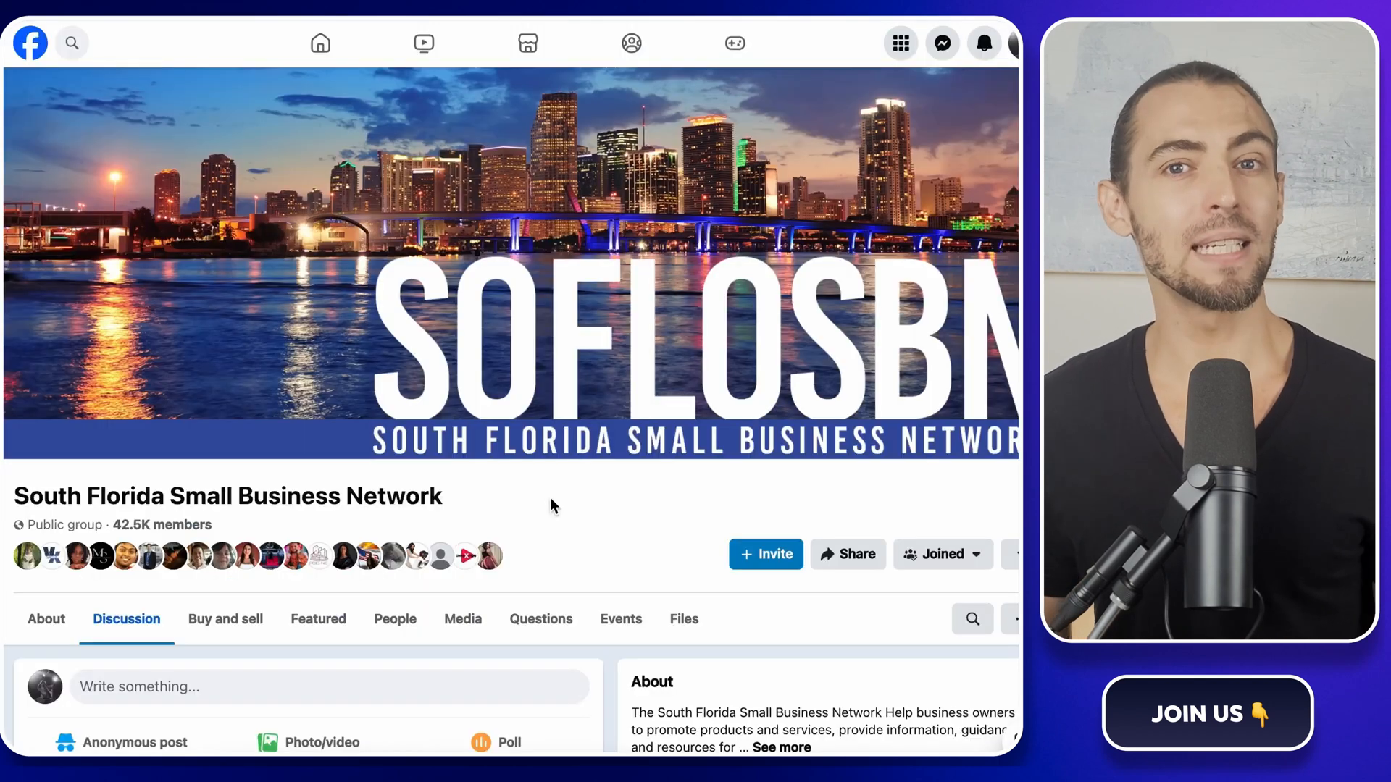
- Scroll down the South Florida Small Business Network group's Discussion feed
scroll("down", 3)
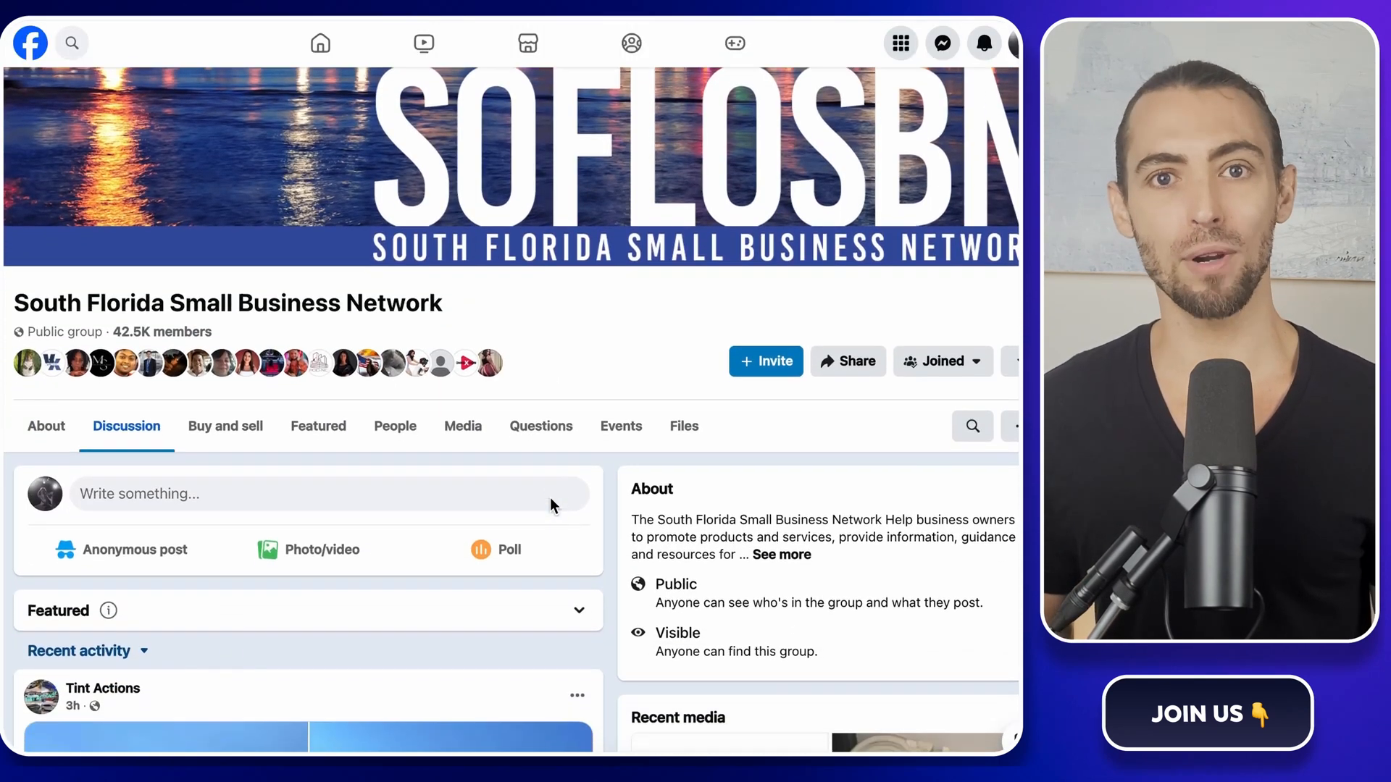
scroll("down", 3)
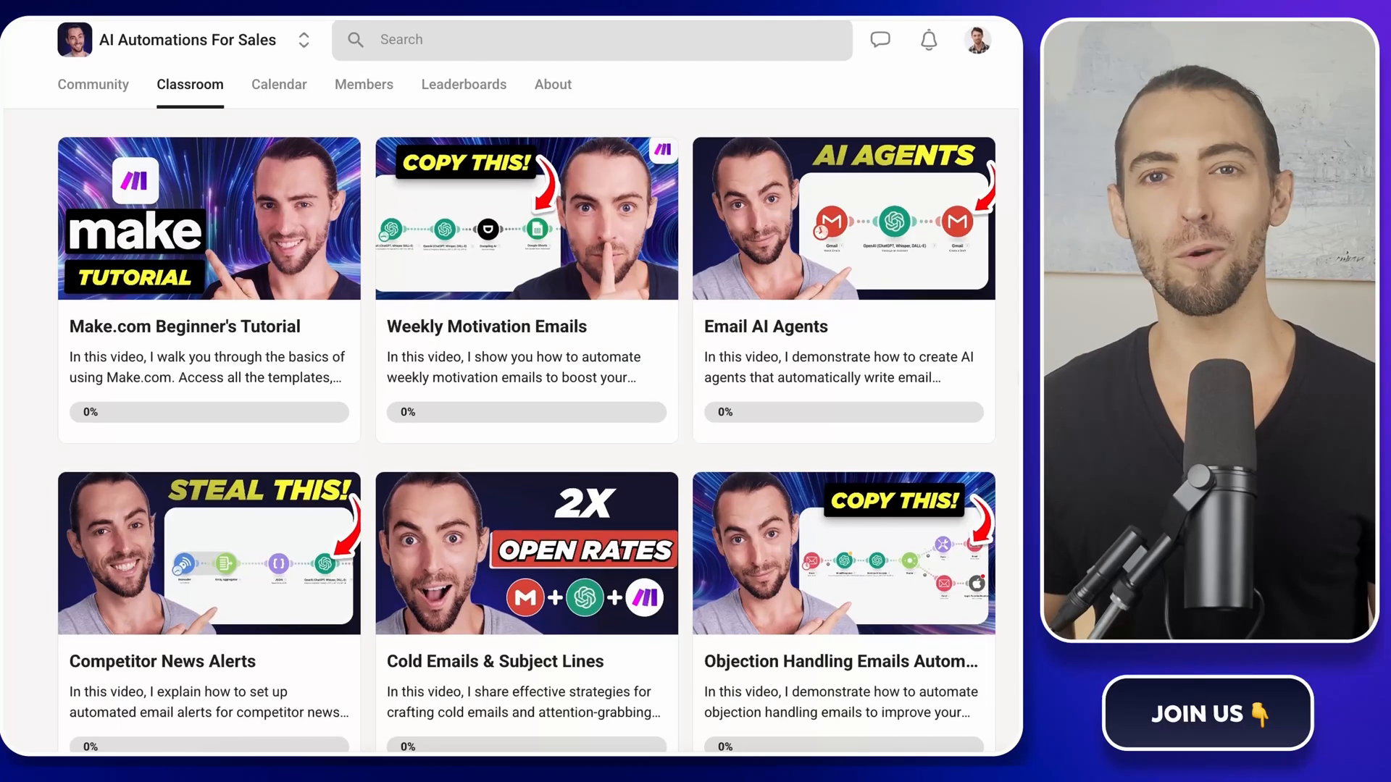
scroll("down", 3)
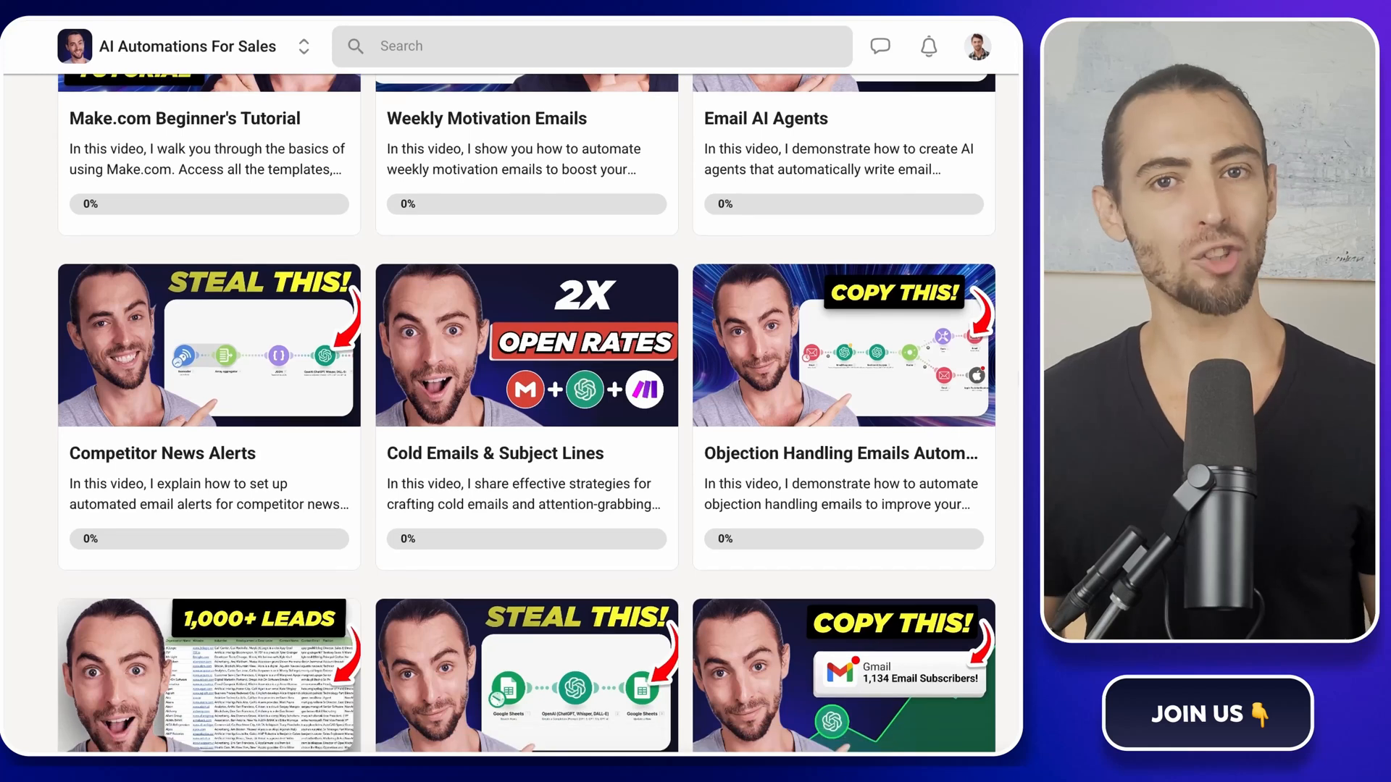
scroll("down", 3)
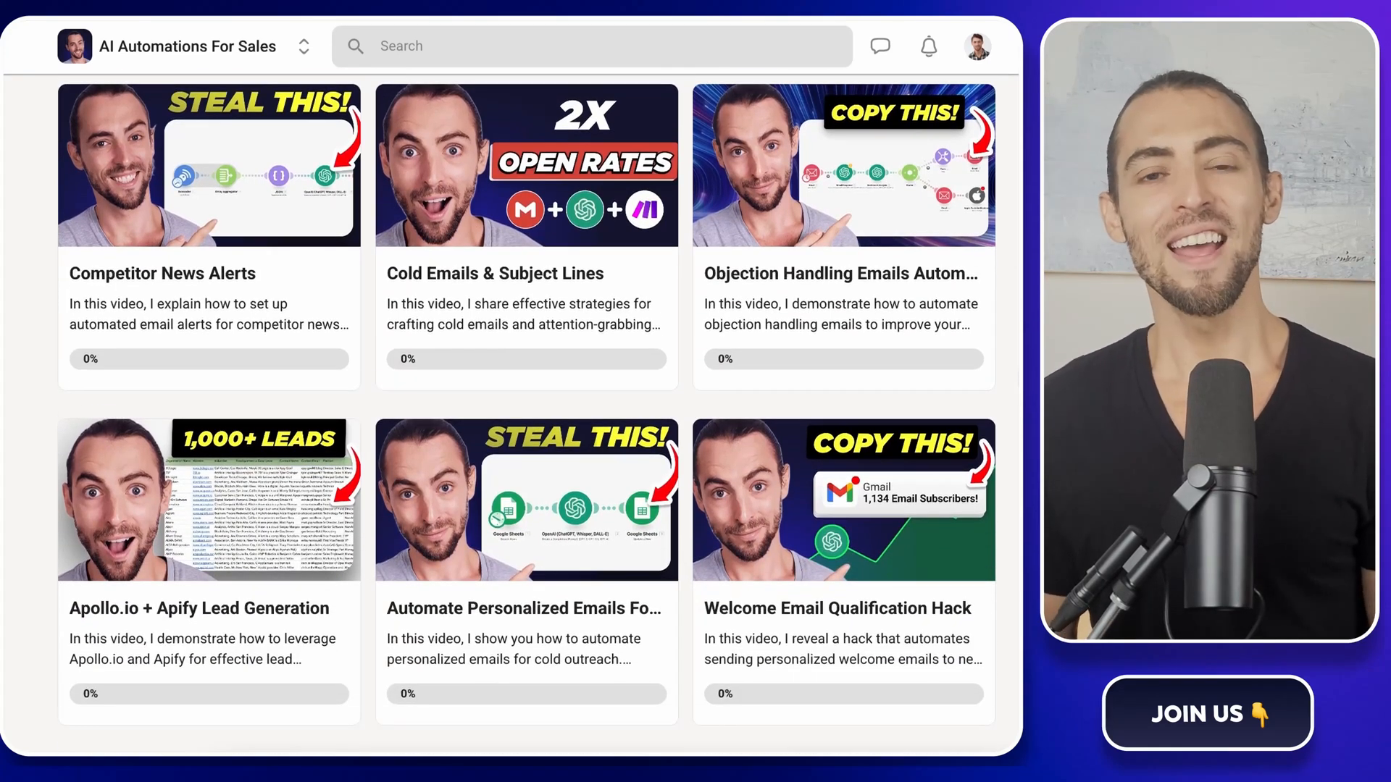
scroll("down", 3)
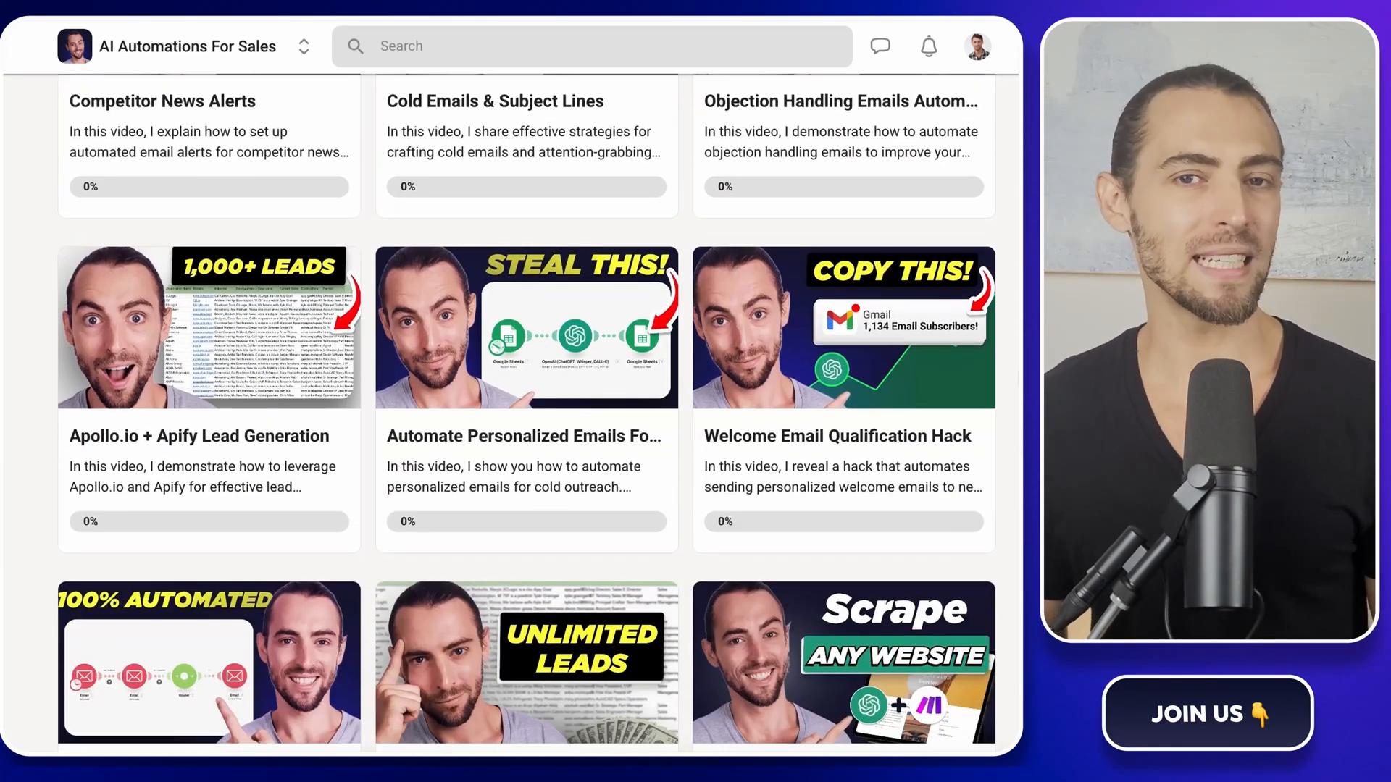
scroll("down", 3)
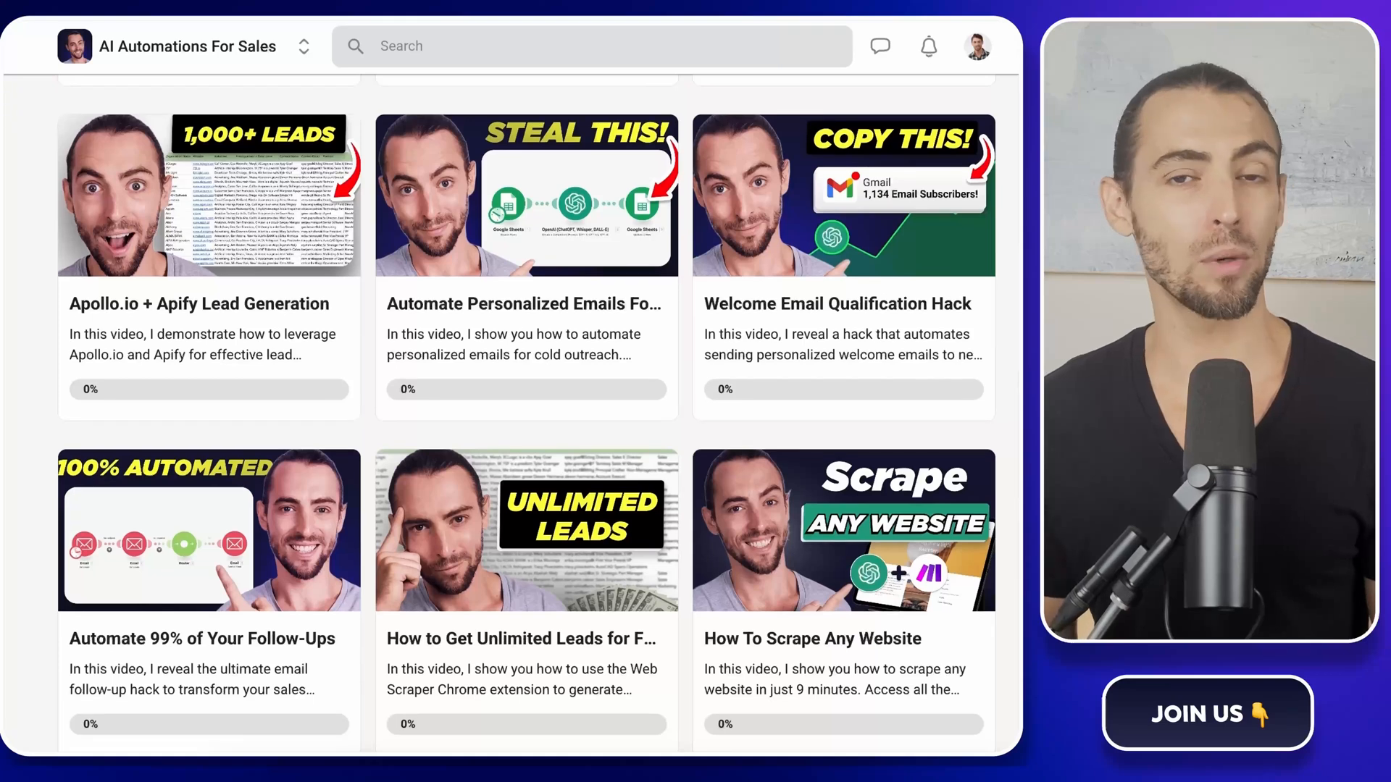
scroll("down", 3)
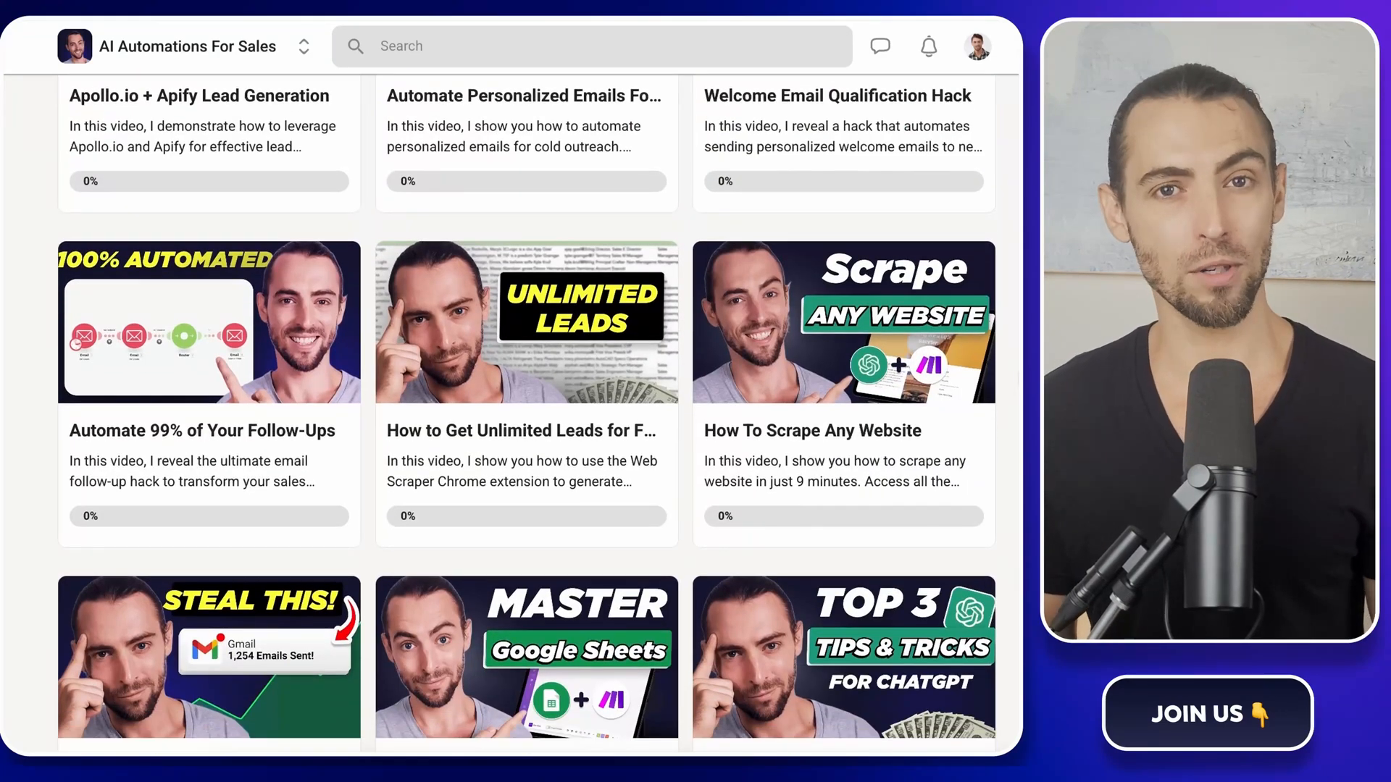
scroll("down", 3)
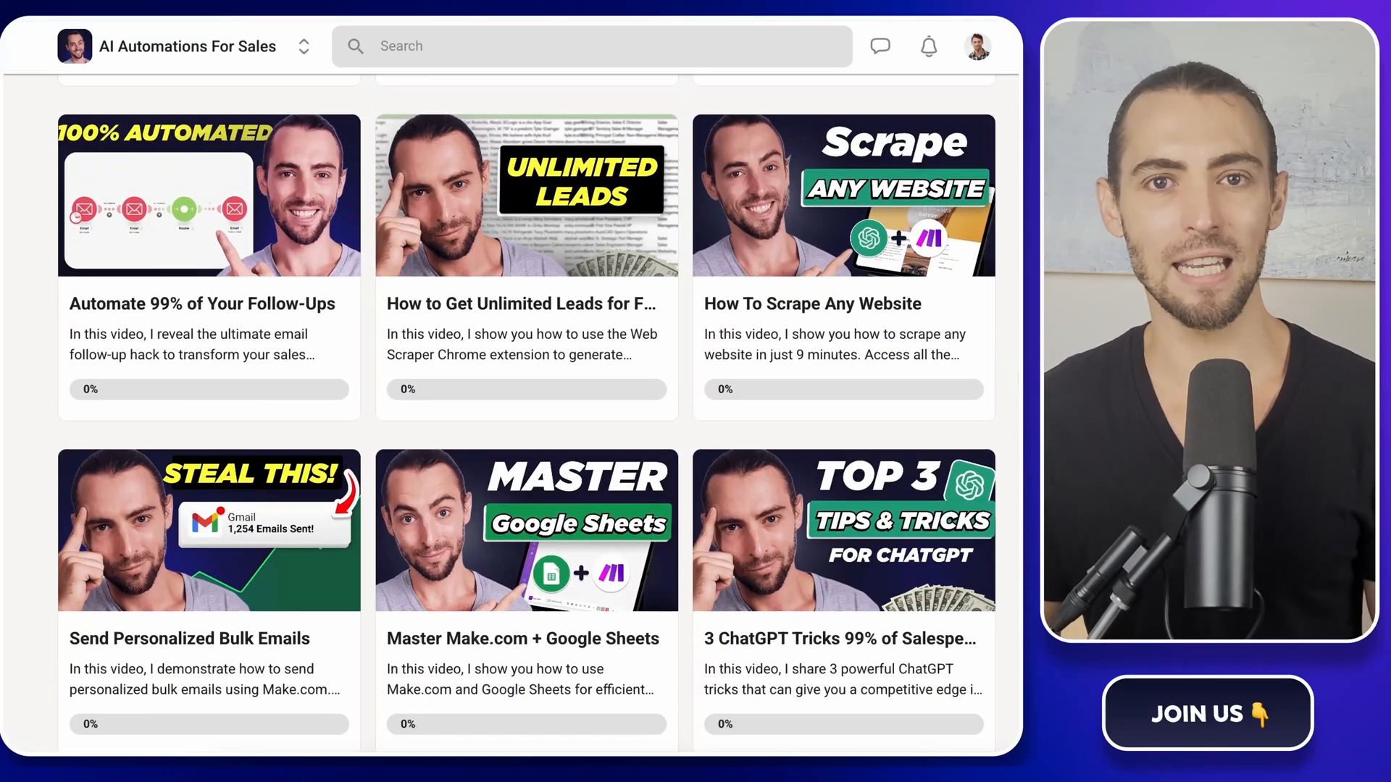
scroll("down", 3)
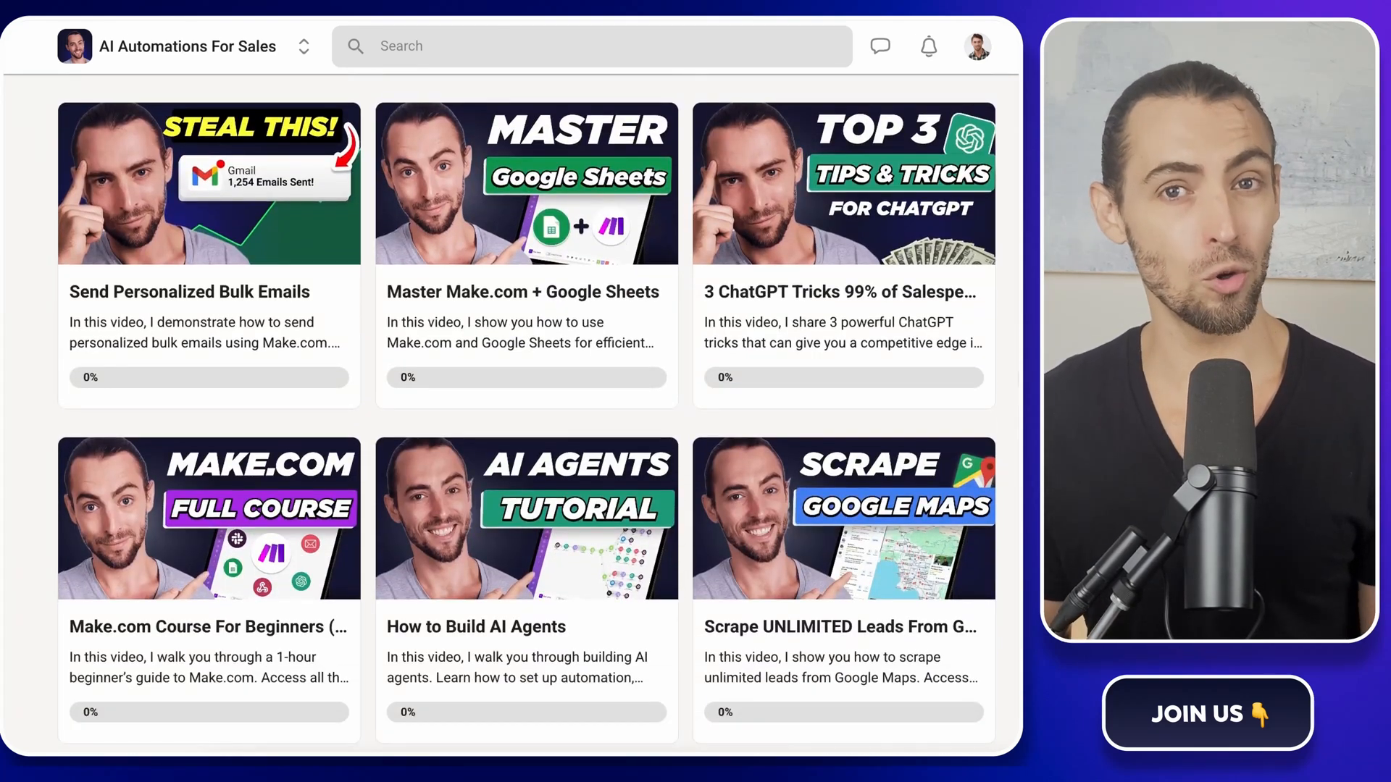
scroll("down", 3)
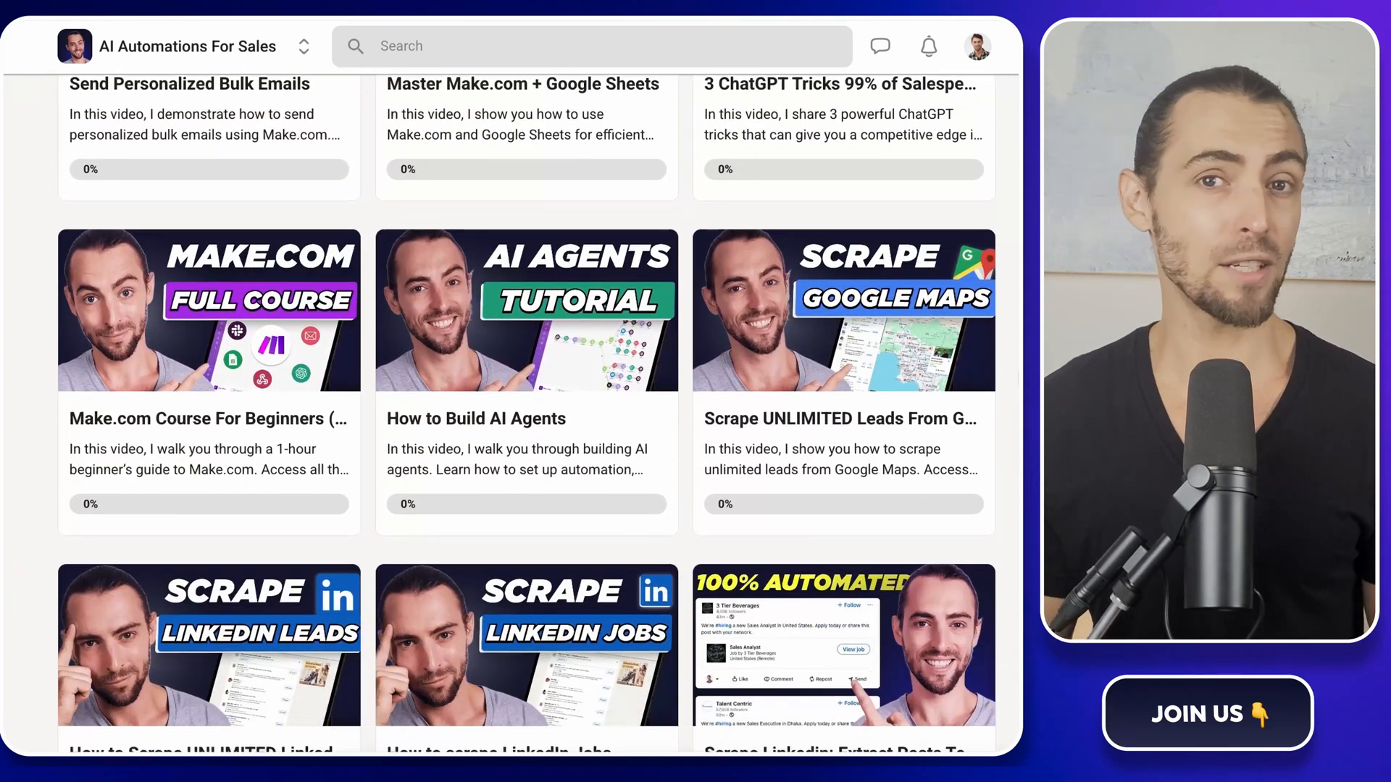
scroll("down", 3)
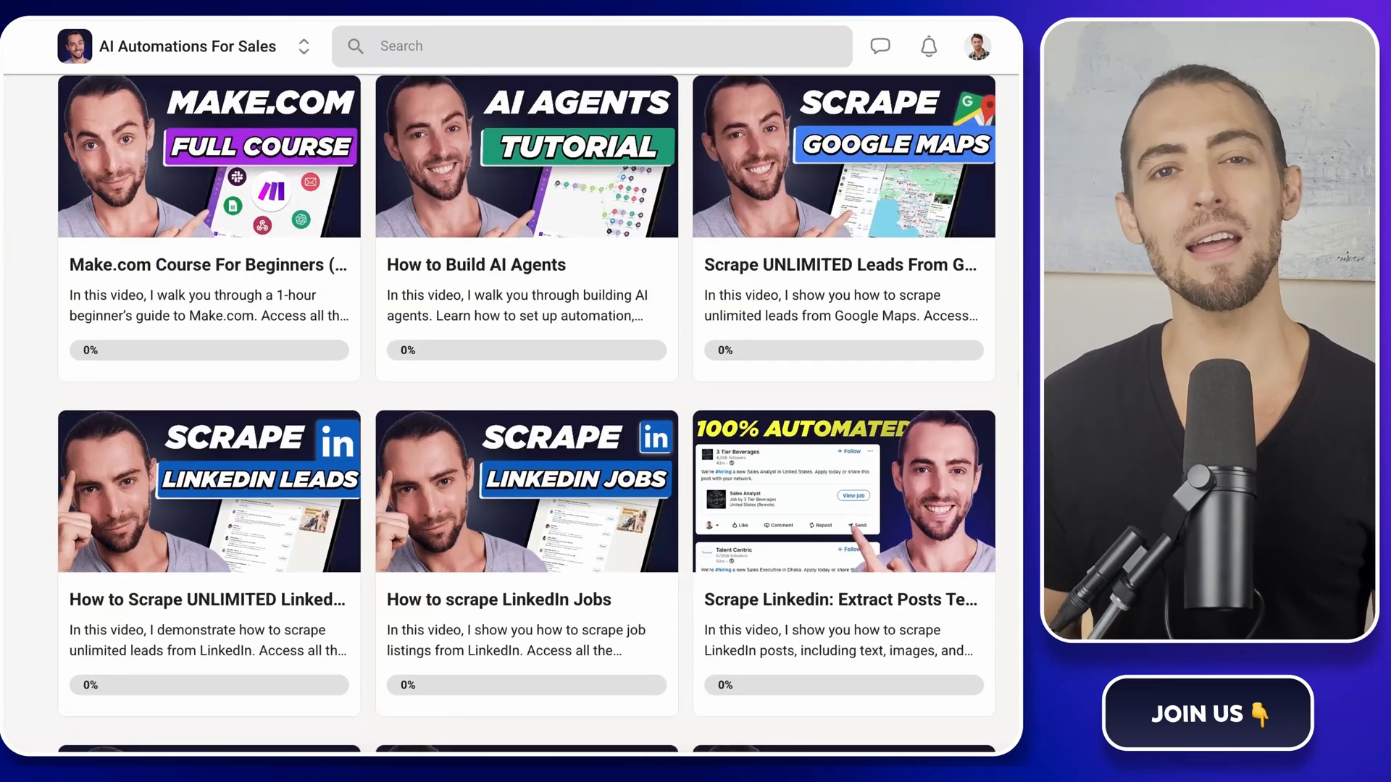
scroll("down", 3)
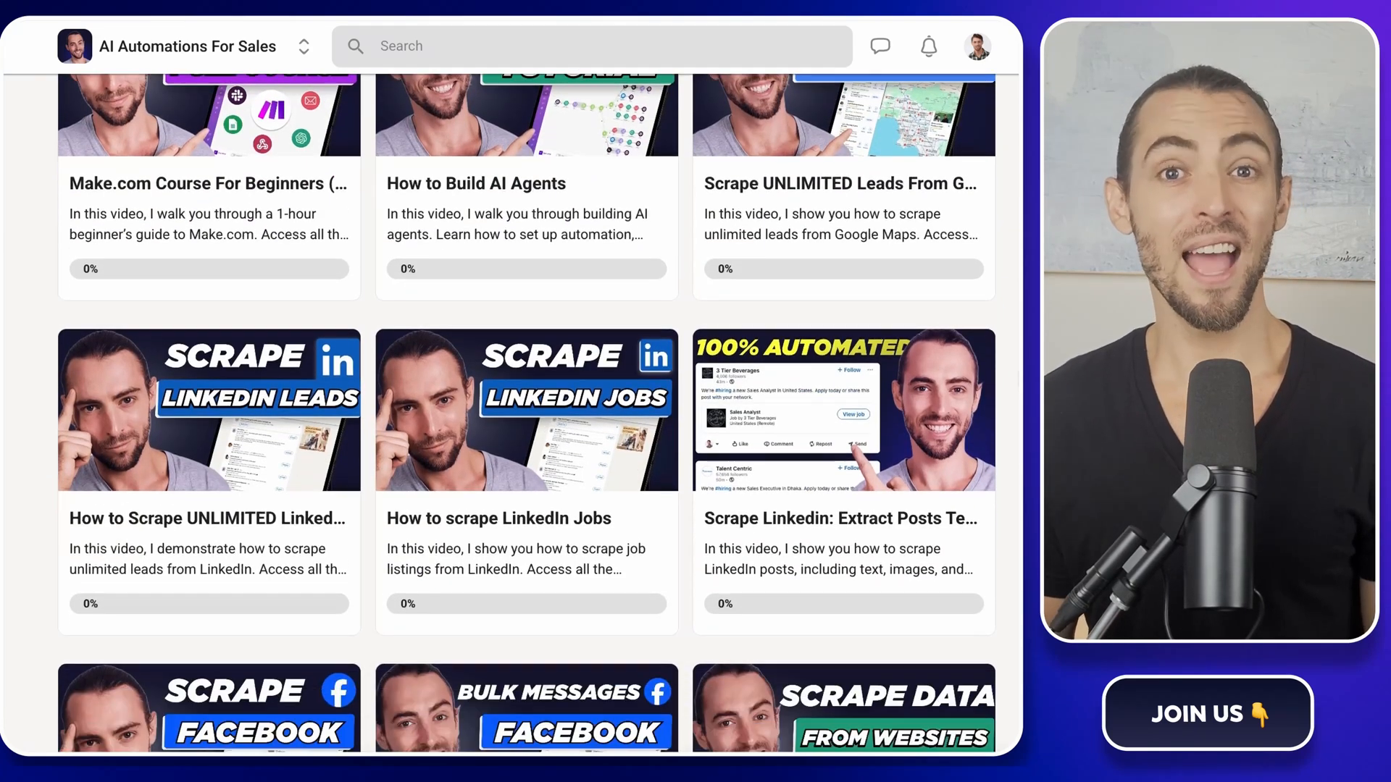
scroll("down", 3)
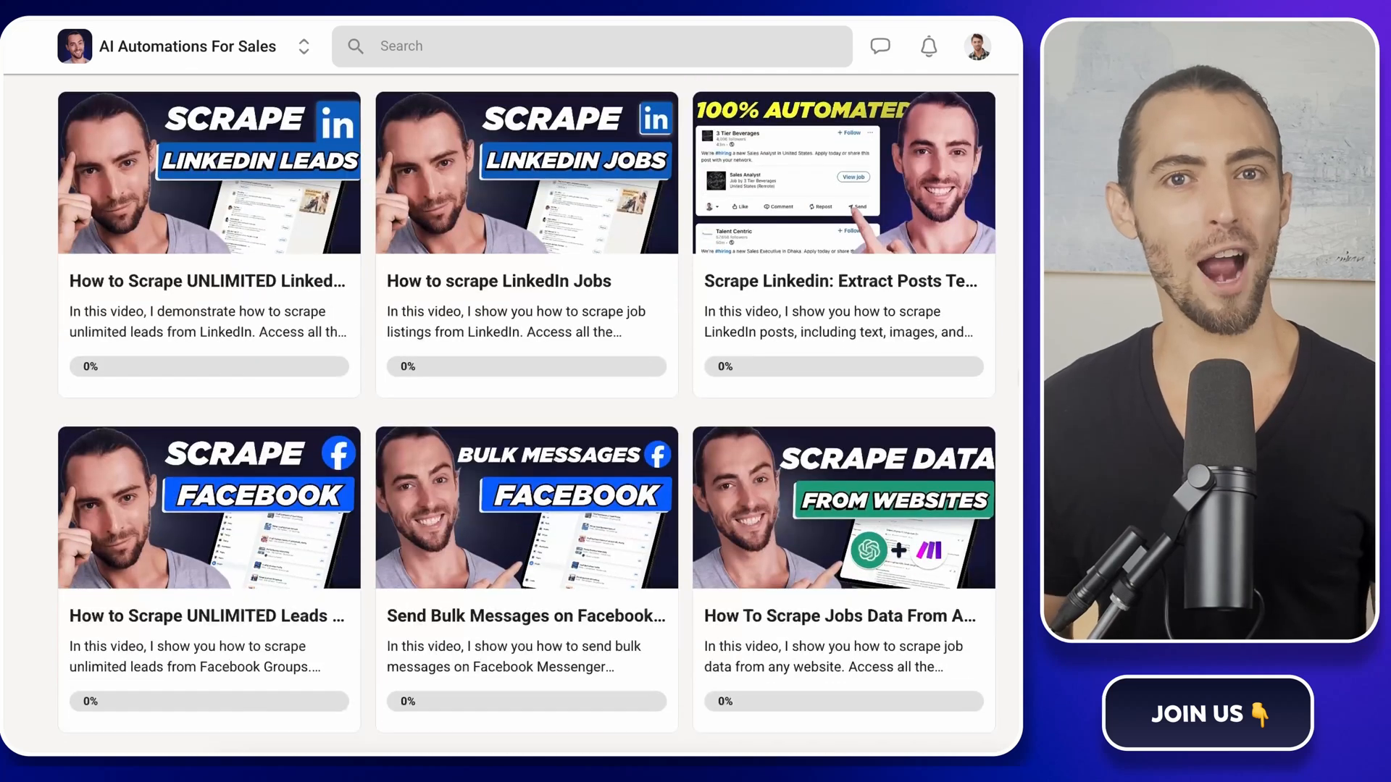
scroll("down", 3)
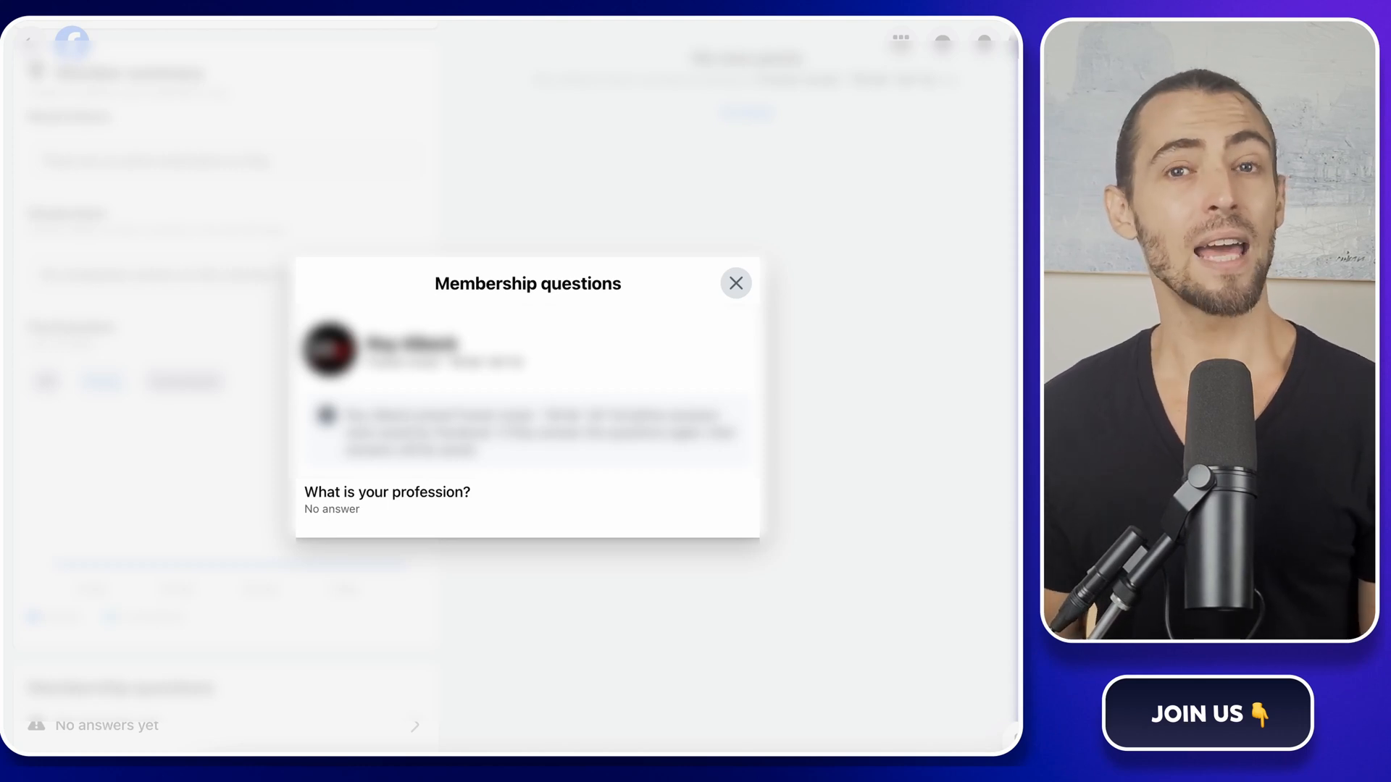
- Close the member's Membership questions dialog
left_click(737, 282)
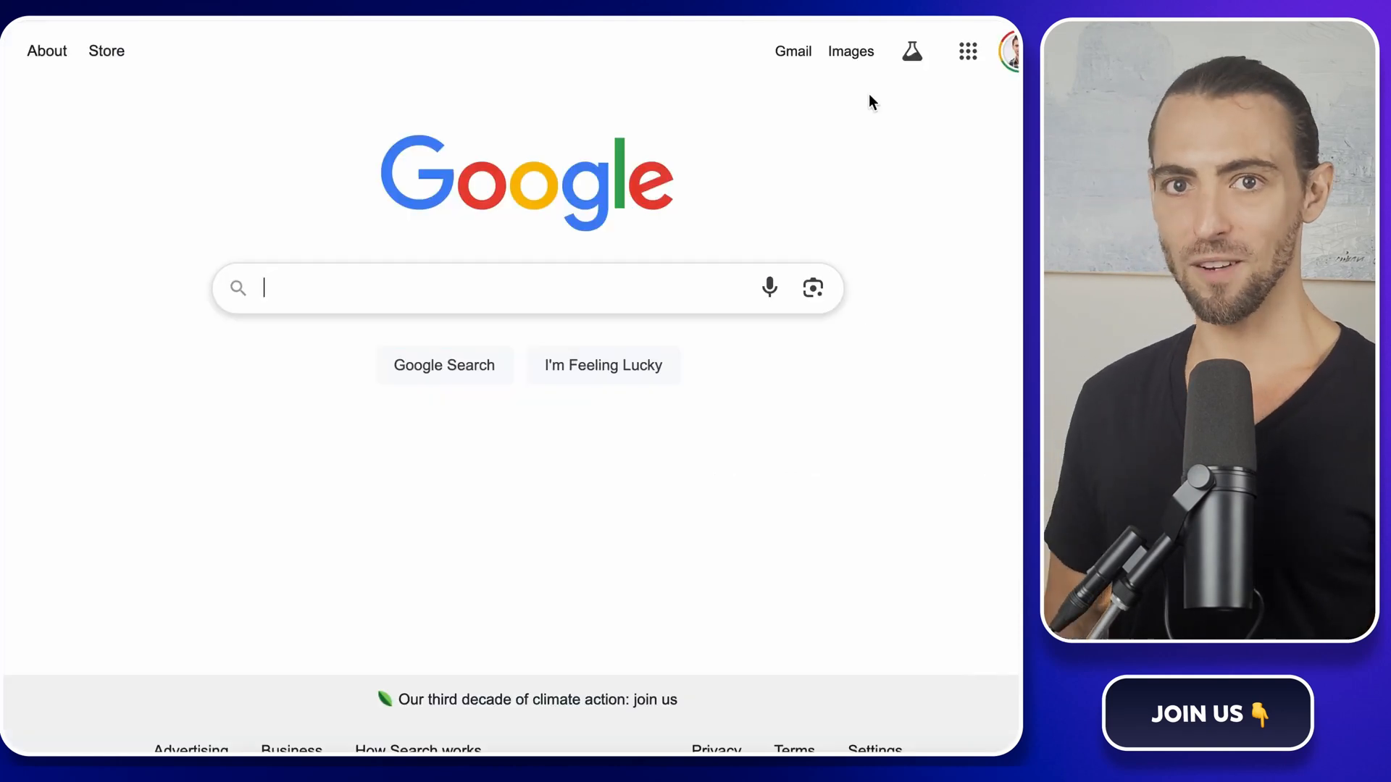
mouse_move(409, 264)
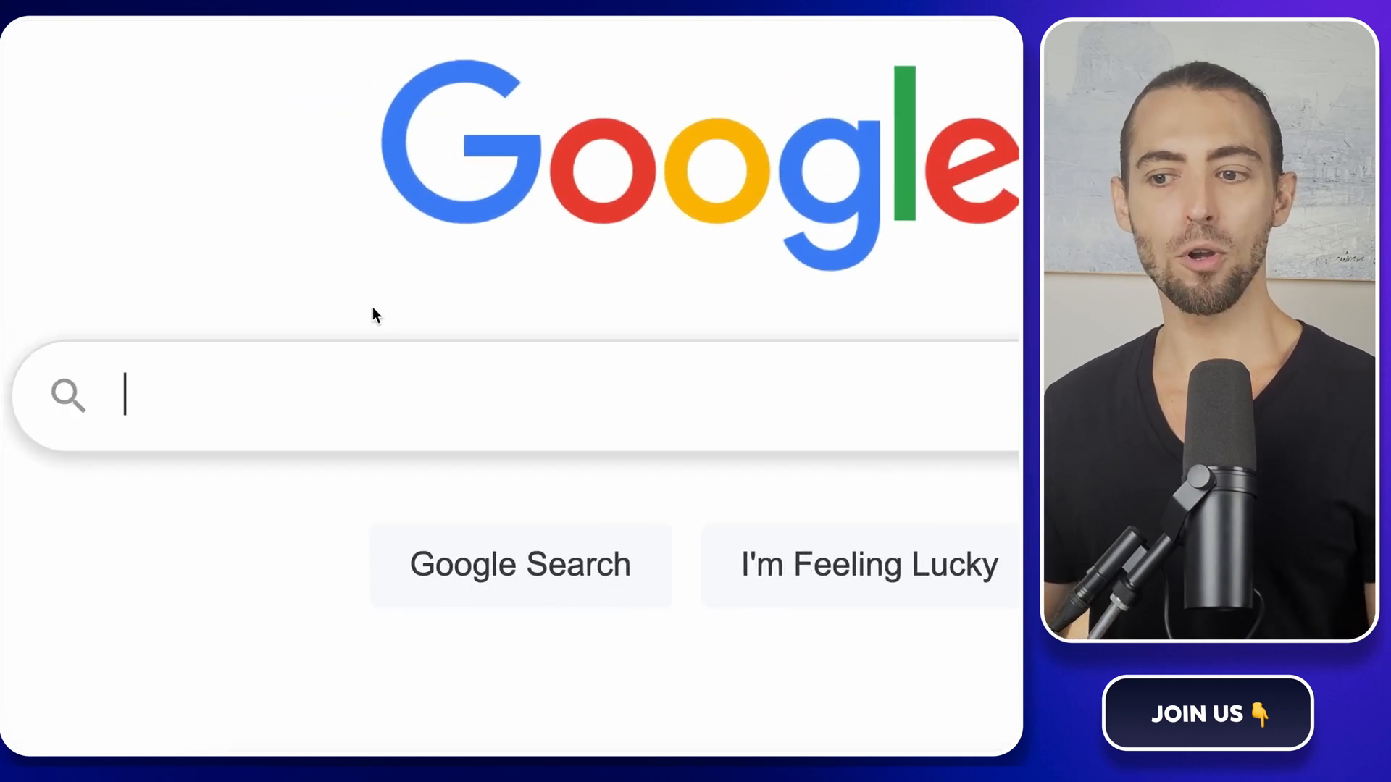
- Search Google for 'web scraper' and add the Web Scraper extension to Chrome from the Web Store
type("web scraper")
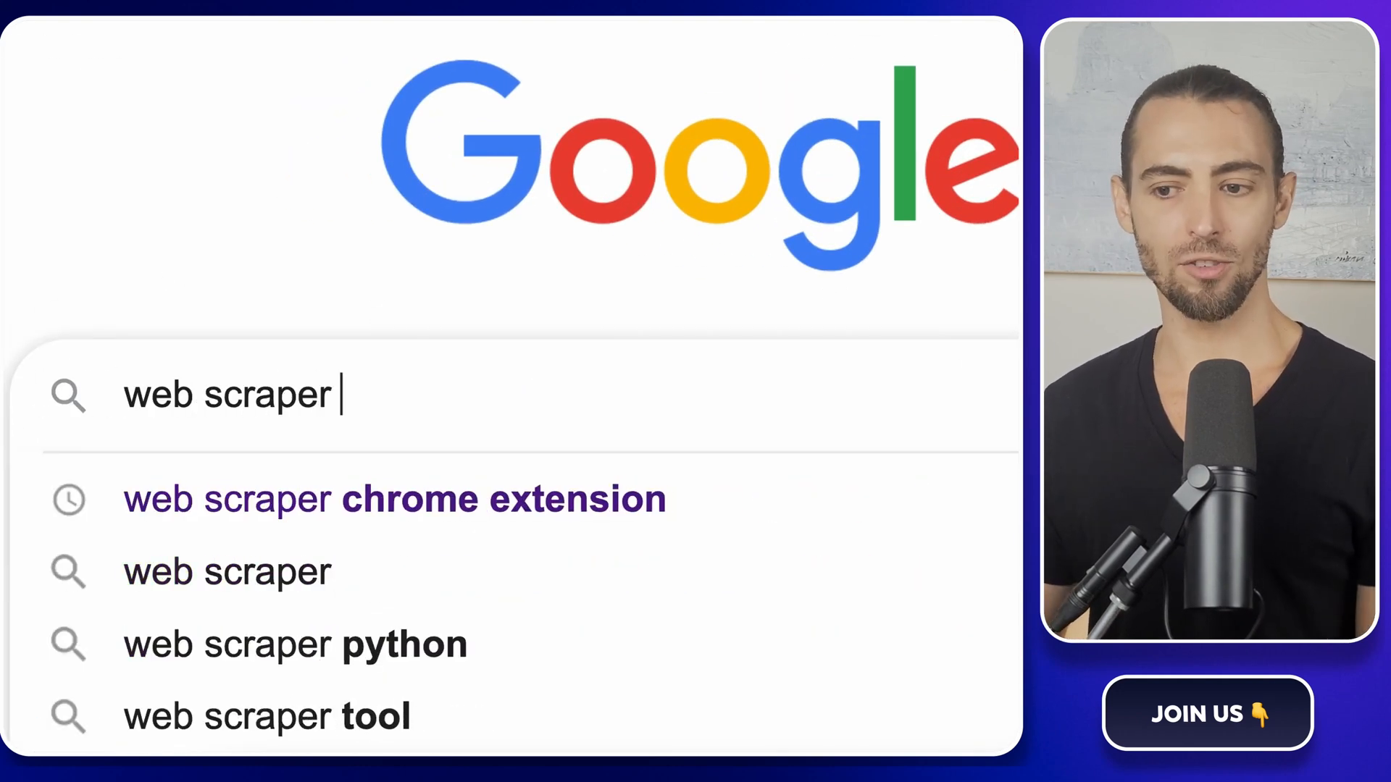
left_click(394, 498)
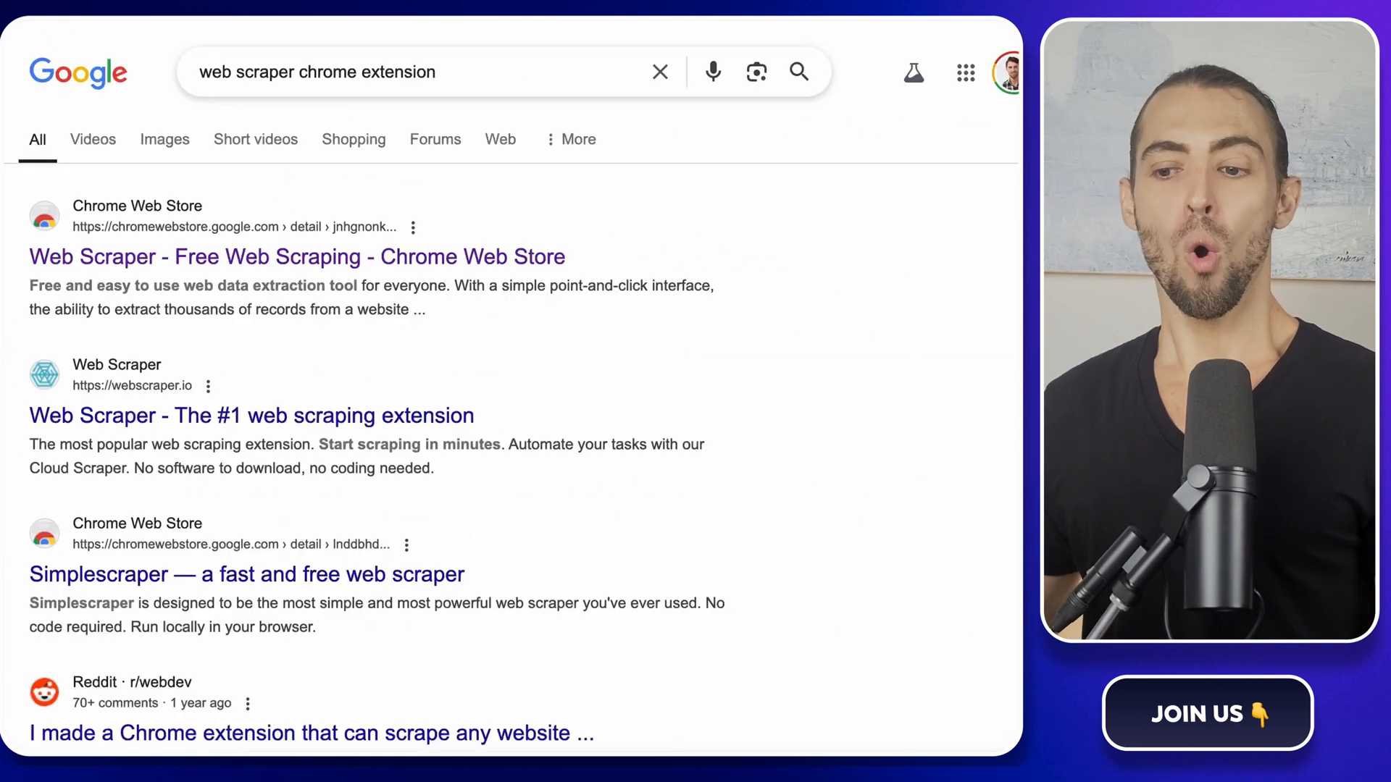
mouse_move(151, 271)
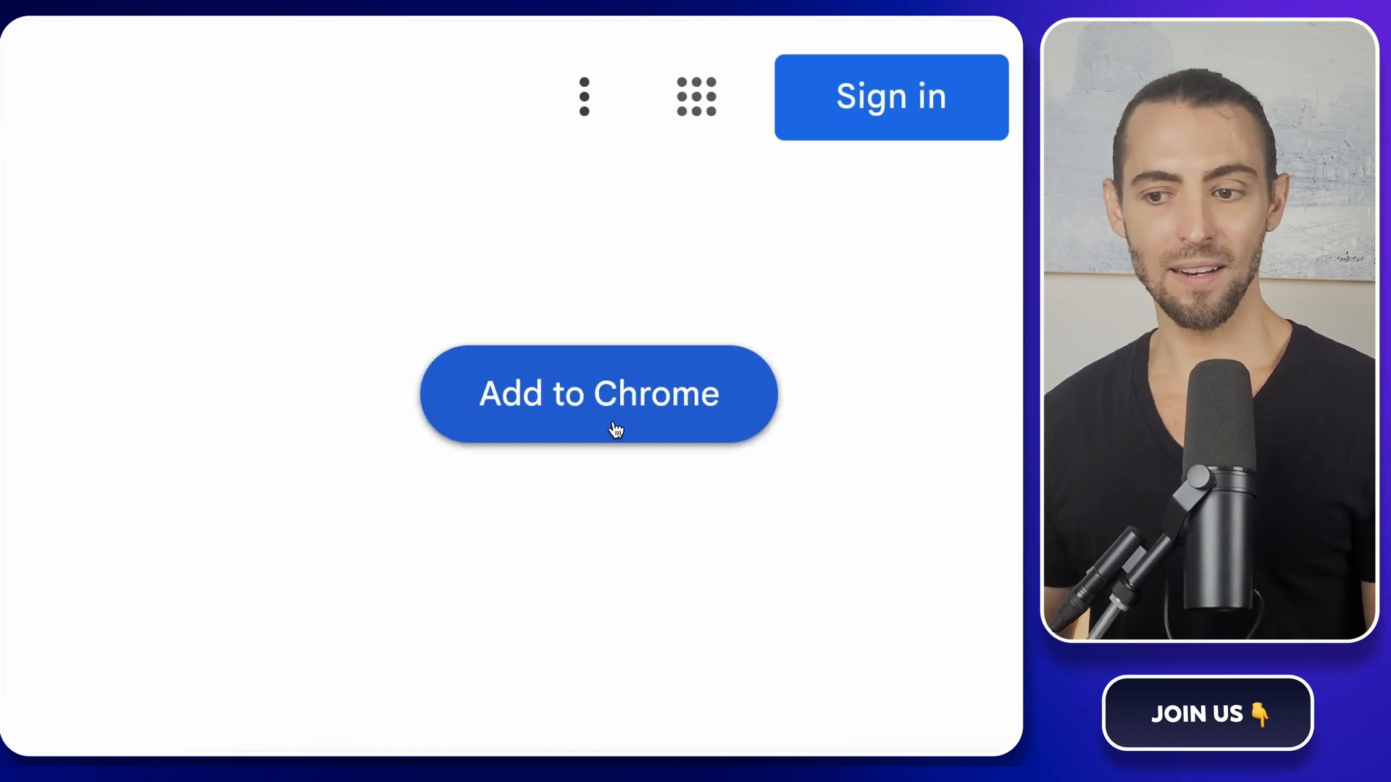
left_click(598, 393)
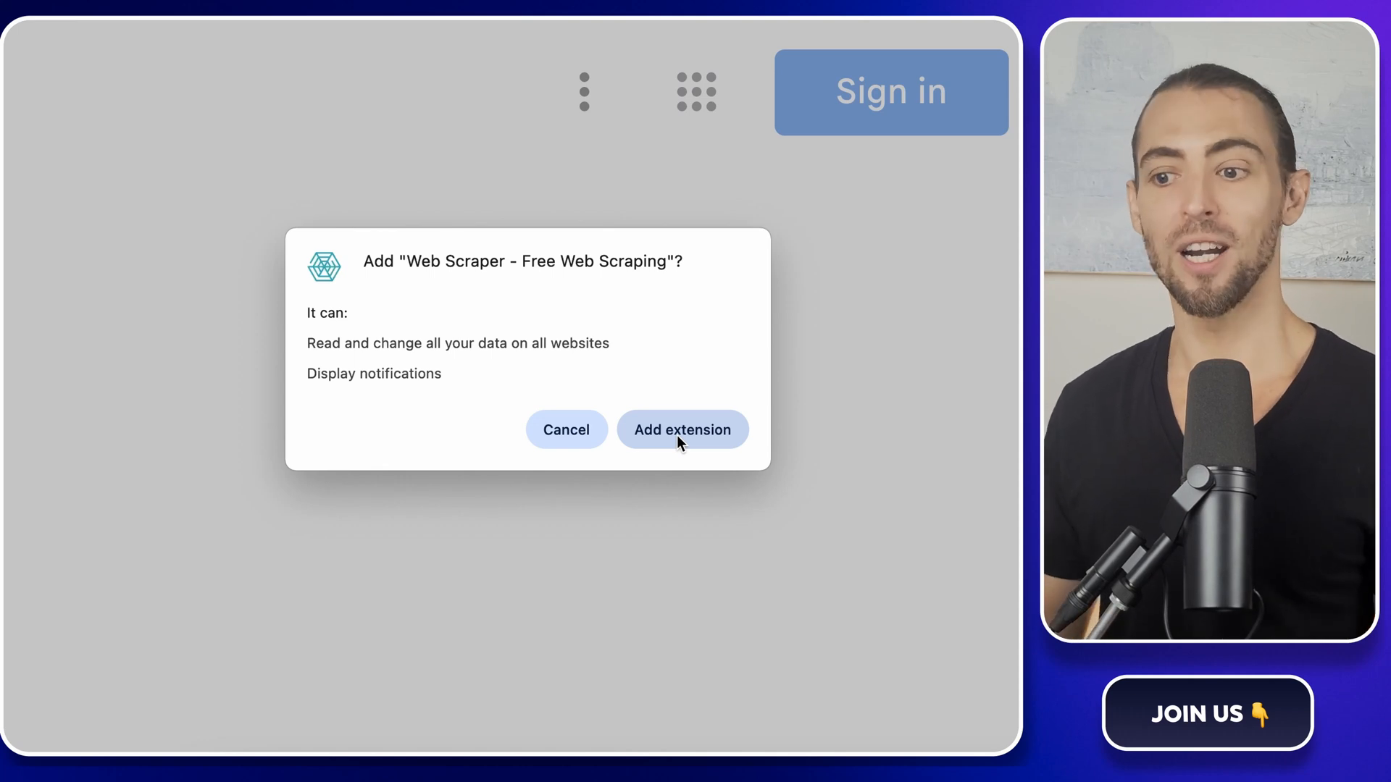
left_click(683, 429)
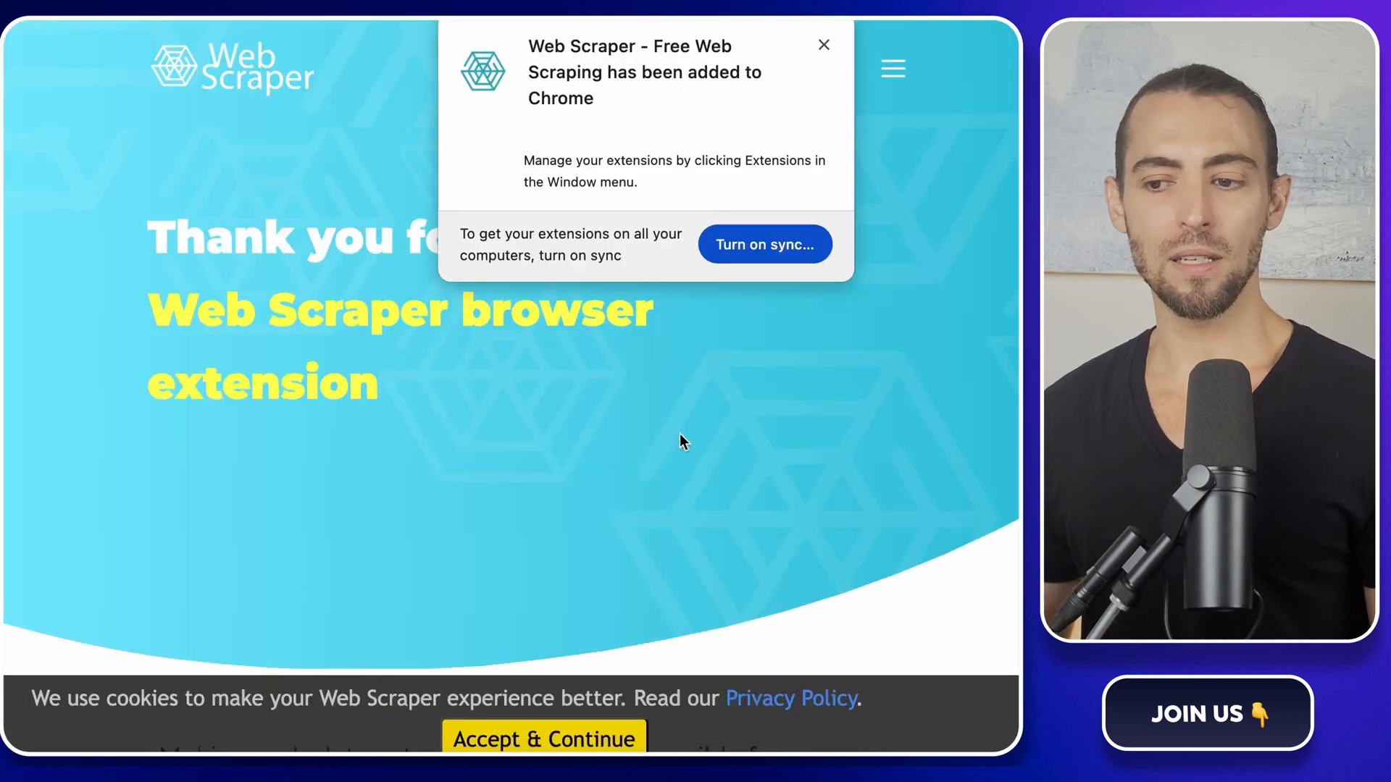
left_click(823, 45)
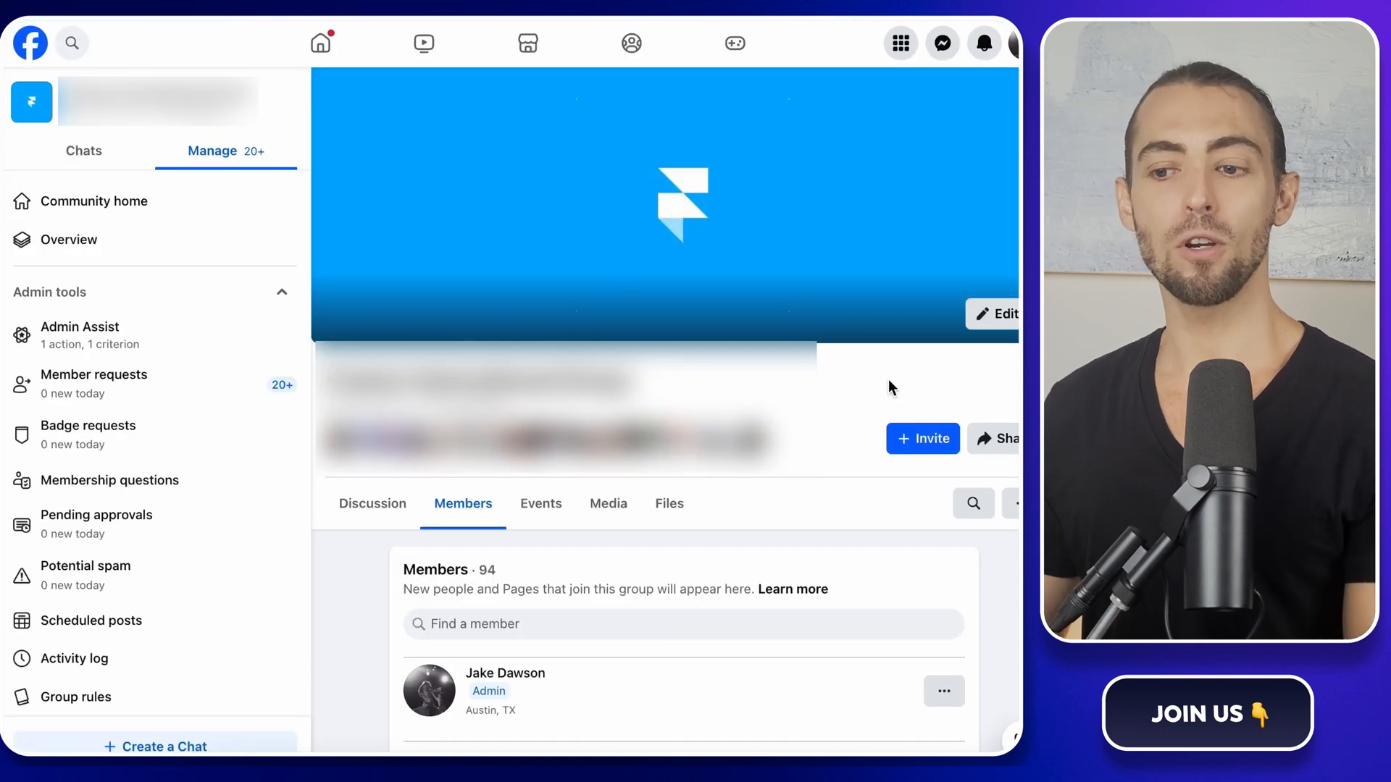
- Inspect the group's Members page to bring up Chrome DevTools
scroll("down", 3)
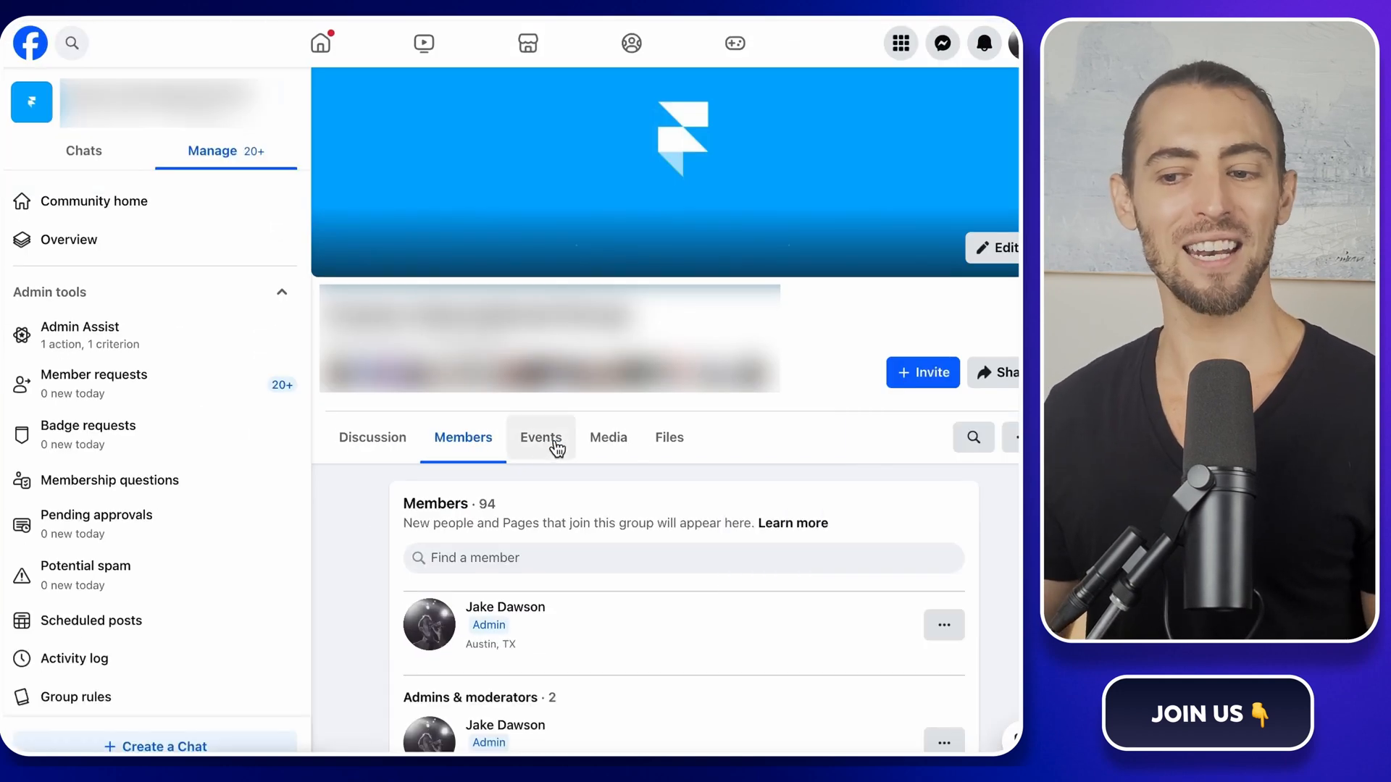
mouse_move(861, 437)
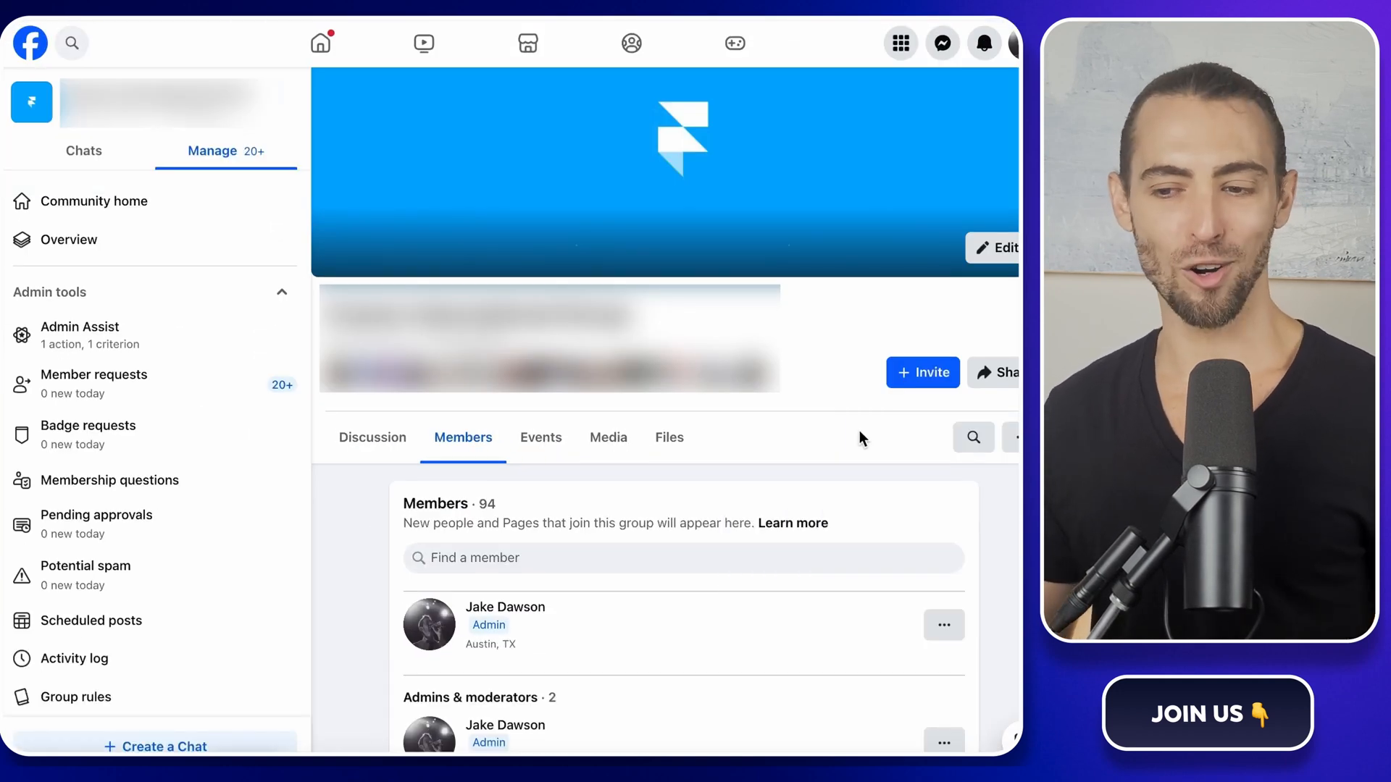
mouse_move(1001, 487)
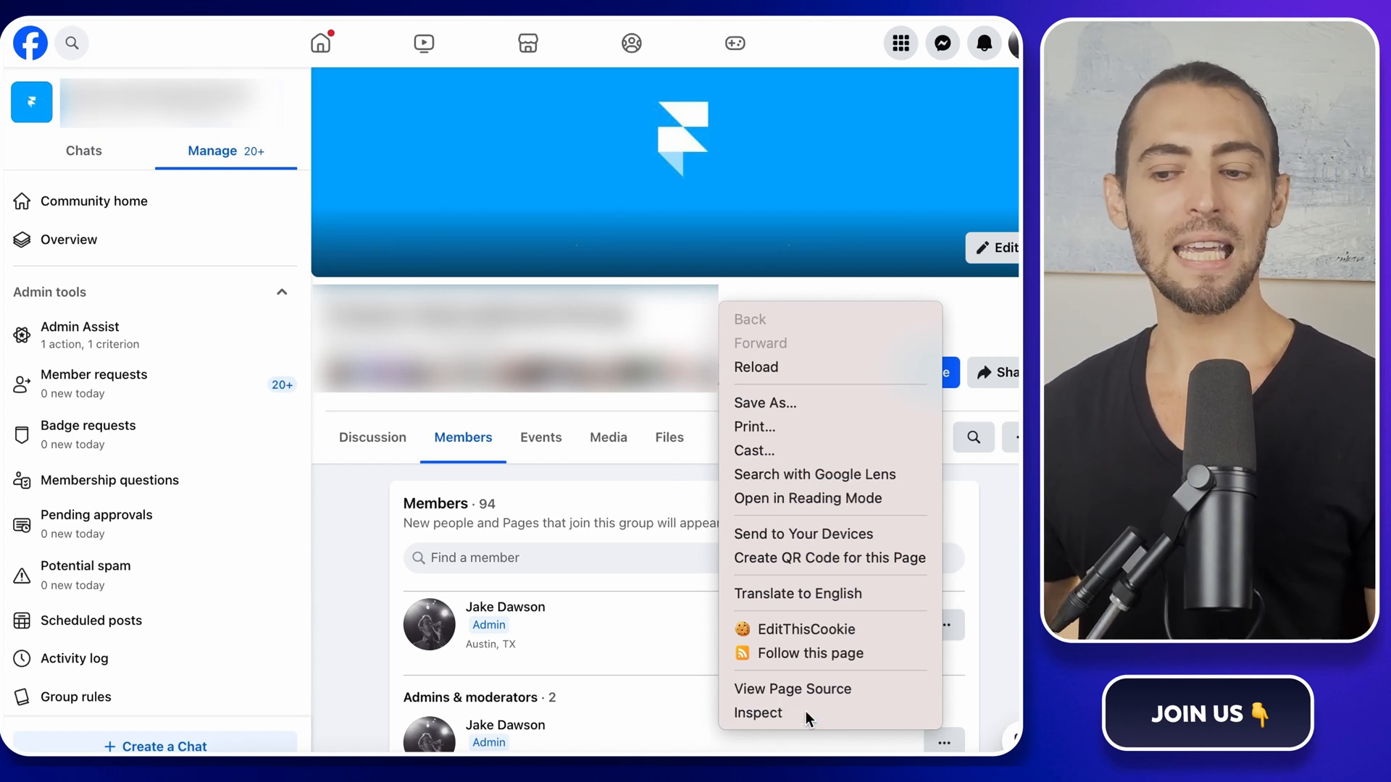
left_click(758, 713)
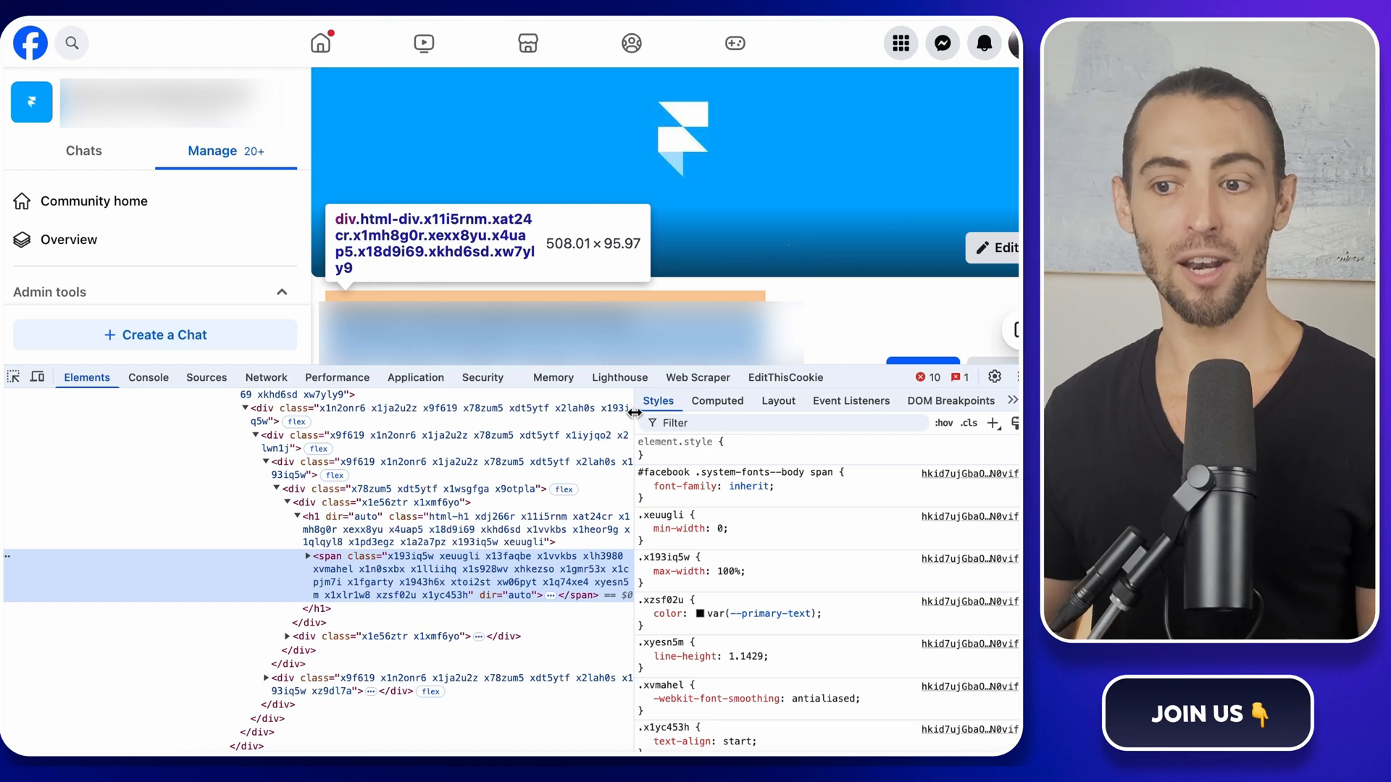
mouse_move(674, 390)
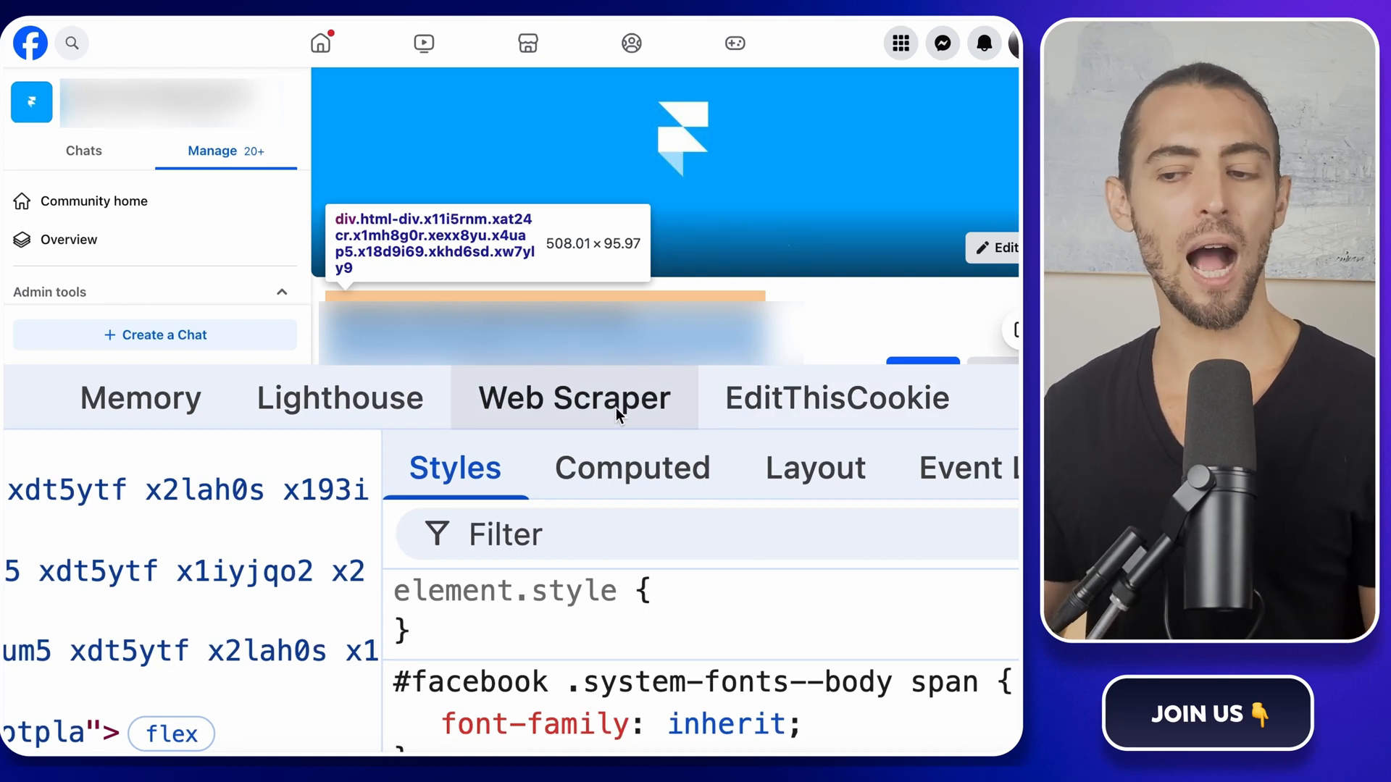
- Create a new Web Scraper sitemap named member_data with the group URL as its start URL
left_click(573, 397)
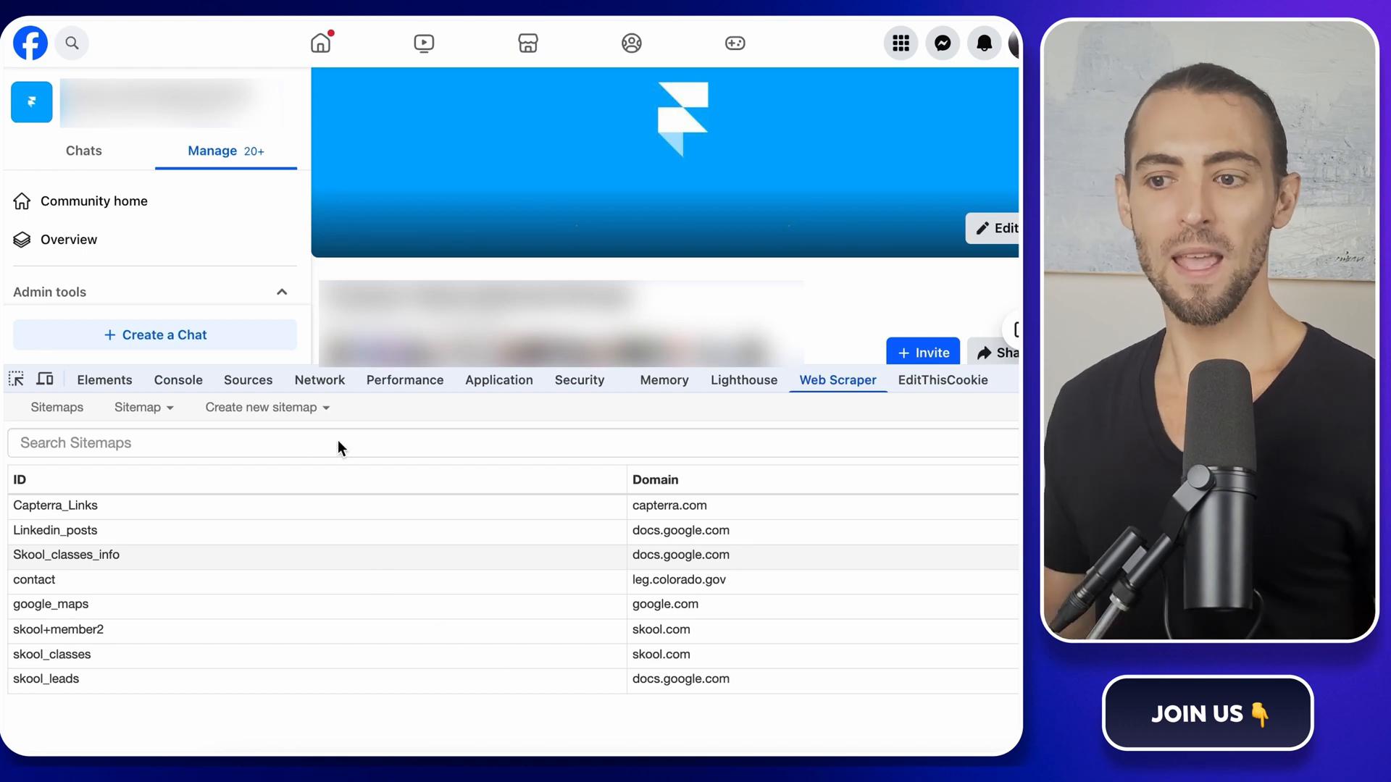
mouse_move(359, 426)
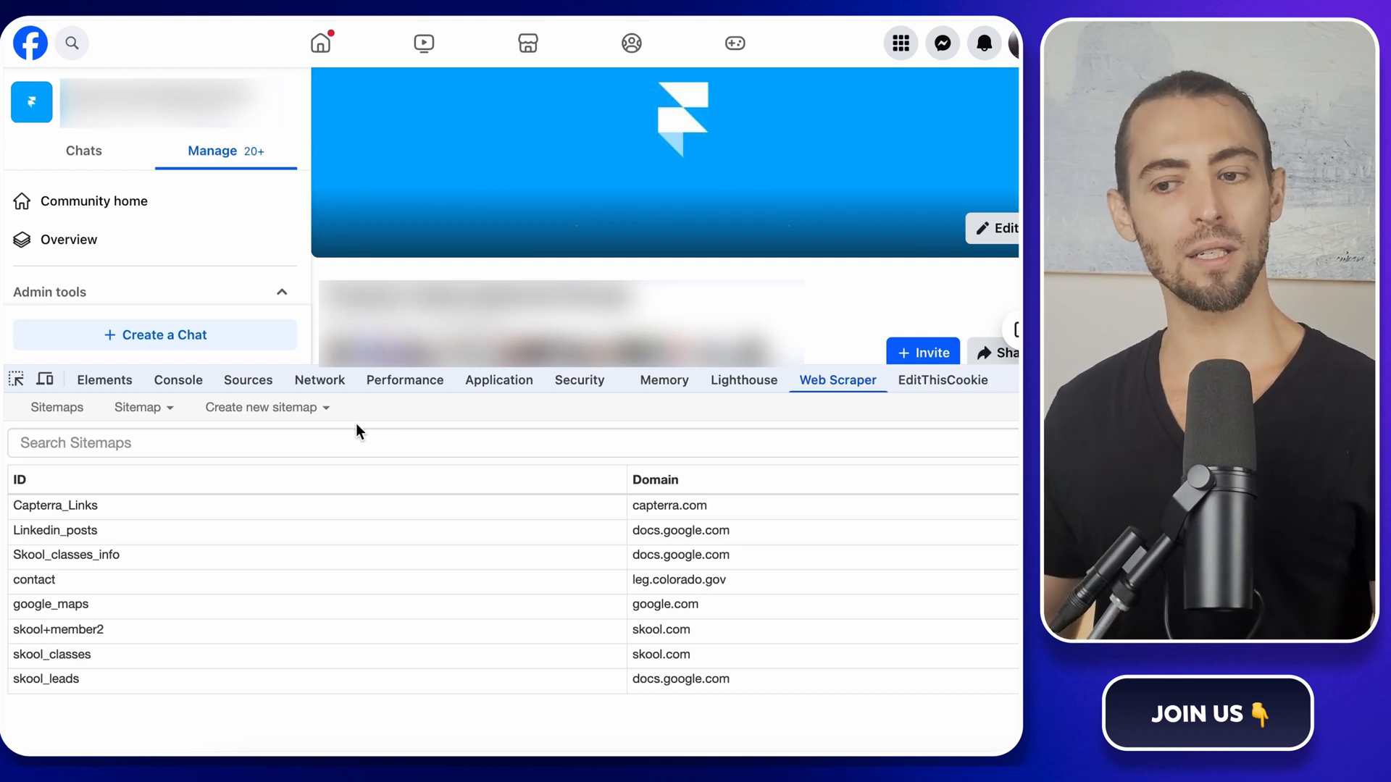
left_click(260, 405)
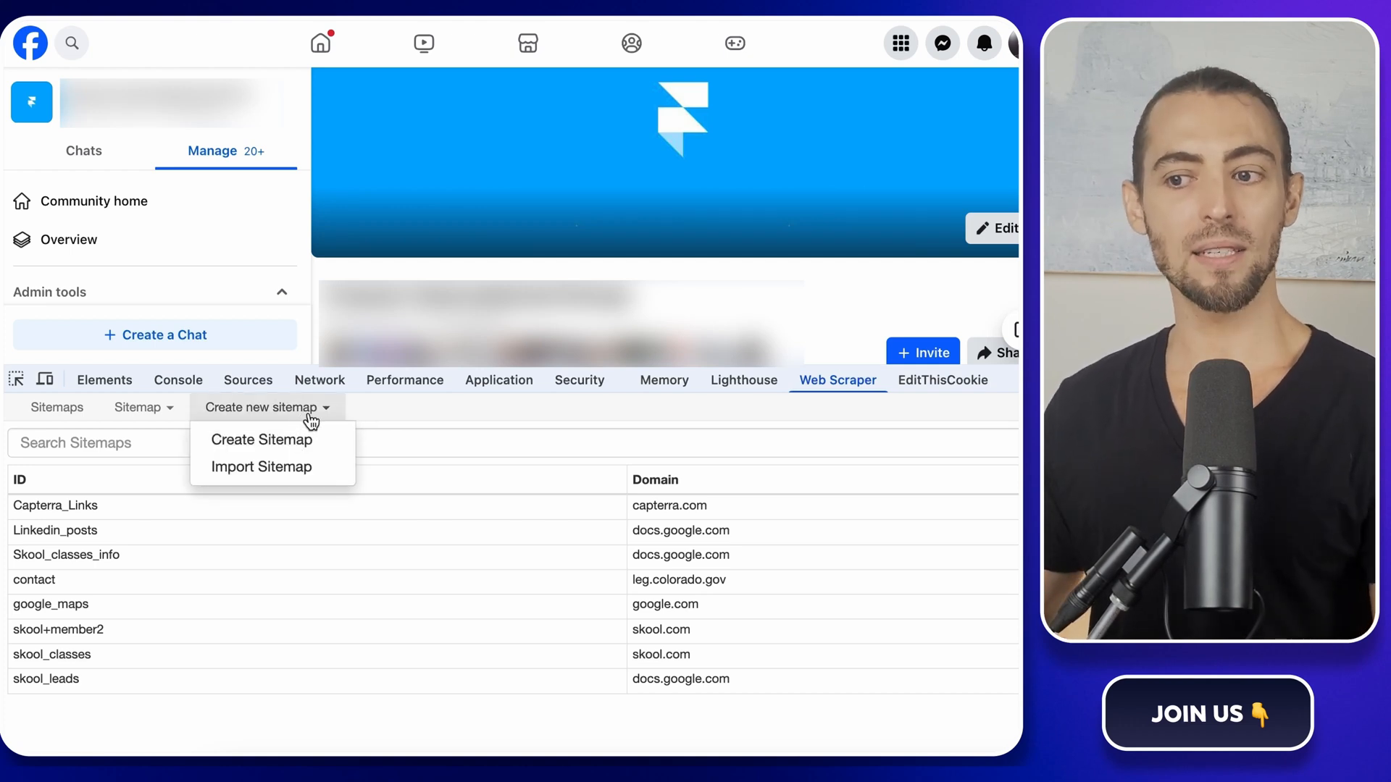
mouse_move(260, 441)
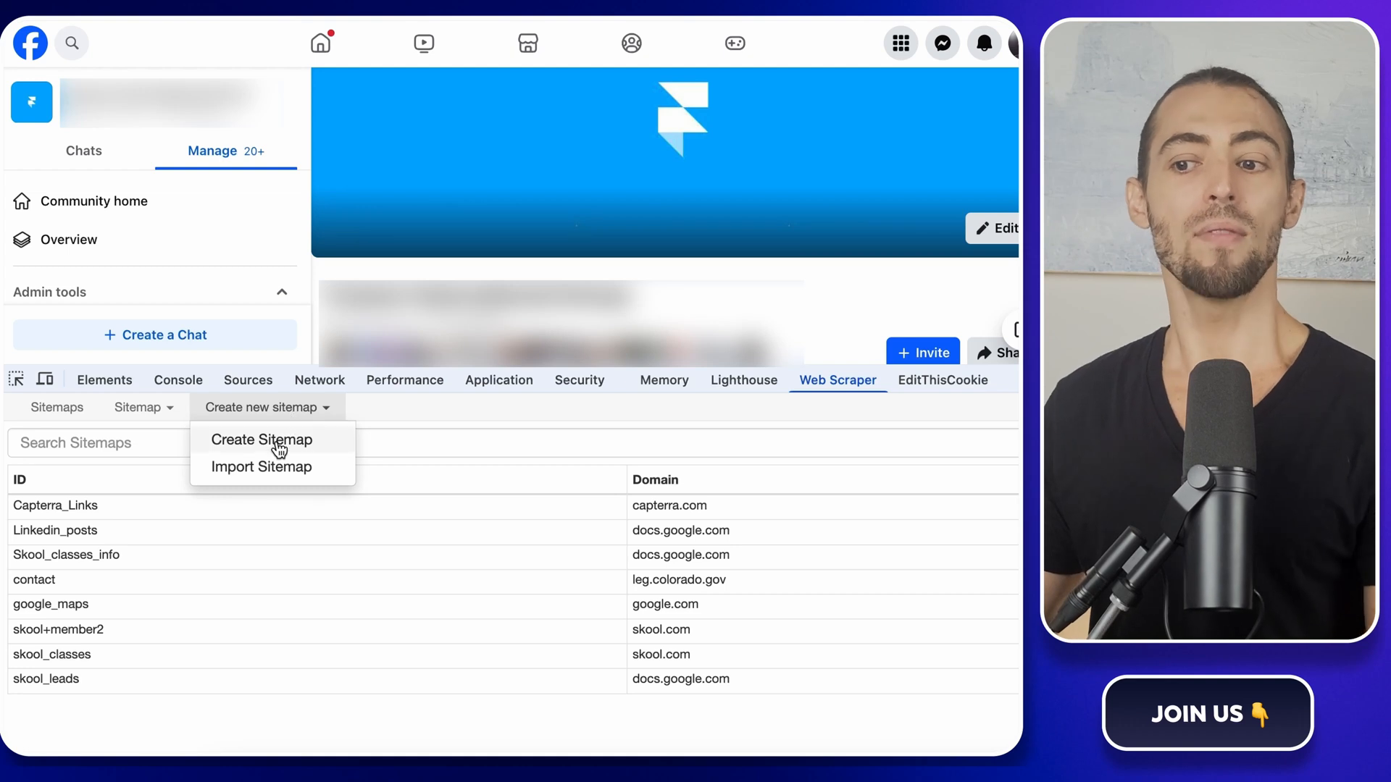
left_click(261, 439)
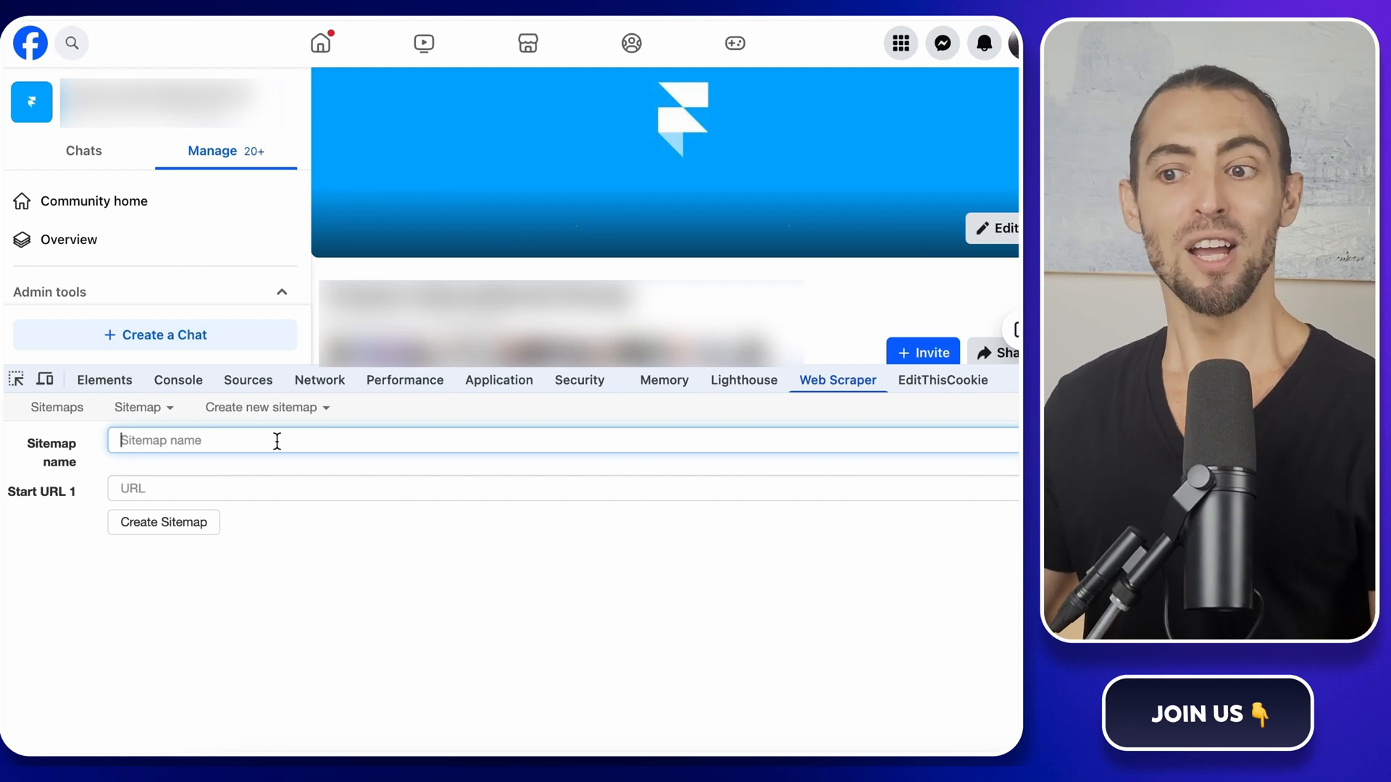
type("member")
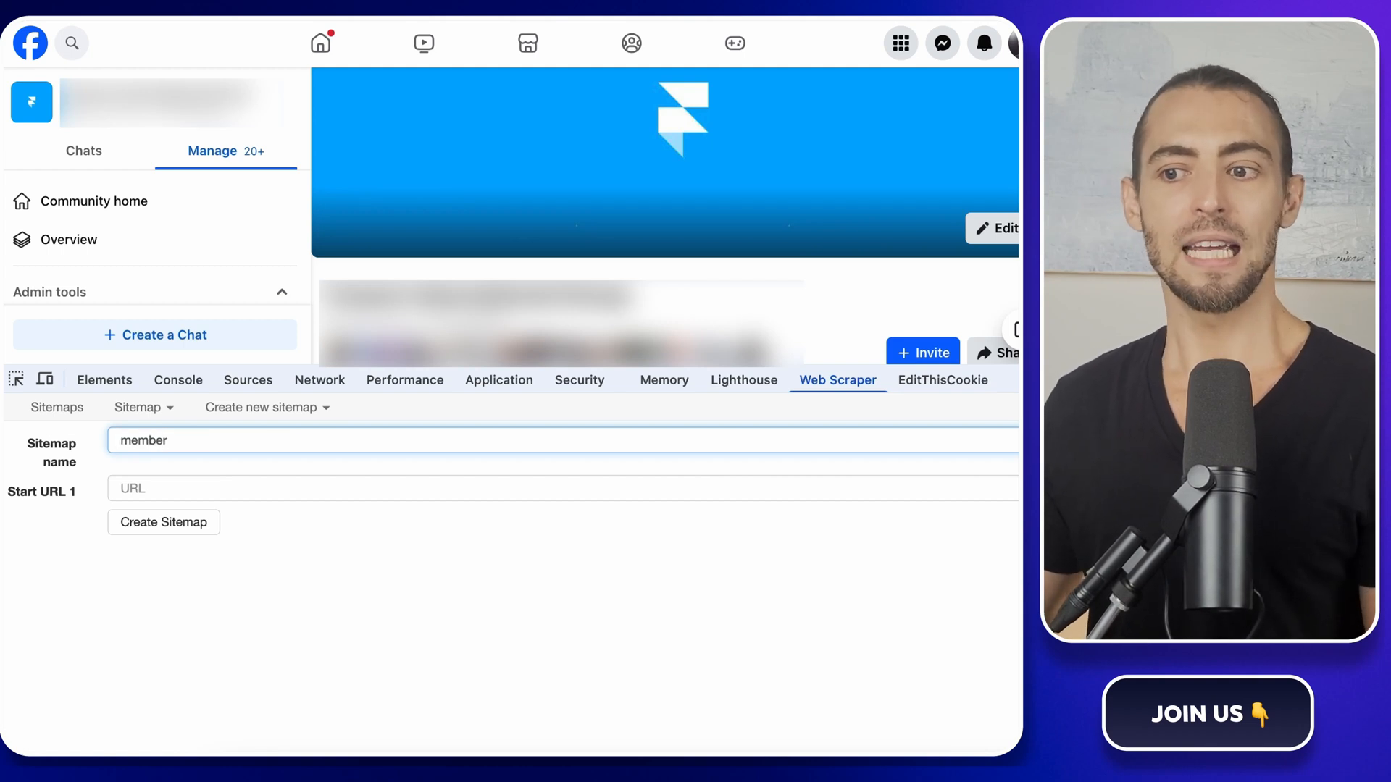
type("_data")
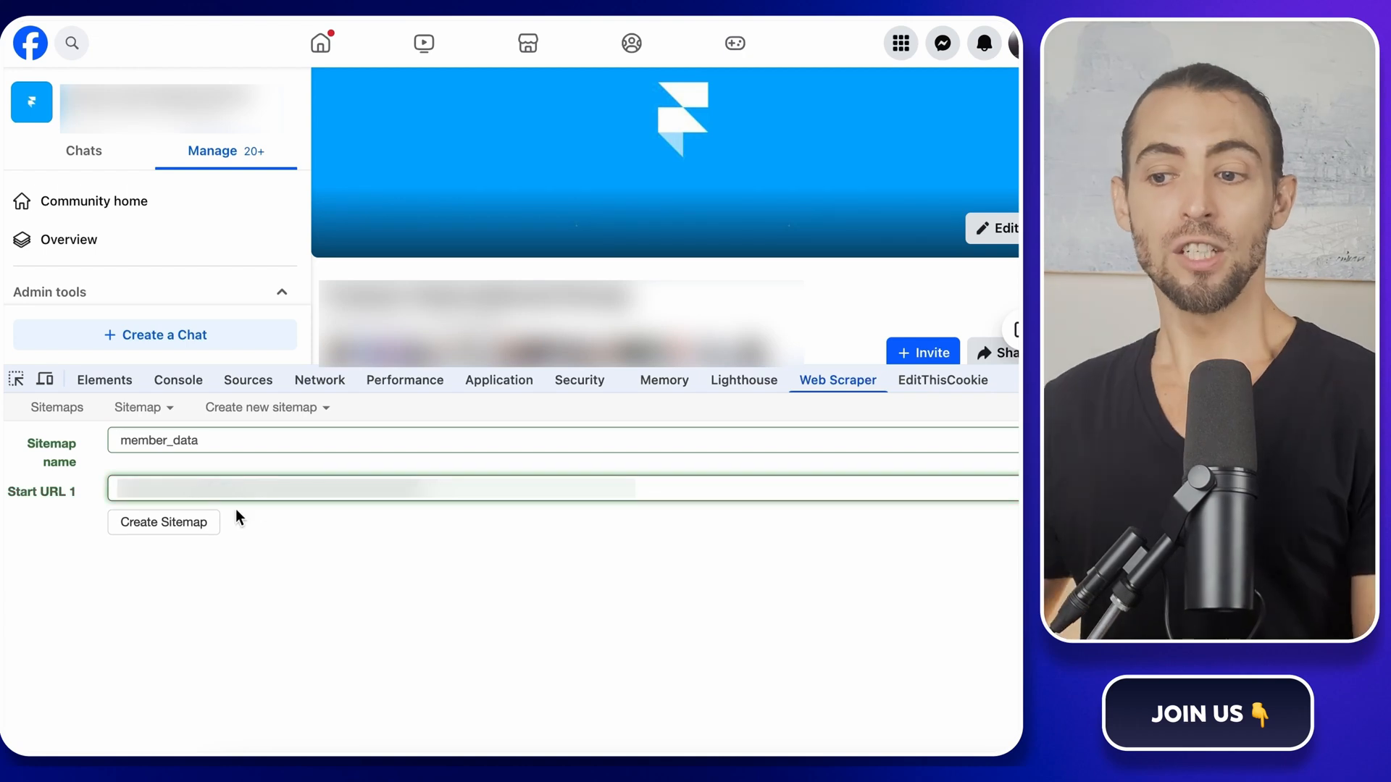
mouse_move(344, 525)
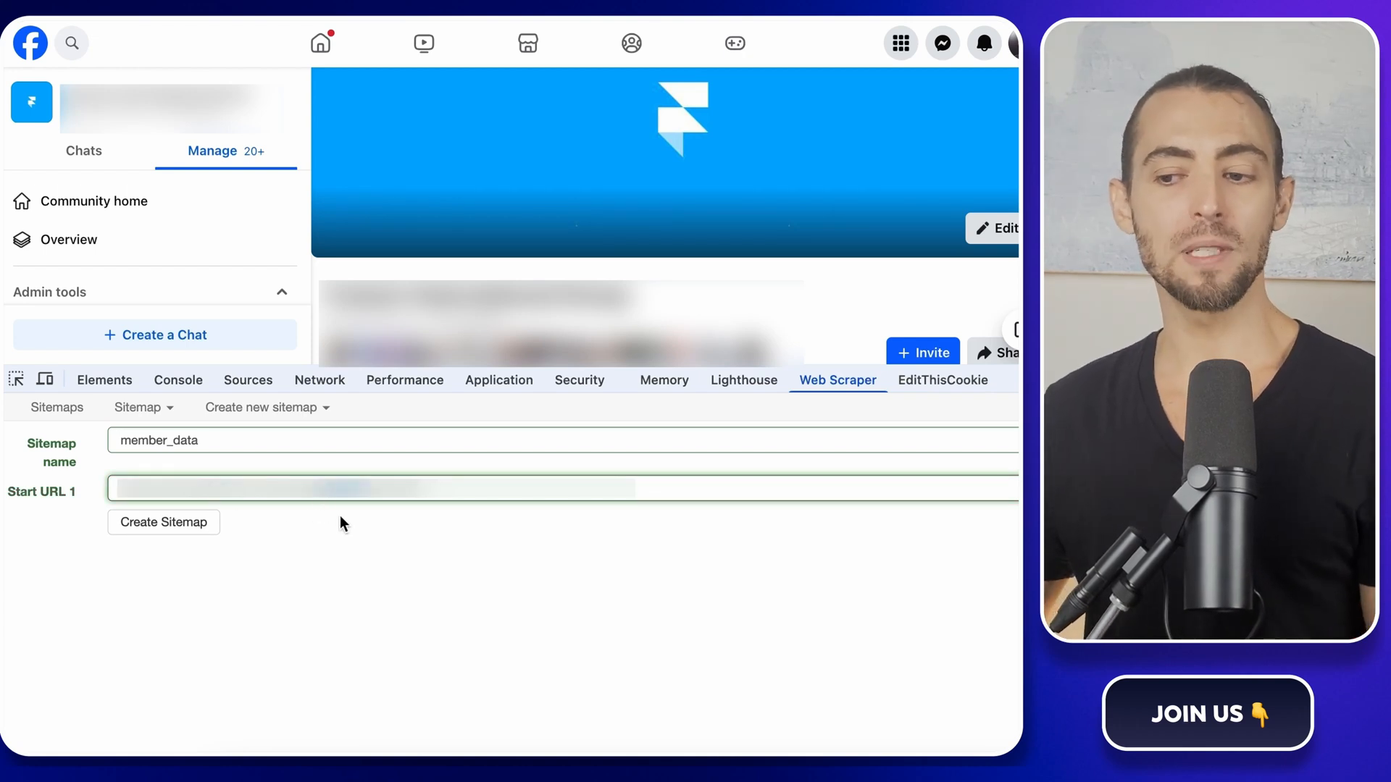
mouse_move(410, 528)
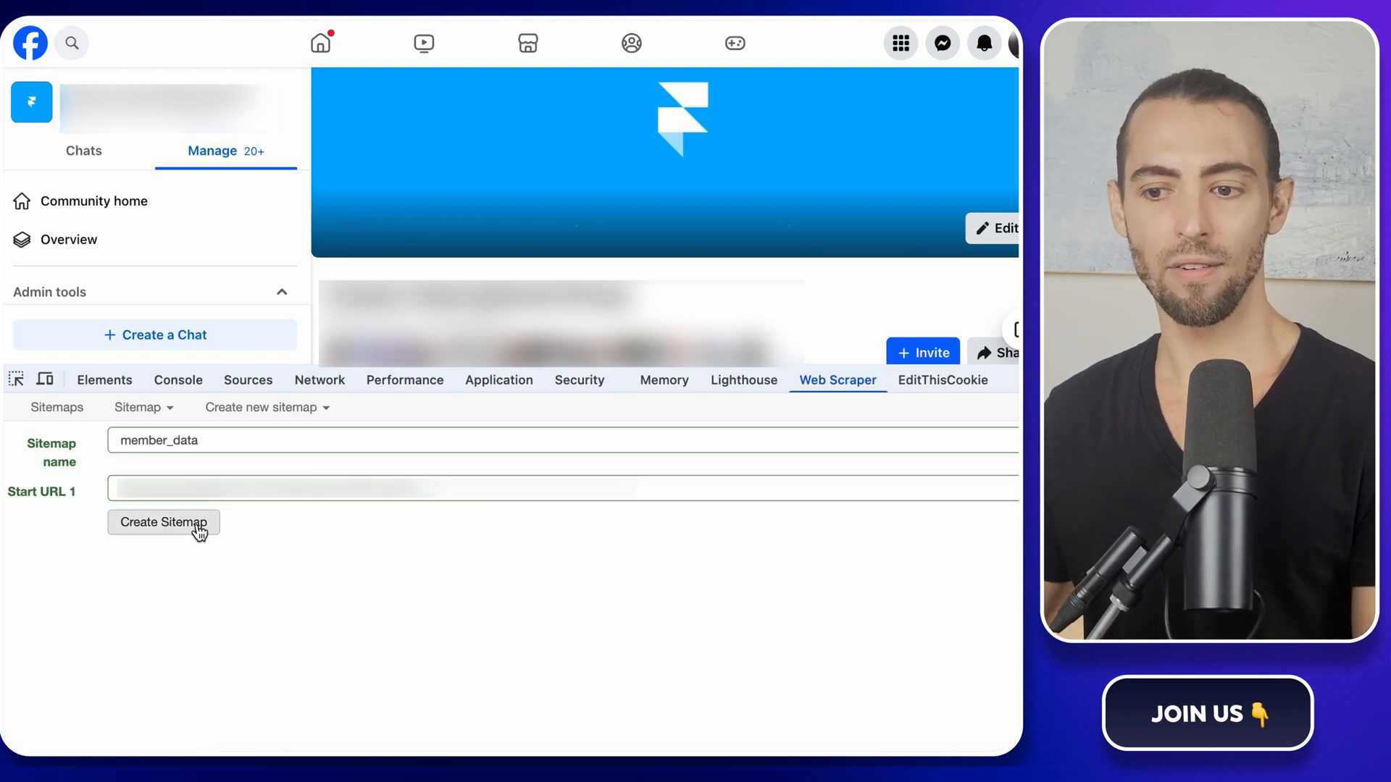
left_click(164, 522)
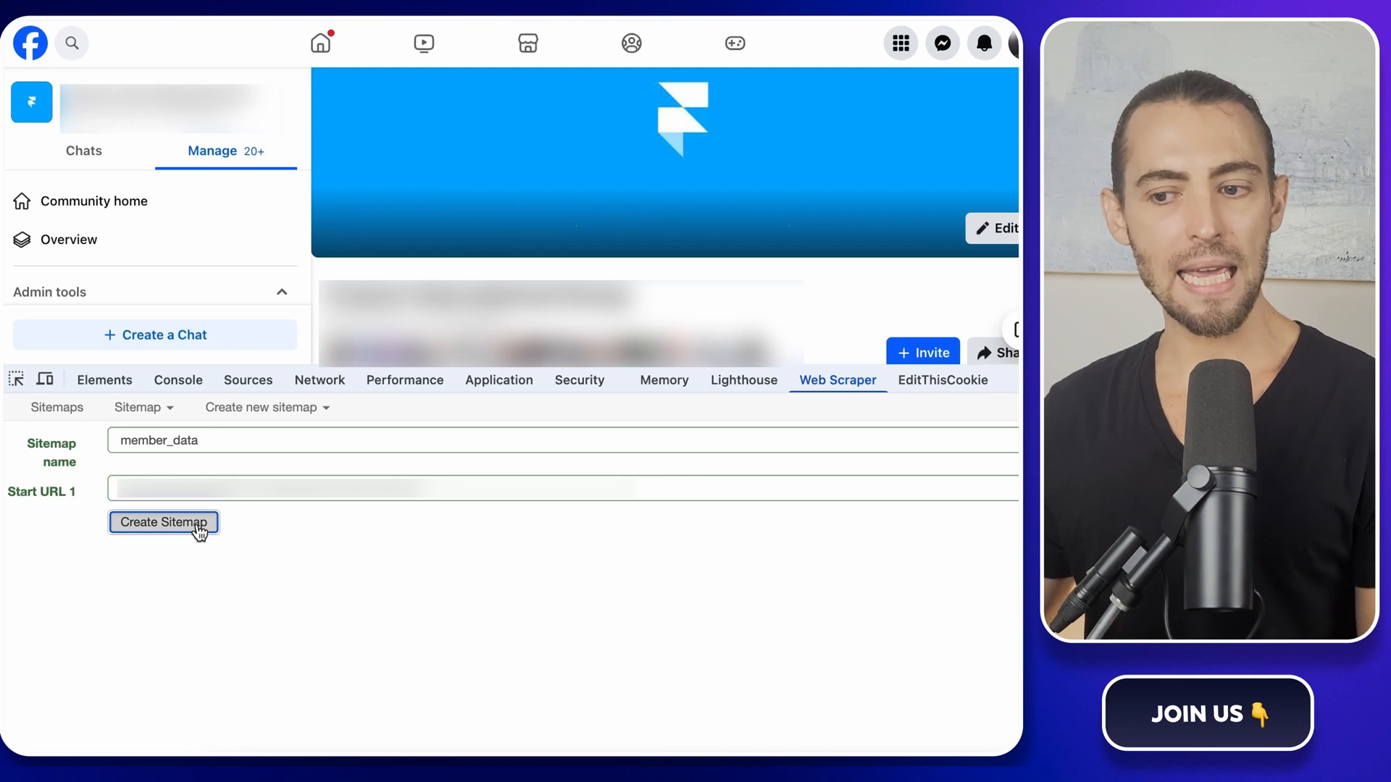
- Confirm the member_data sitemap and scroll the Facebook Members page under its empty root list
left_click(164, 522)
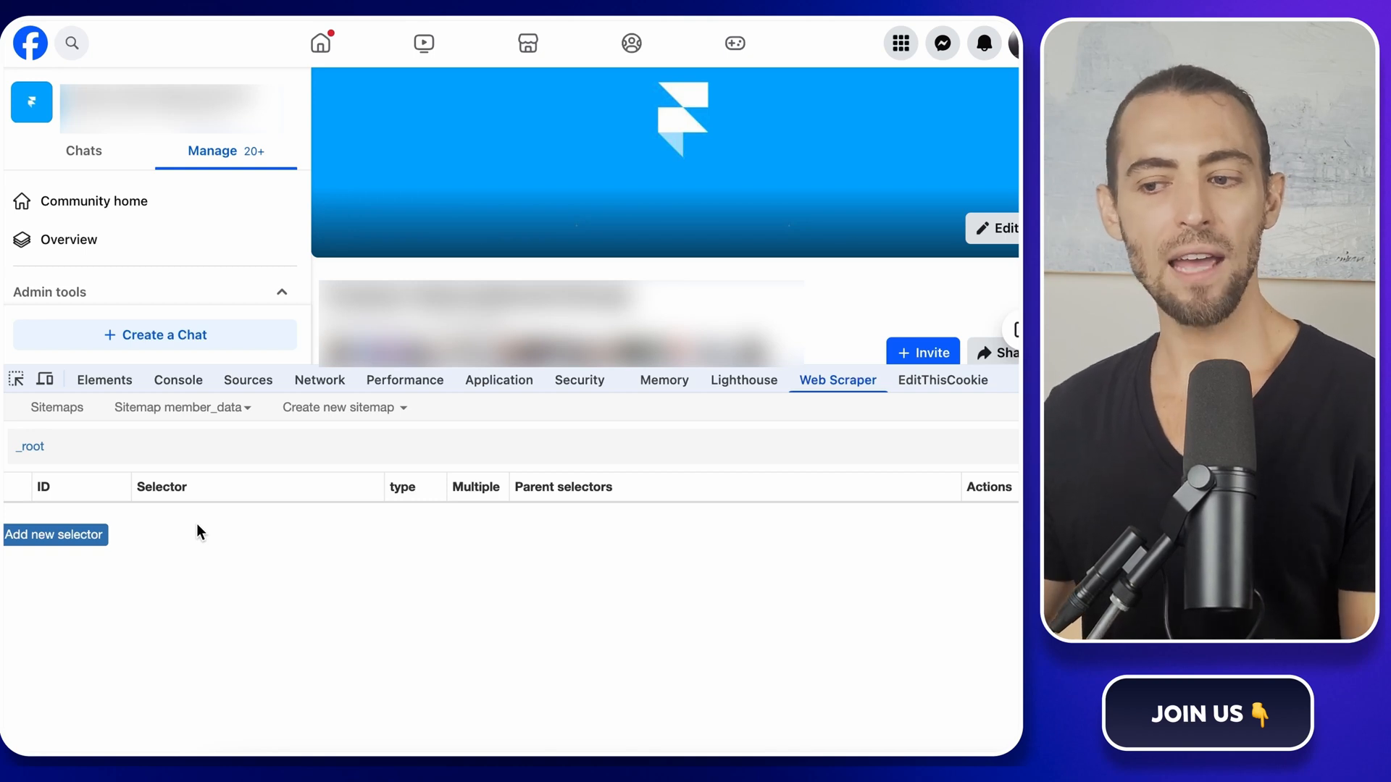
scroll("down", 3)
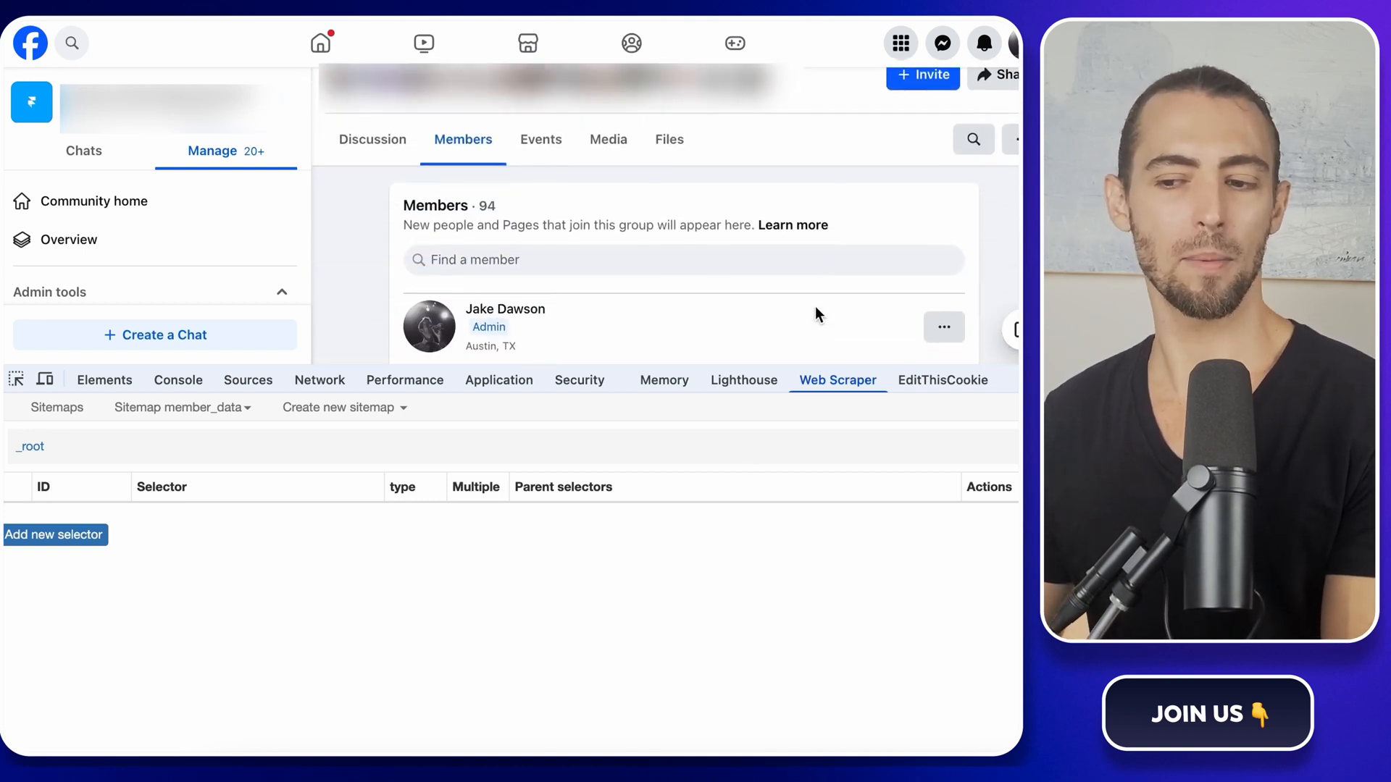
scroll("down", 3)
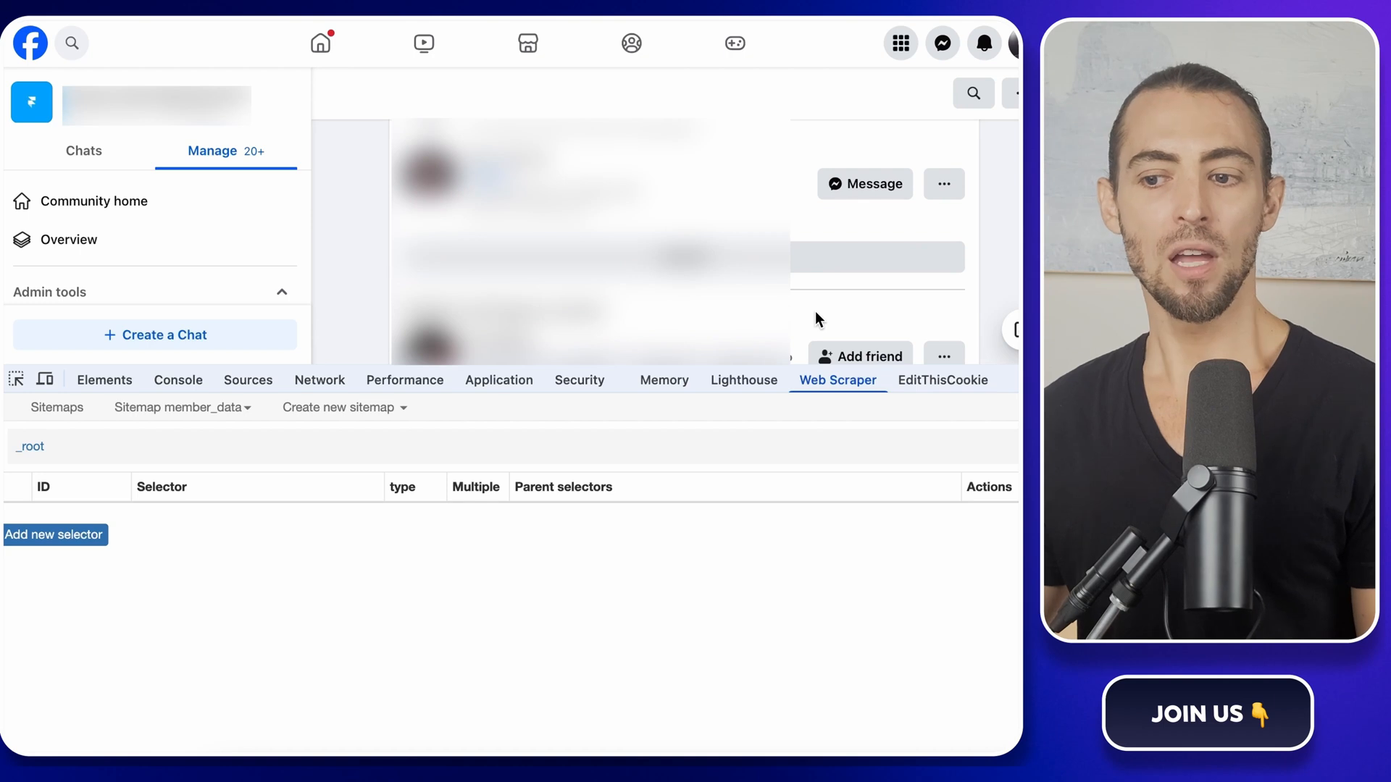
mouse_move(294, 611)
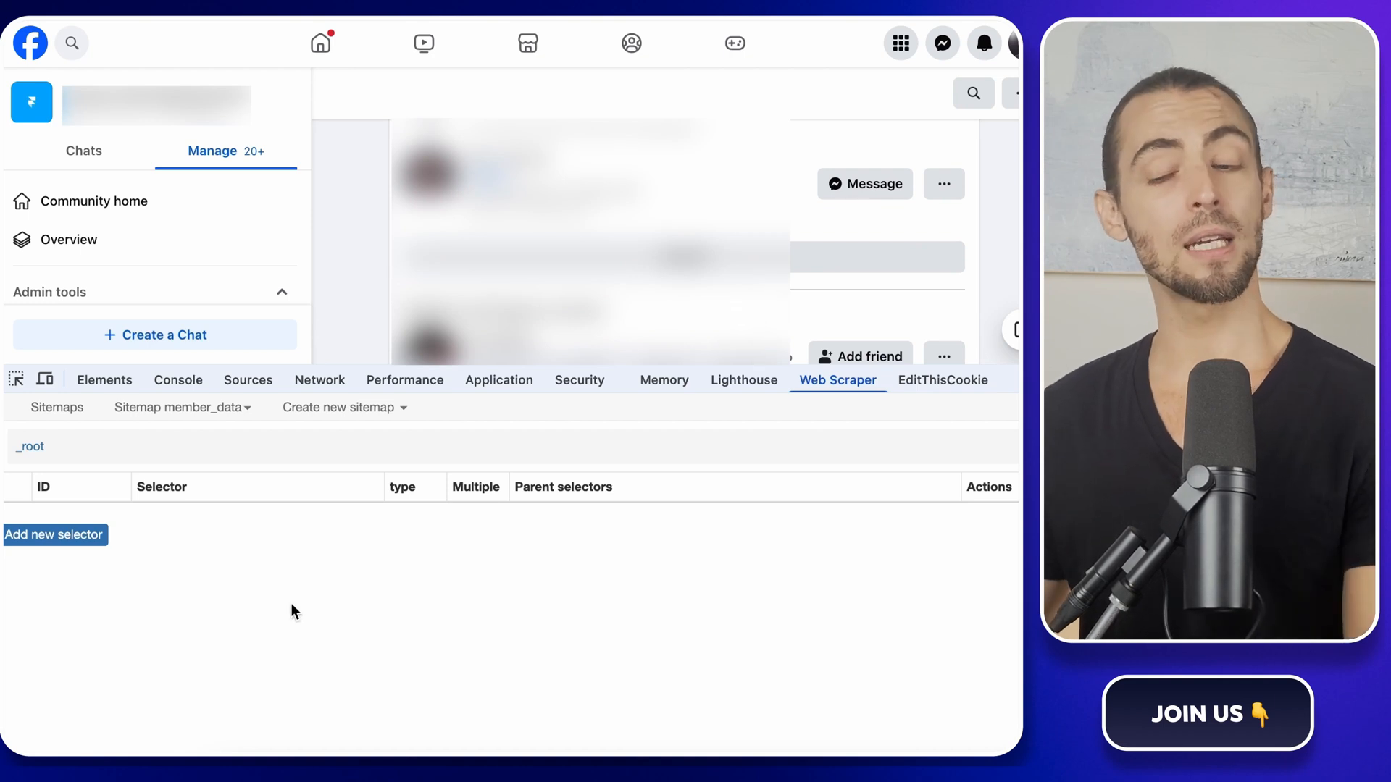
mouse_move(227, 594)
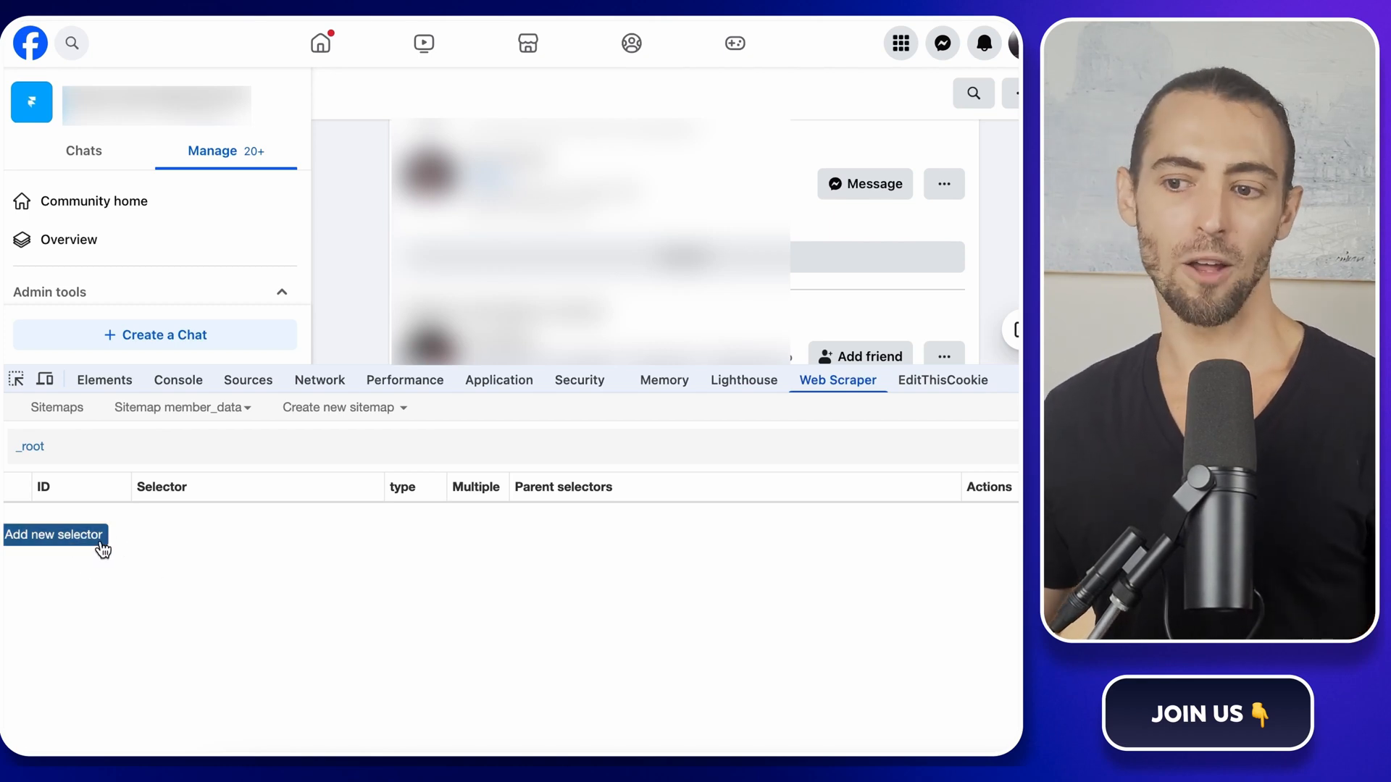
- Add a 'scroll' Element scroll down selector targeting the page's main content div.x8hhl5t and save it
left_click(53, 535)
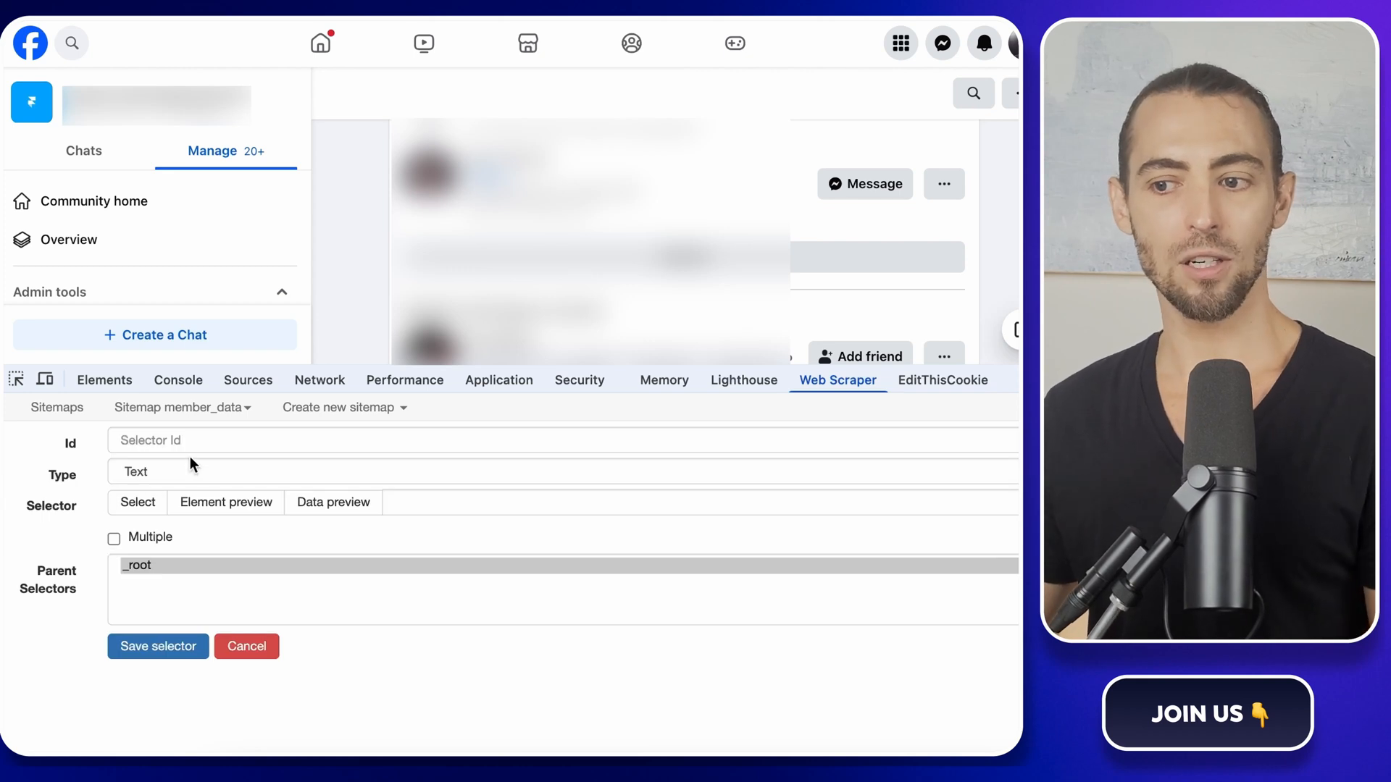
type("scroll")
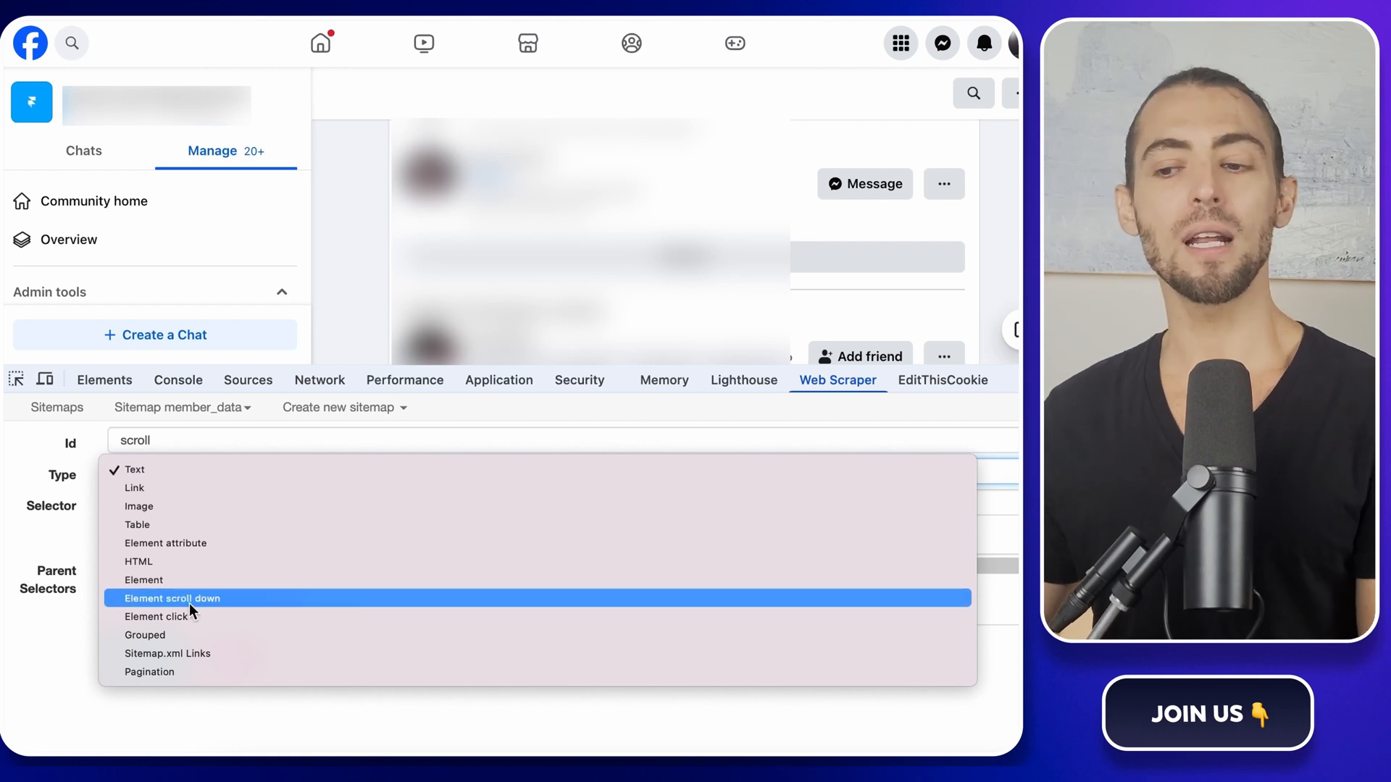
left_click(173, 598)
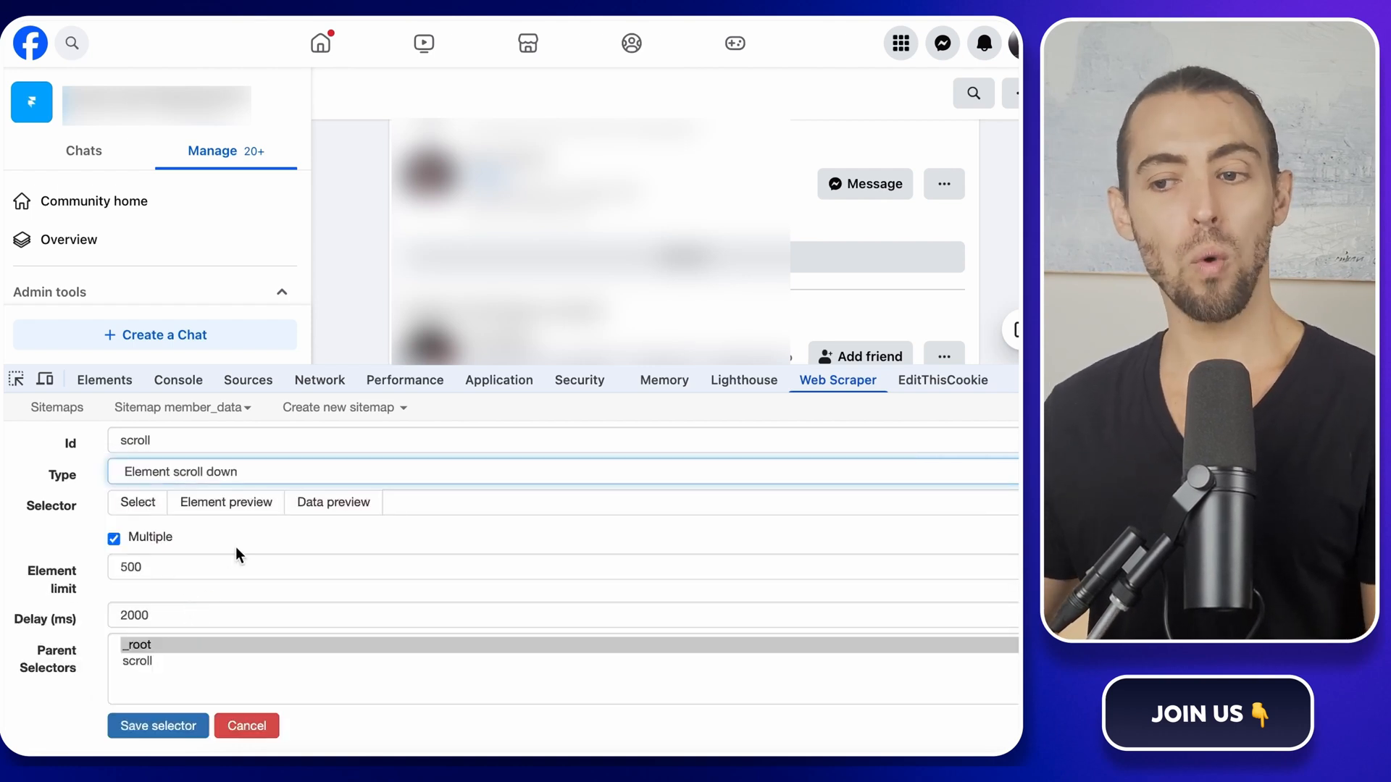
left_click(137, 503)
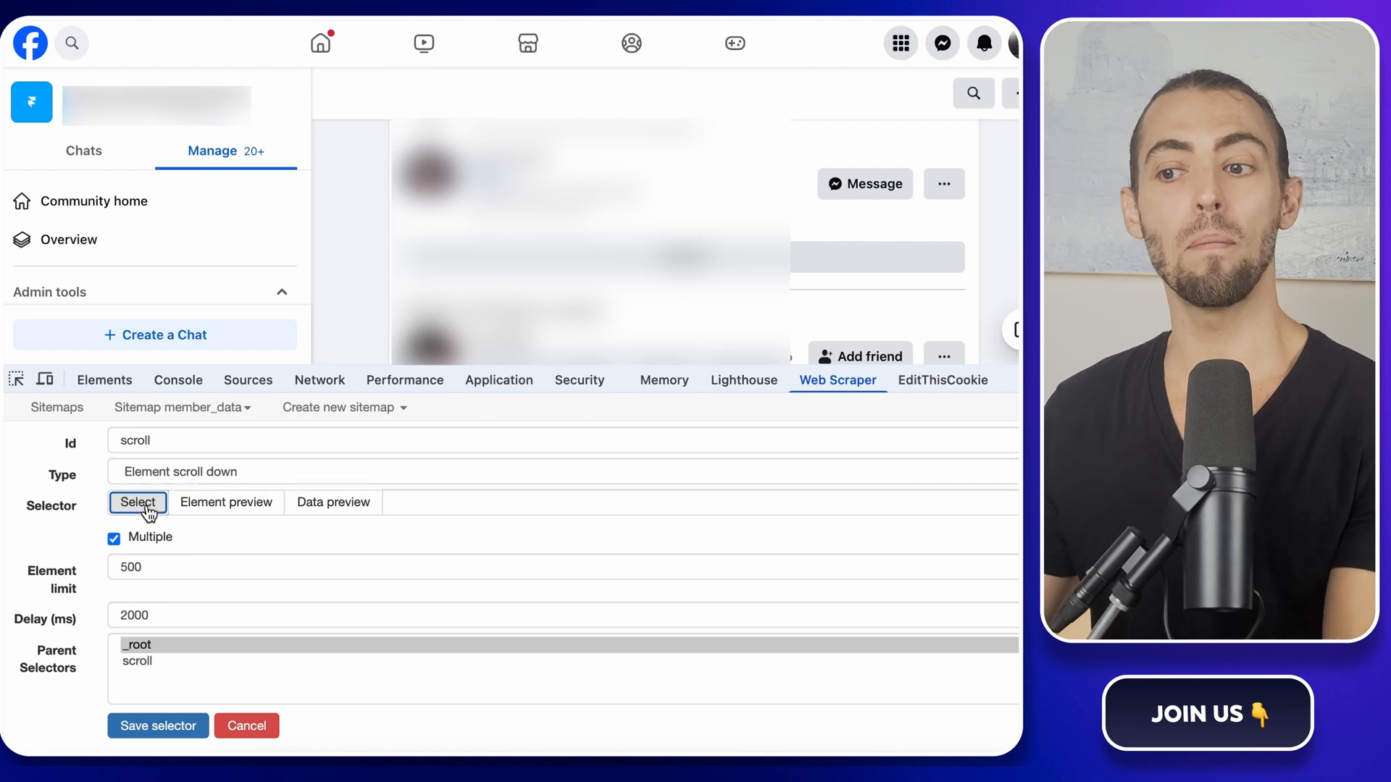
left_click(138, 503)
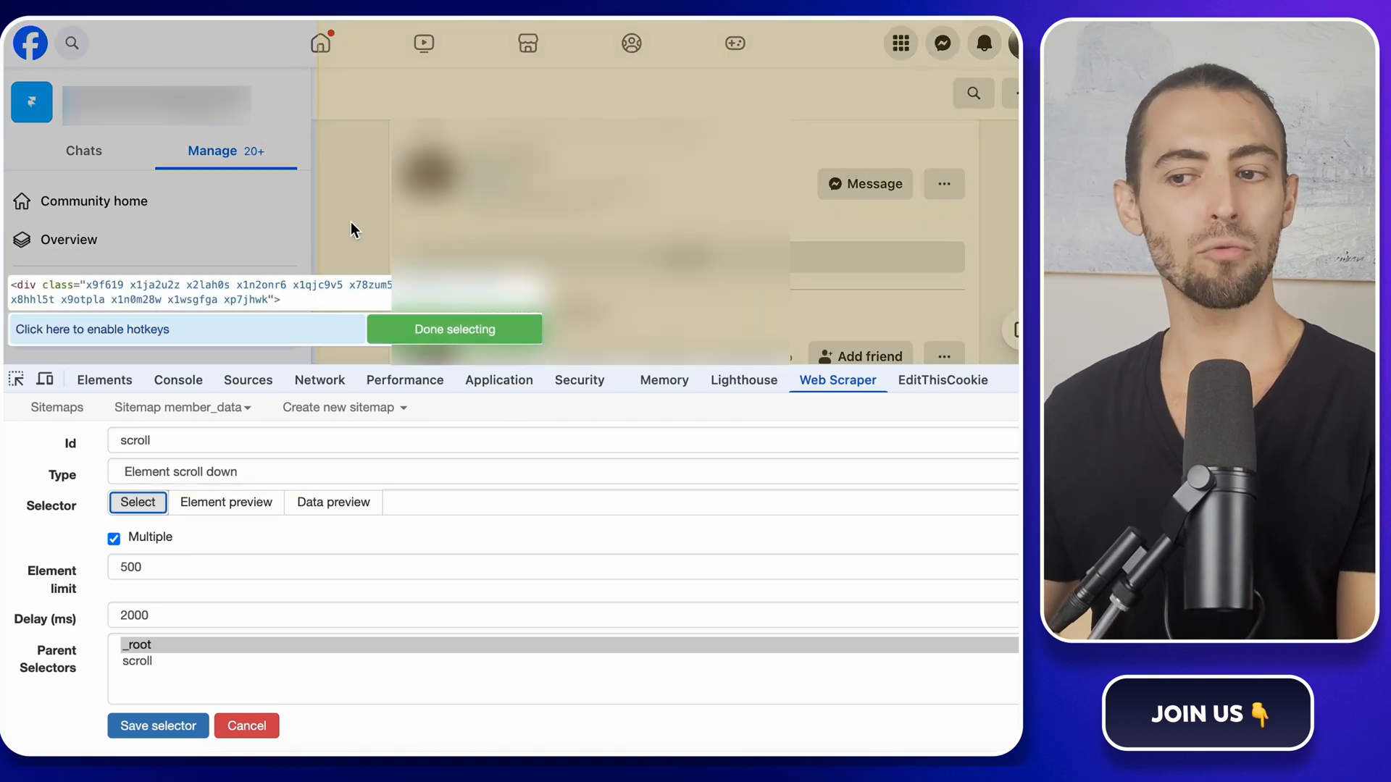
left_click(138, 503)
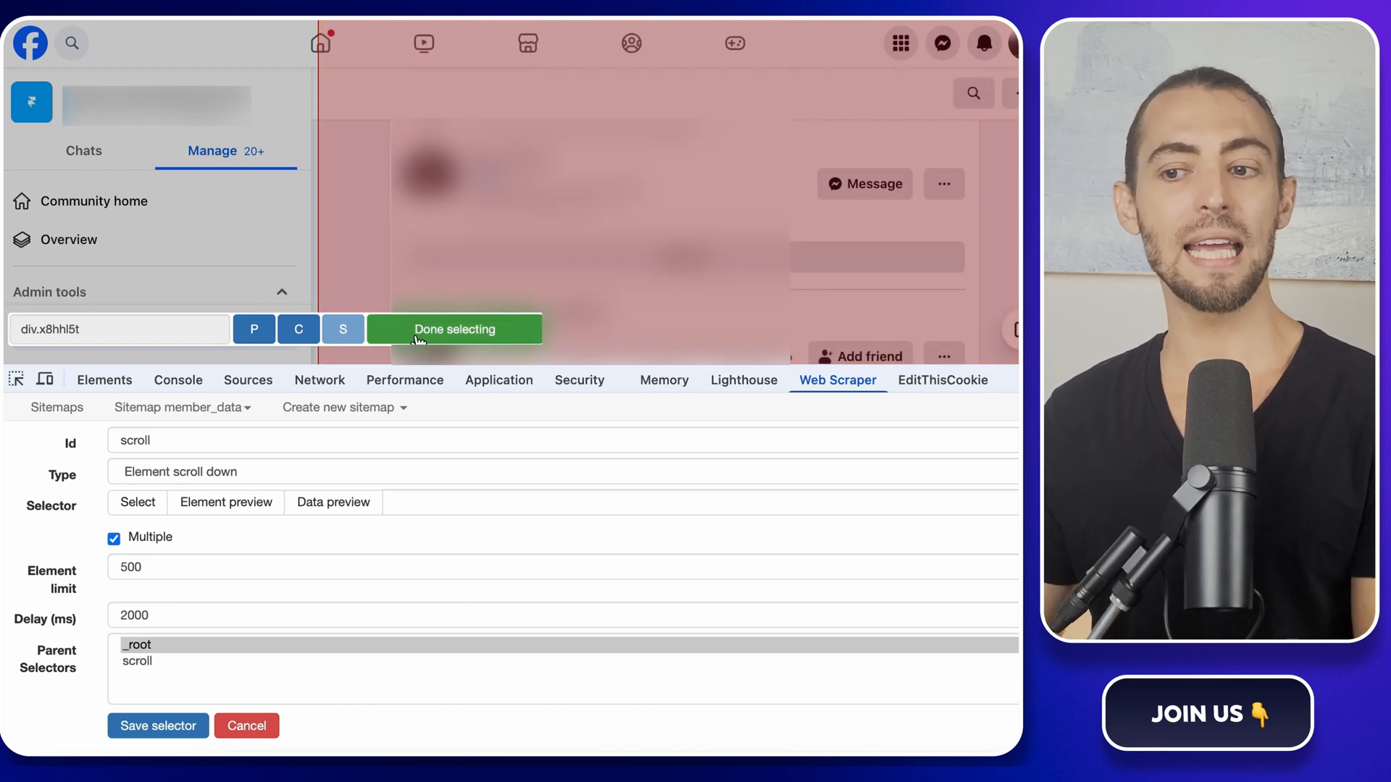
mouse_move(842, 196)
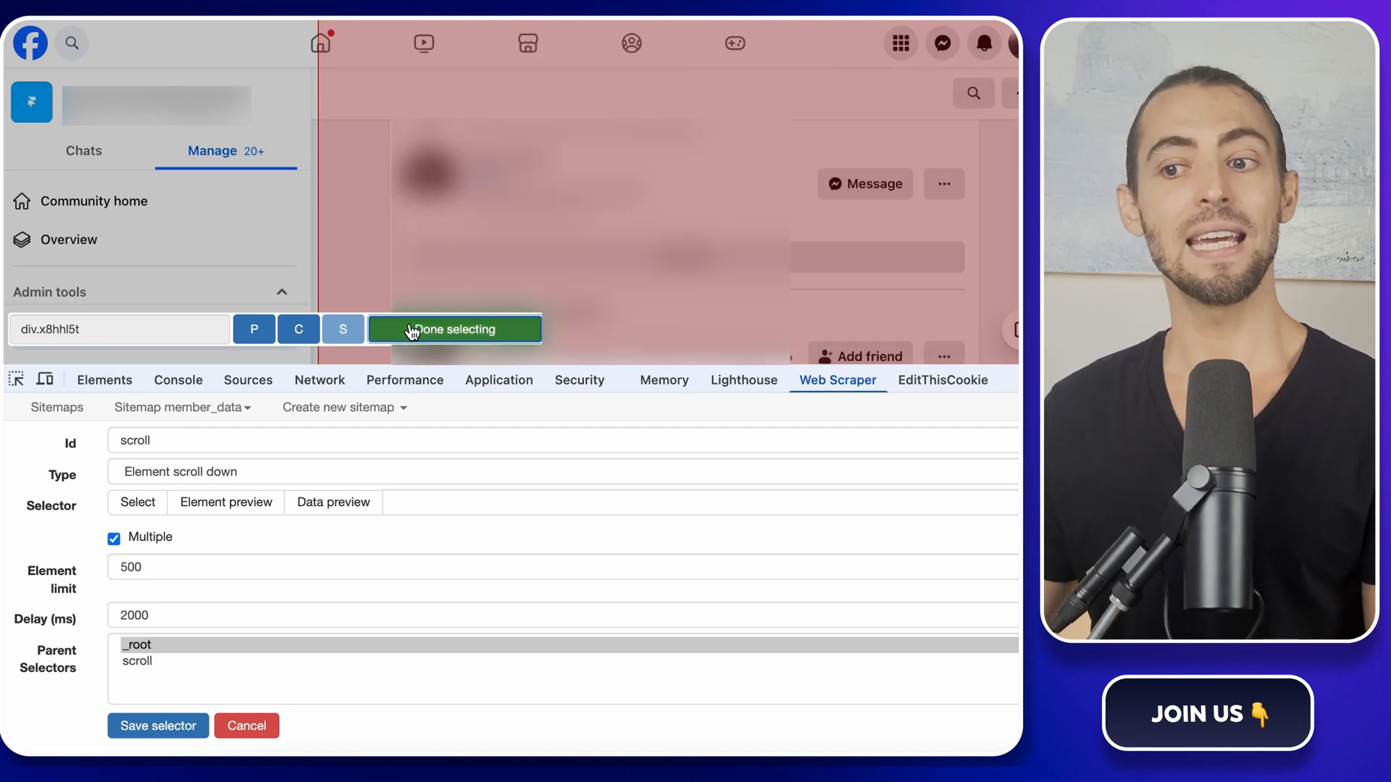
left_click(454, 329)
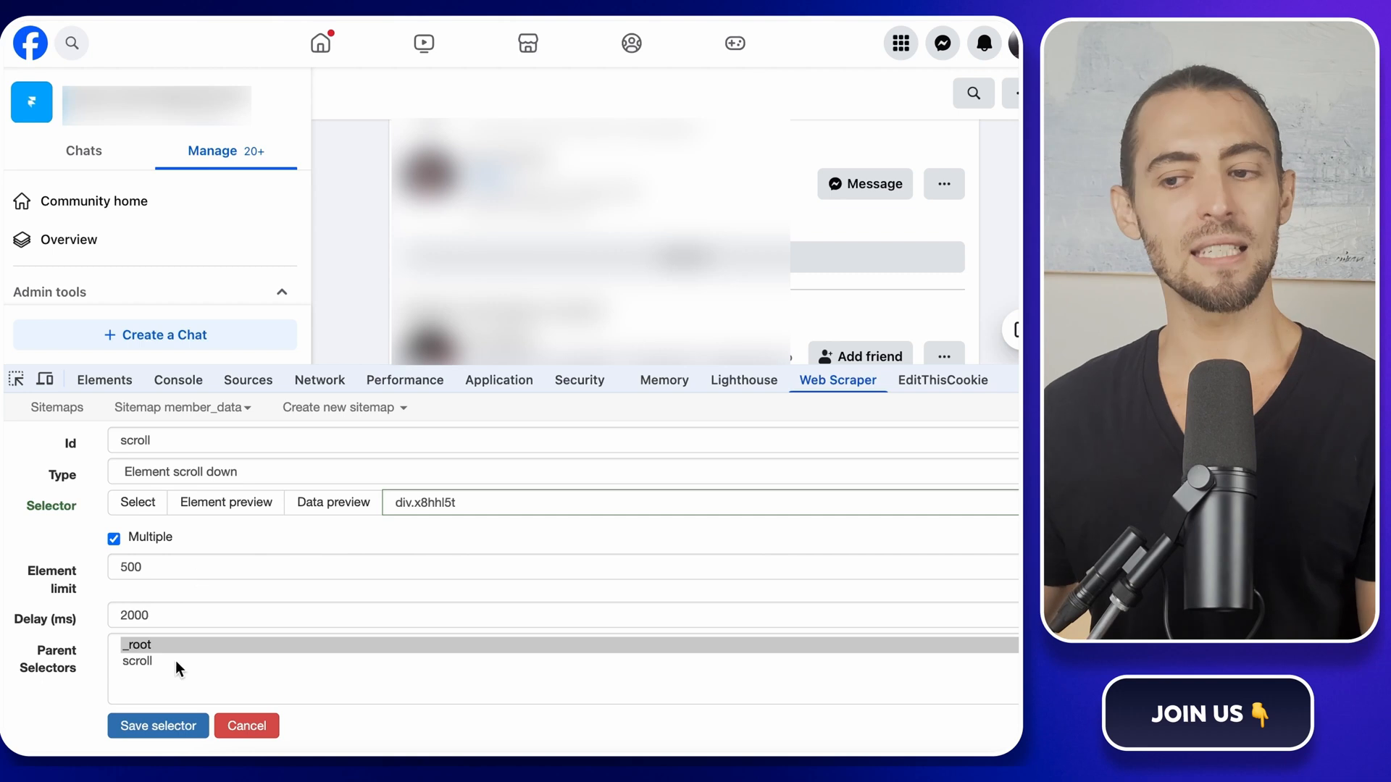
left_click(157, 726)
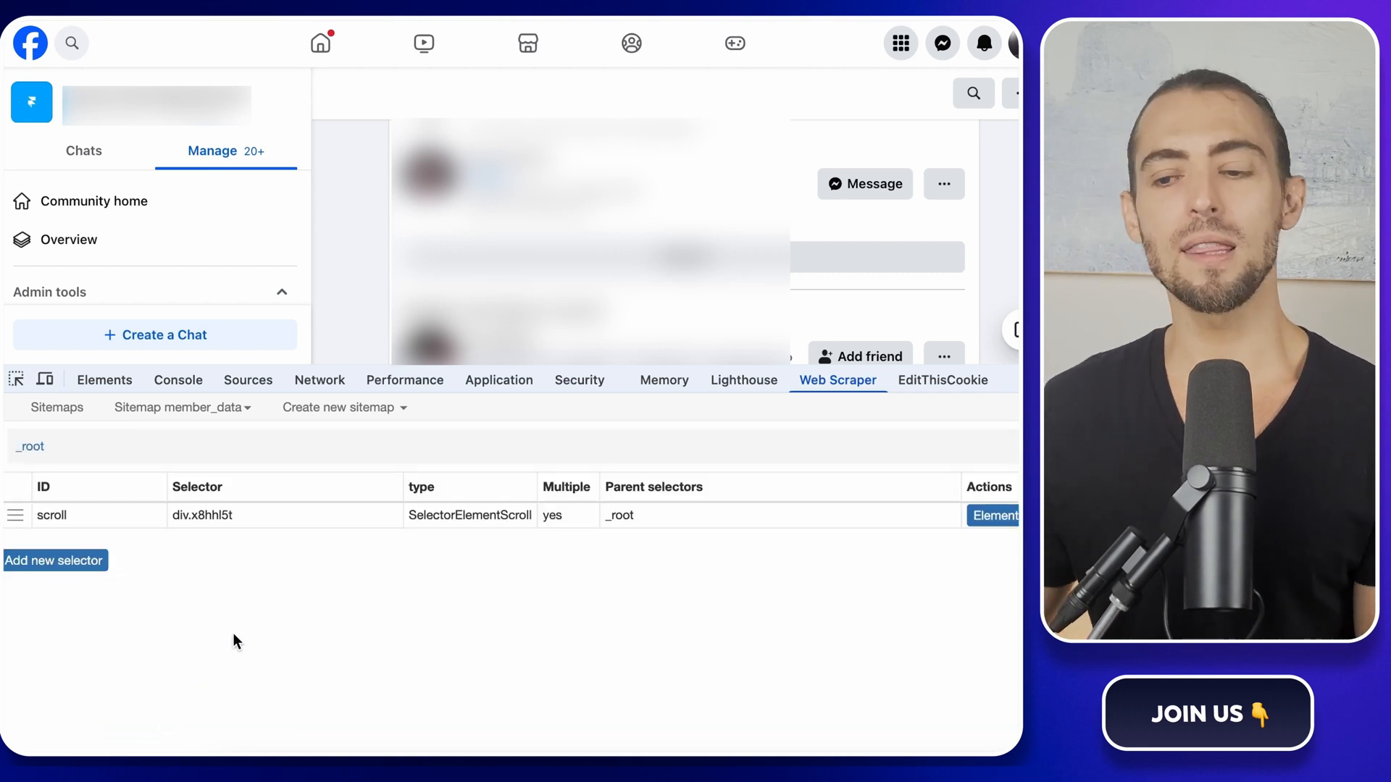
mouse_move(198, 603)
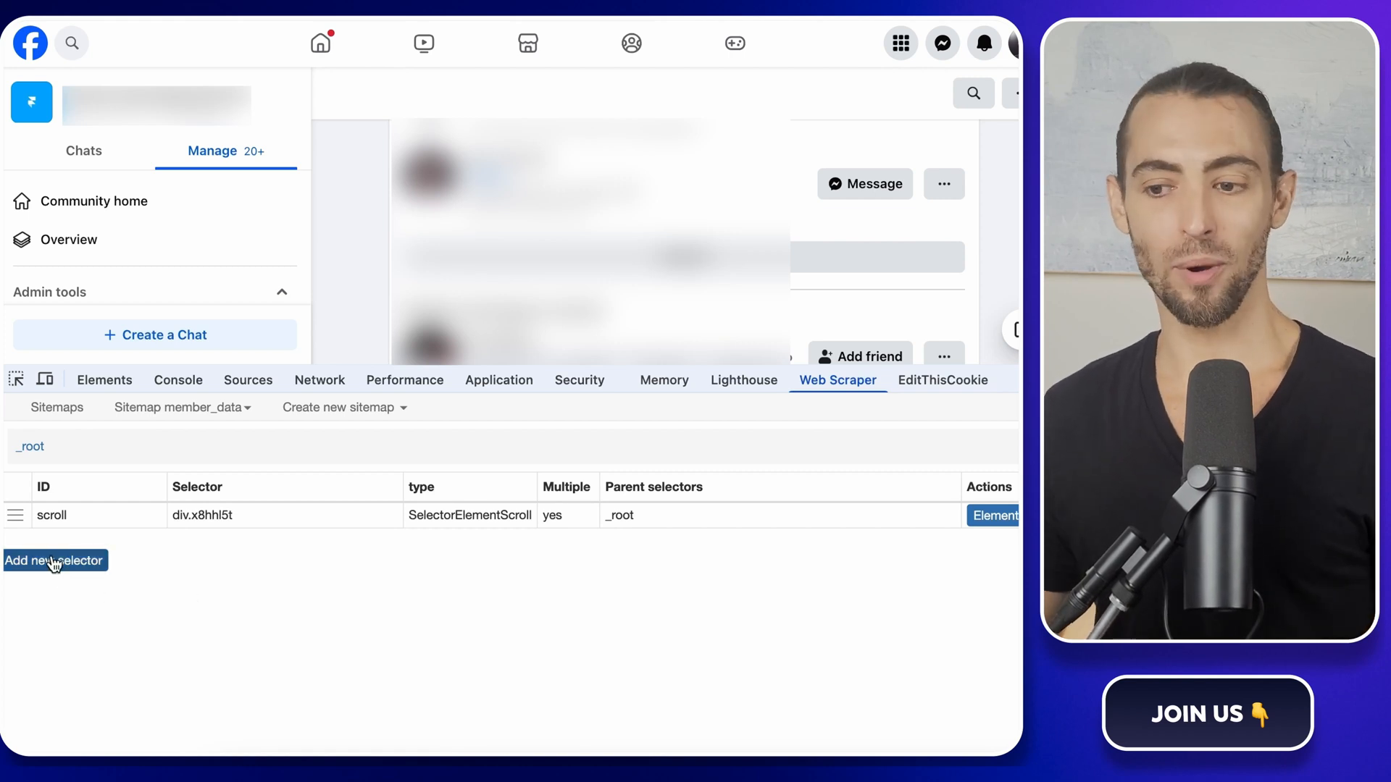
left_click(54, 561)
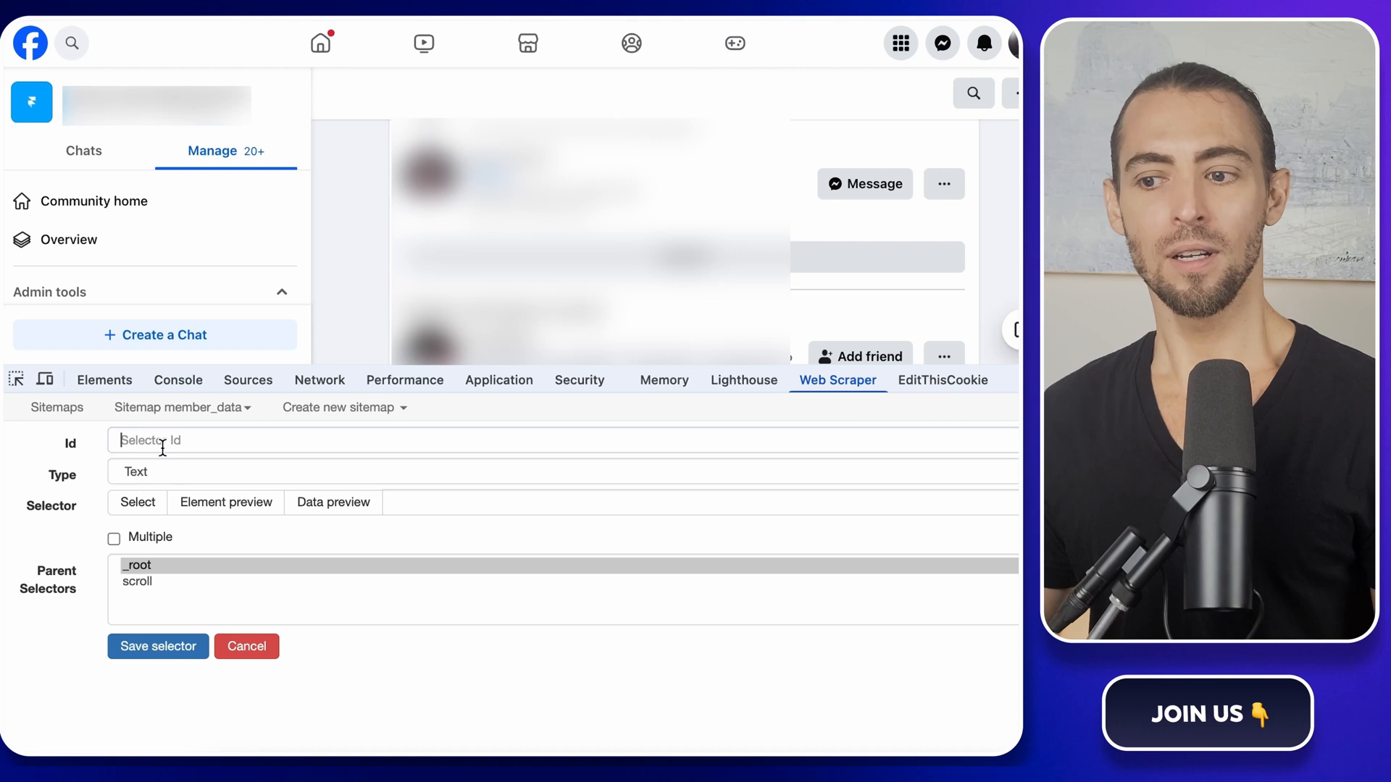
type("scroll2")
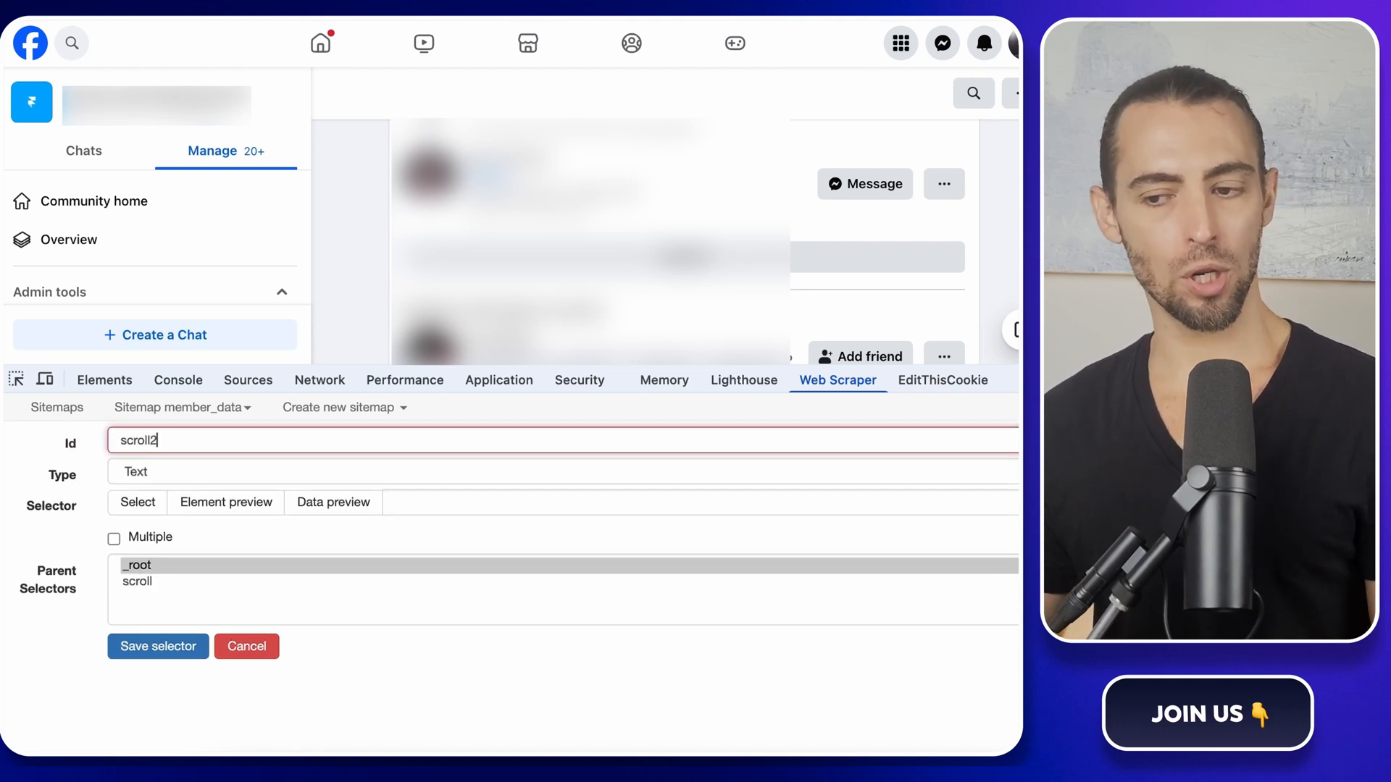
left_click(532, 470)
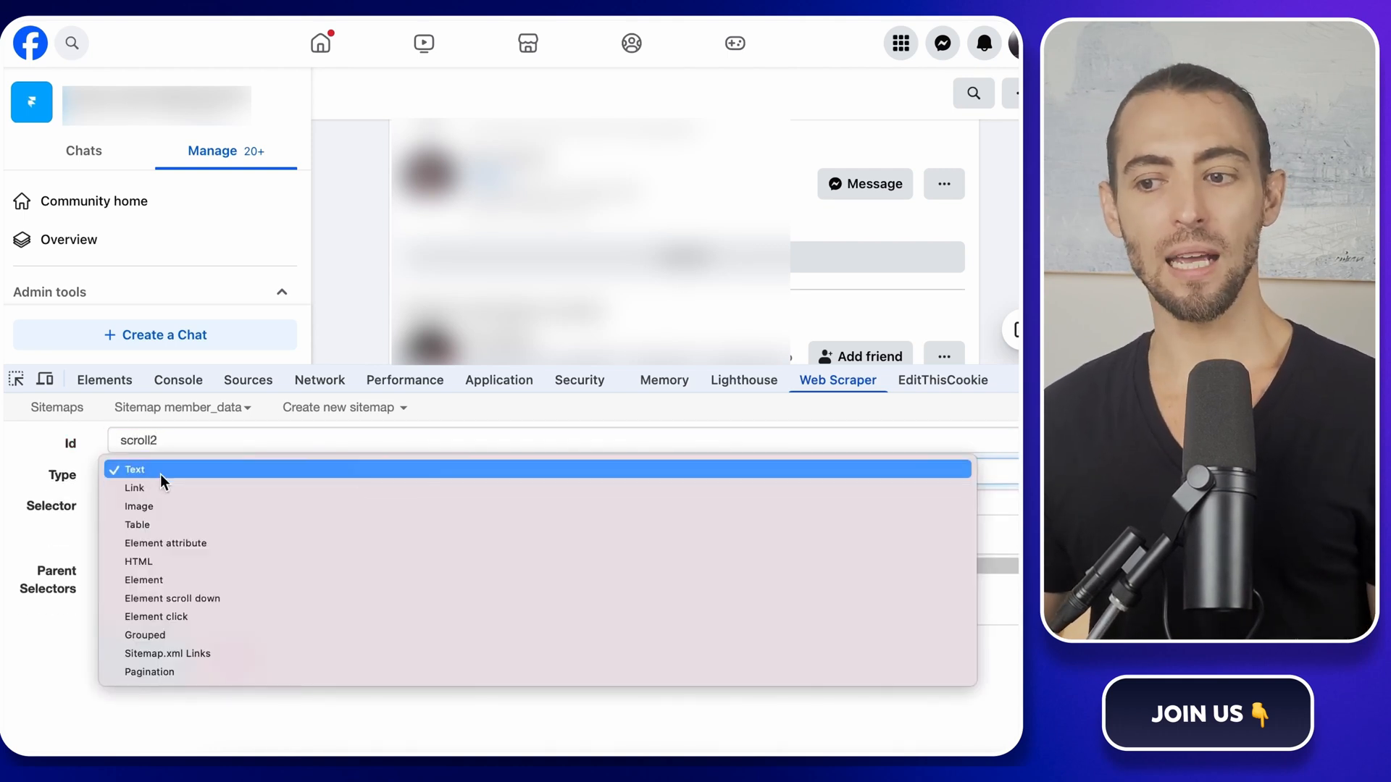
left_click(172, 598)
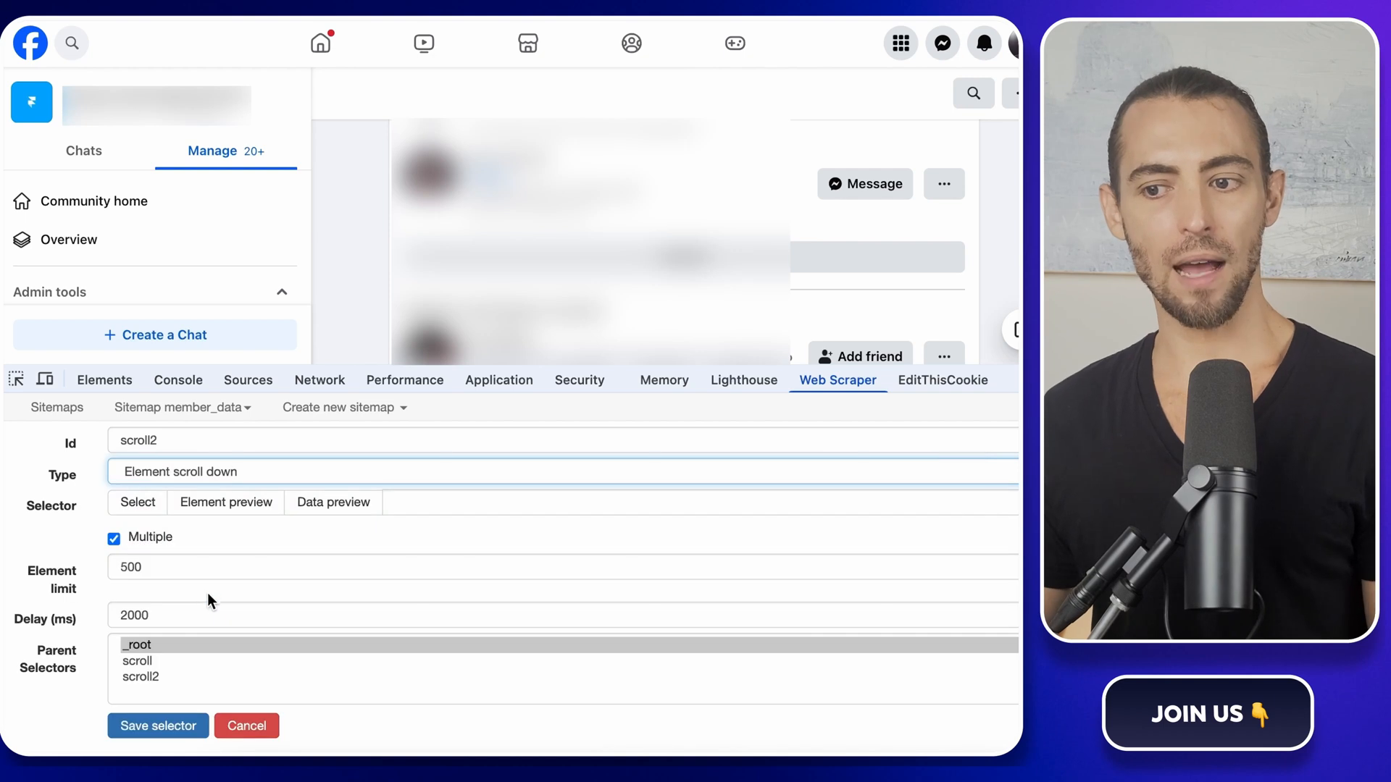
left_click(138, 503)
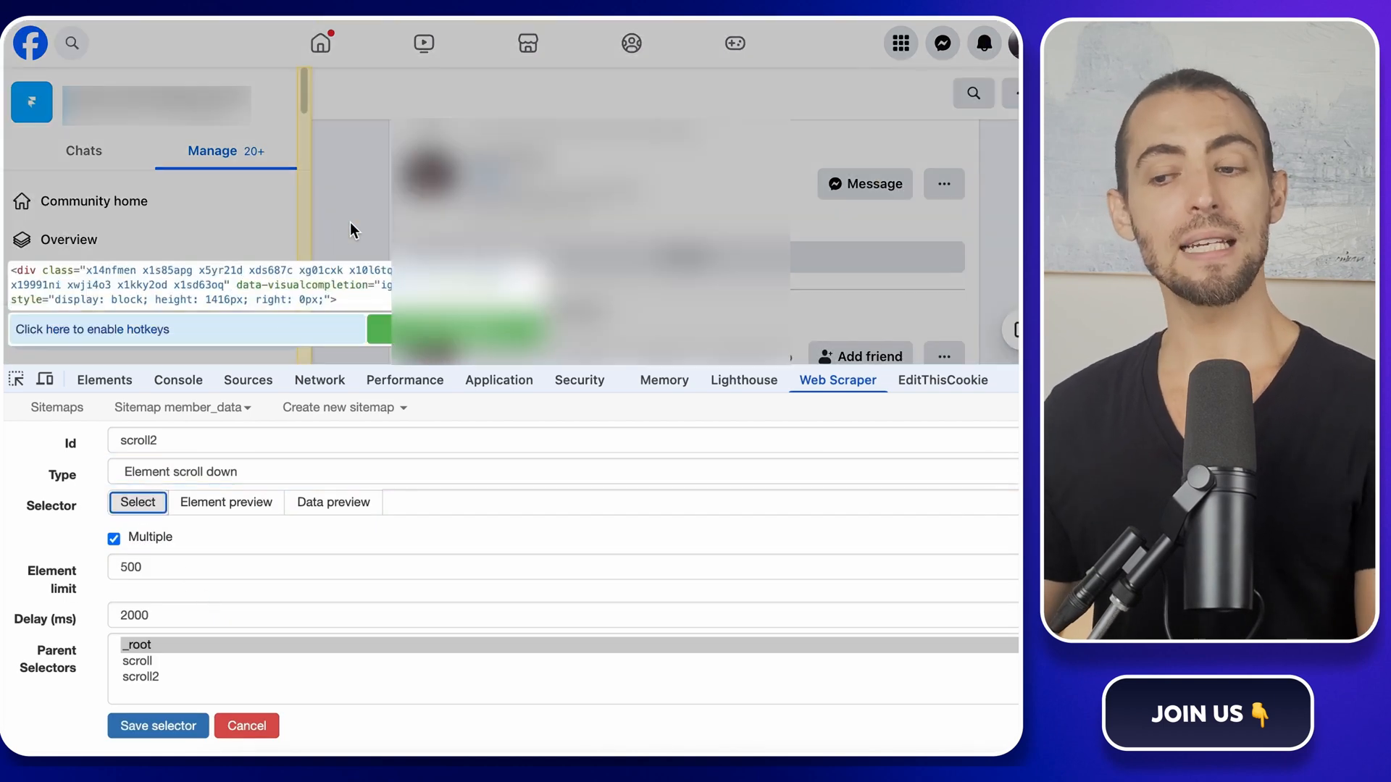
left_click(138, 503)
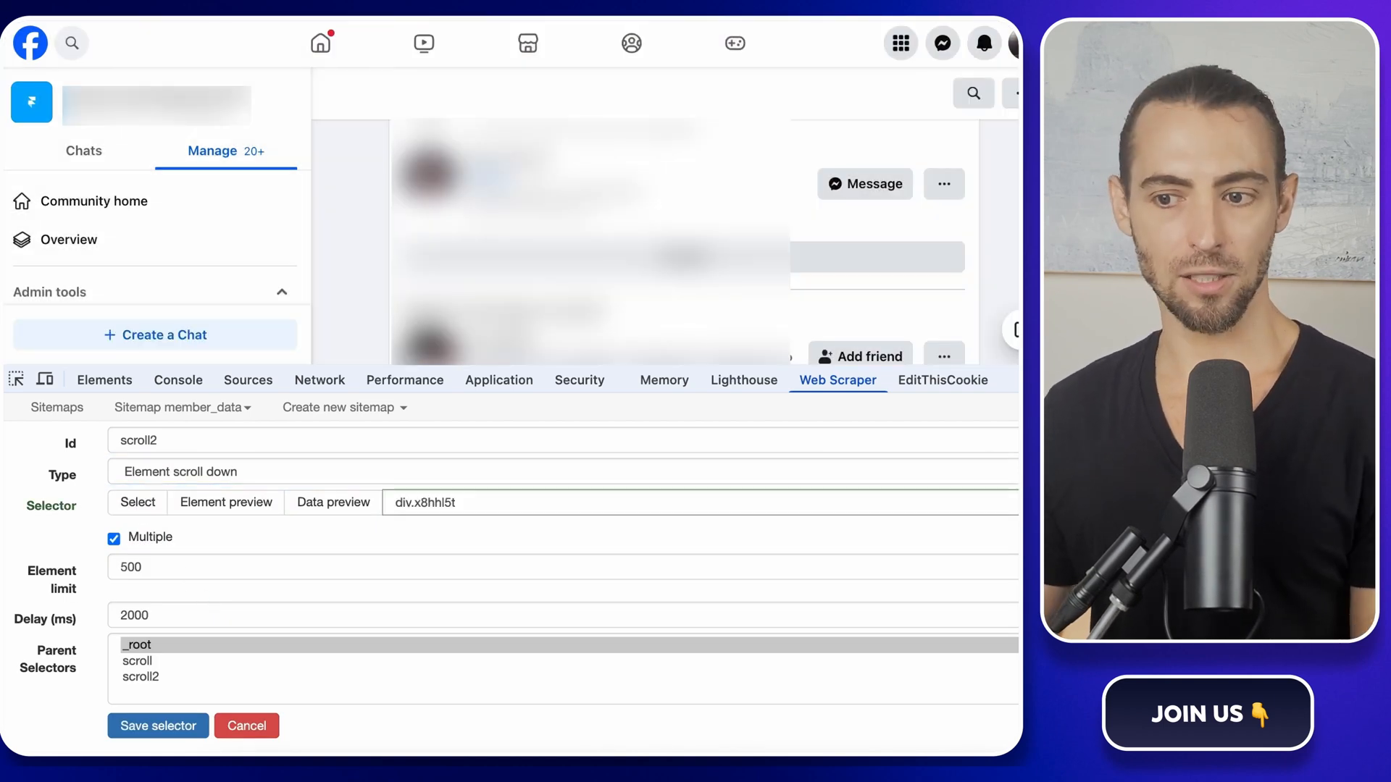
left_click(158, 726)
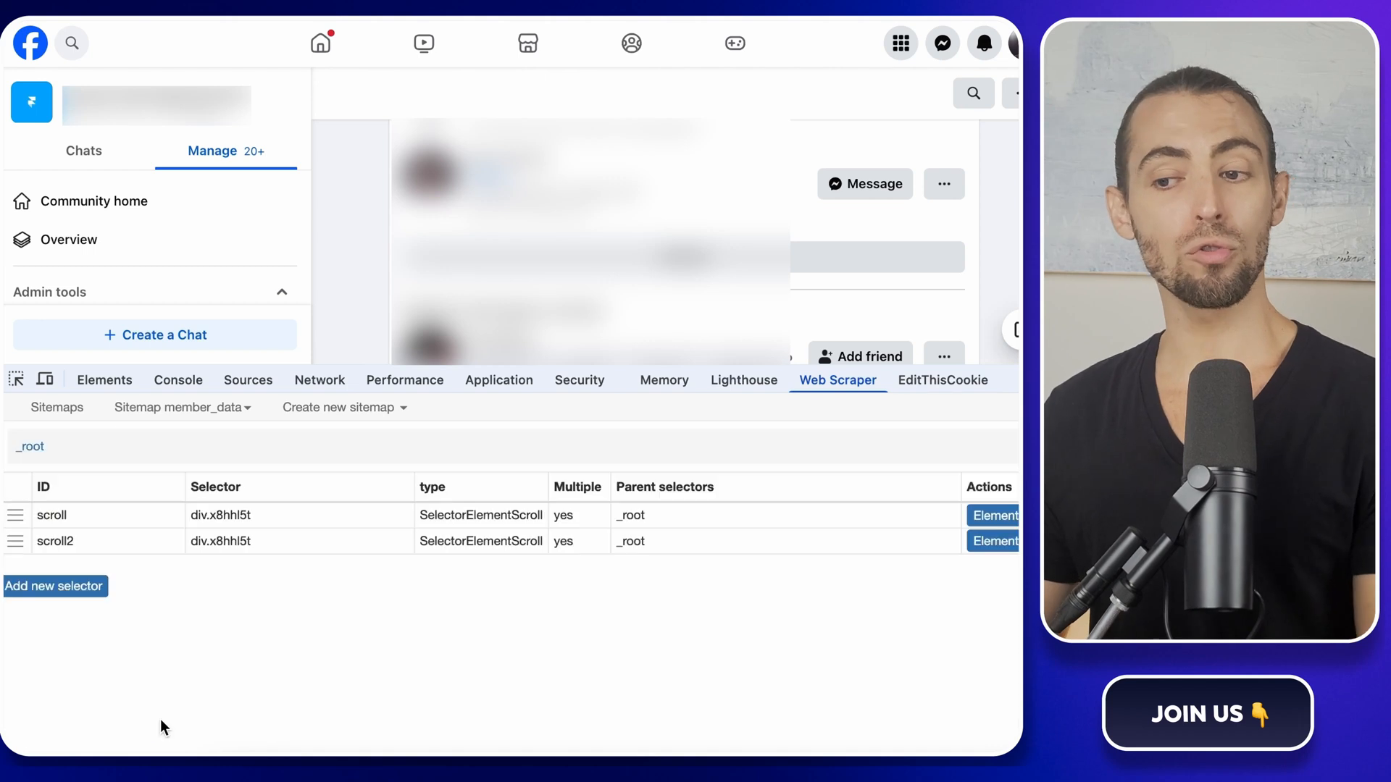
mouse_move(212, 663)
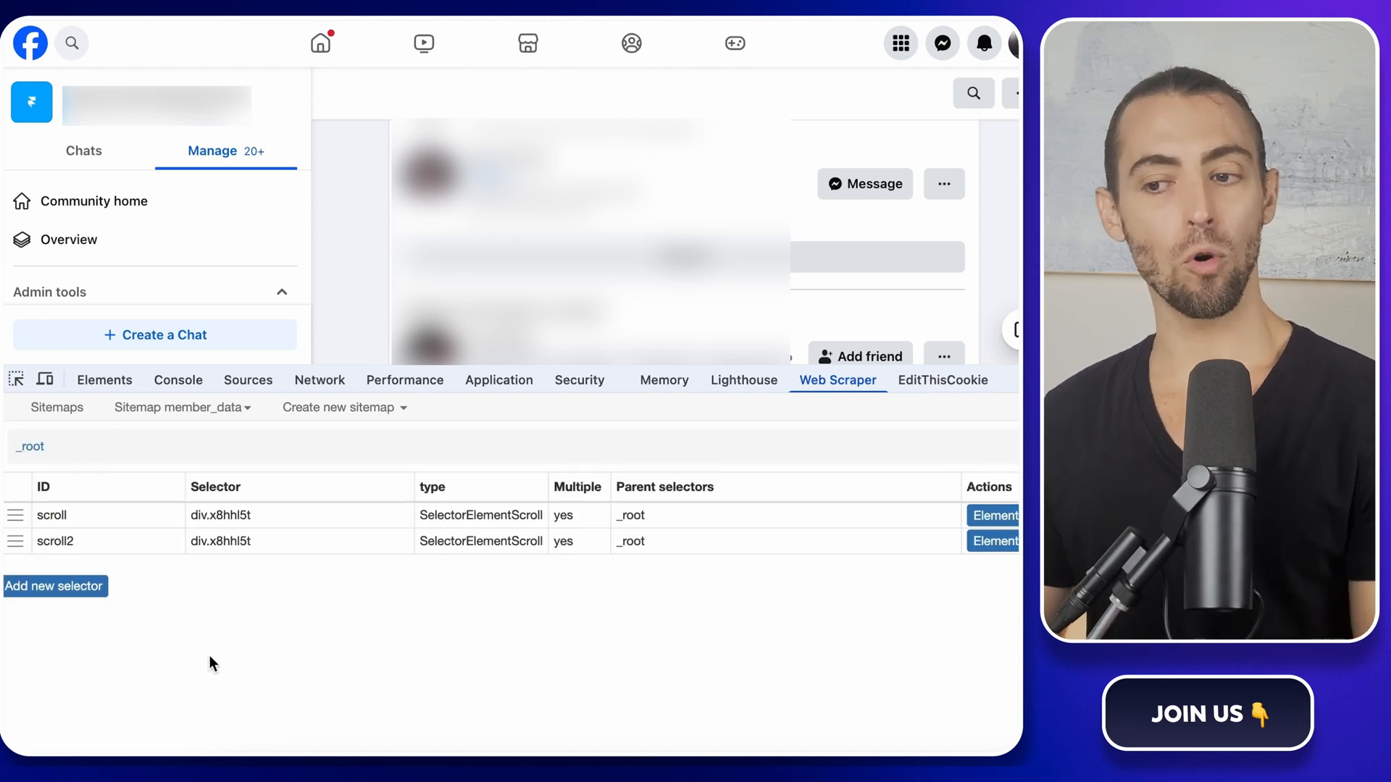
mouse_move(274, 661)
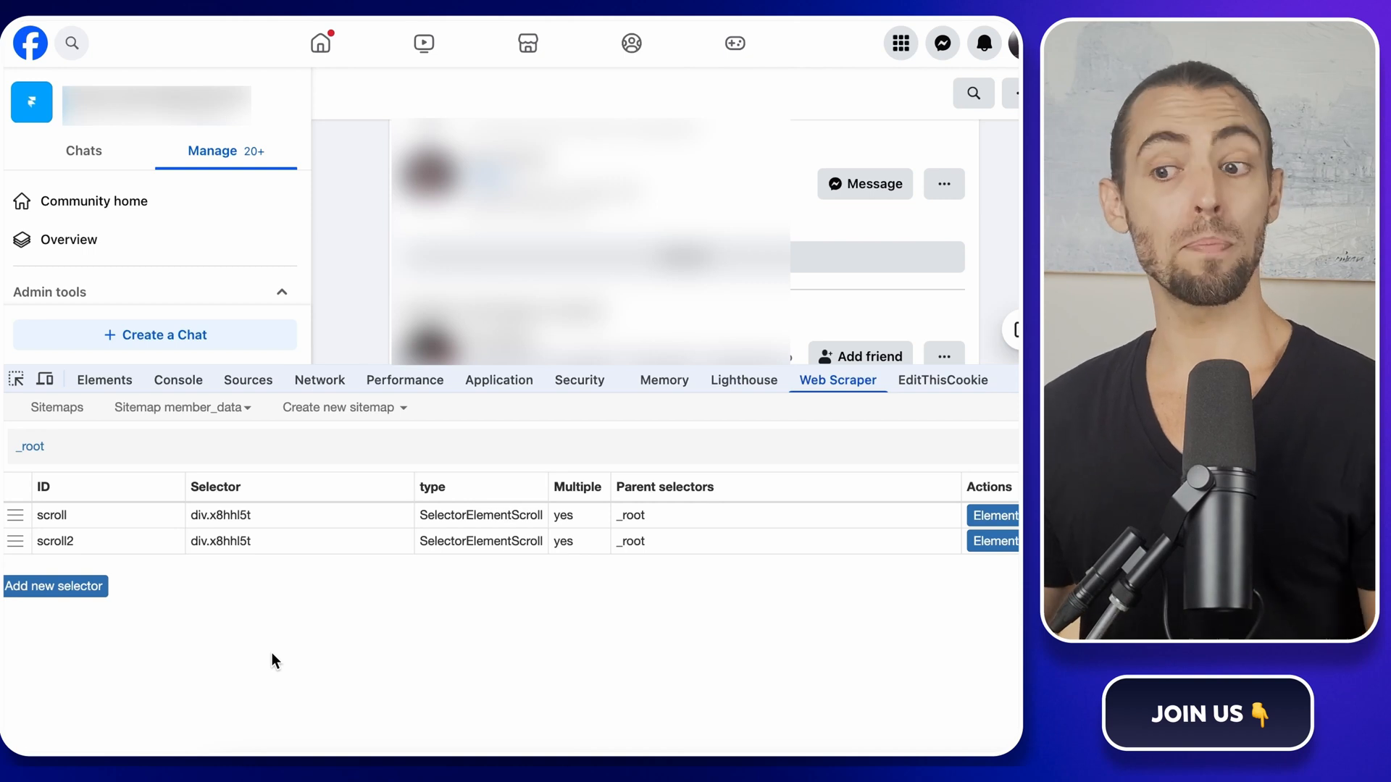
mouse_move(314, 665)
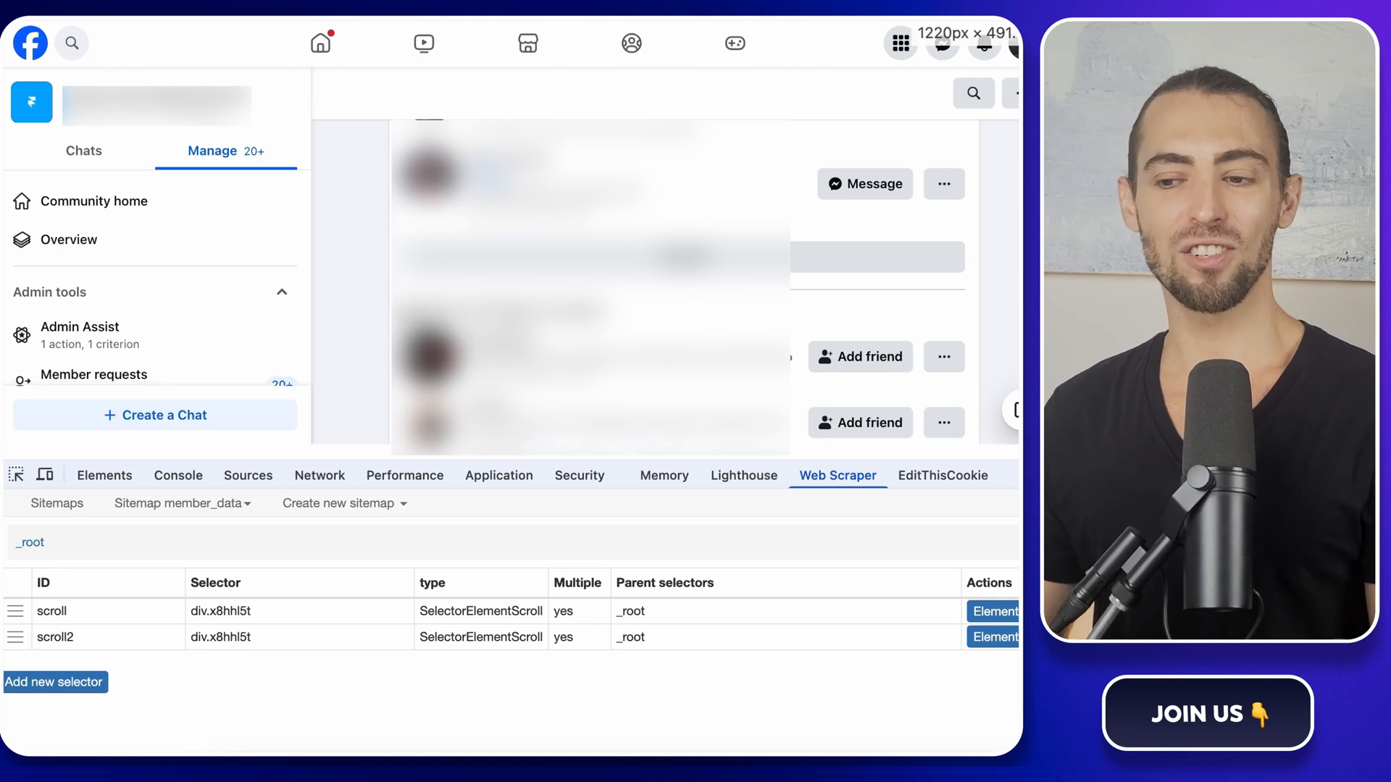
scroll("down", 3)
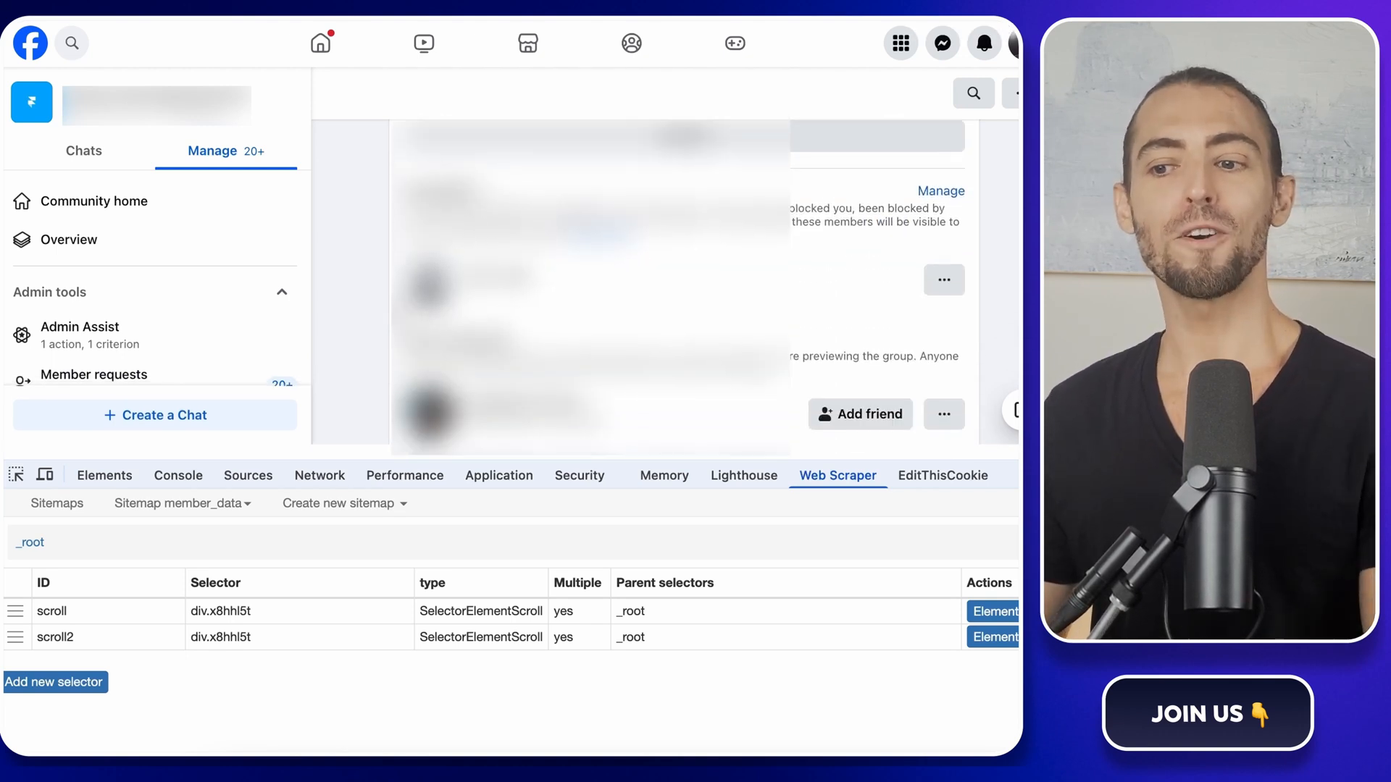
scroll("down", 3)
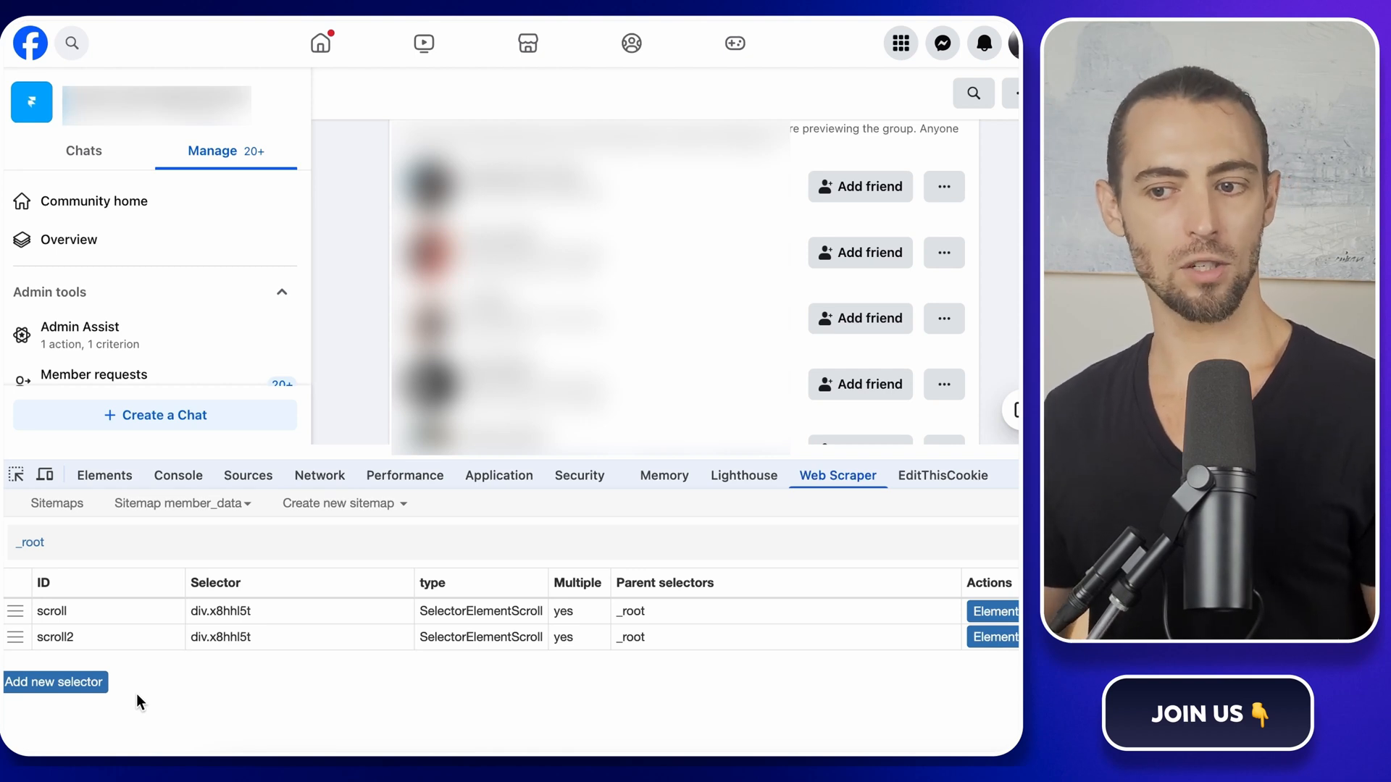
- Add a multiple Link selector member_url picking the member name links (a.x1ejq31n) and save it
left_click(53, 682)
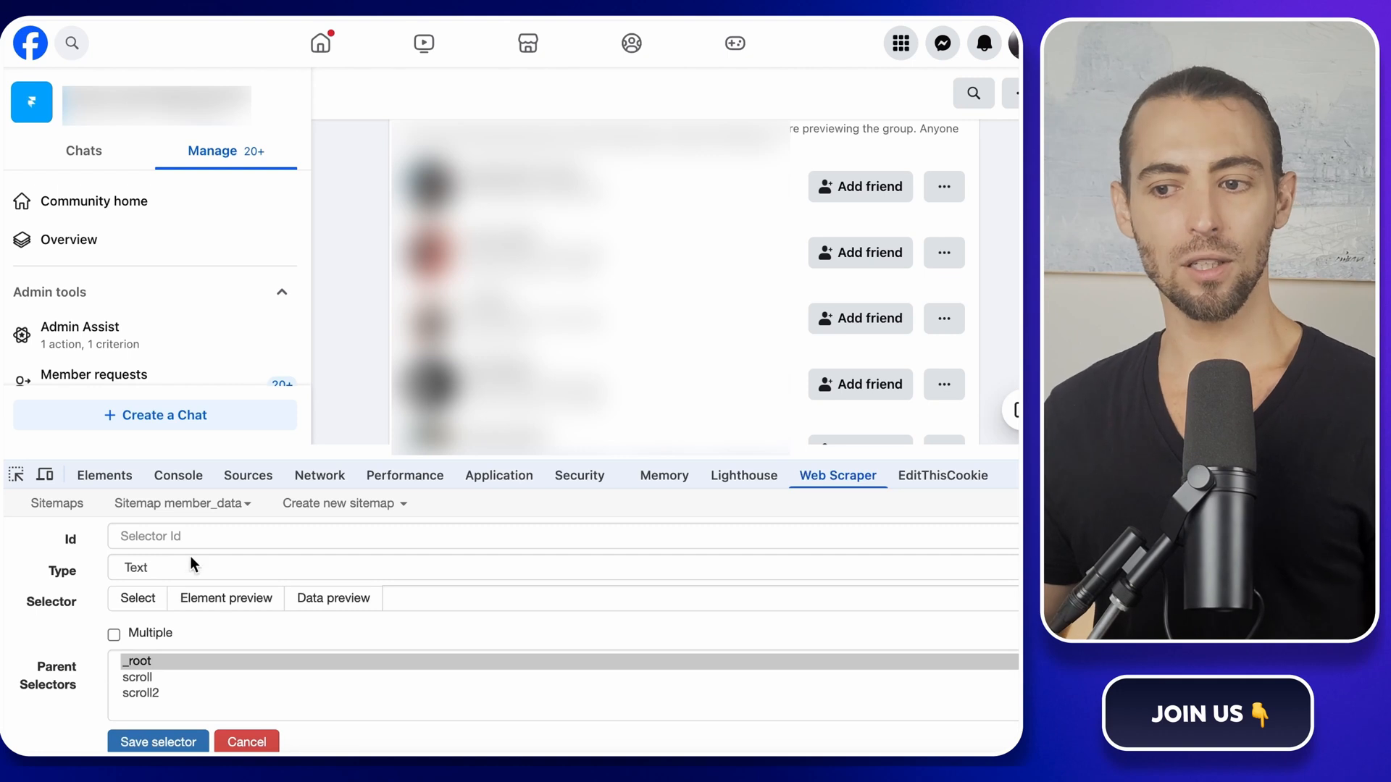
type("memb")
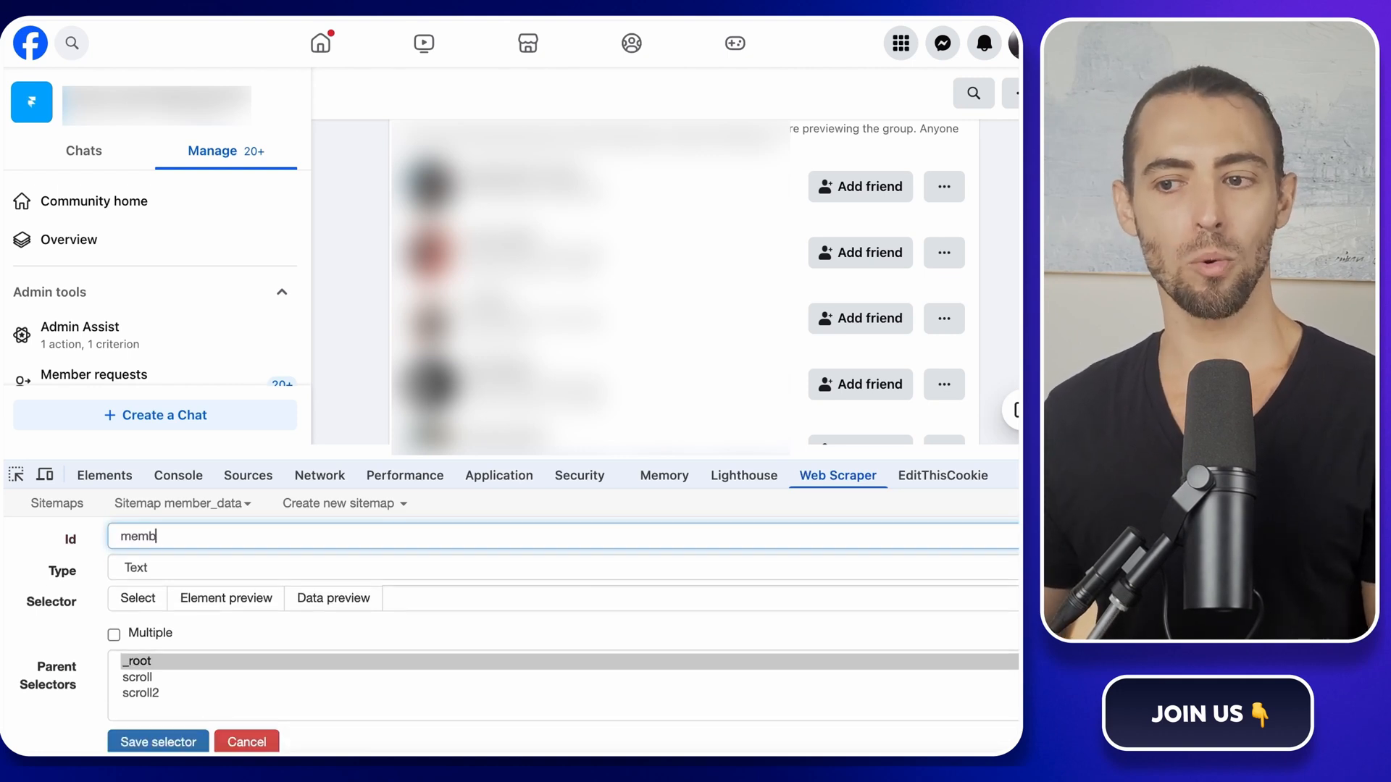
type("er_url")
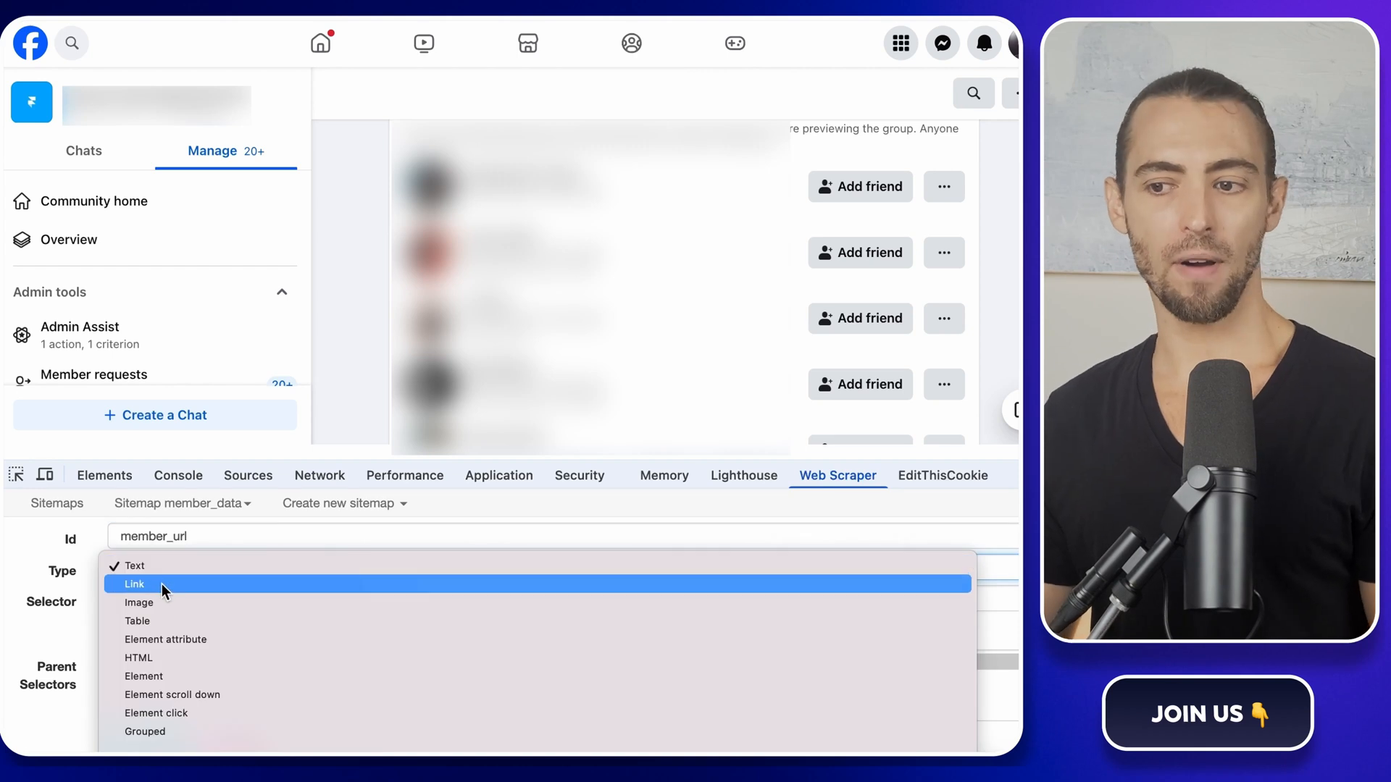
left_click(134, 584)
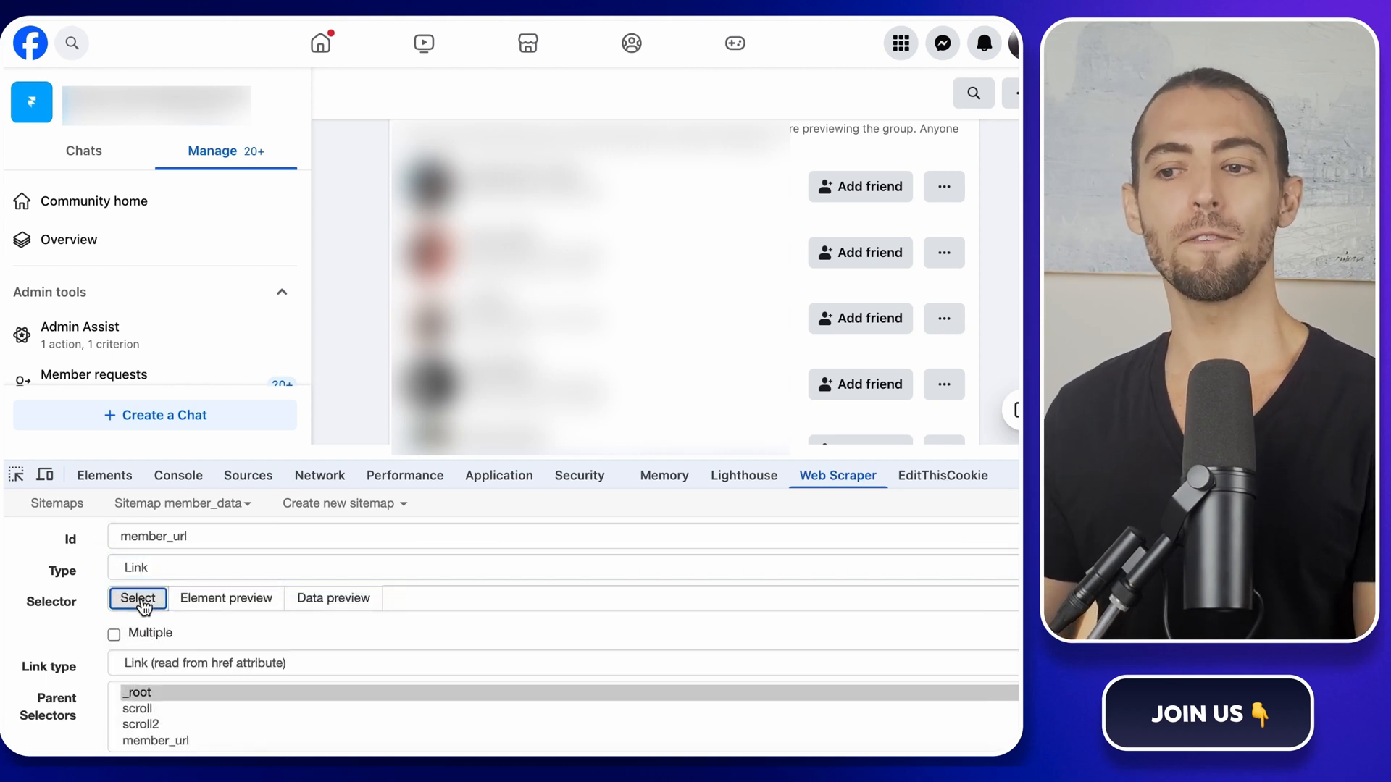
left_click(138, 599)
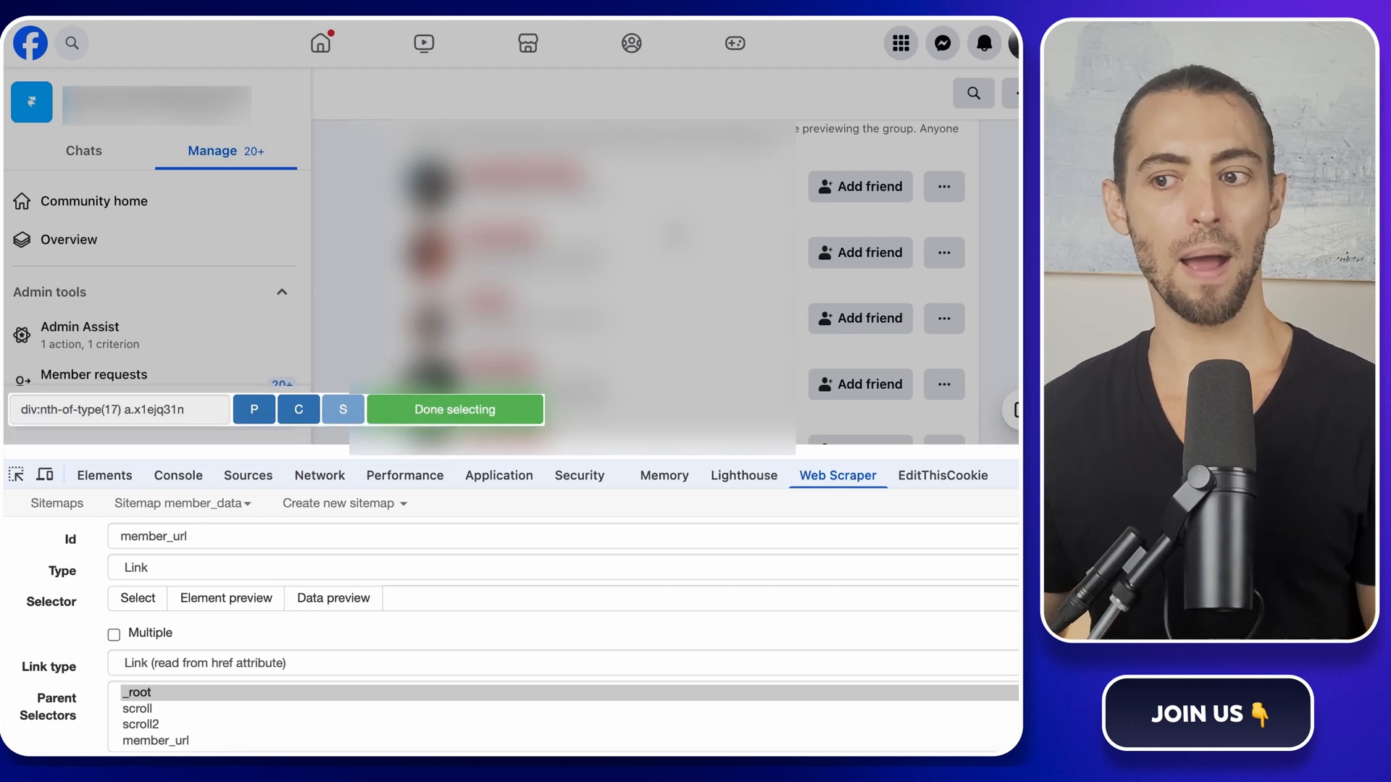
scroll("up", 3)
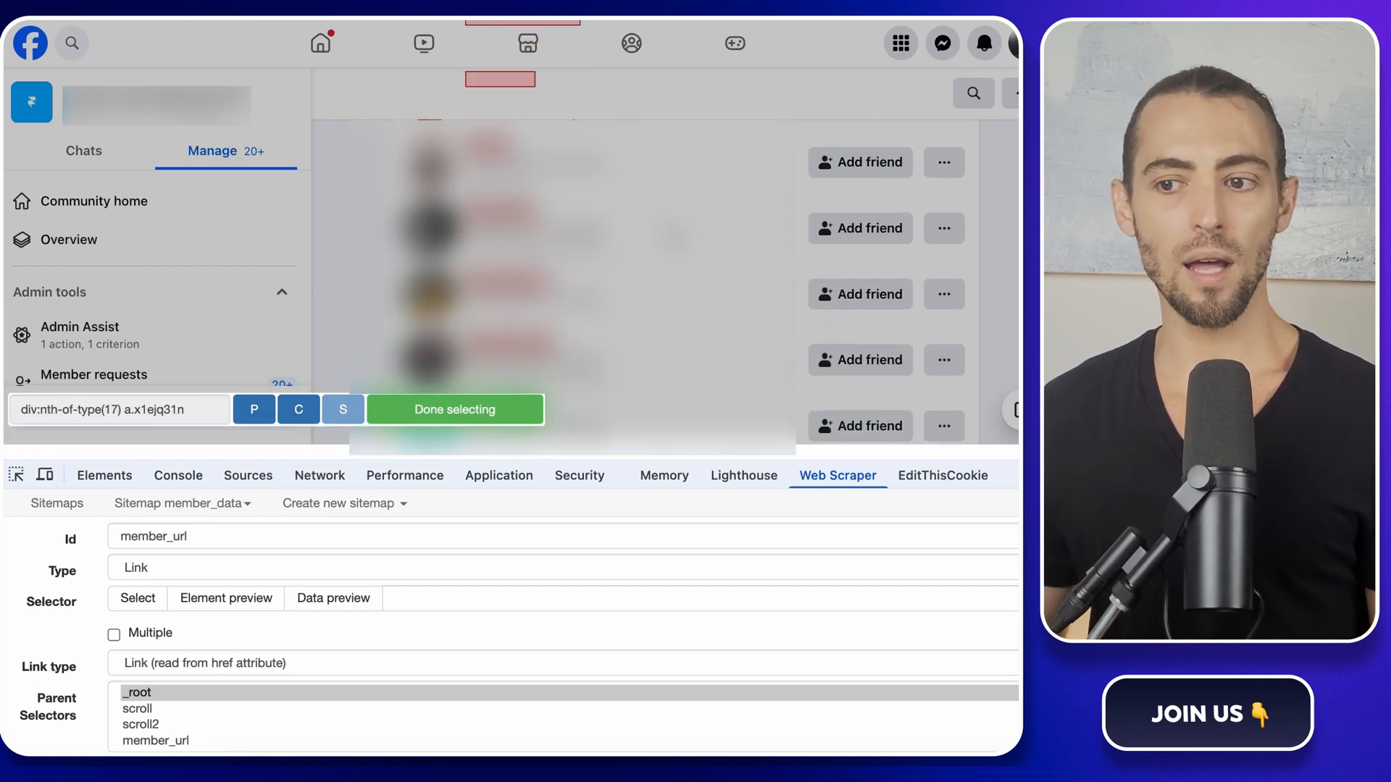
scroll("up", 3)
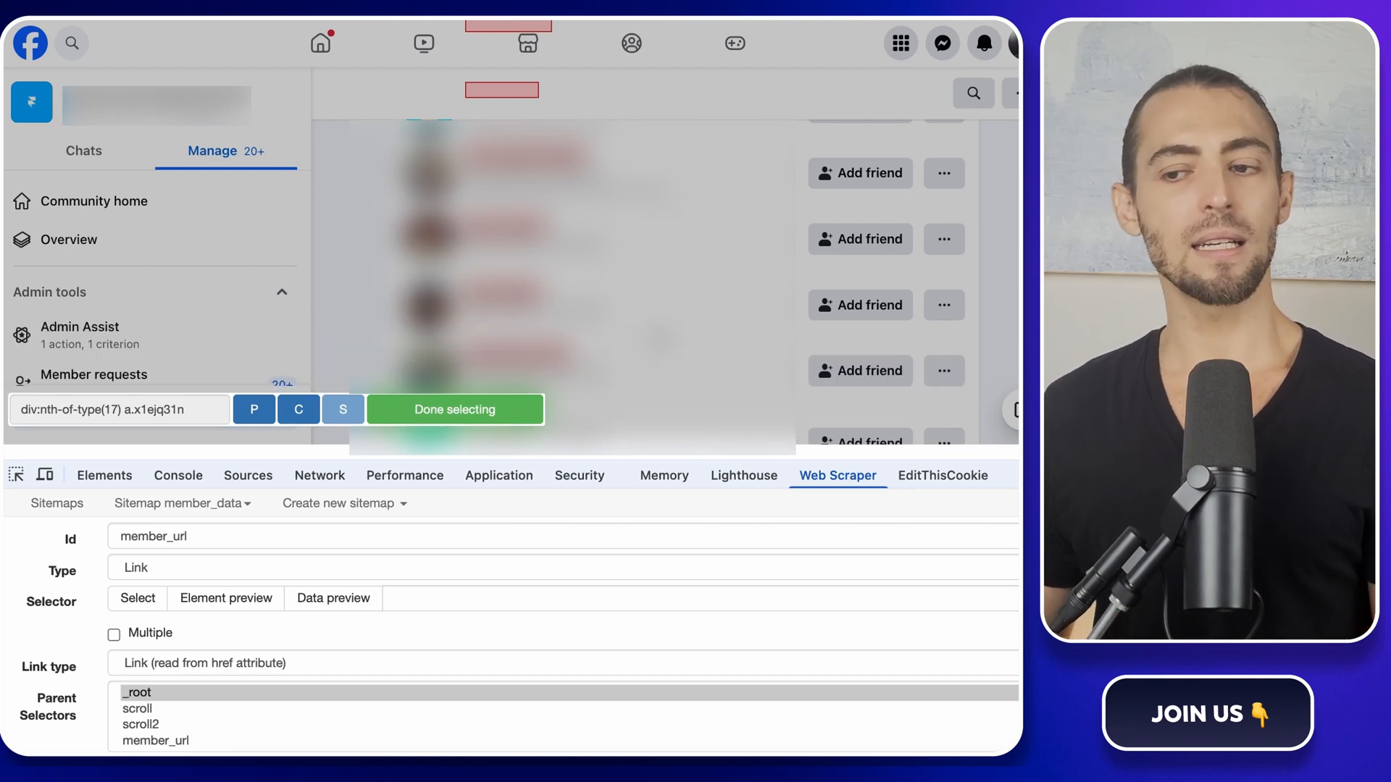
left_click(453, 408)
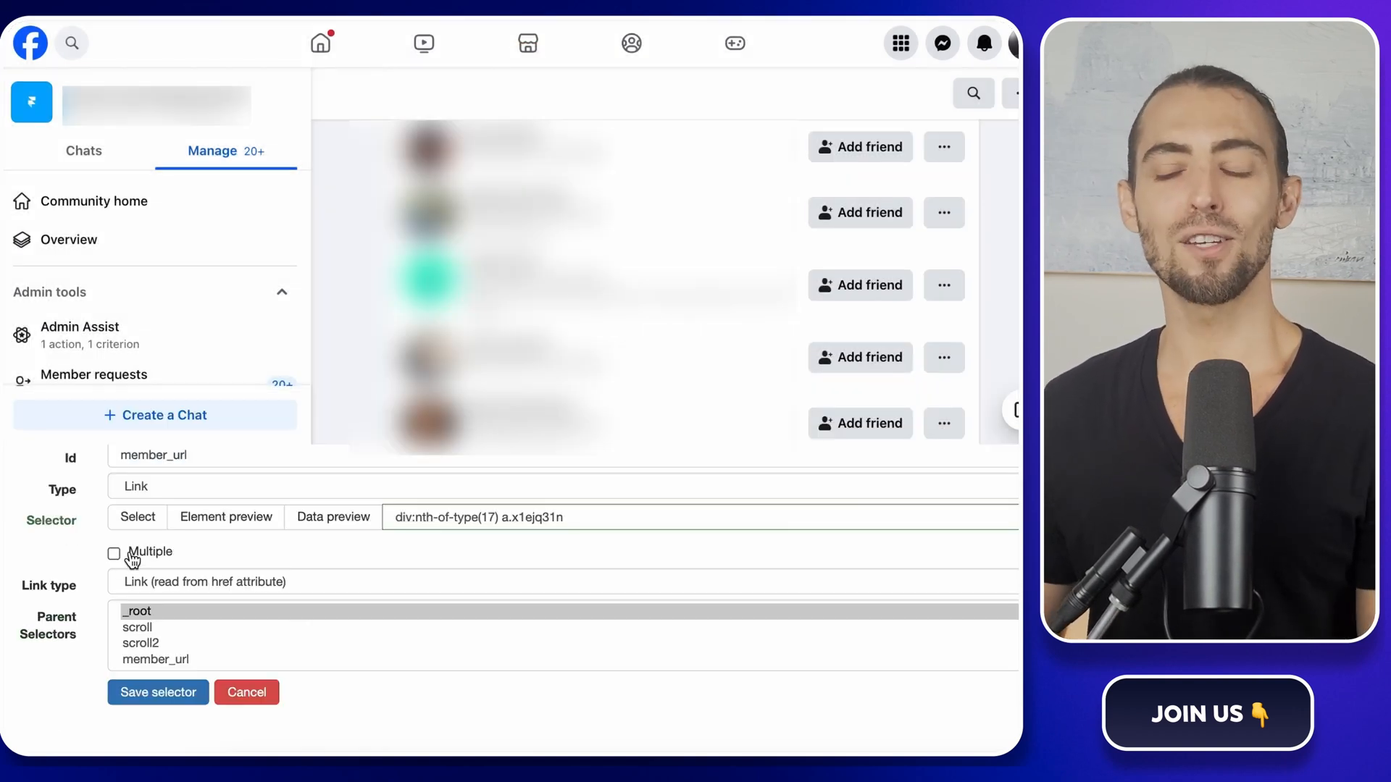
left_click(113, 552)
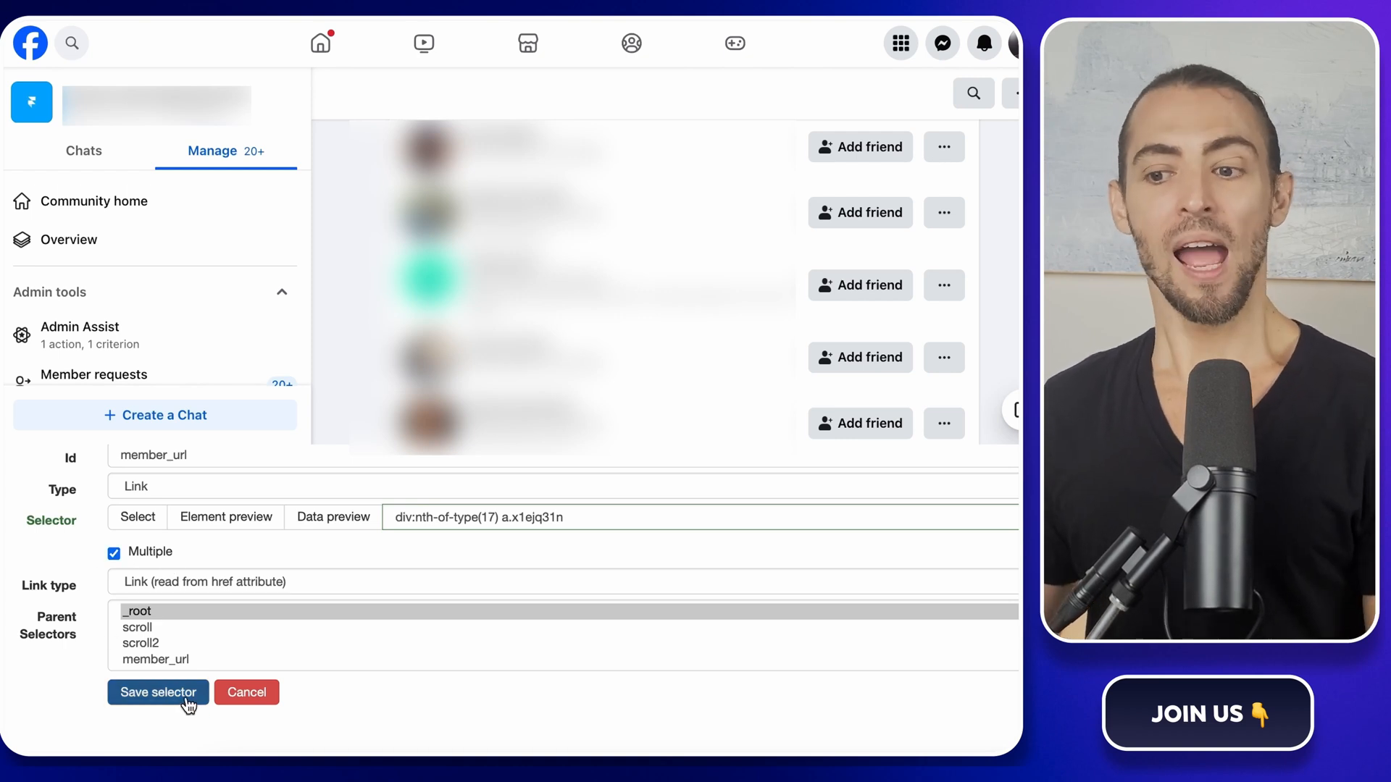
left_click(158, 693)
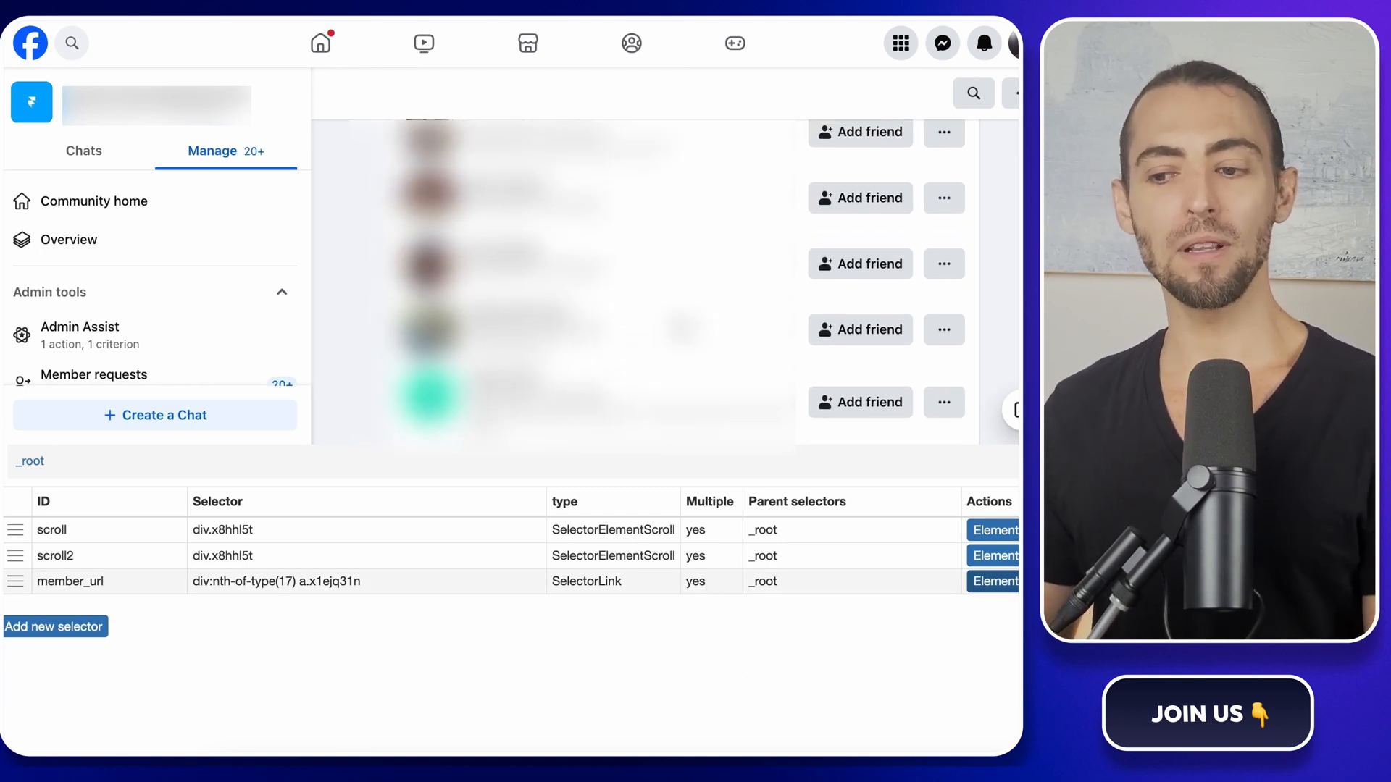
scroll("up", 3)
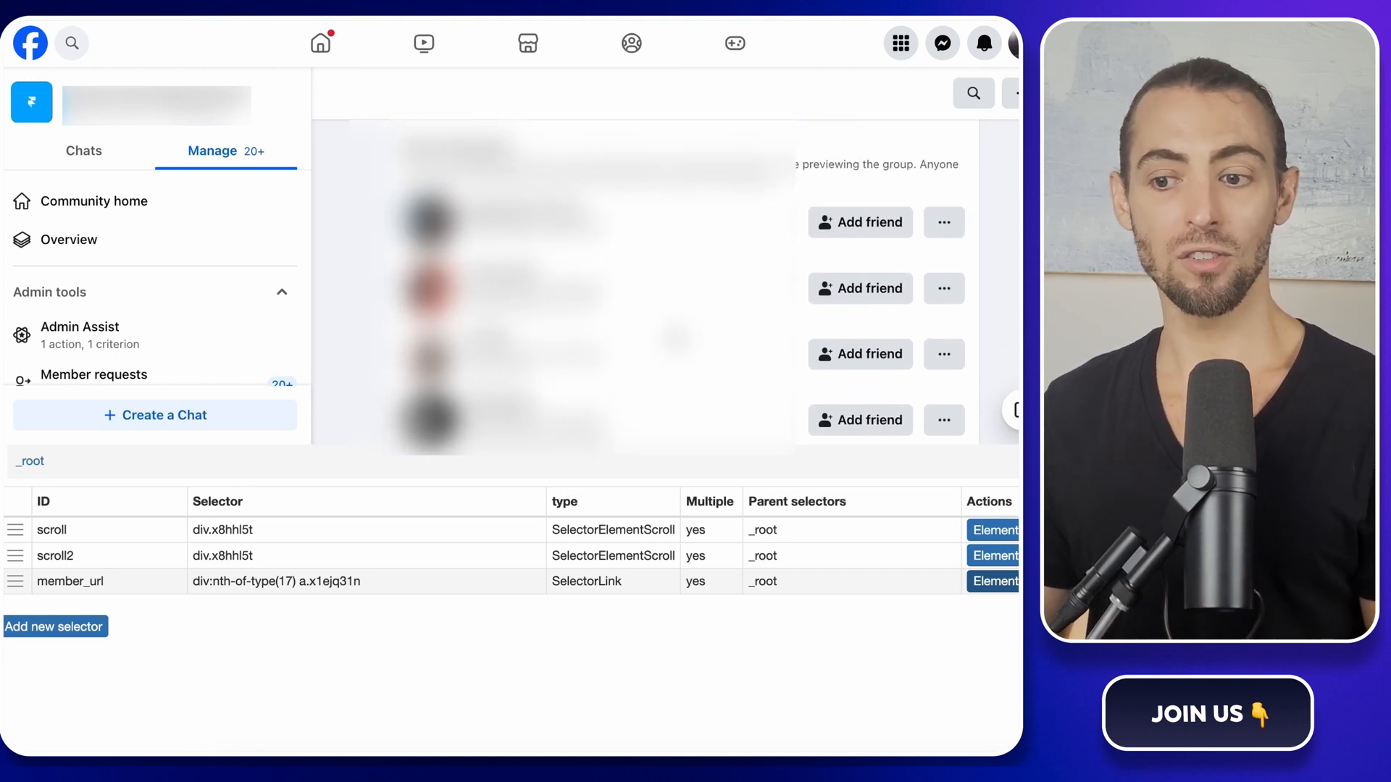
mouse_move(484, 652)
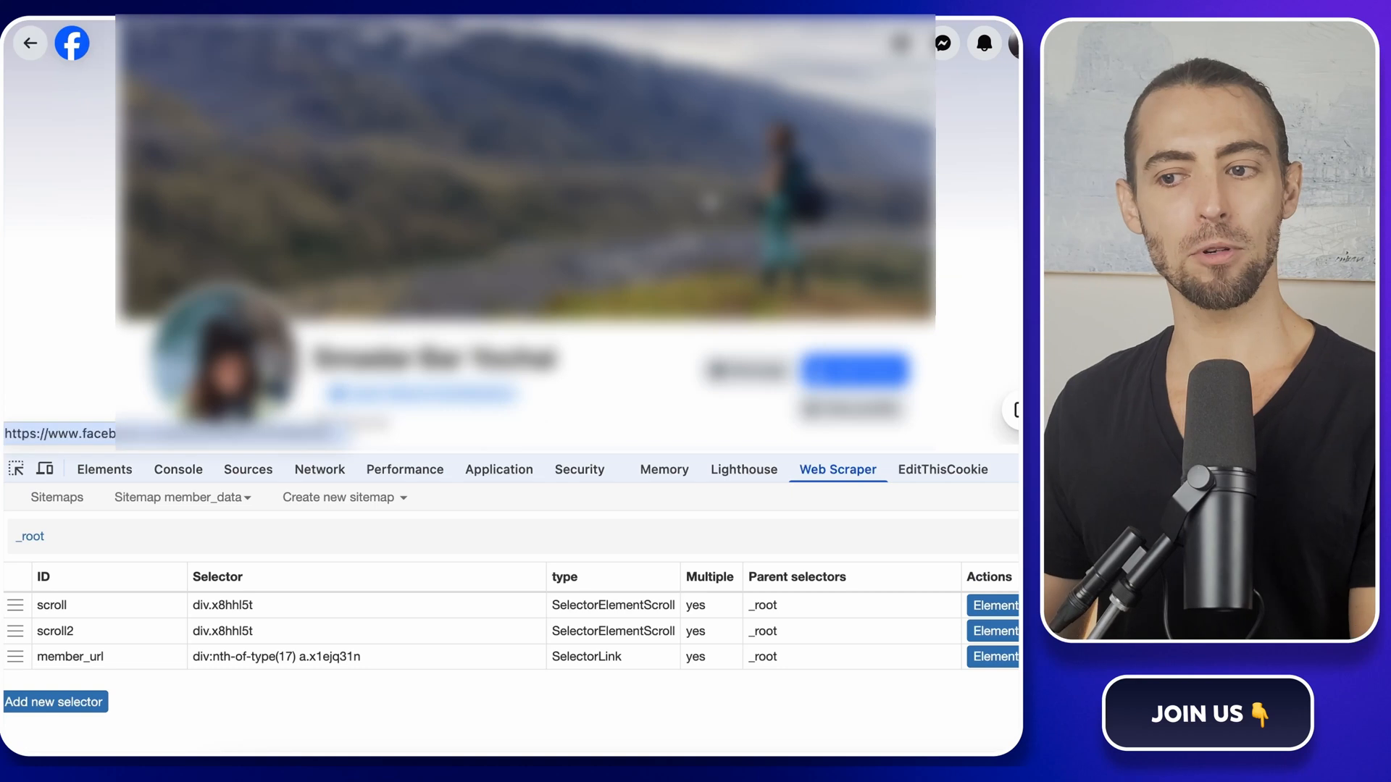
mouse_move(983, 227)
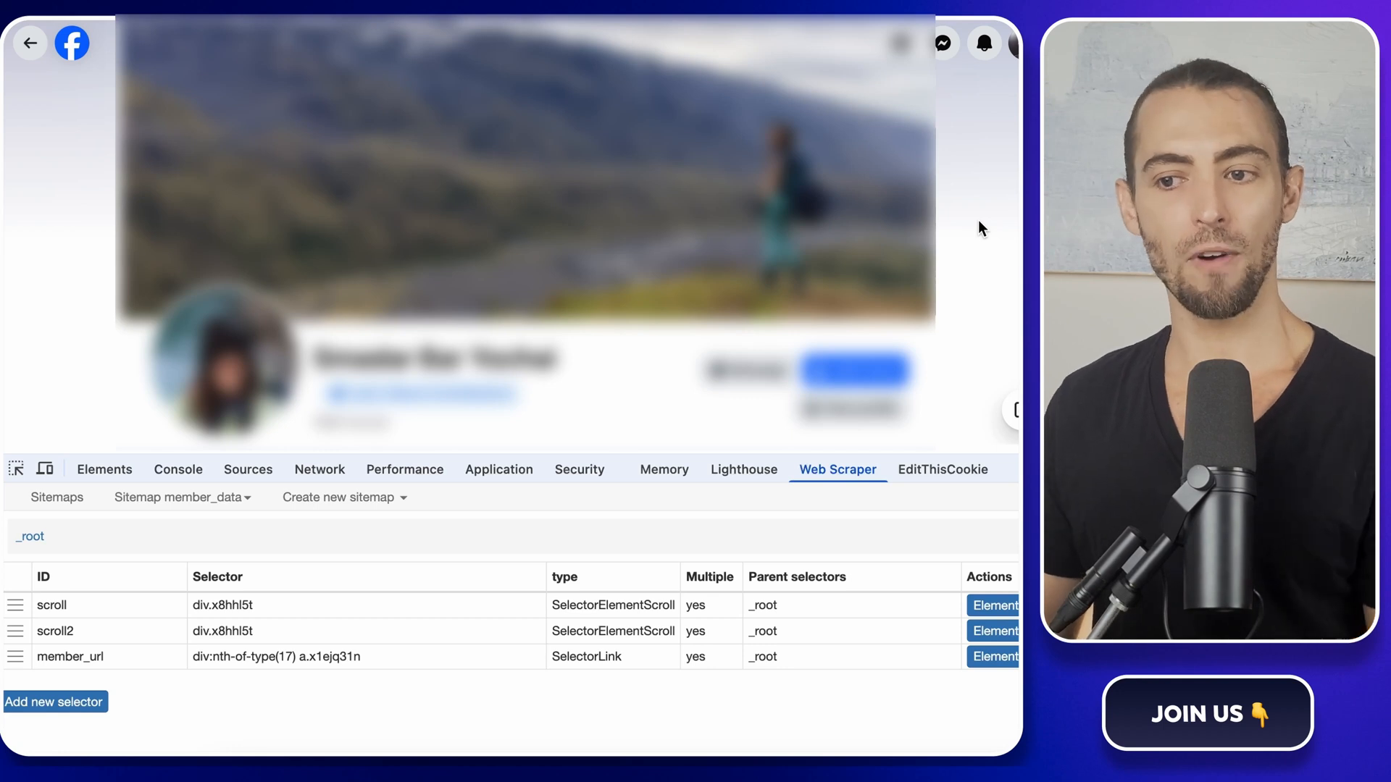
mouse_move(387, 713)
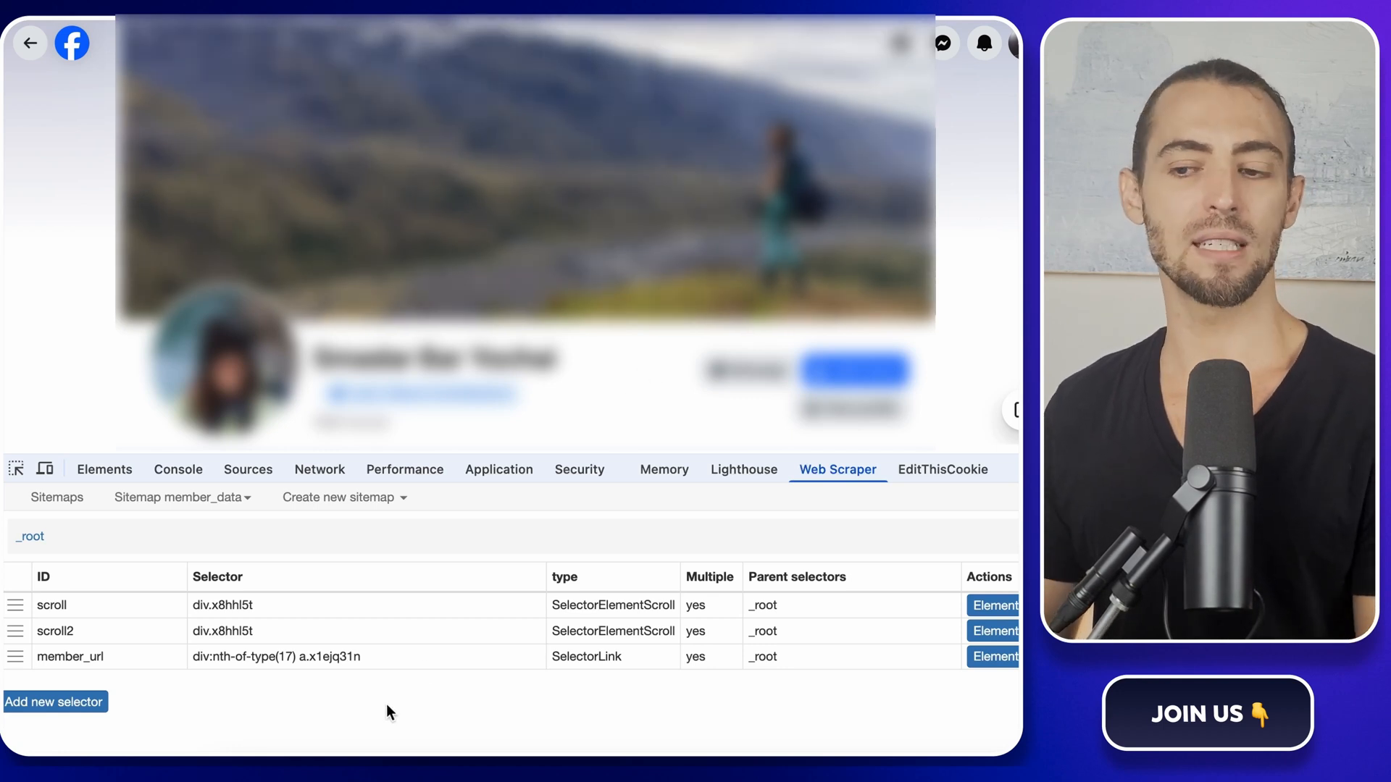
mouse_move(416, 706)
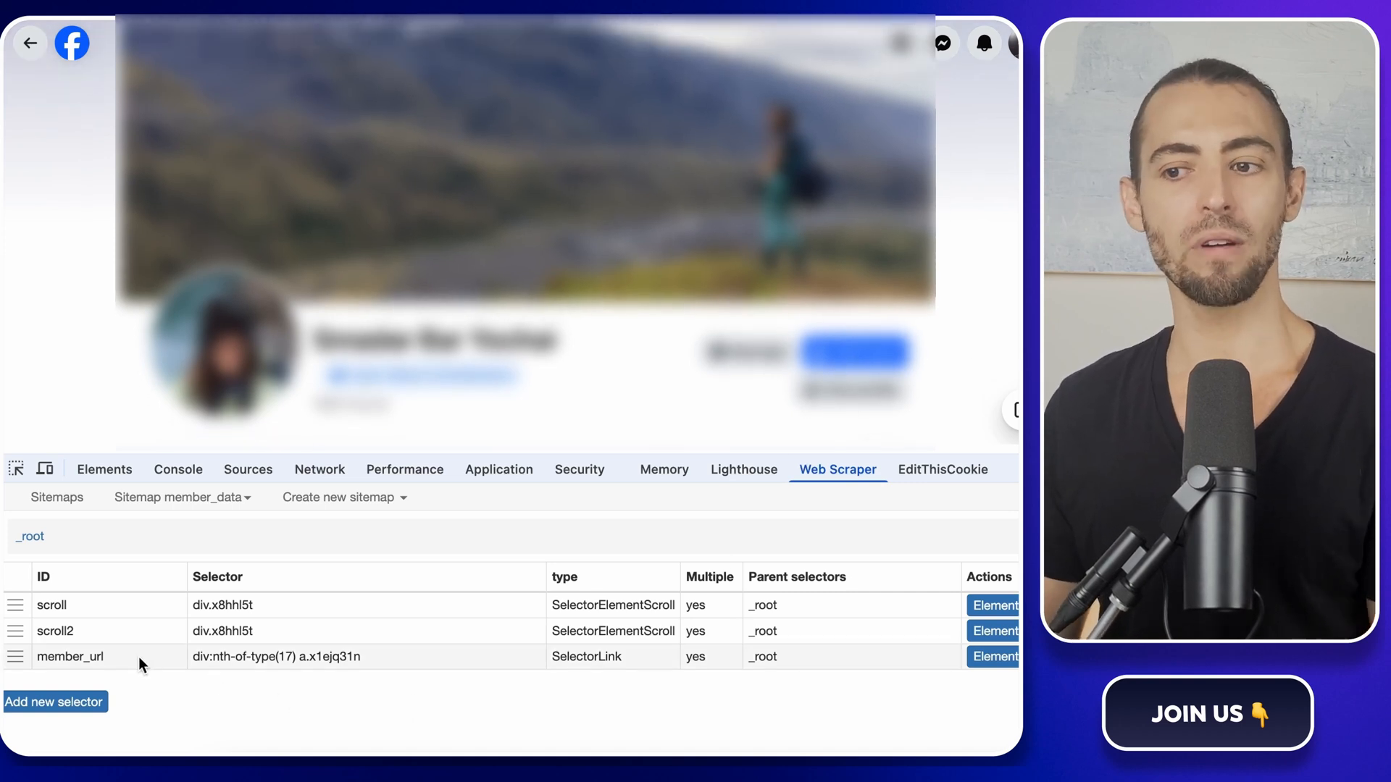
- Enter the member_url selector to reach its empty child selector list
left_click(70, 657)
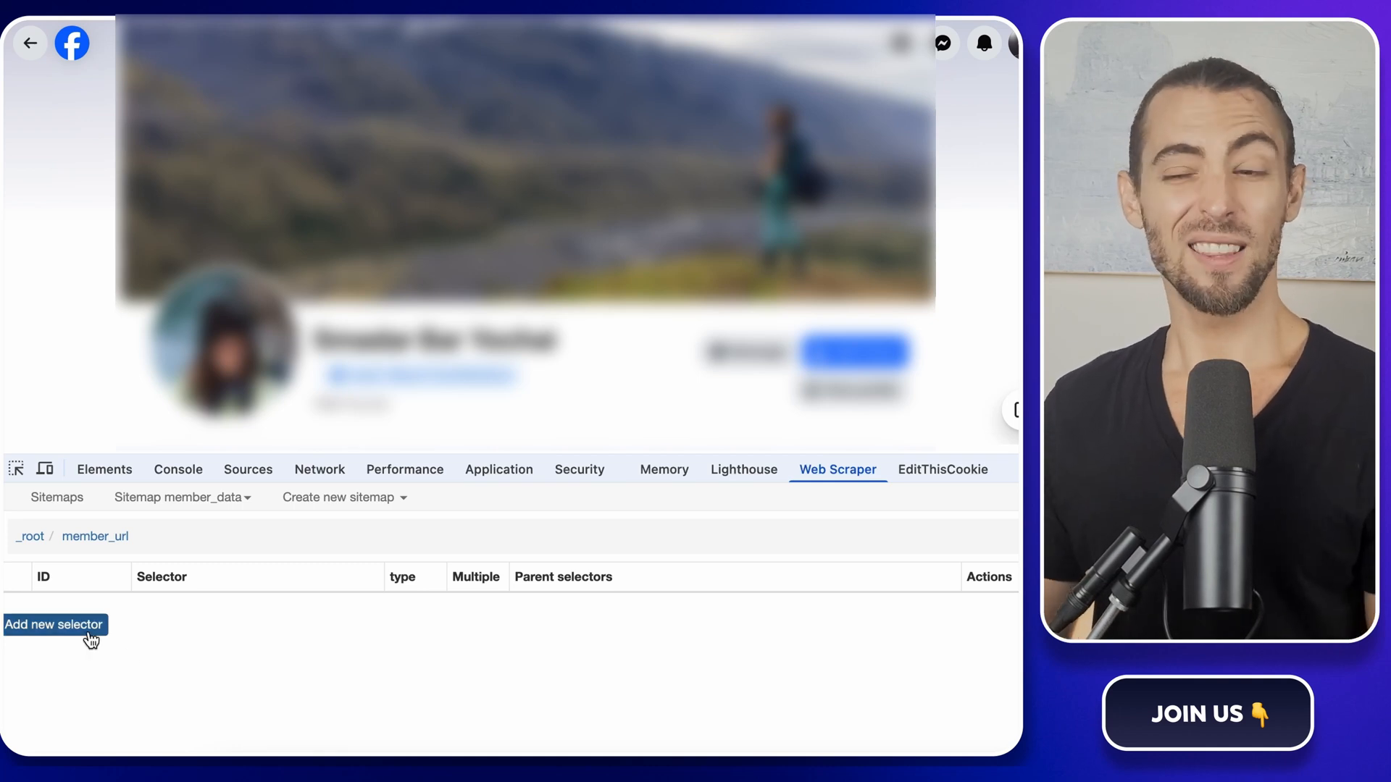
mouse_move(382, 640)
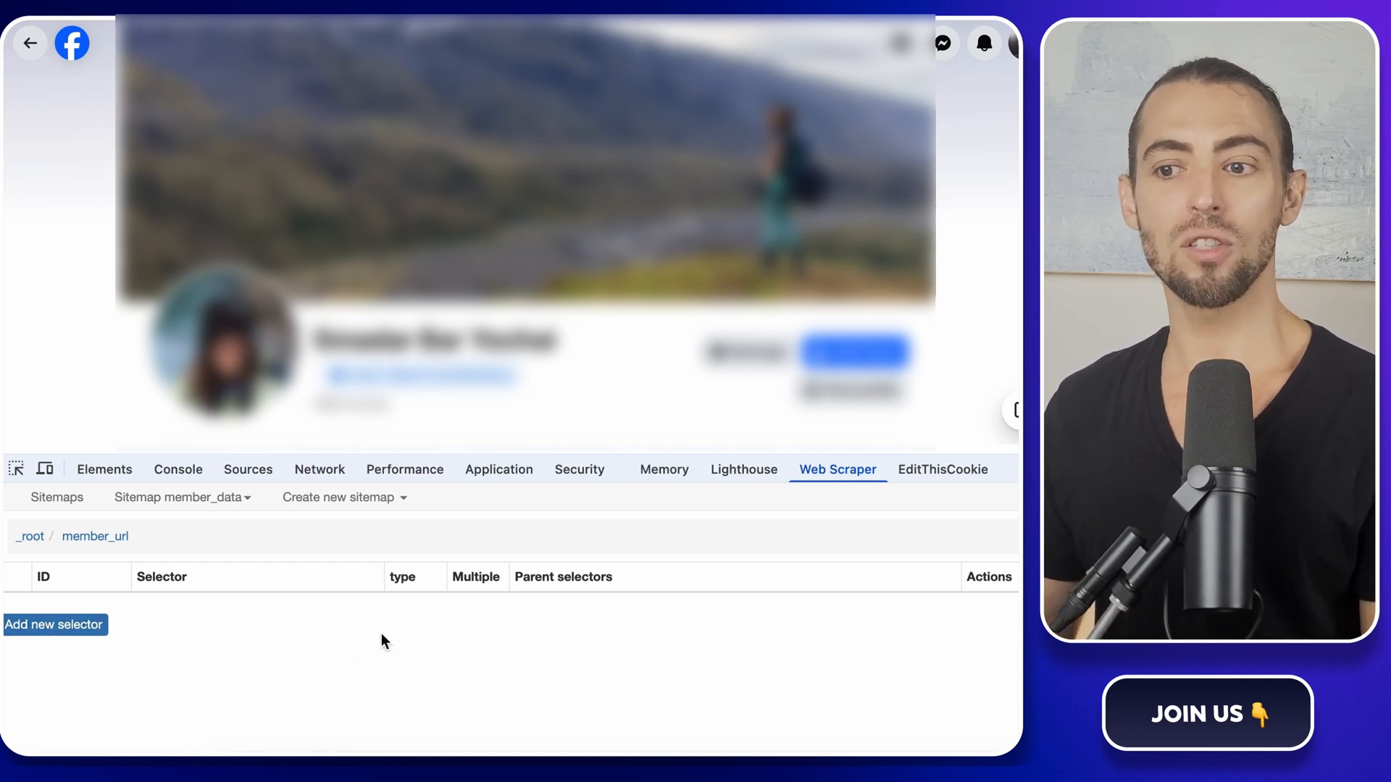
mouse_move(210, 637)
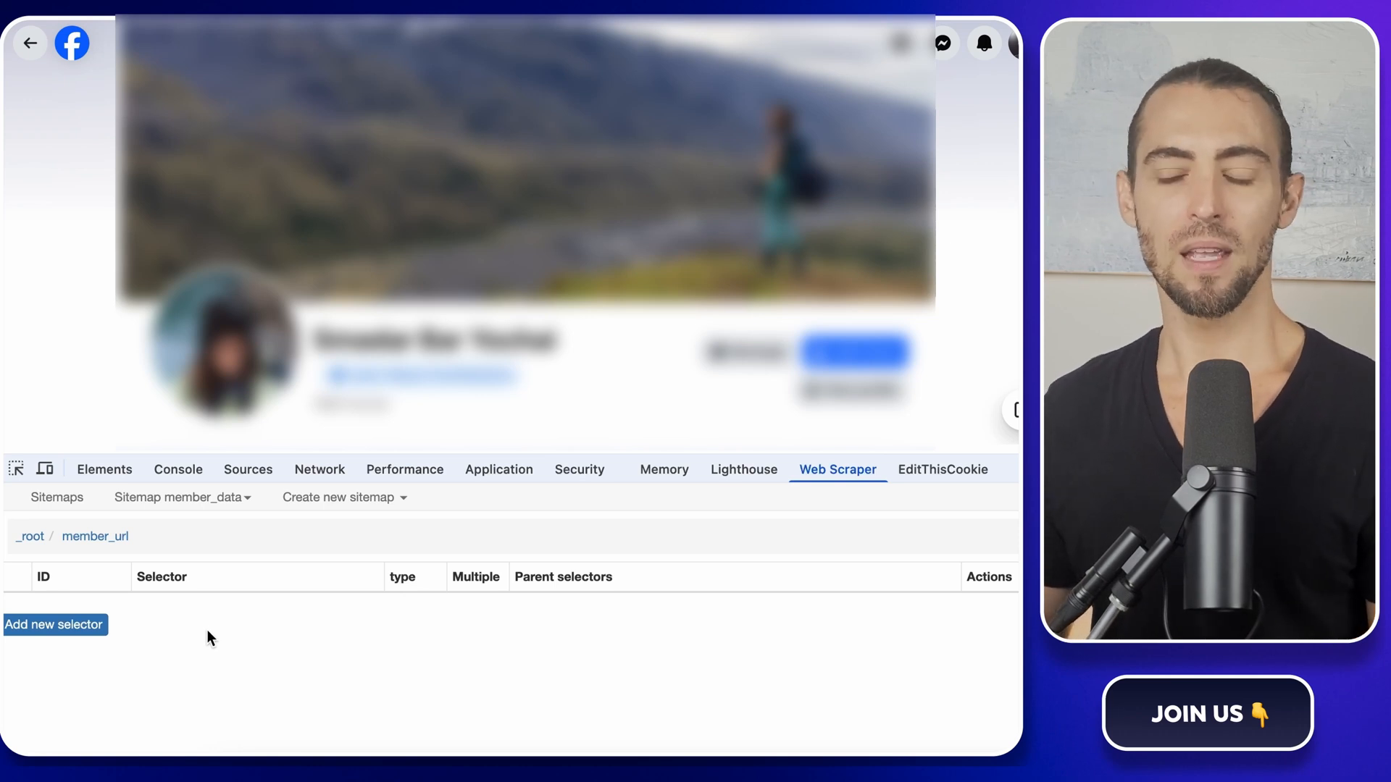
mouse_move(252, 636)
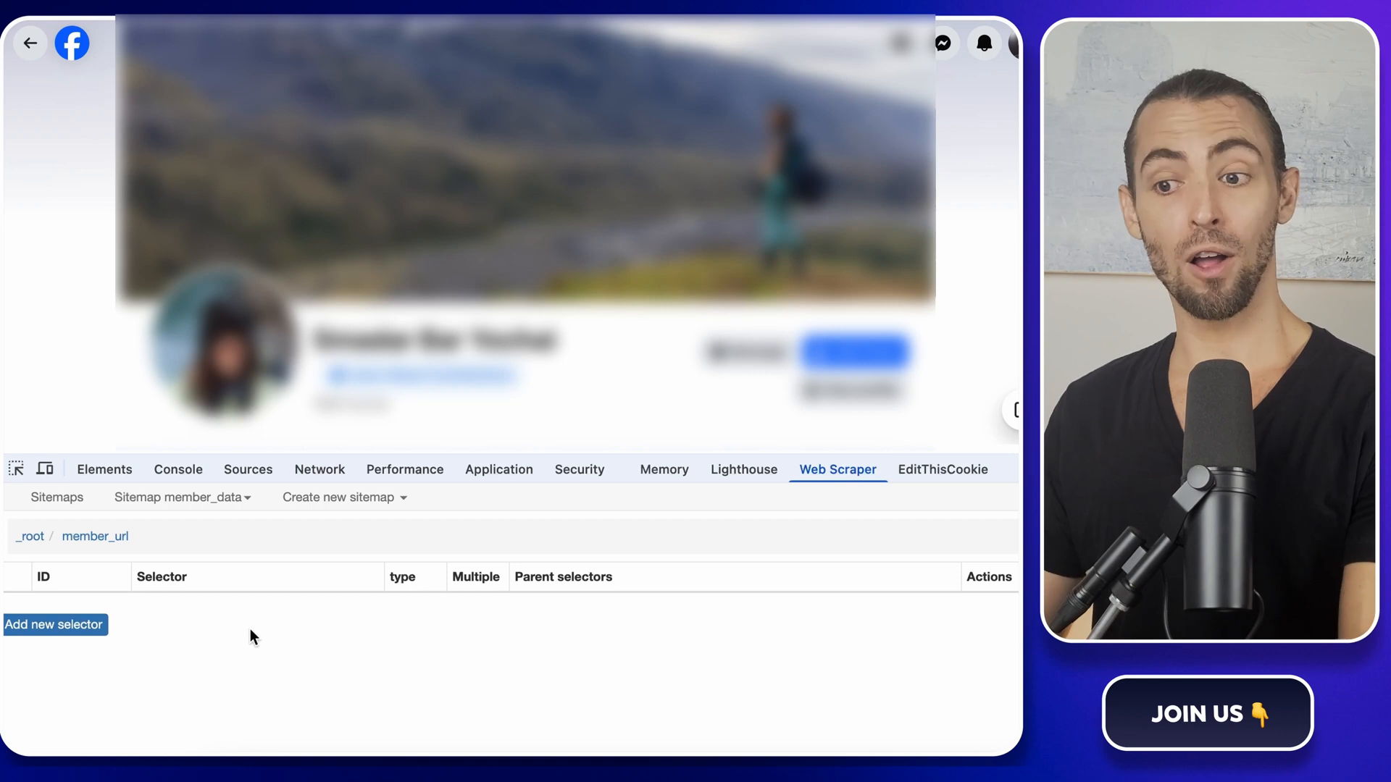
- Scroll through the member's Facebook profile sections and back to the top
scroll("down", 3)
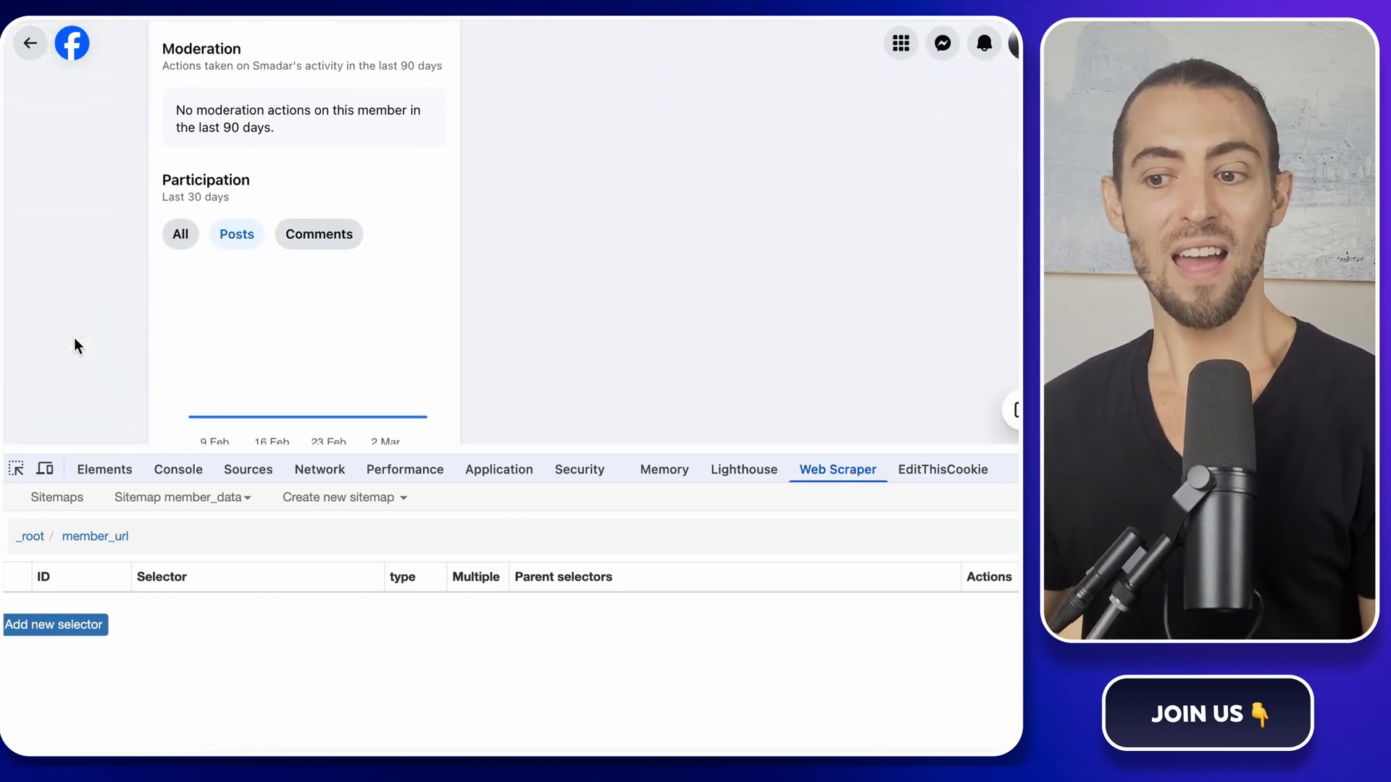
scroll("down", 3)
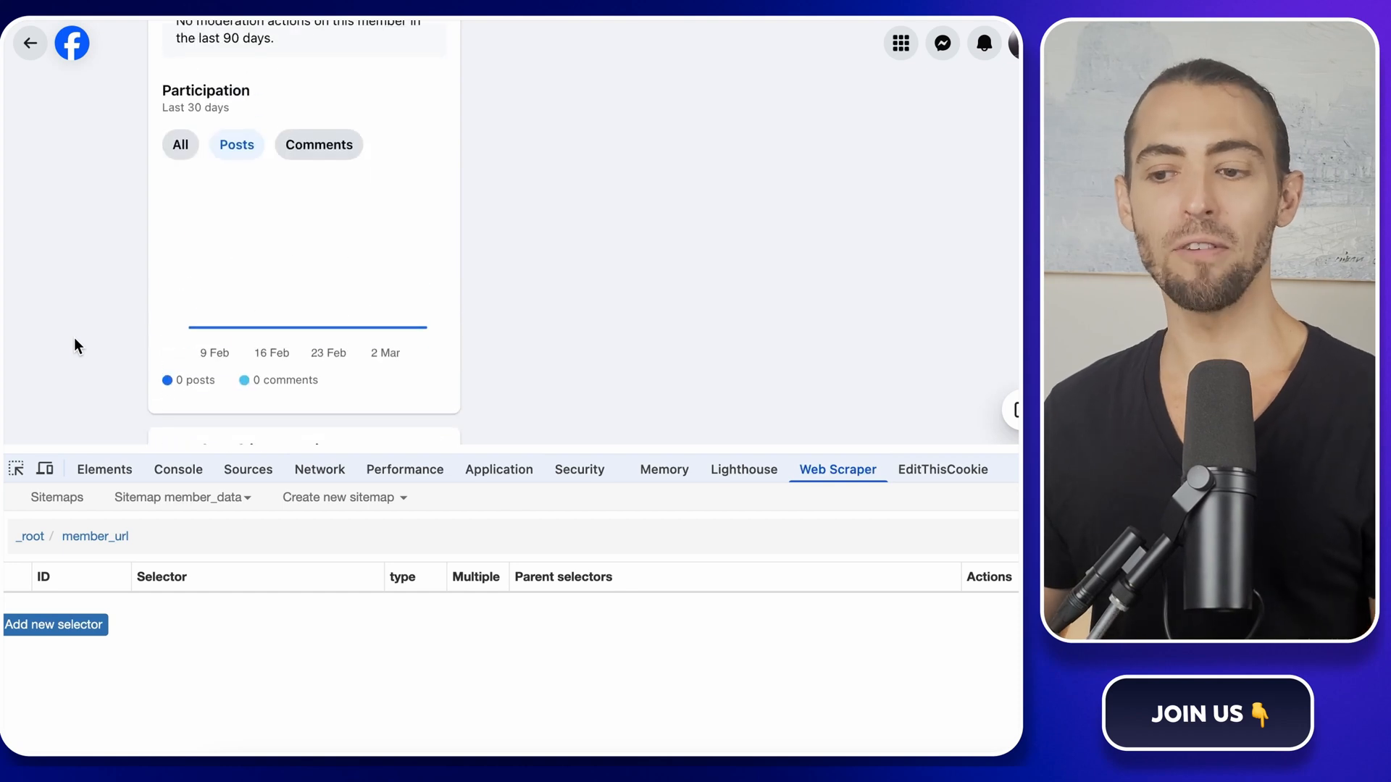
scroll("up", 3)
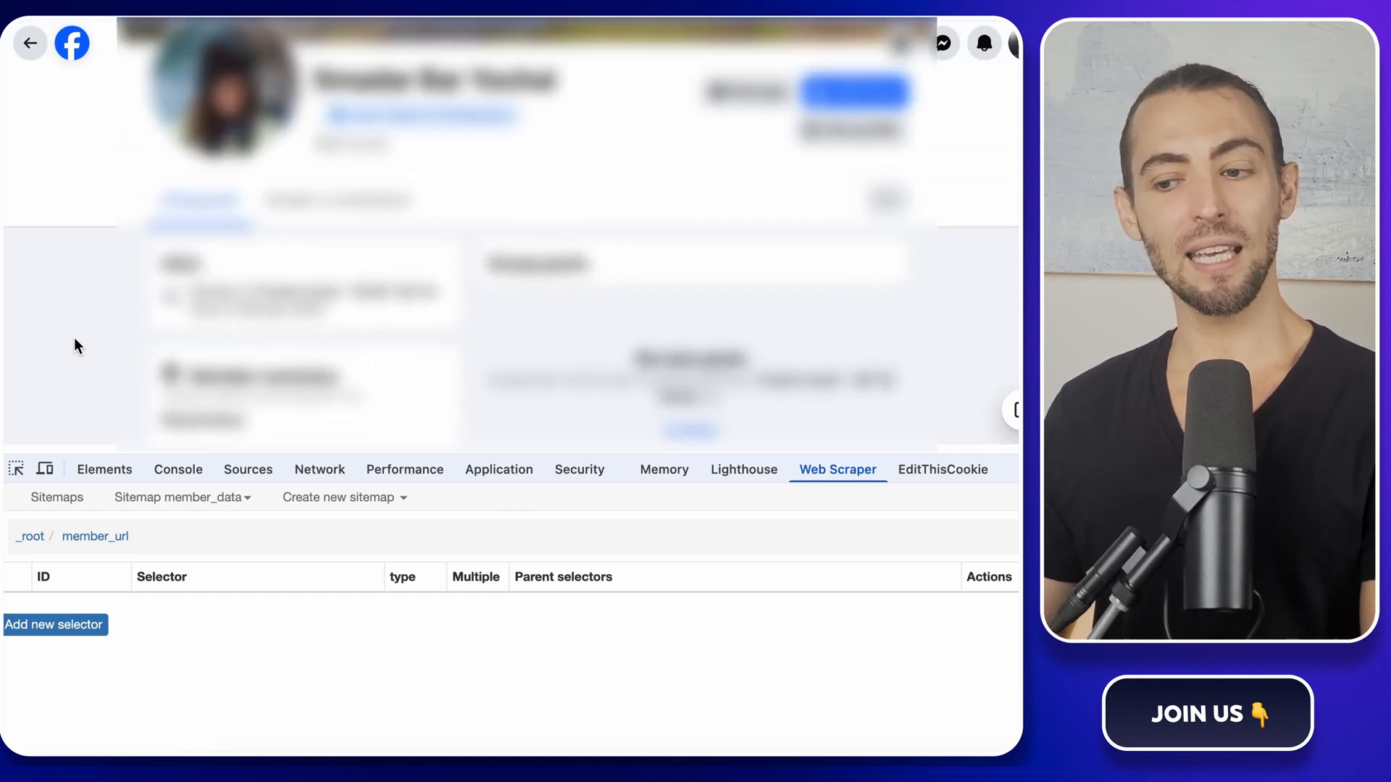
scroll("up", 3)
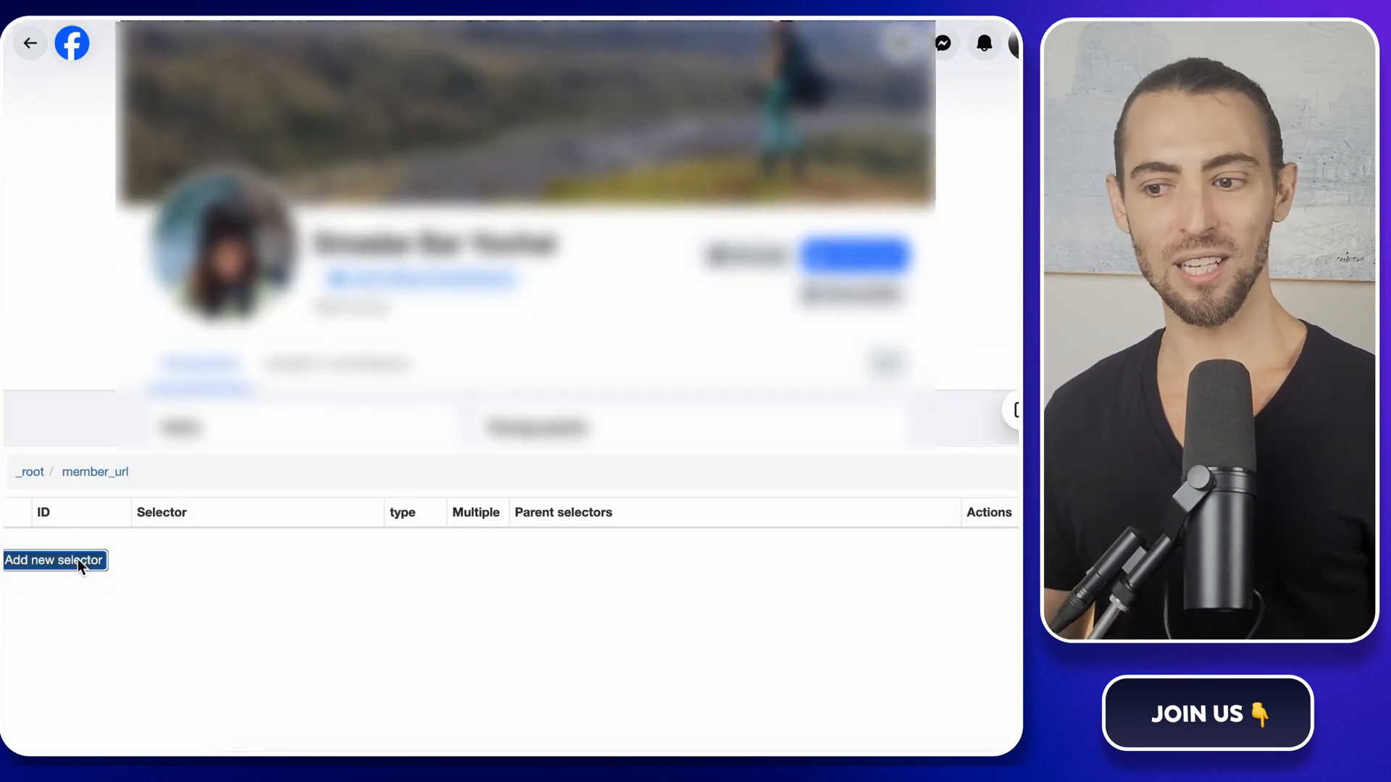
- Add a member_name Text selector under member_url picking the profile name (span.x1ill7wo)
left_click(54, 560)
type("member_name")
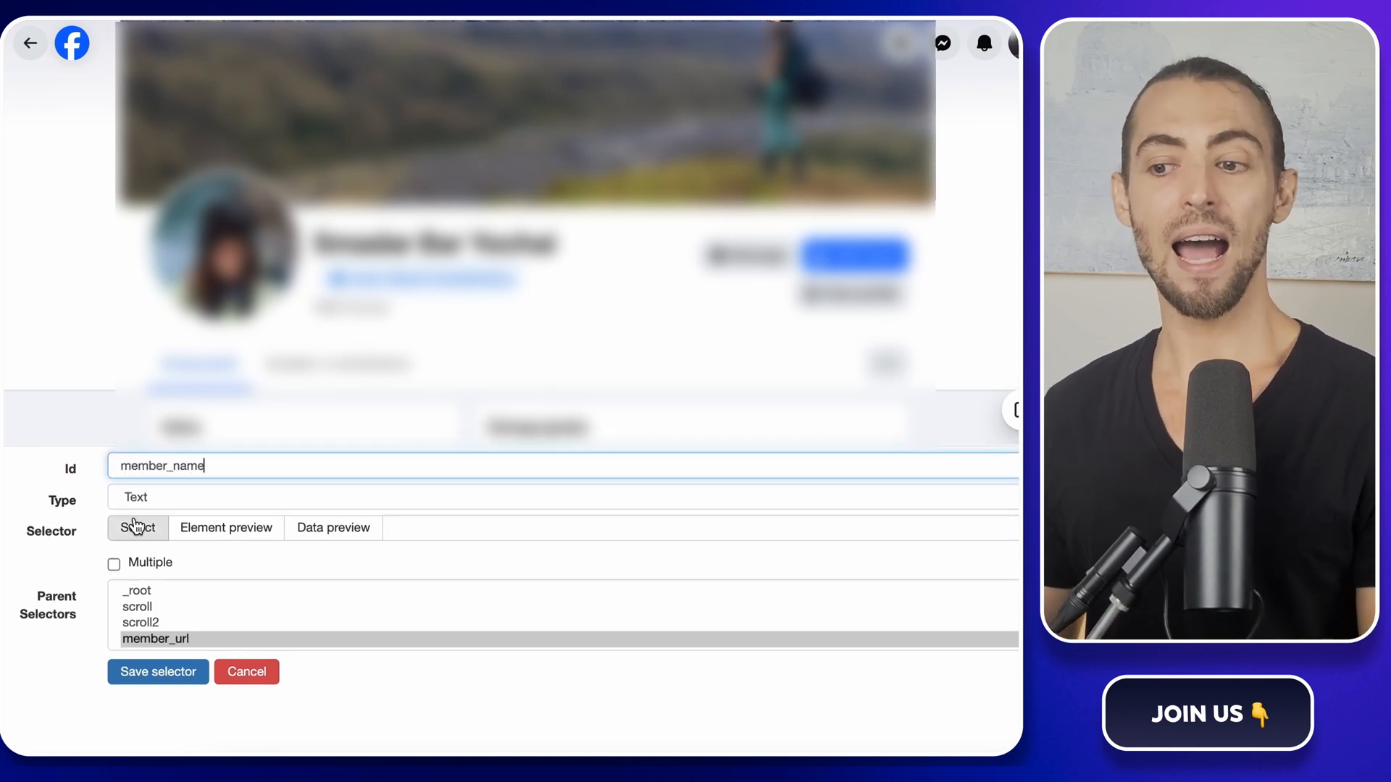
left_click(138, 528)
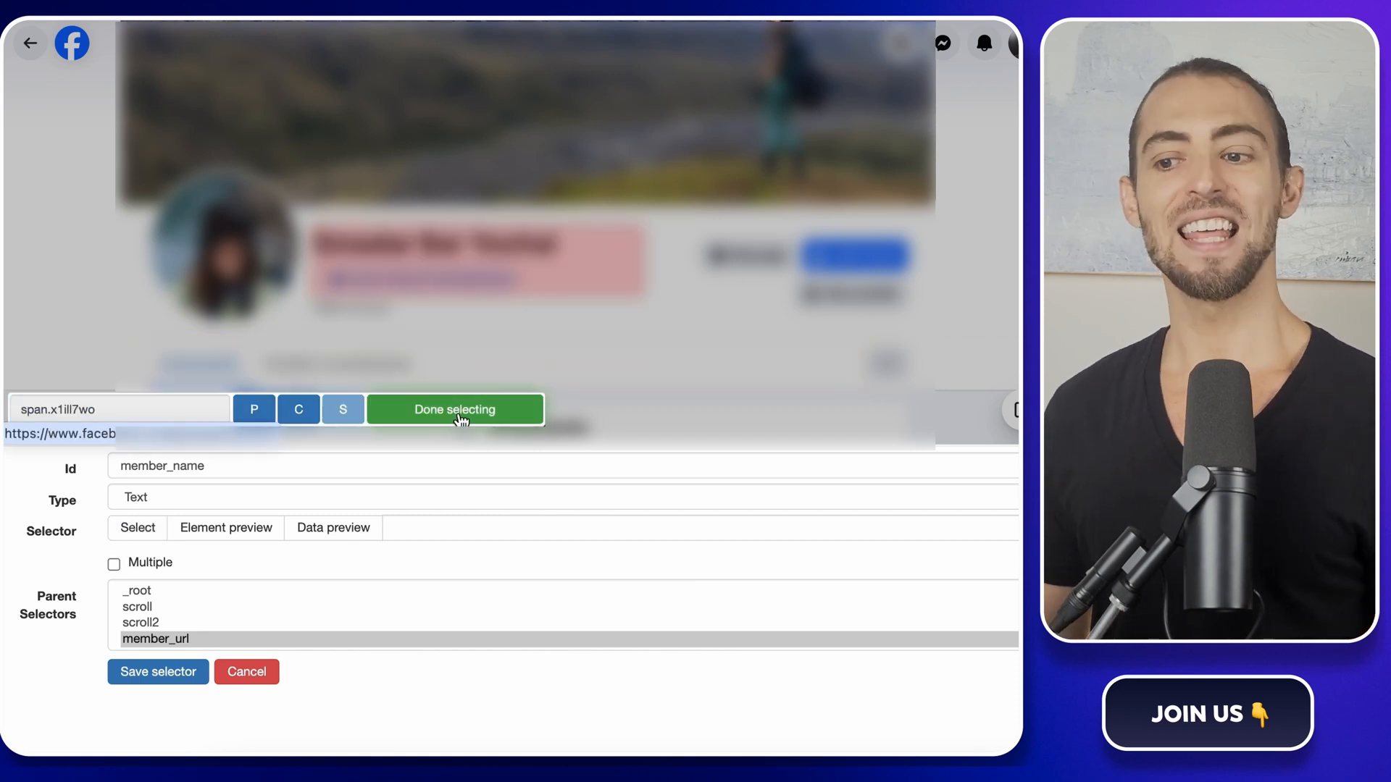
left_click(453, 409)
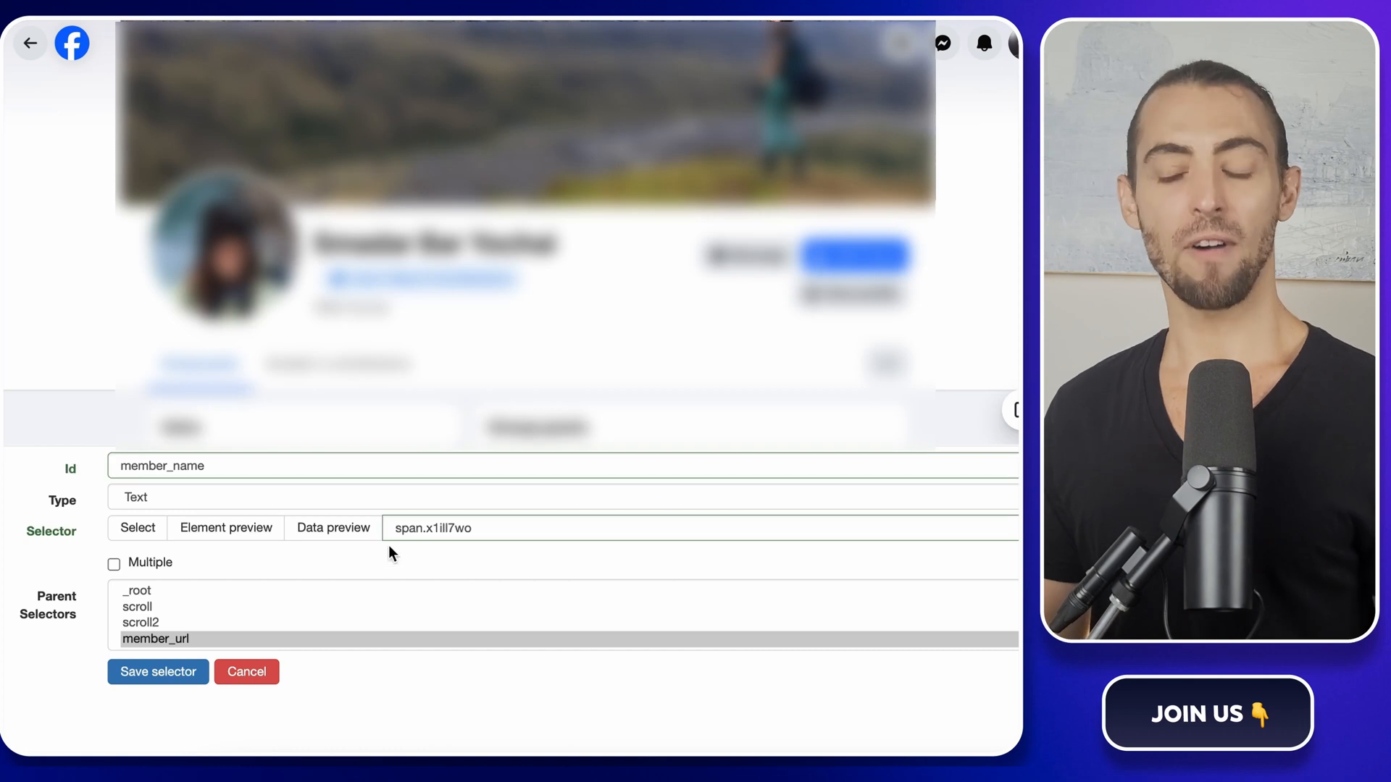
left_click(156, 671)
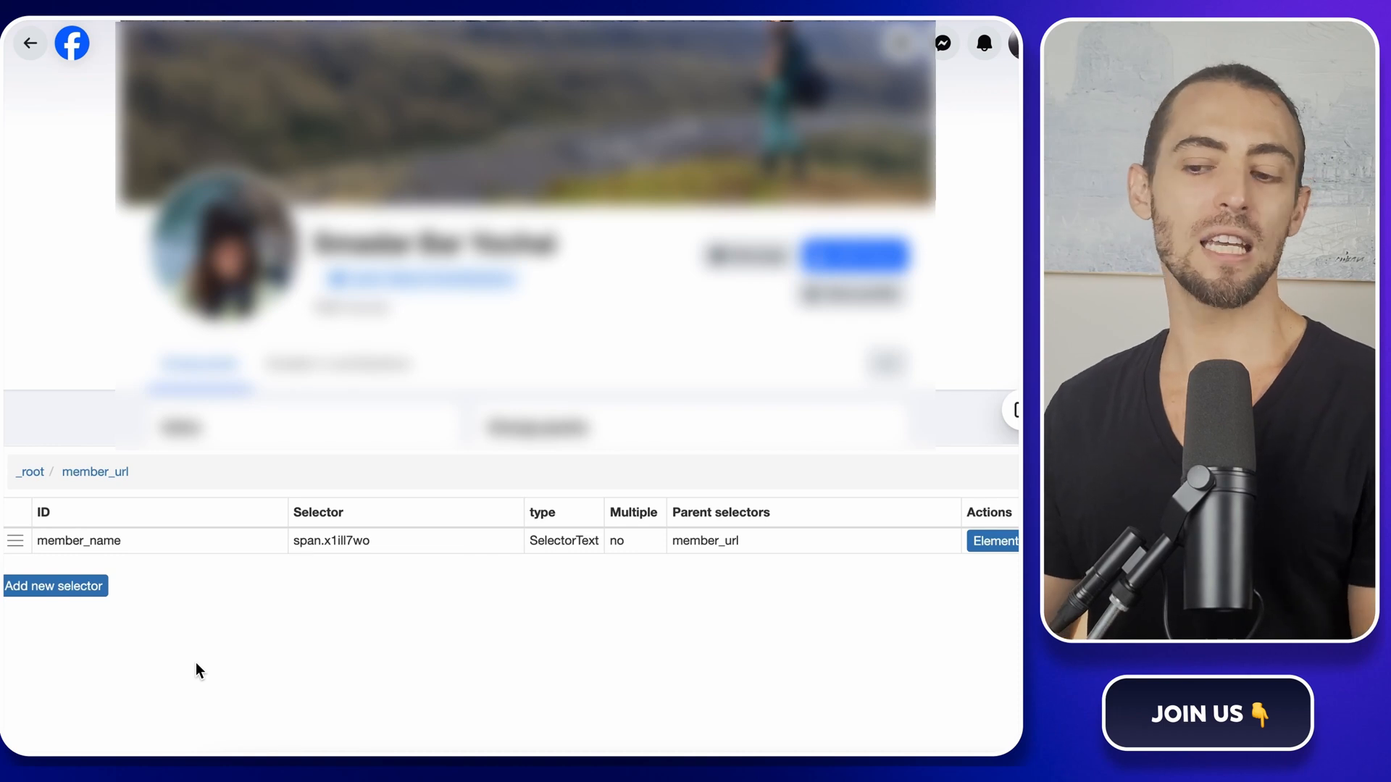
mouse_move(113, 622)
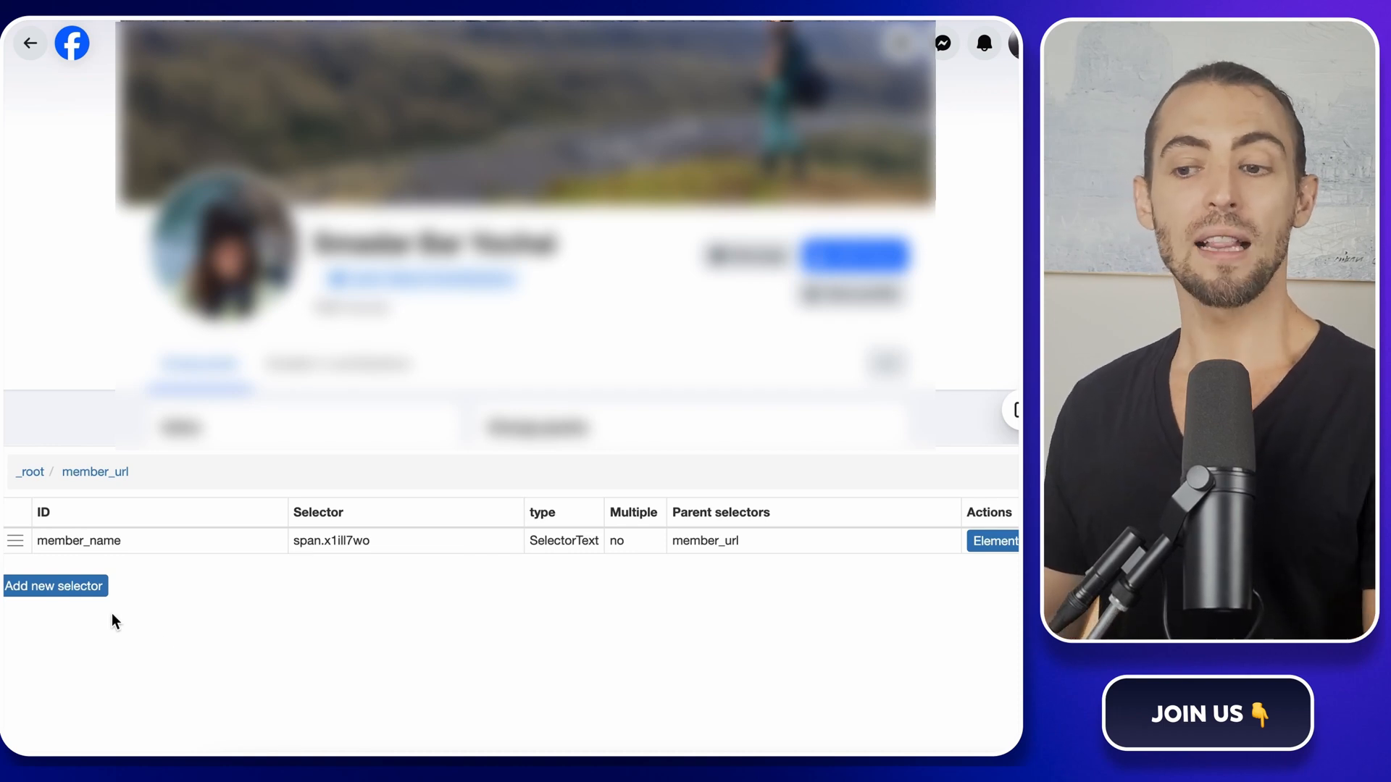
- Add a date_joined Text selector under member_url picking the joined-date text and save it
left_click(53, 586)
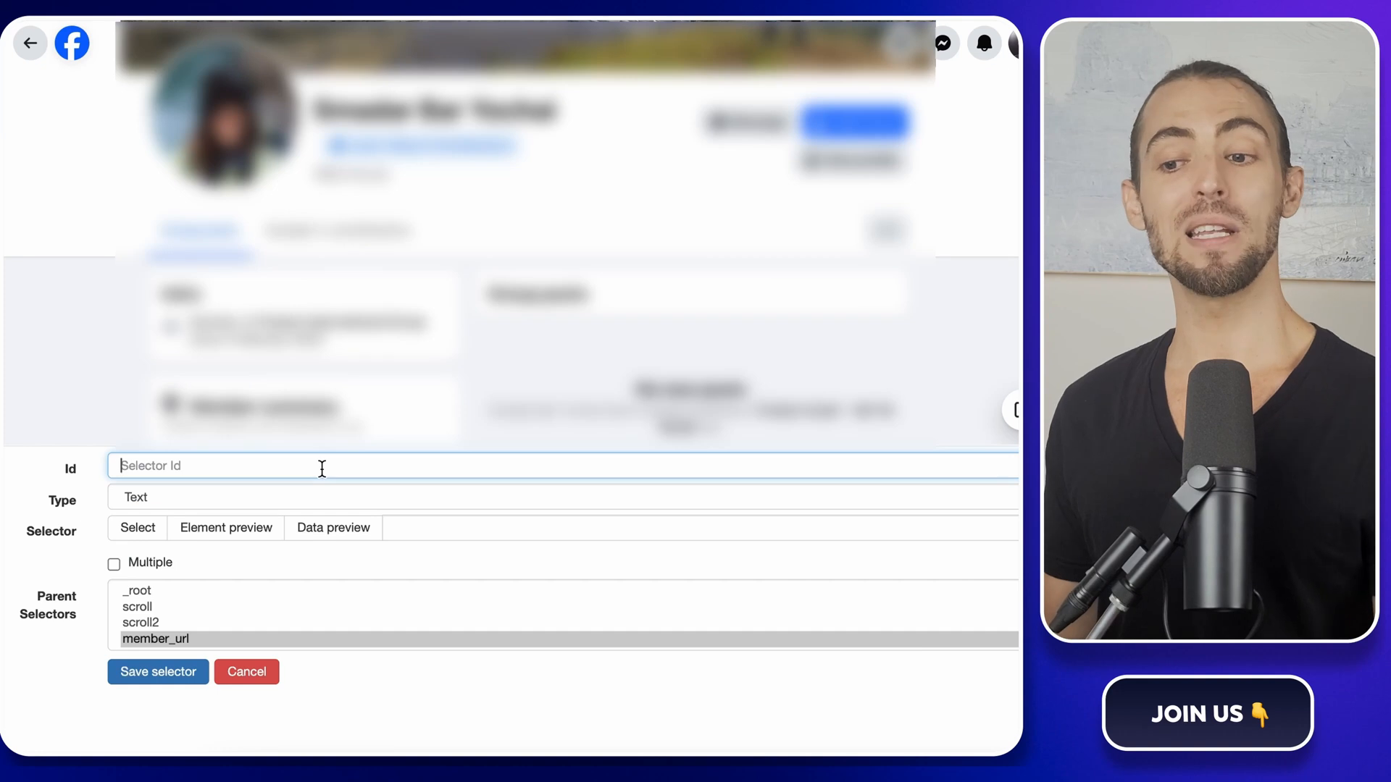
type("date_joi")
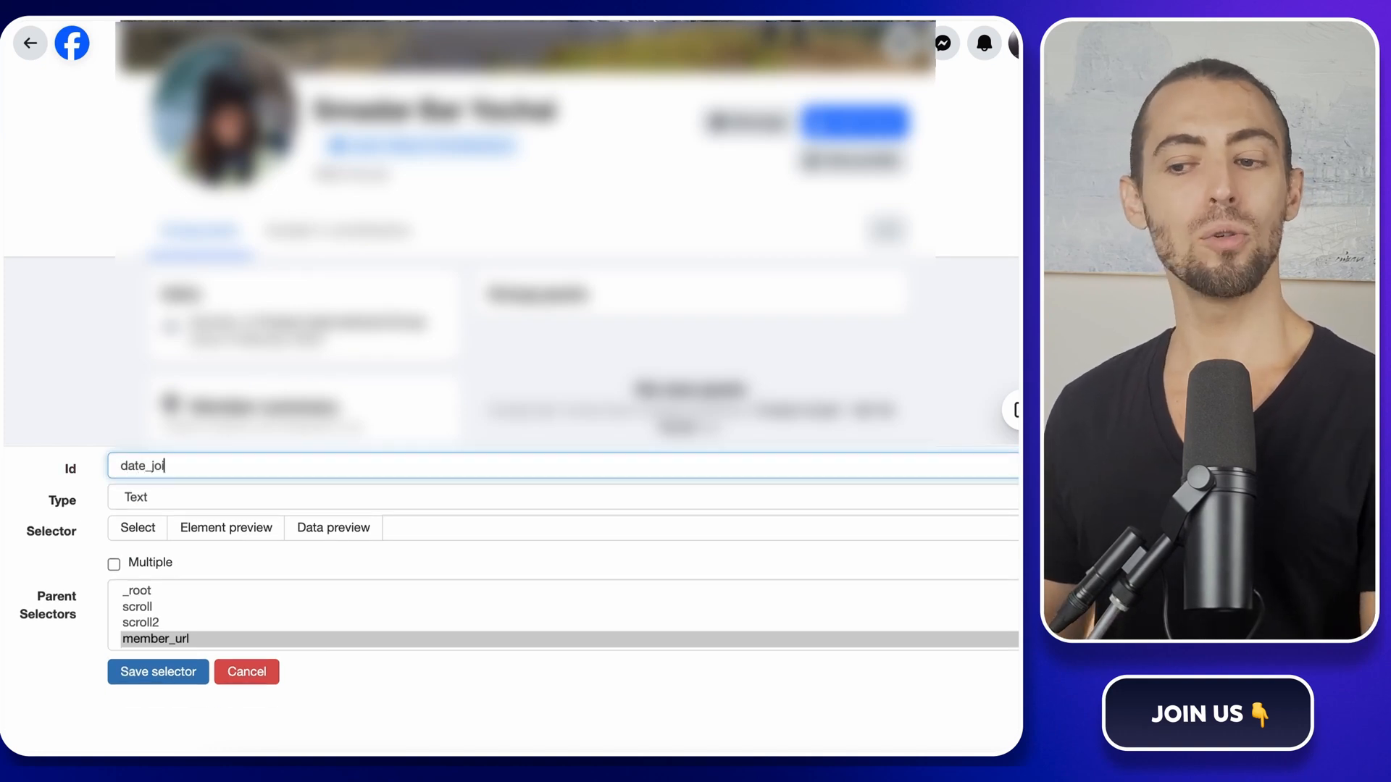
left_click(137, 527)
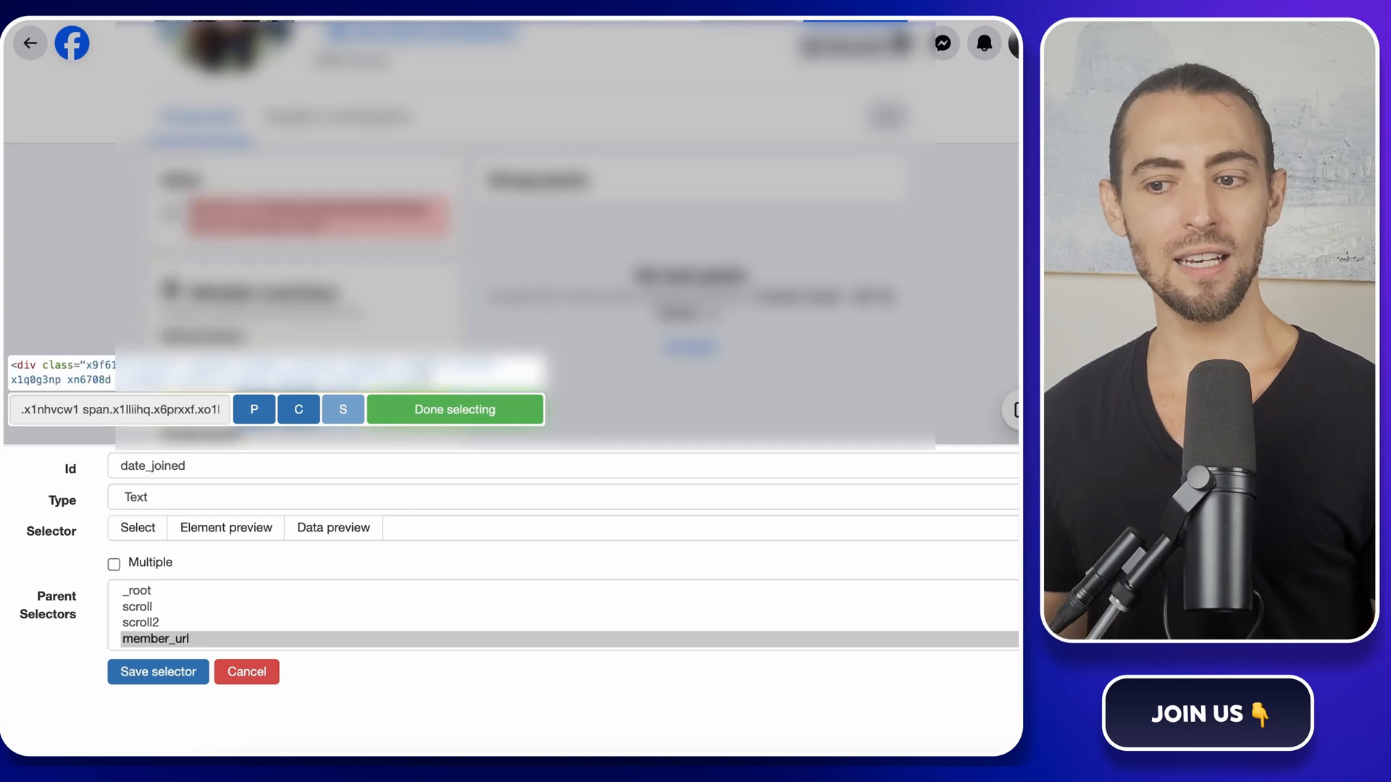
left_click(454, 408)
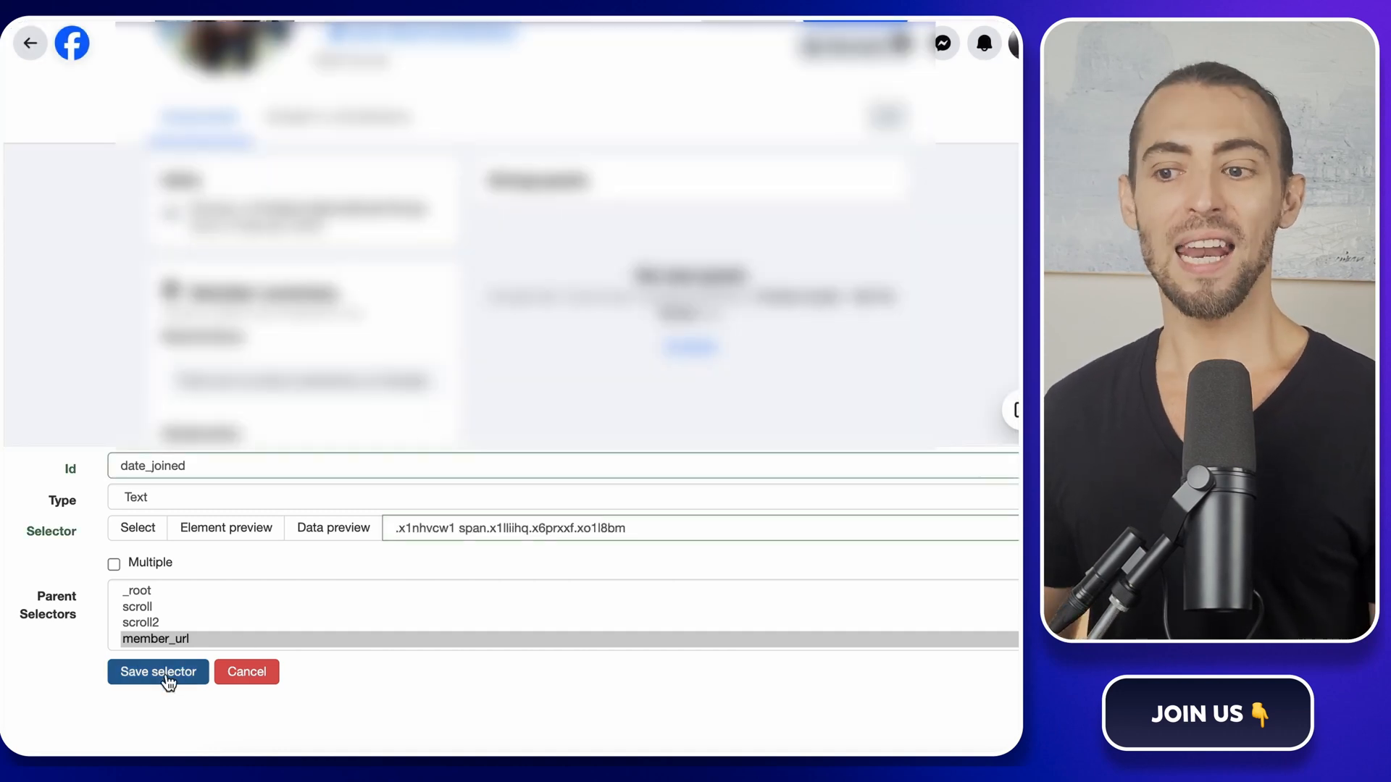
left_click(157, 671)
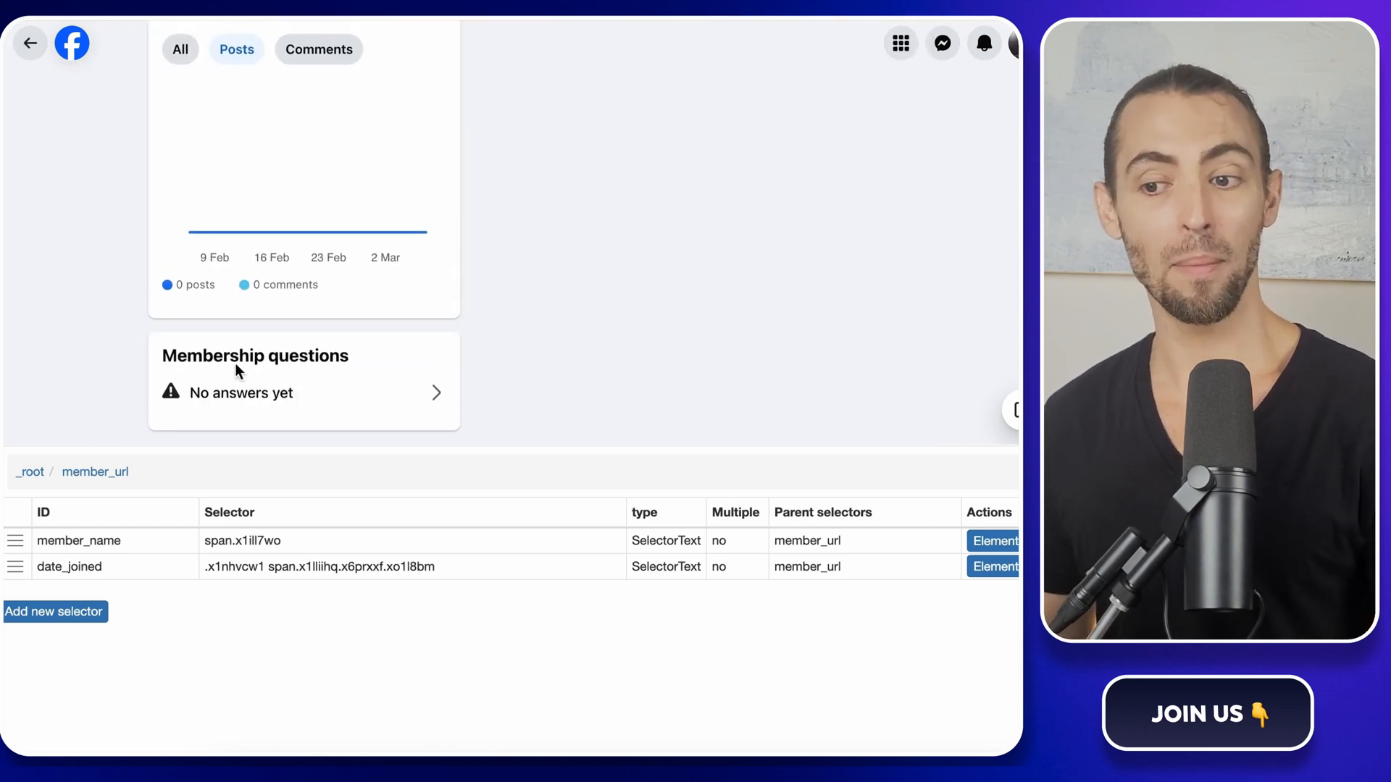
mouse_move(321, 410)
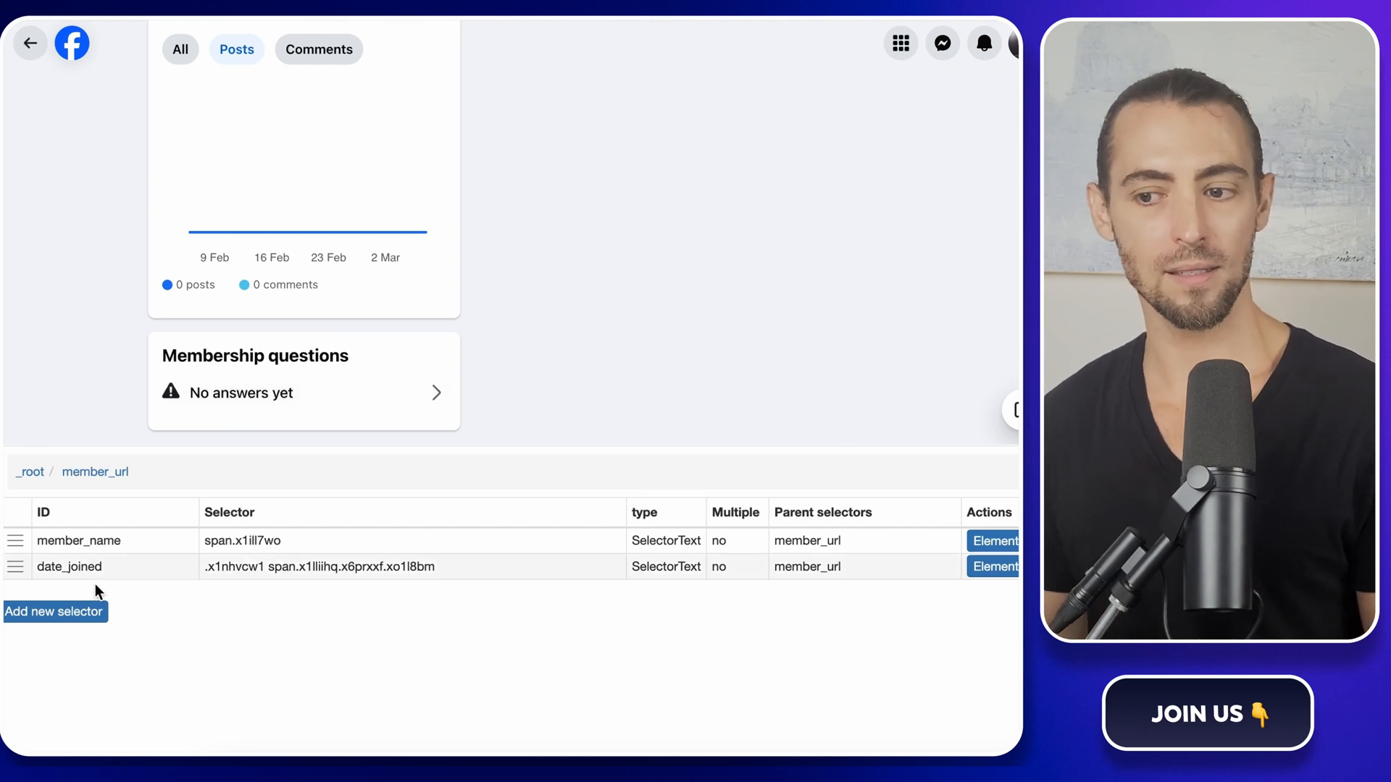
- Add an Element click selector named click targeting the Membership questions entry under member_url
left_click(54, 612)
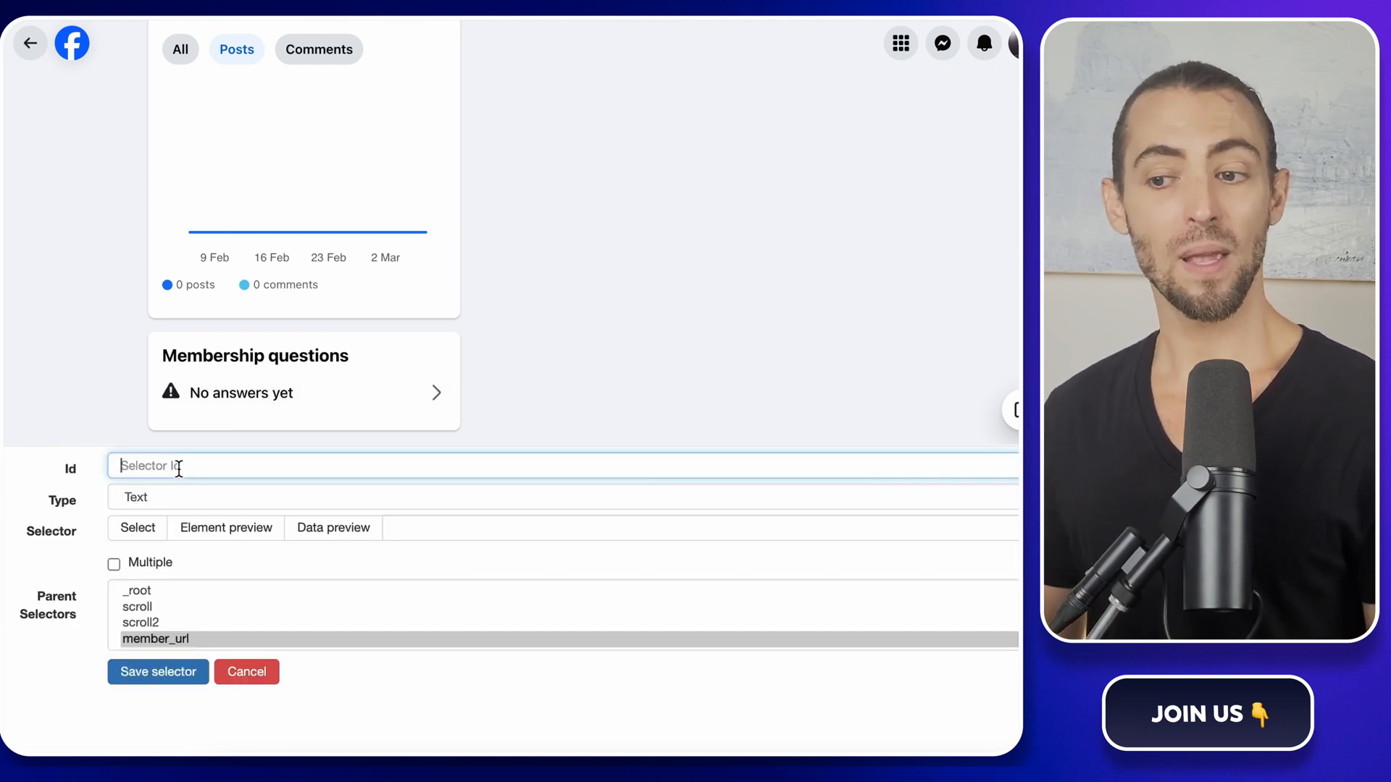
left_click(559, 497)
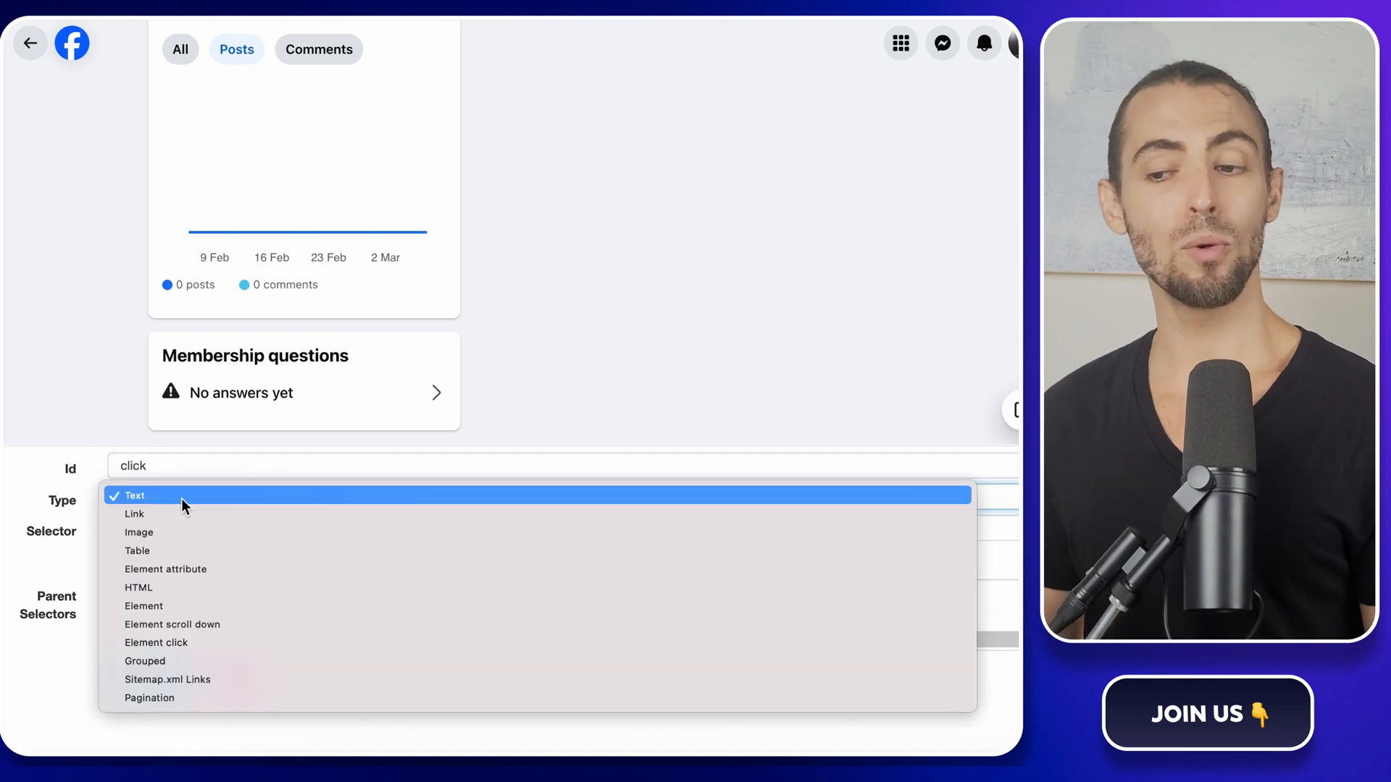
left_click(155, 642)
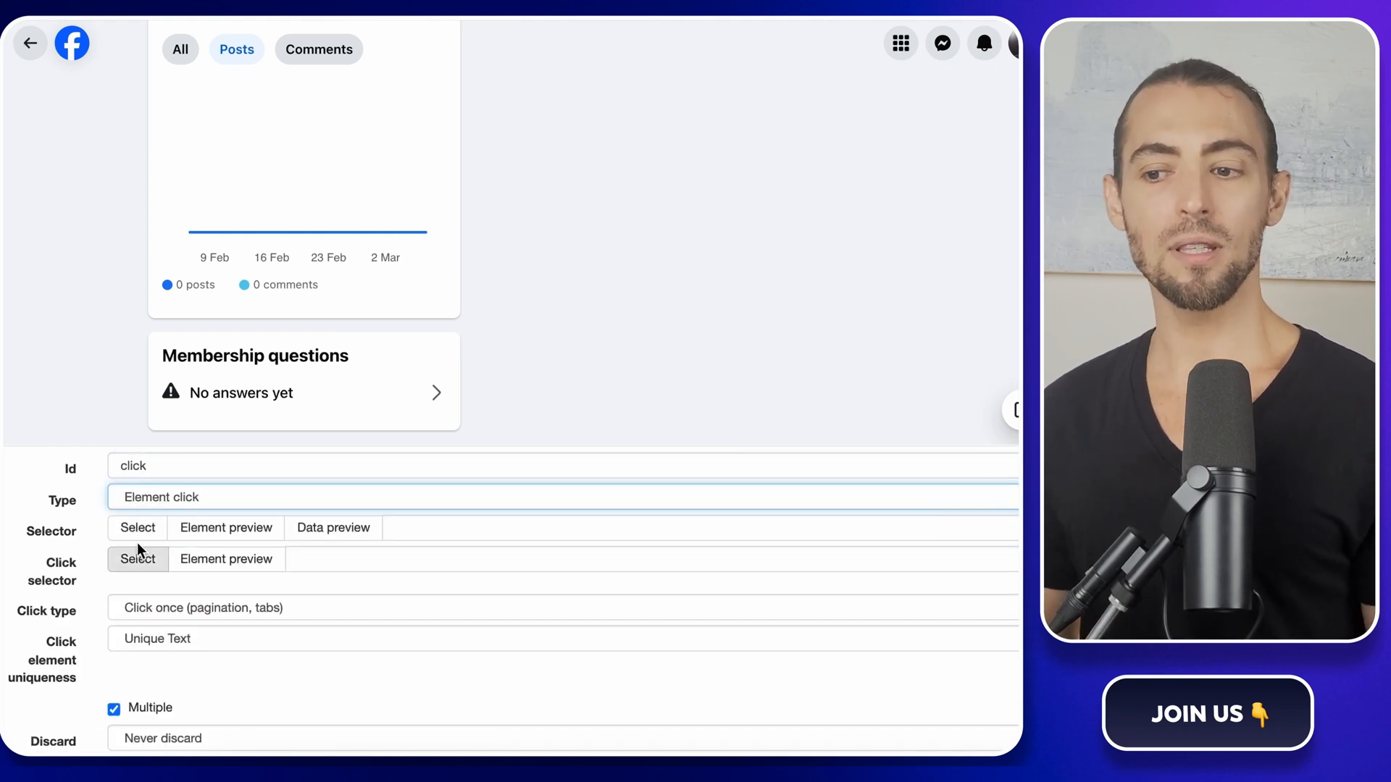
left_click(137, 527)
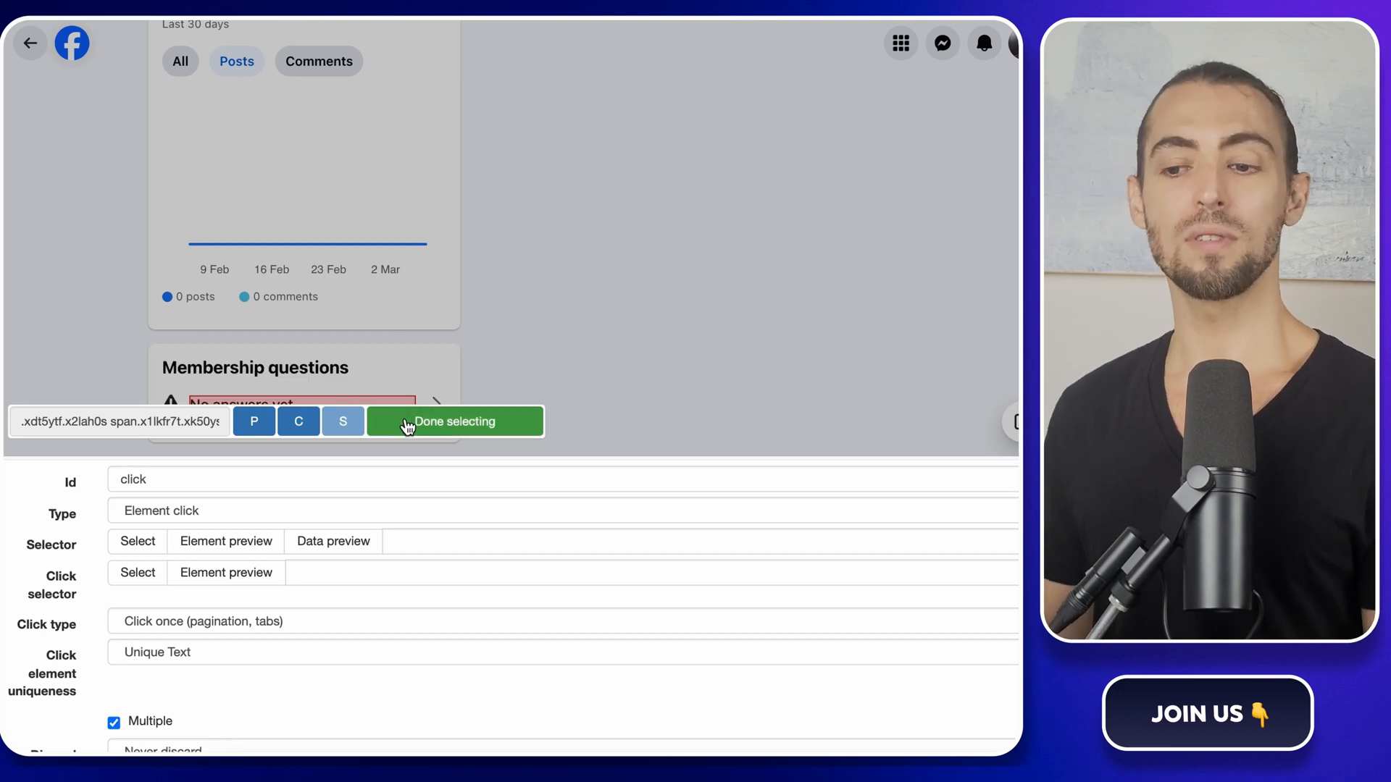
left_click(454, 421)
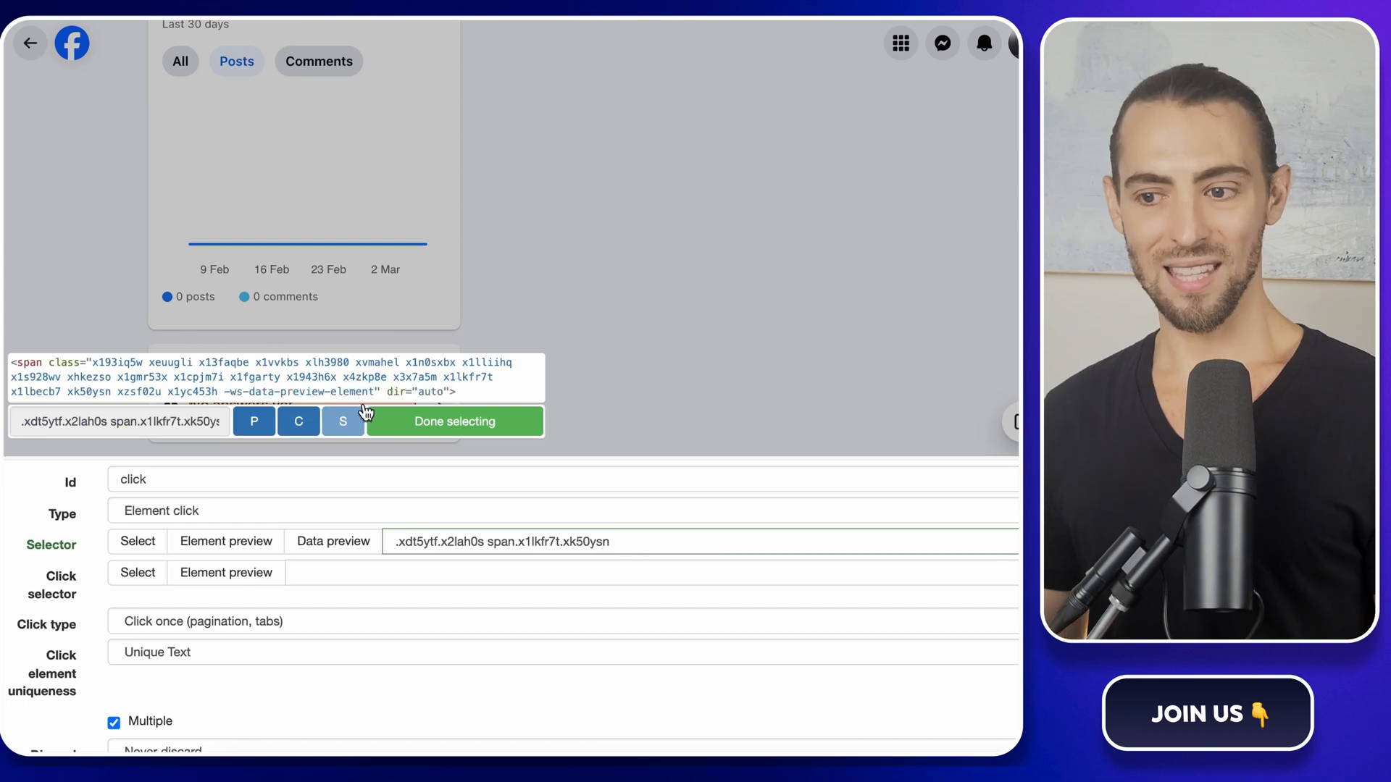
left_click(453, 420)
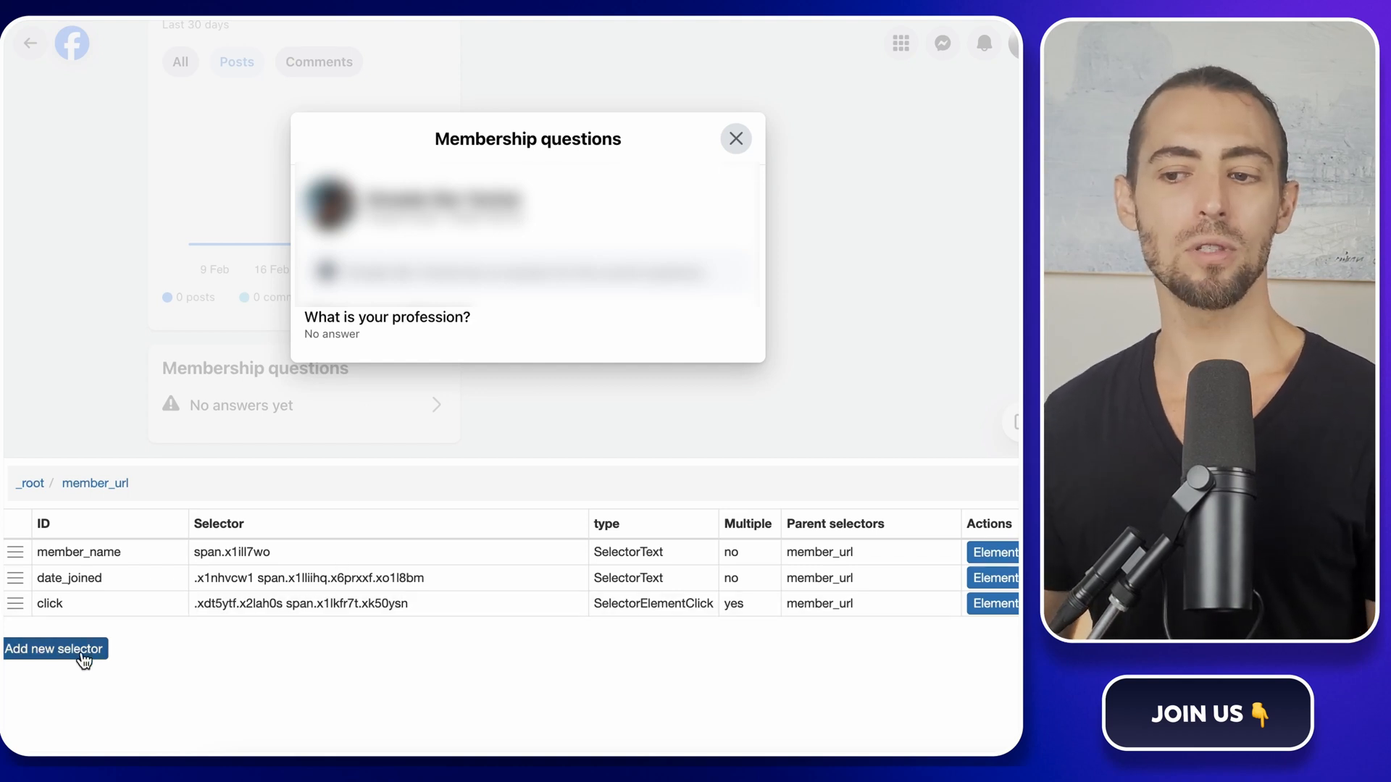
- Add a profession Text selector capturing the answer under 'What is your profession?' and save it
left_click(54, 649)
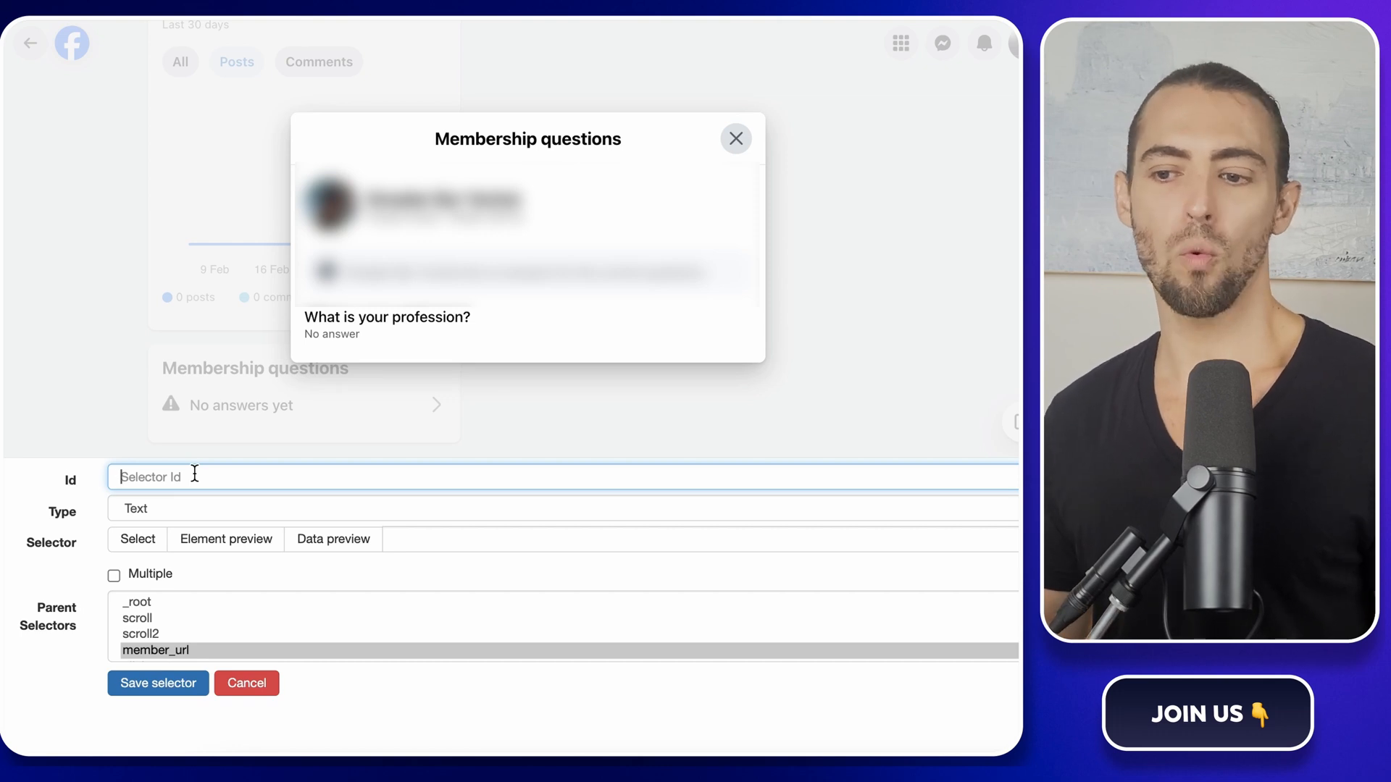
type("profess")
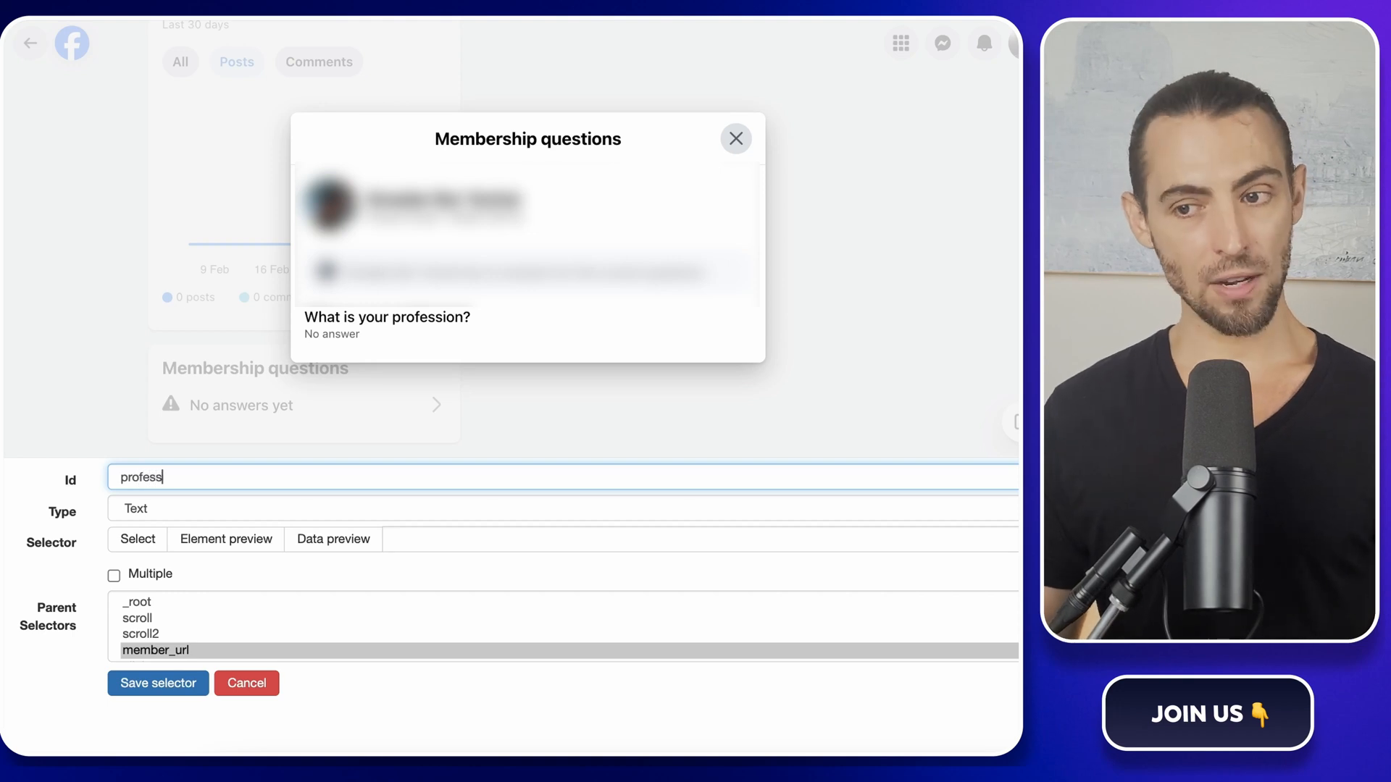
type("ion")
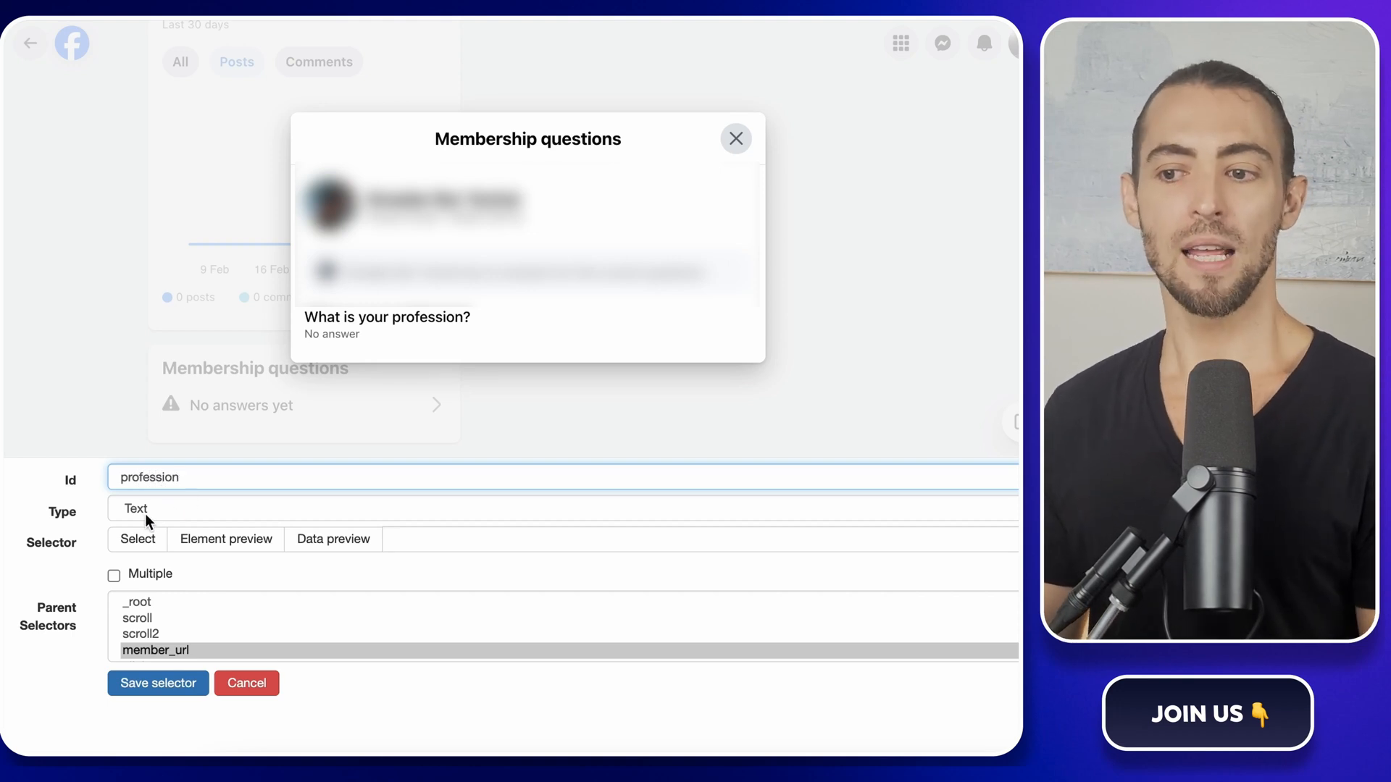
left_click(137, 539)
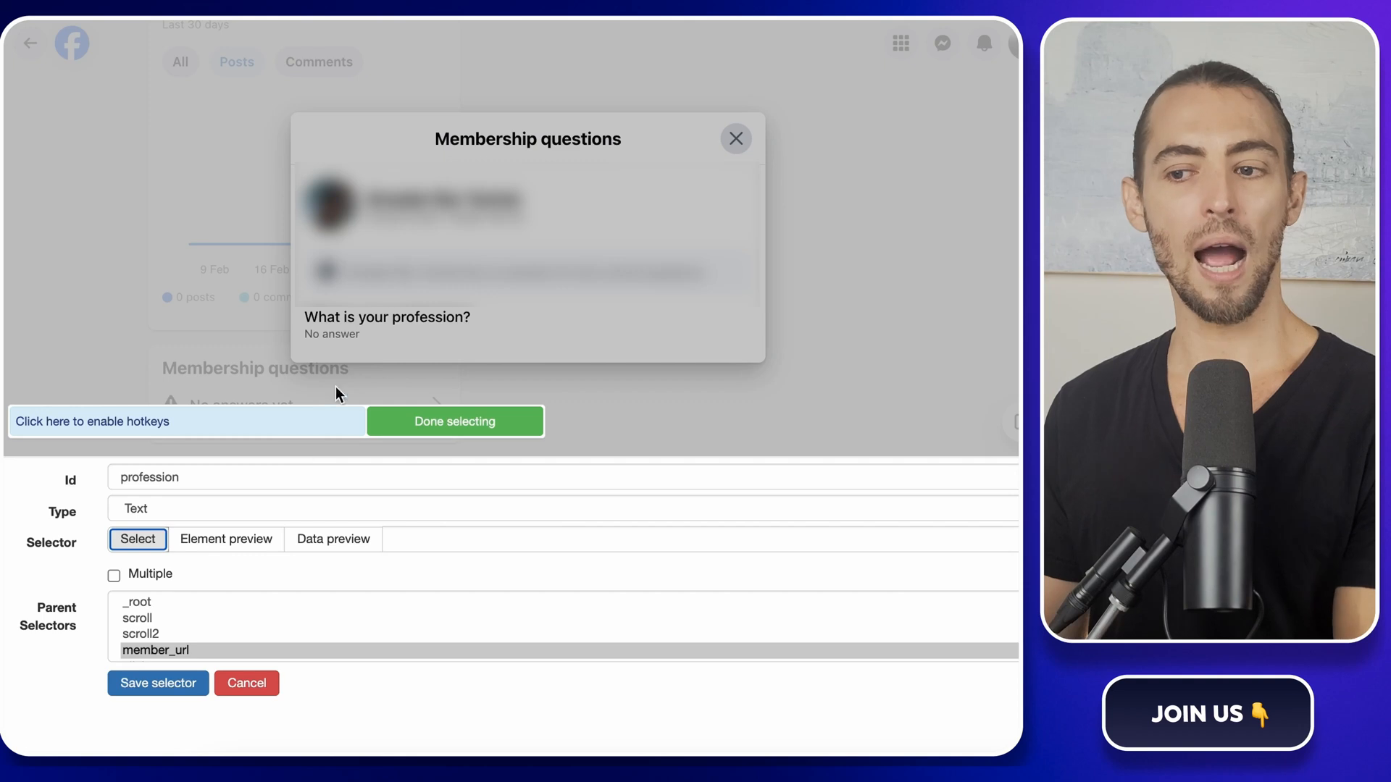
left_click(331, 333)
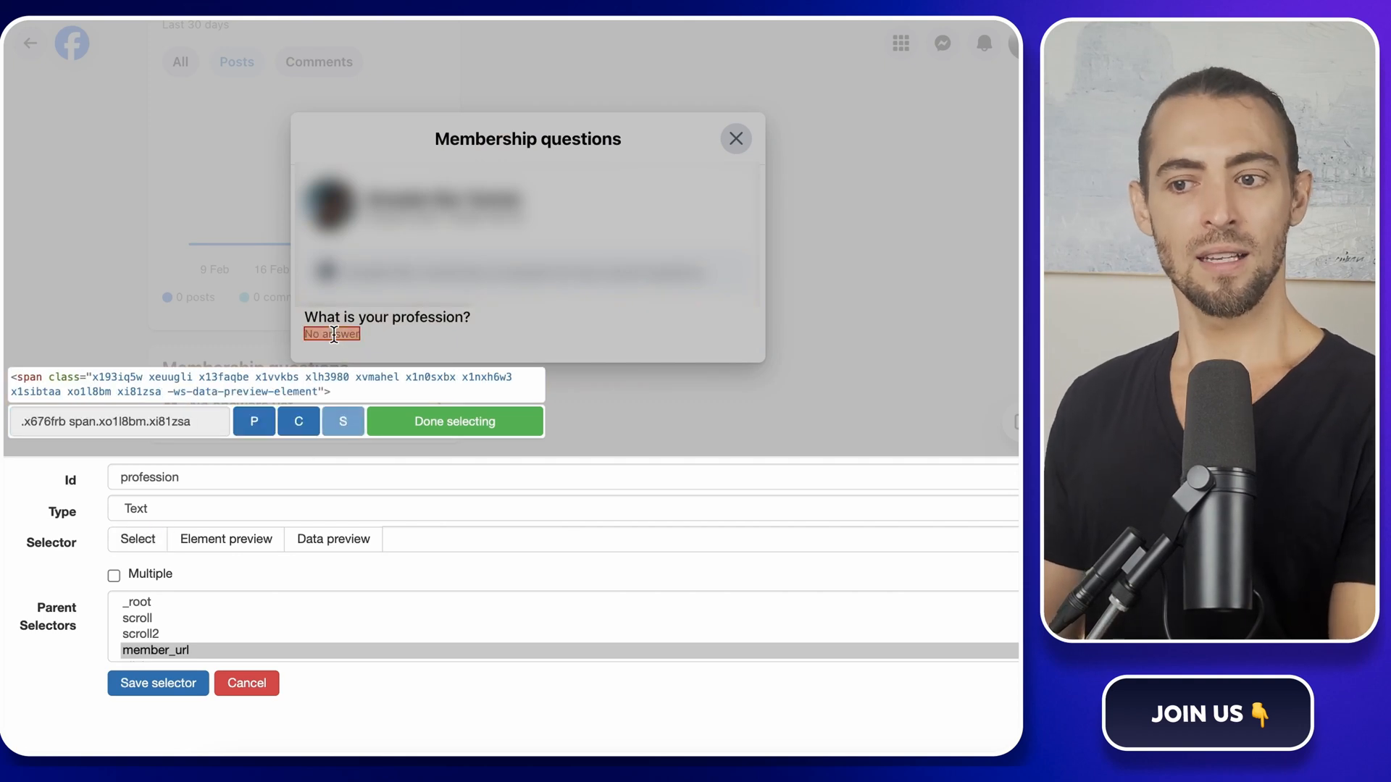
left_click(454, 420)
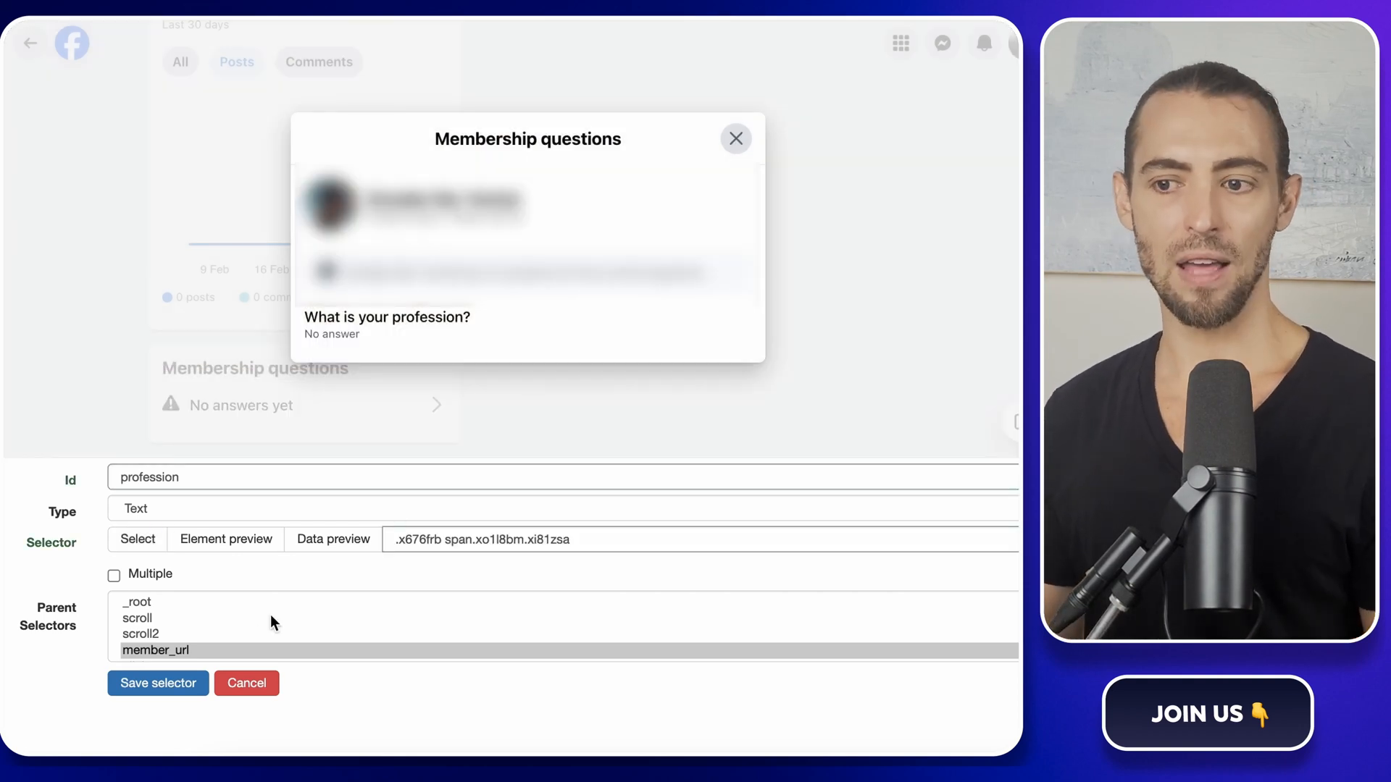
left_click(157, 682)
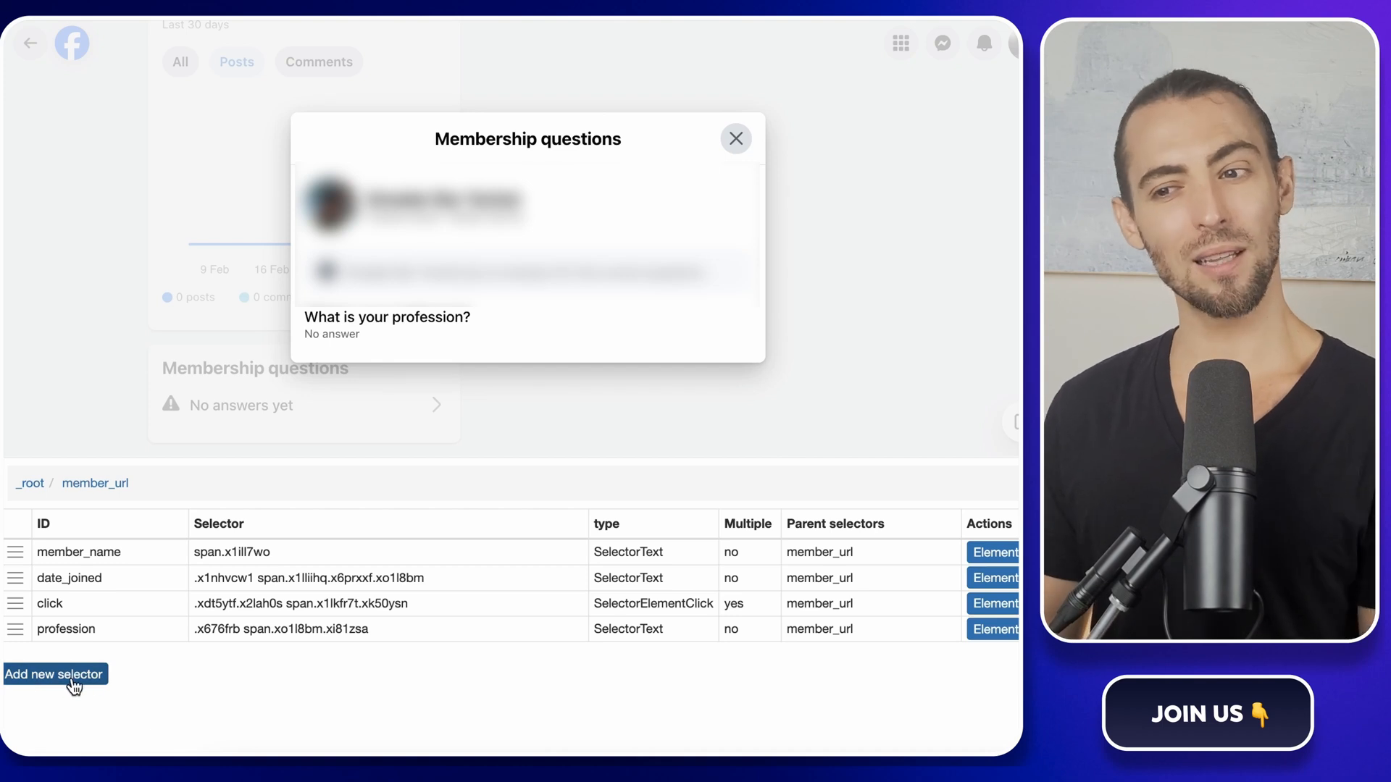
mouse_move(222, 692)
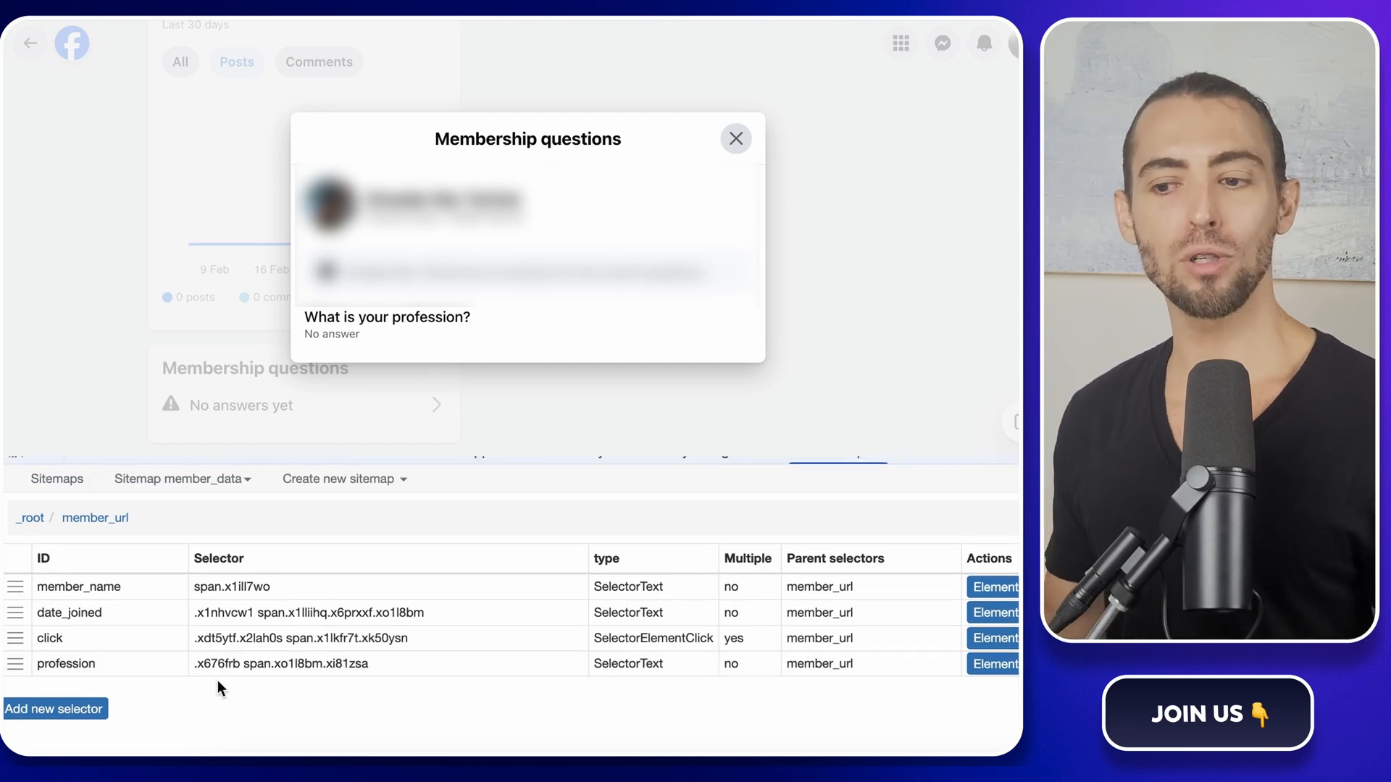
mouse_move(177, 493)
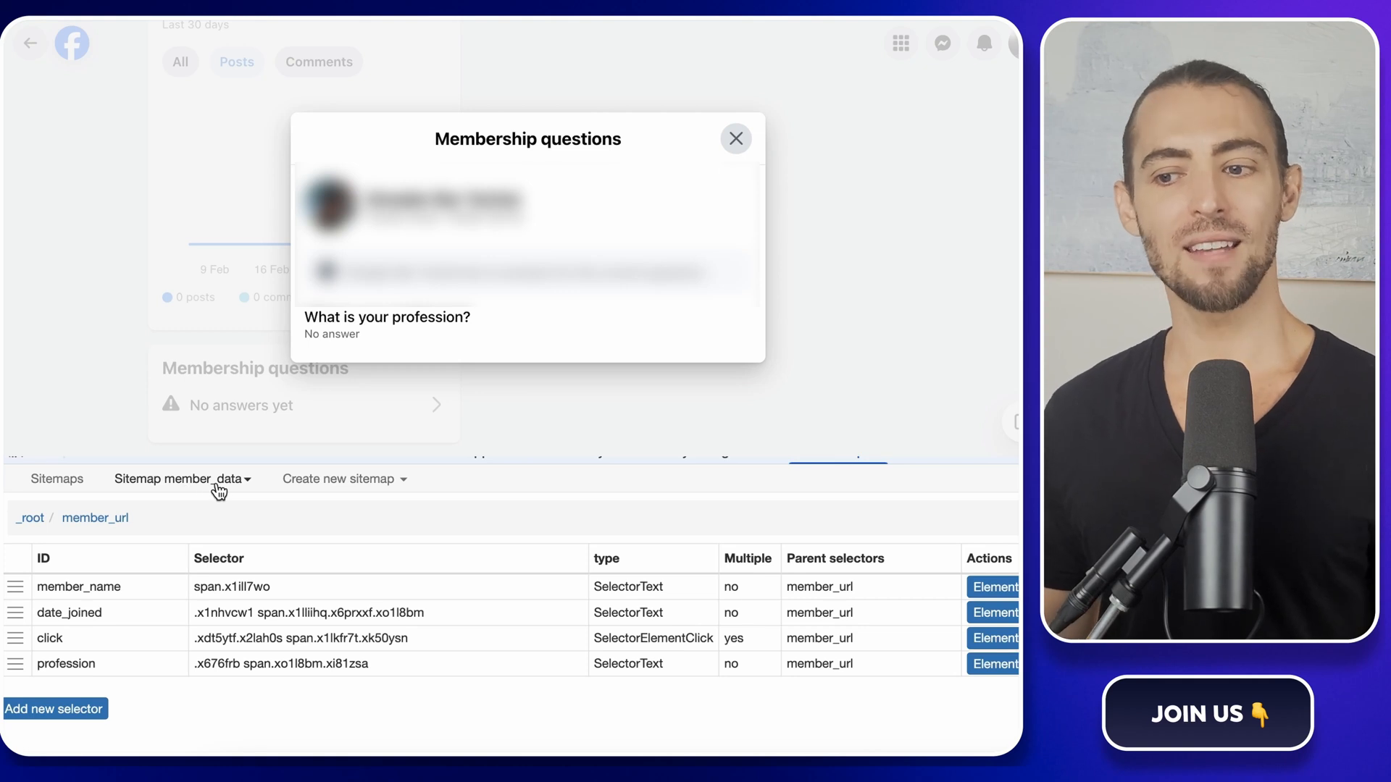
- Scrape the member_data sitemap keeping 2000 ms request interval and page load delay
left_click(182, 478)
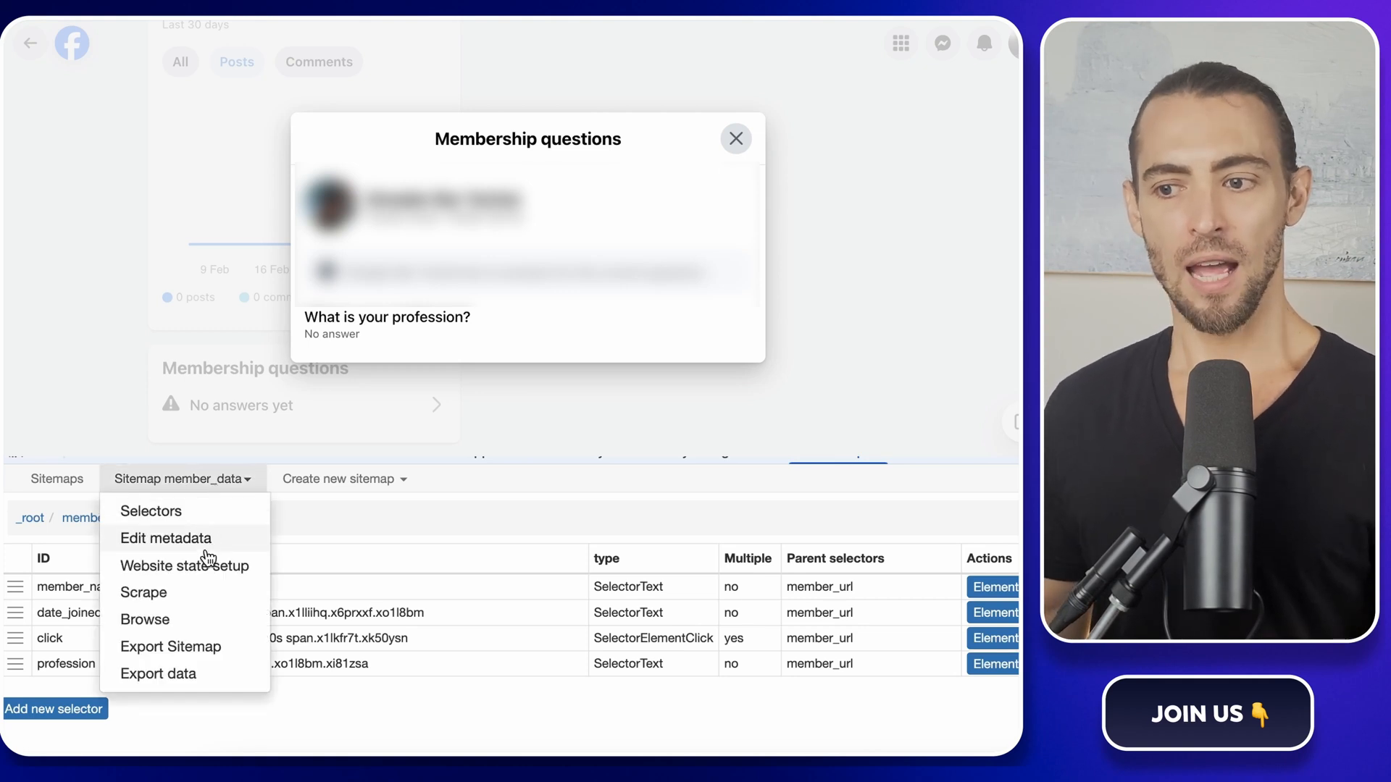
mouse_move(196, 596)
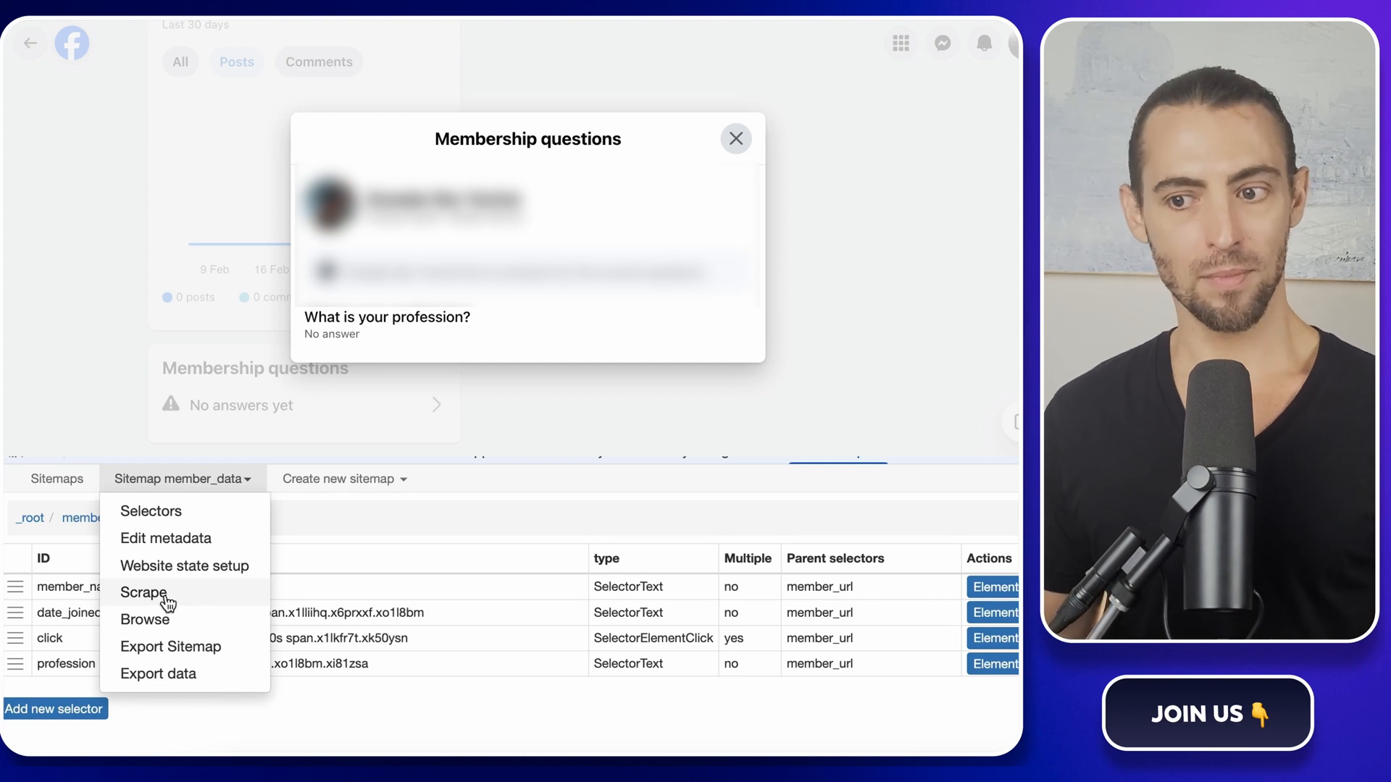
left_click(142, 593)
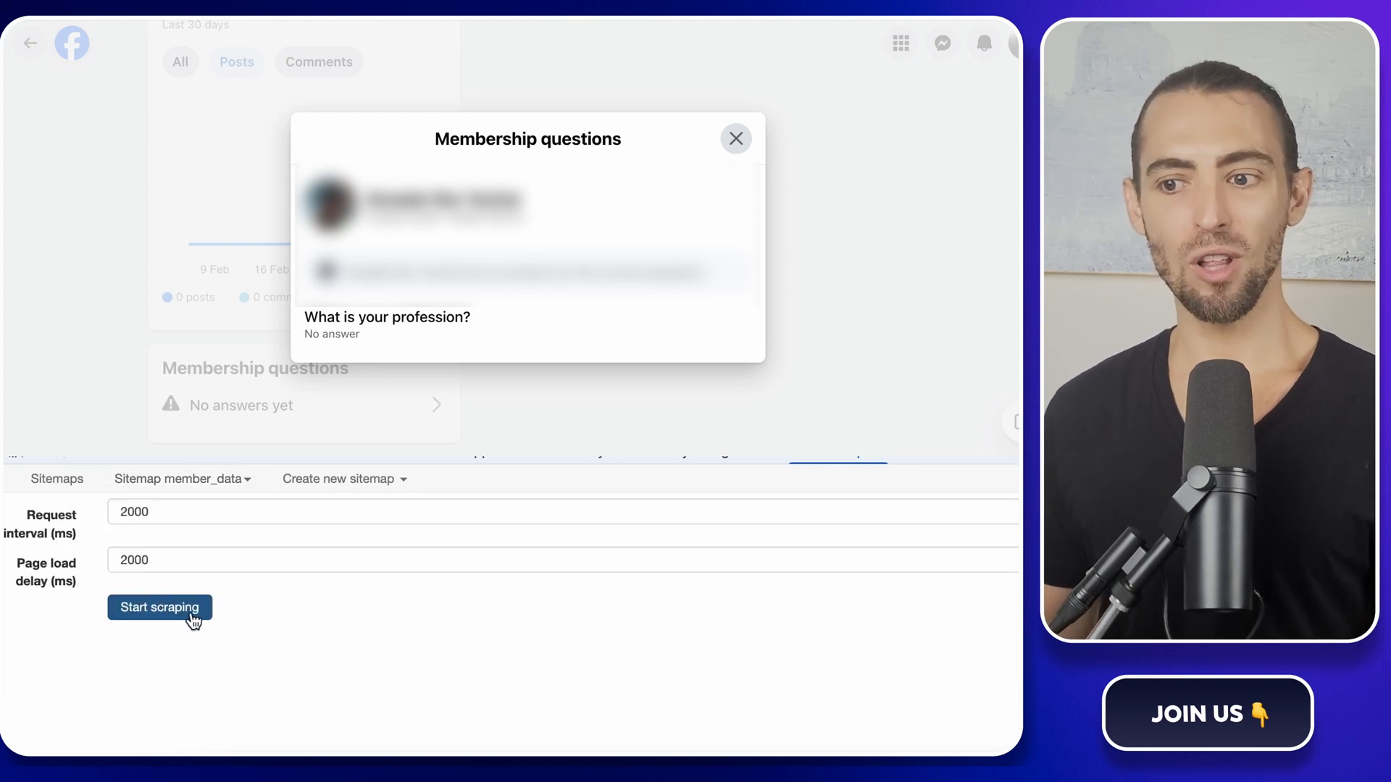
left_click(159, 607)
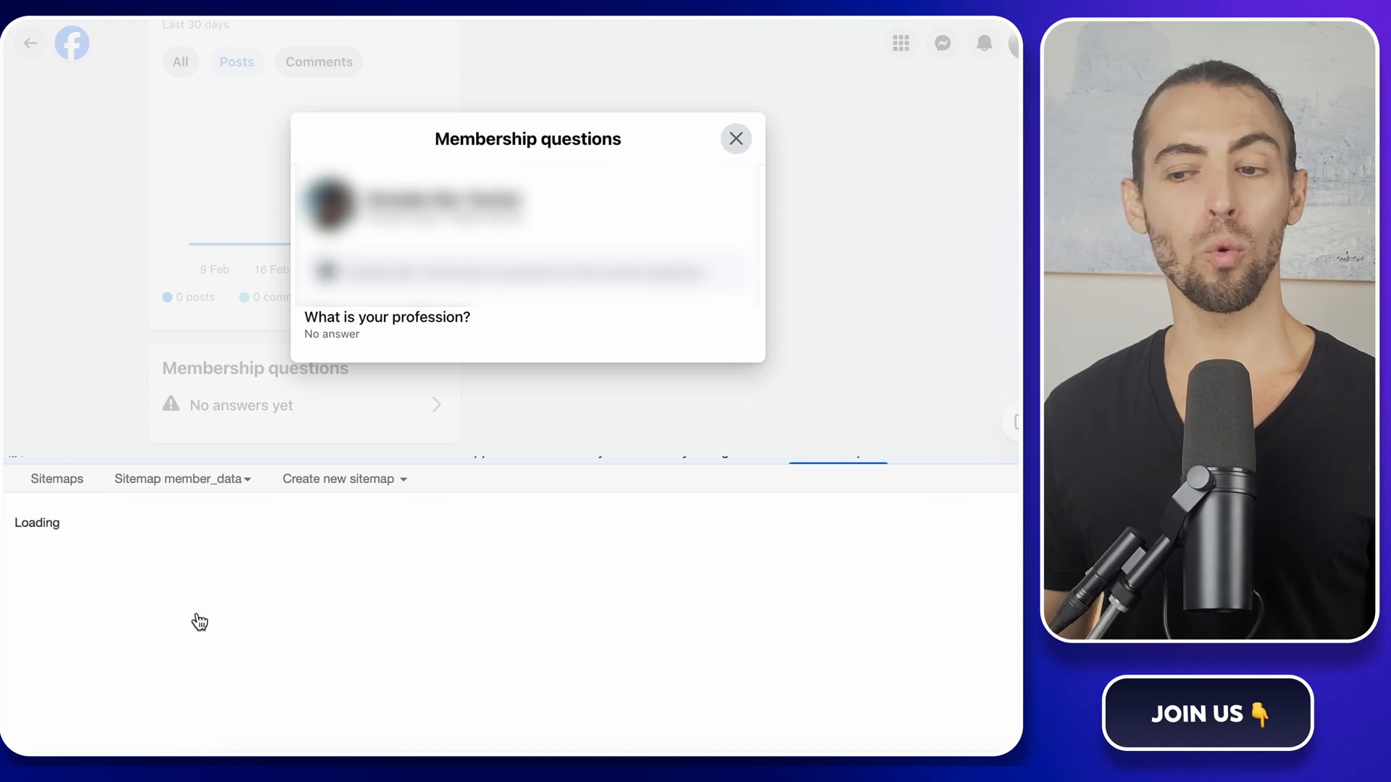
left_click(736, 139)
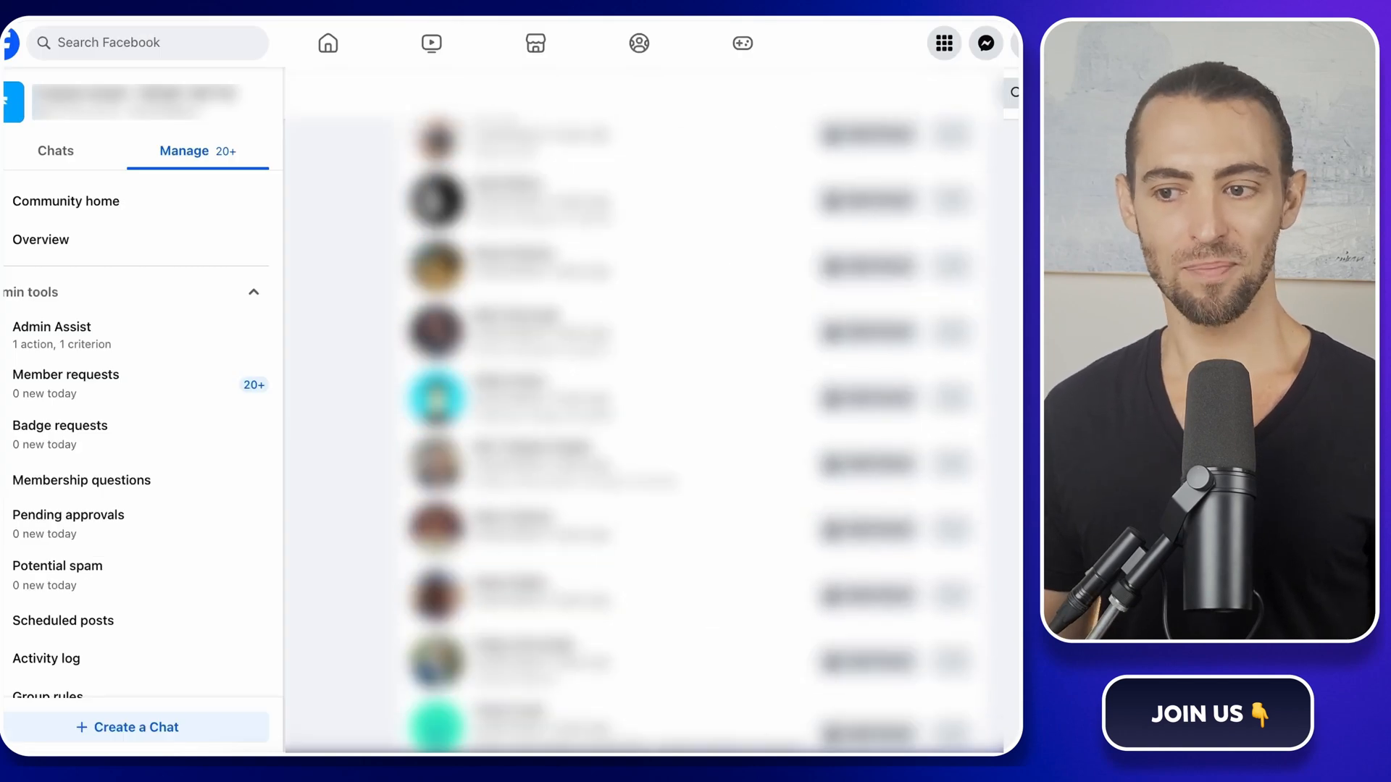
- Scroll the Facebook group admin page while the scraper runs through member profiles
scroll("up", 3)
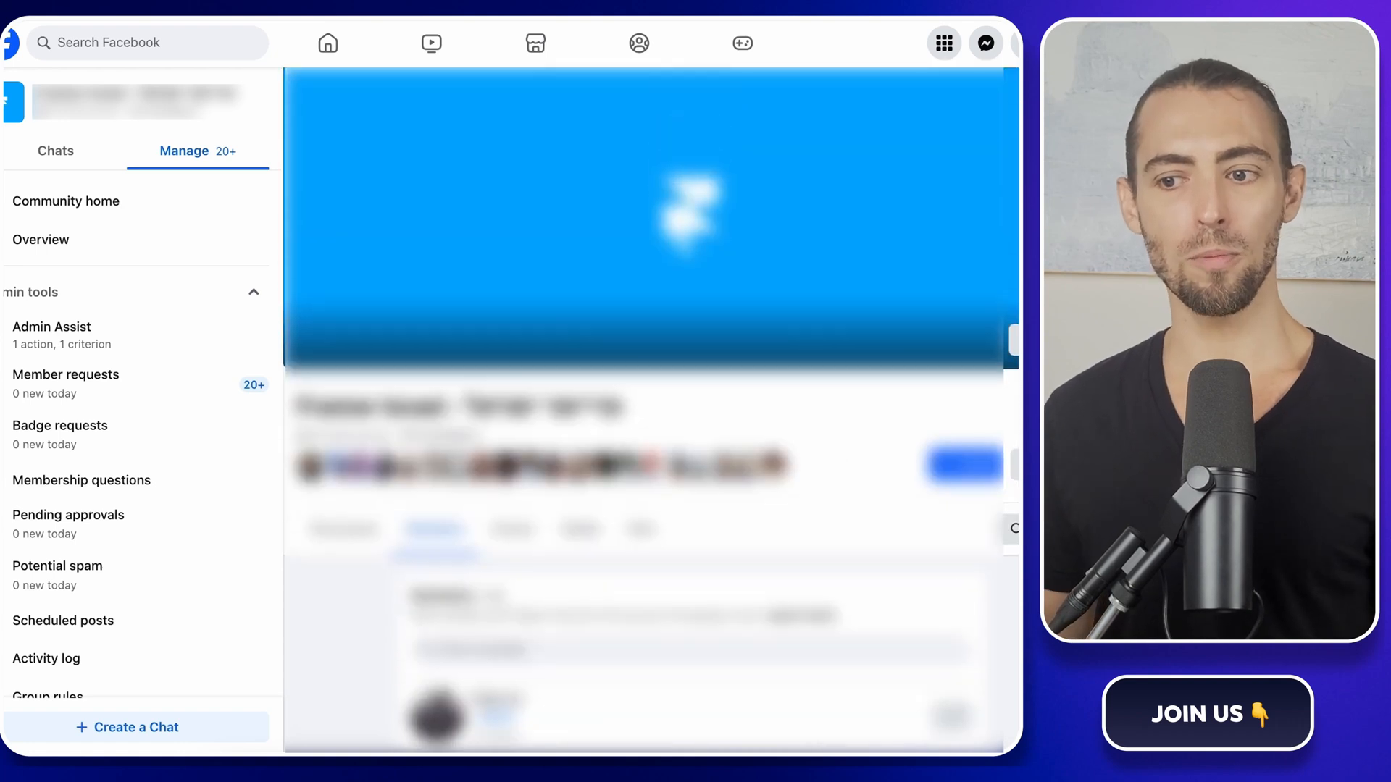
scroll("down", 3)
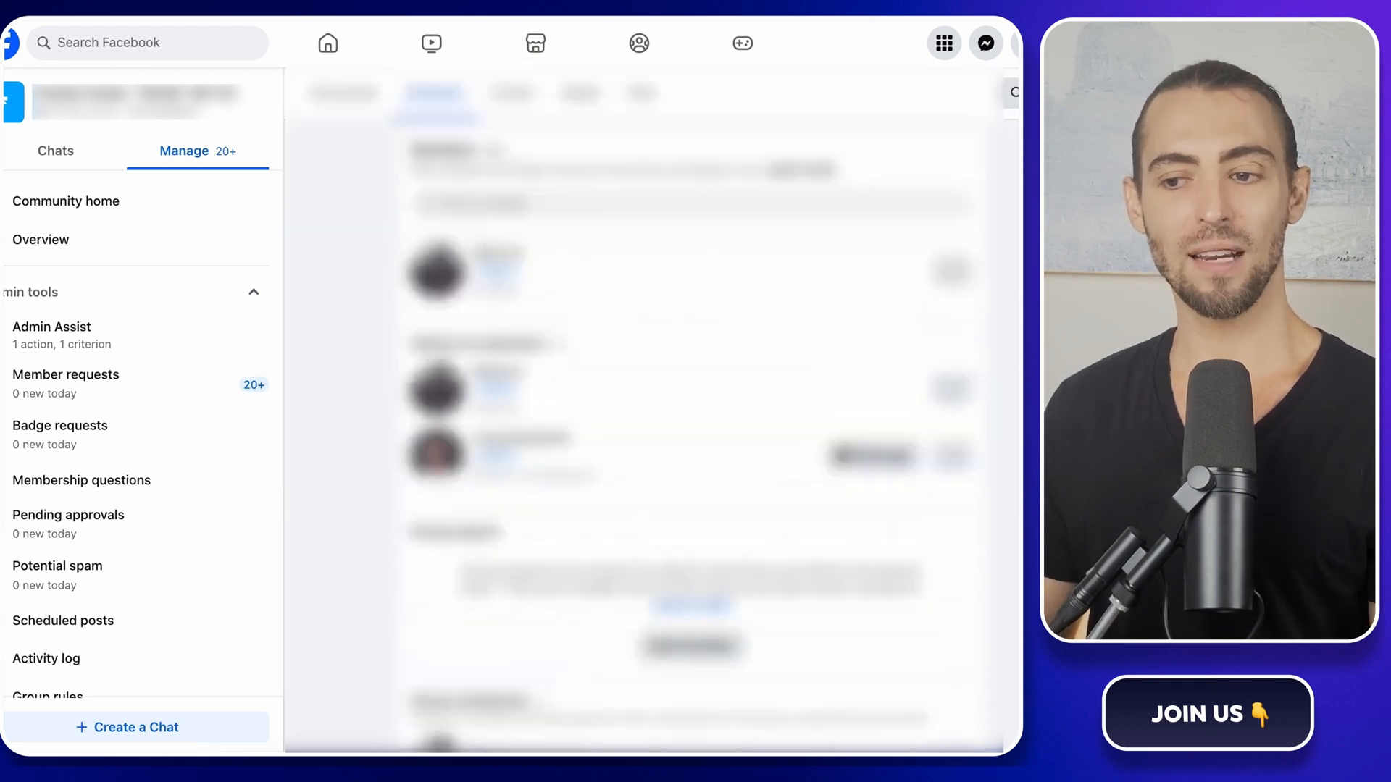
scroll("down", 3)
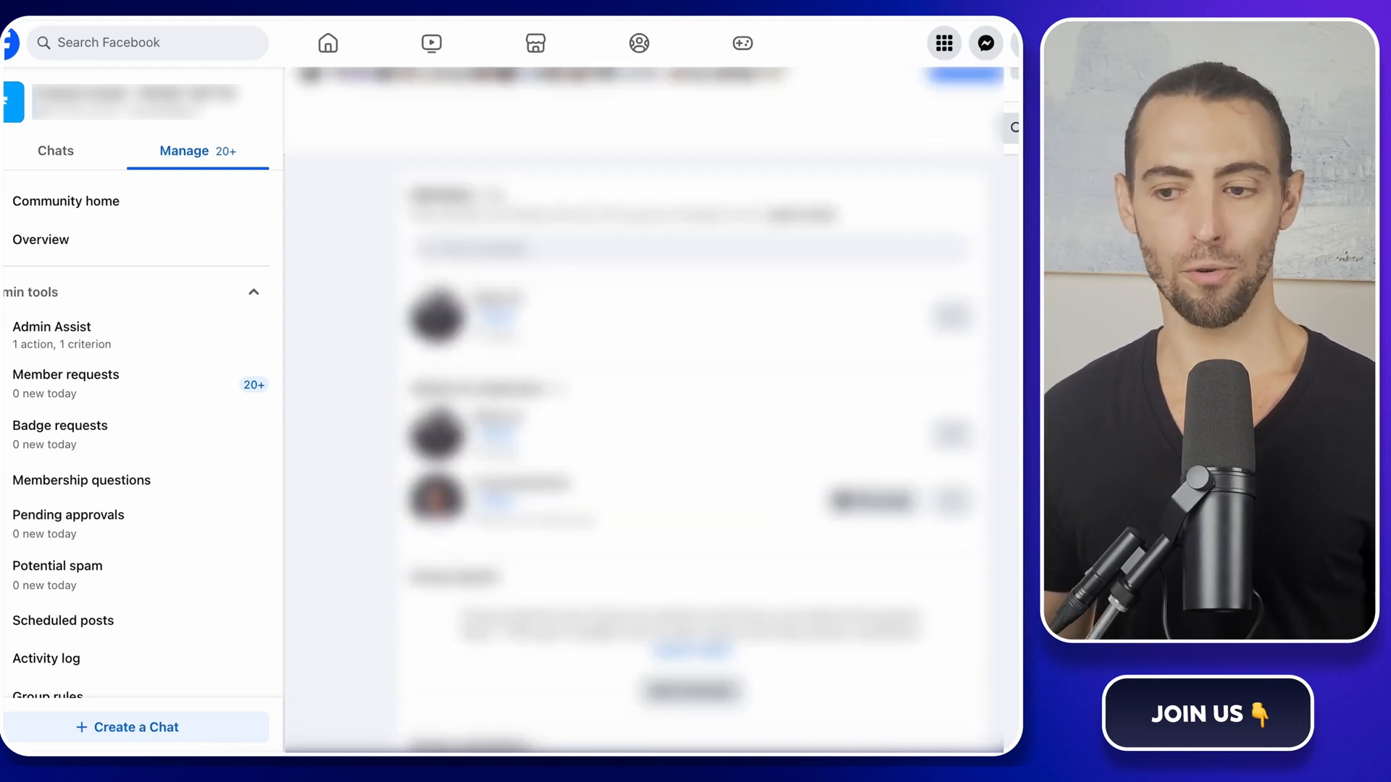
scroll("down", 3)
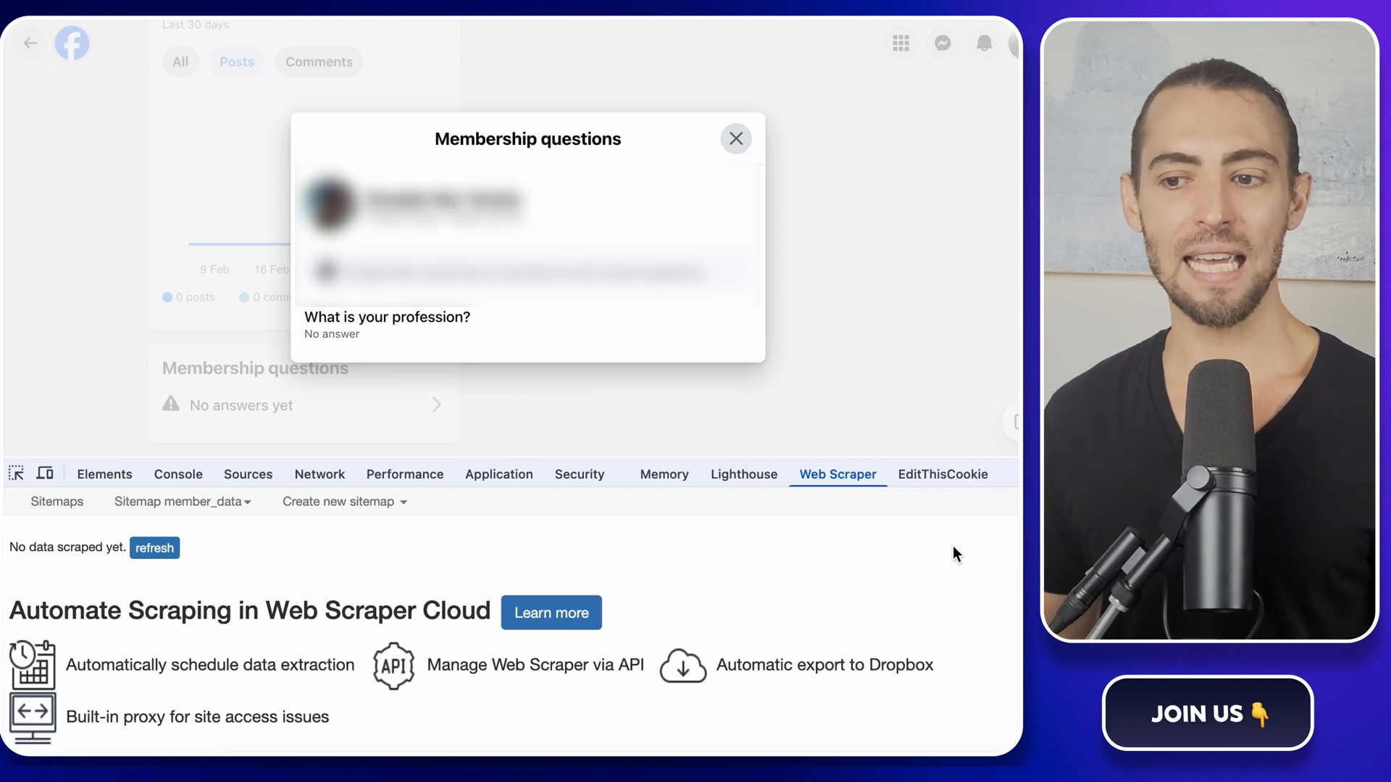
mouse_move(209, 529)
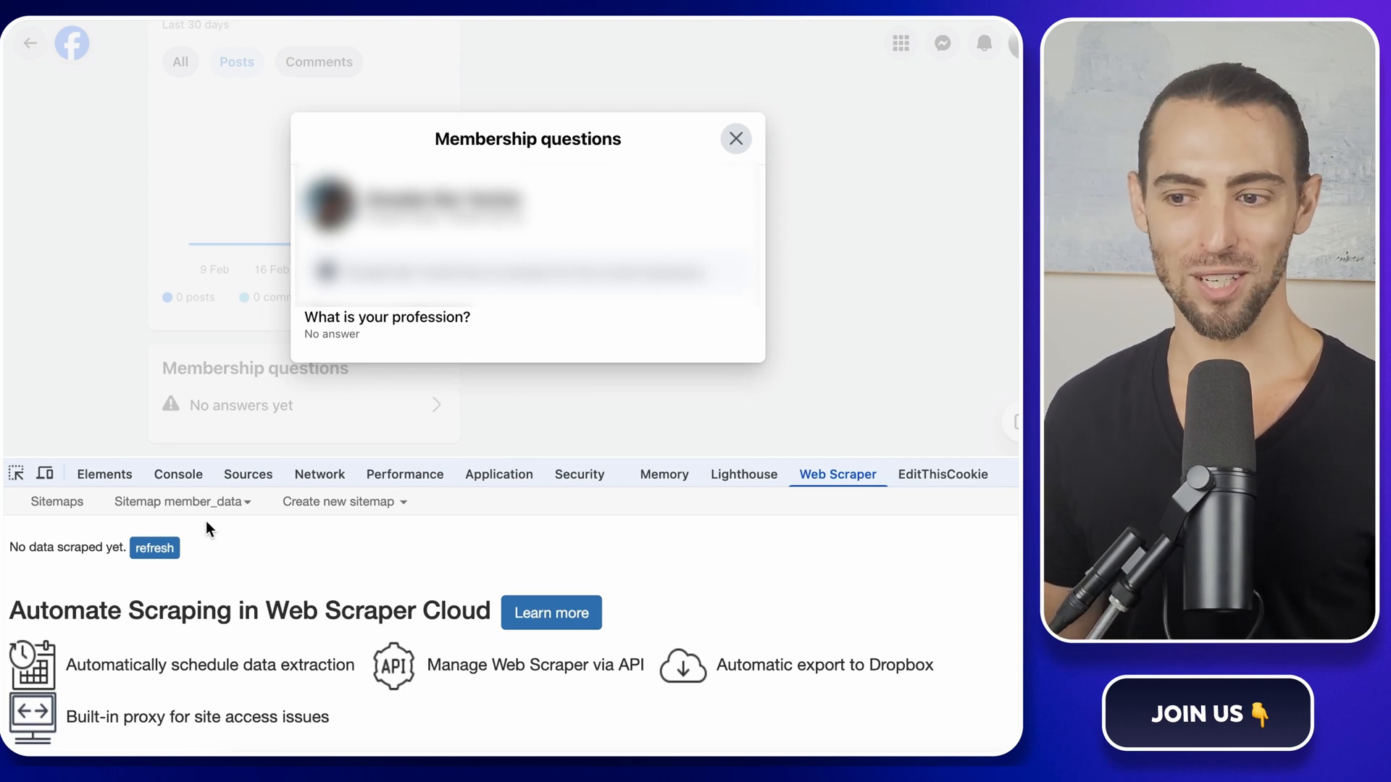
mouse_move(182, 501)
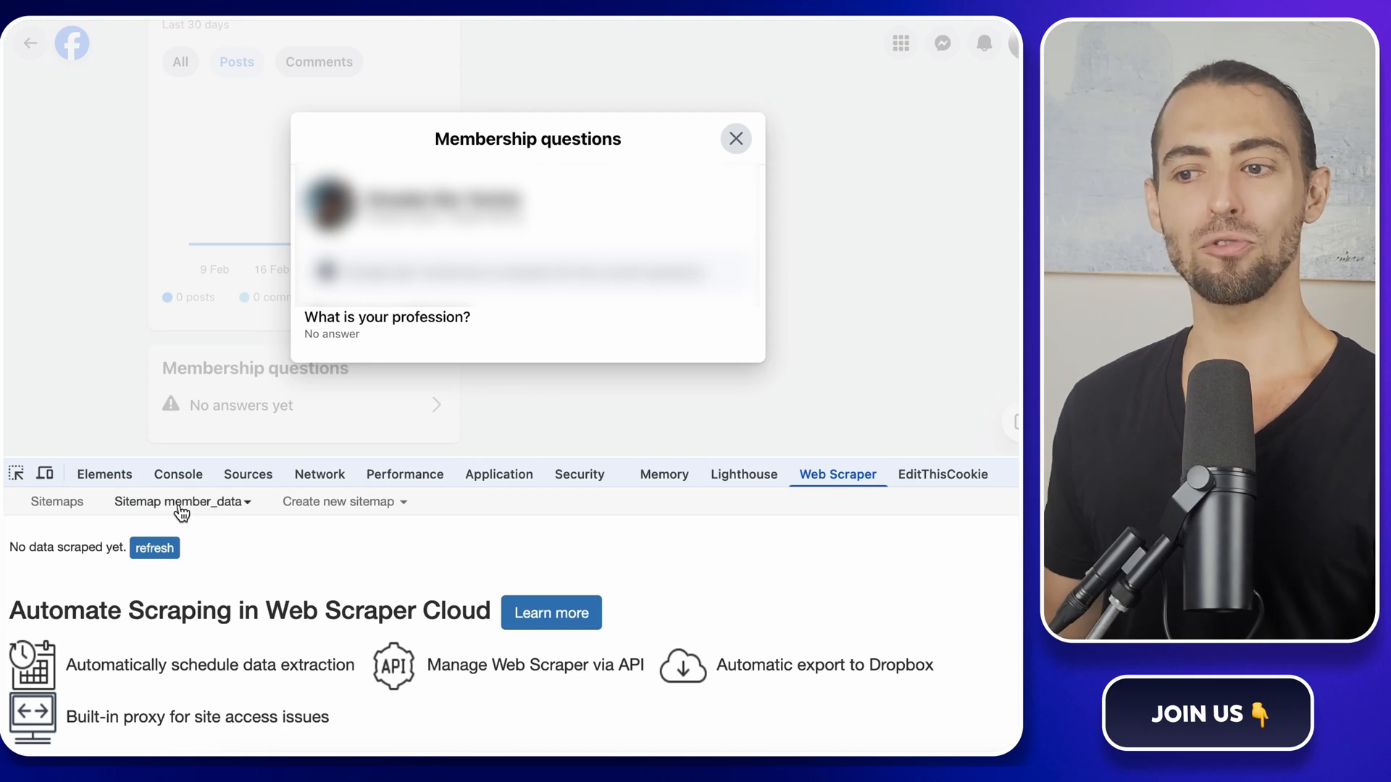
- Refresh the member_data sitemap to show the scraped results table with member_url columns
left_click(183, 501)
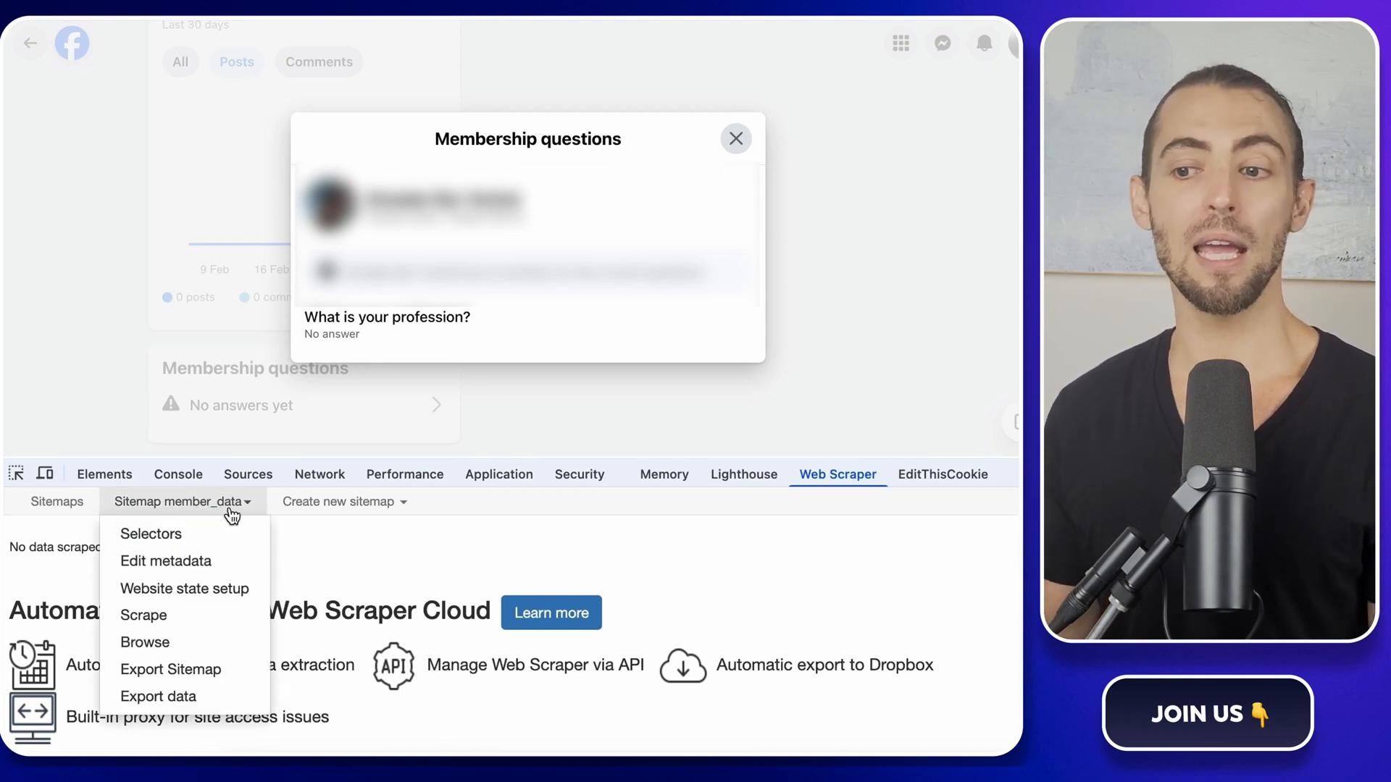
mouse_move(145, 642)
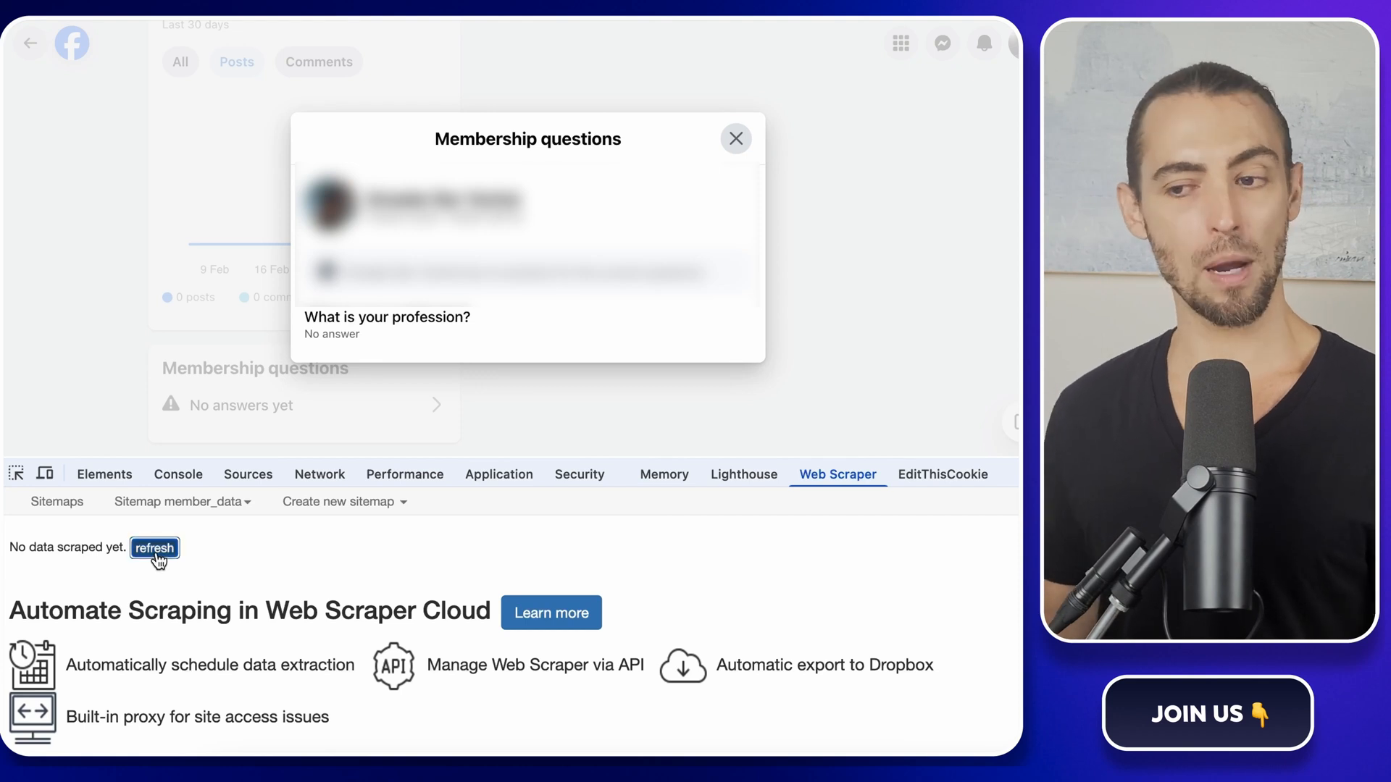
left_click(154, 548)
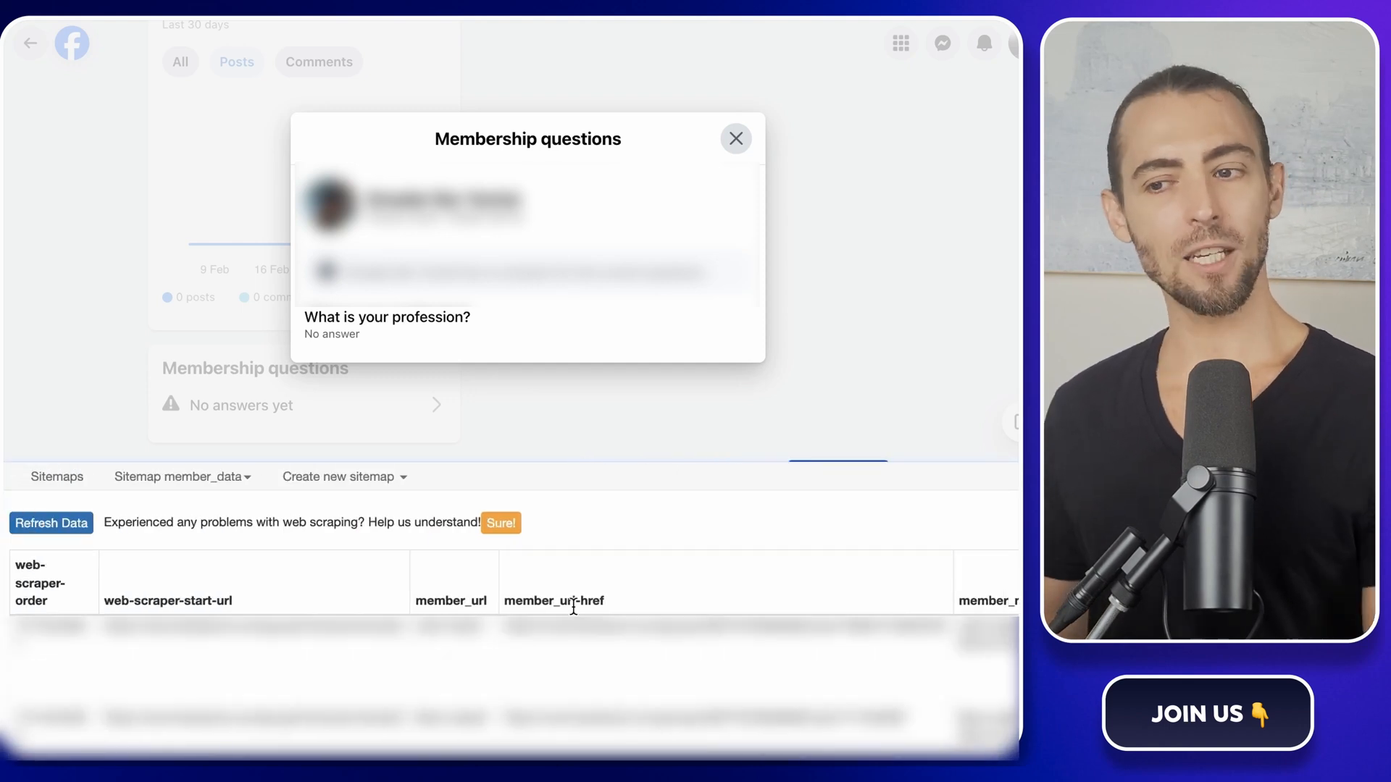
- Export the scraped member_data results as member_data.csv
left_click(181, 477)
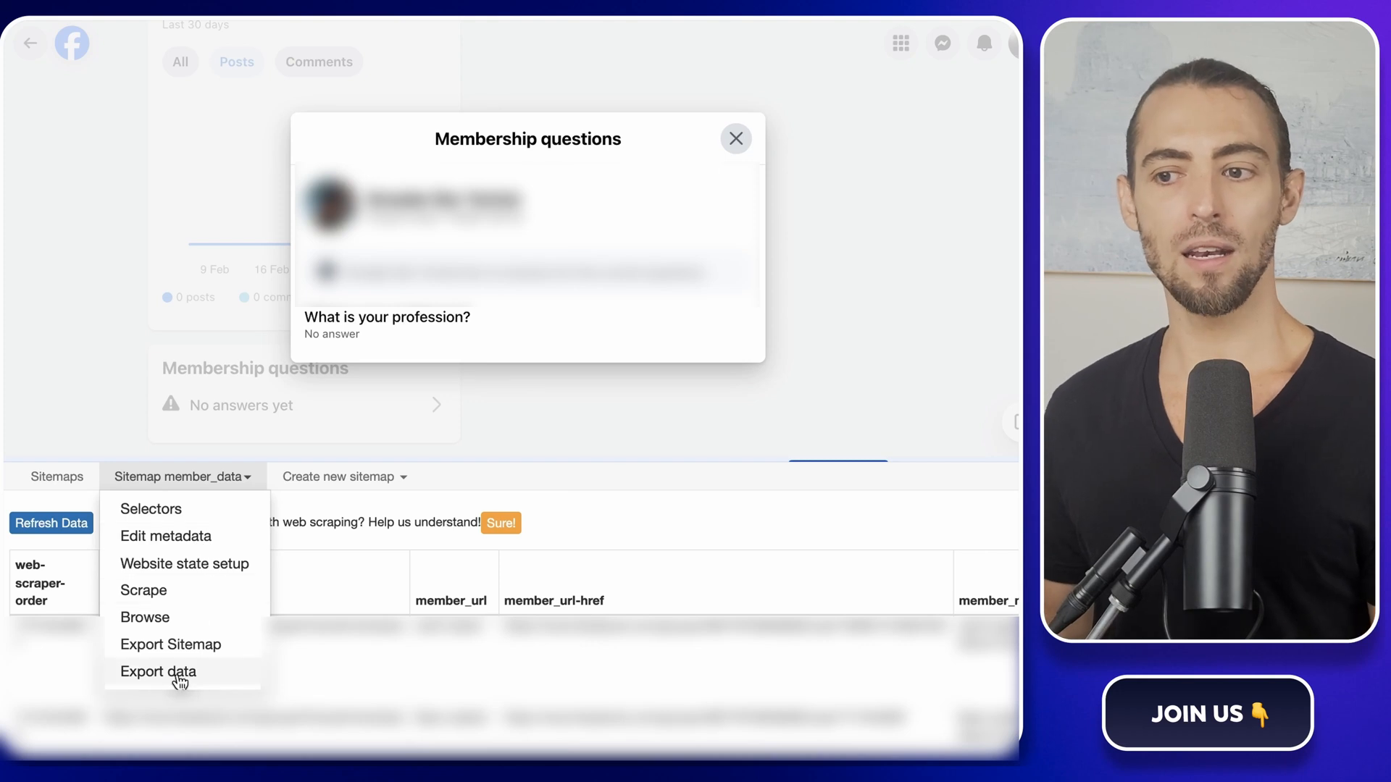
left_click(157, 671)
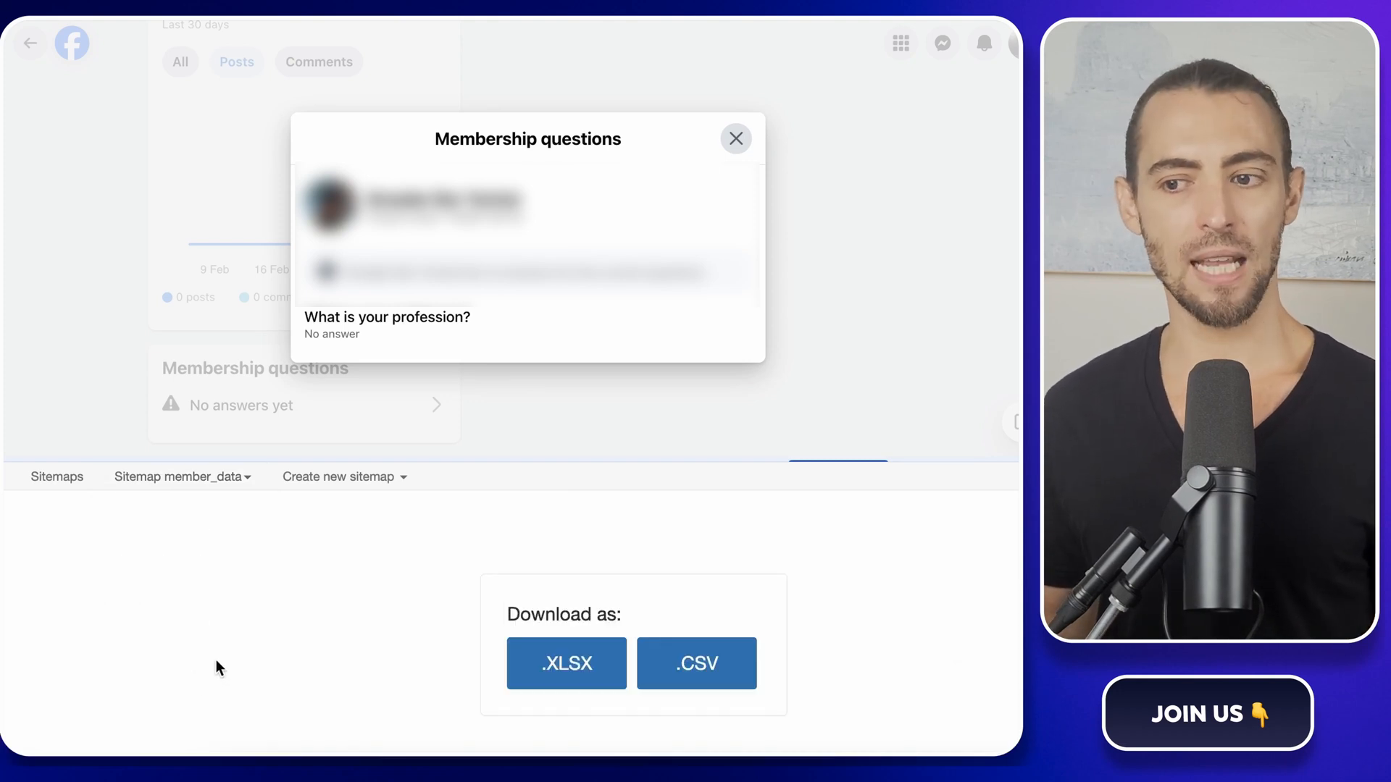
left_click(695, 664)
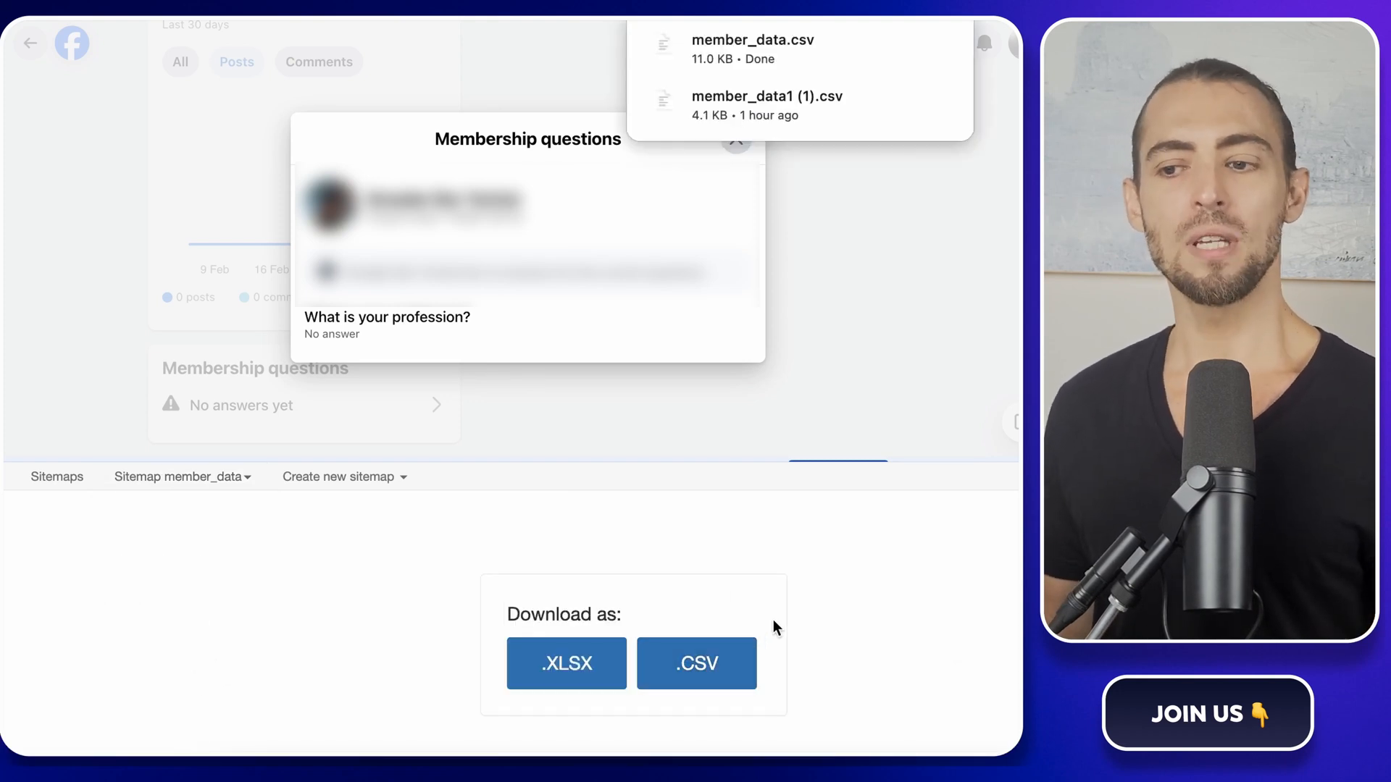
mouse_move(788, 616)
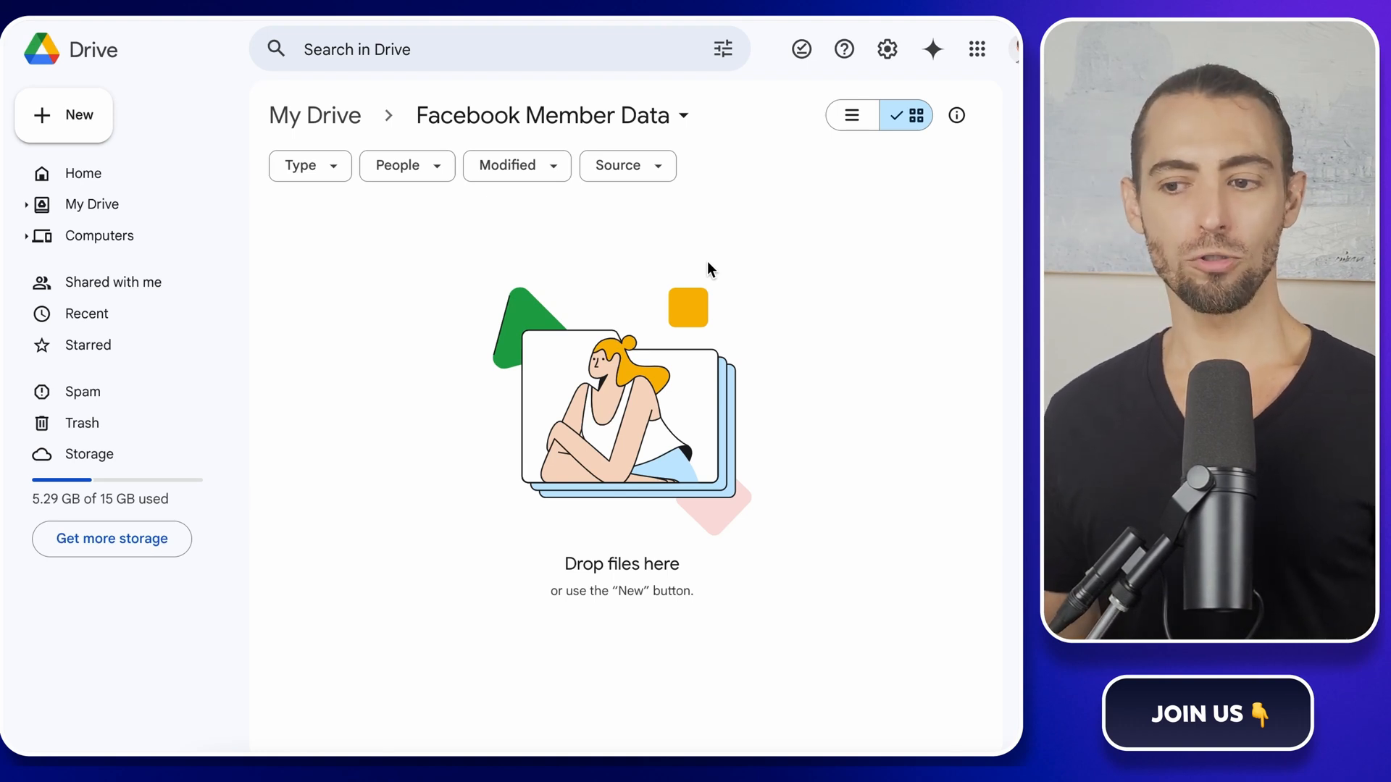
mouse_move(649, 251)
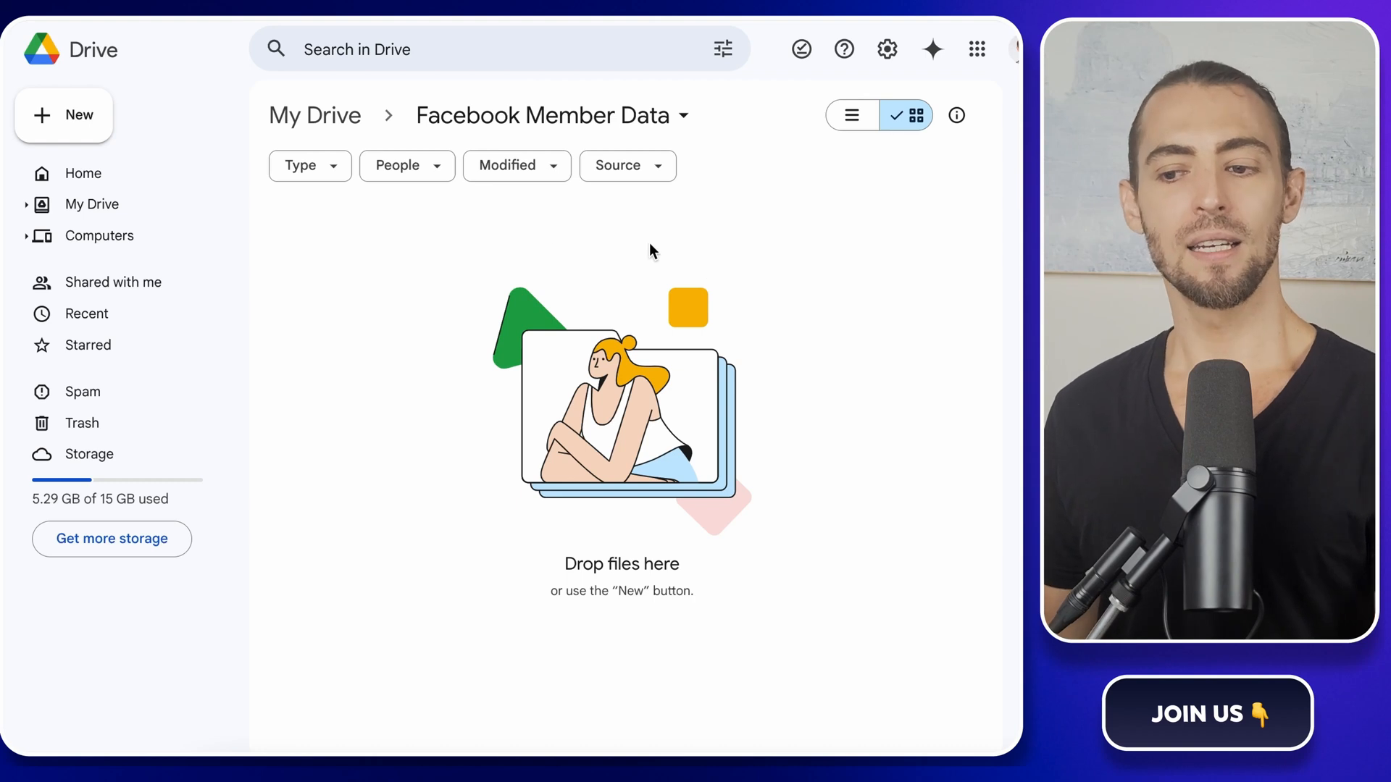
- Upload the downloaded member_data.csv into the Facebook Member Data Drive folder
left_click(64, 116)
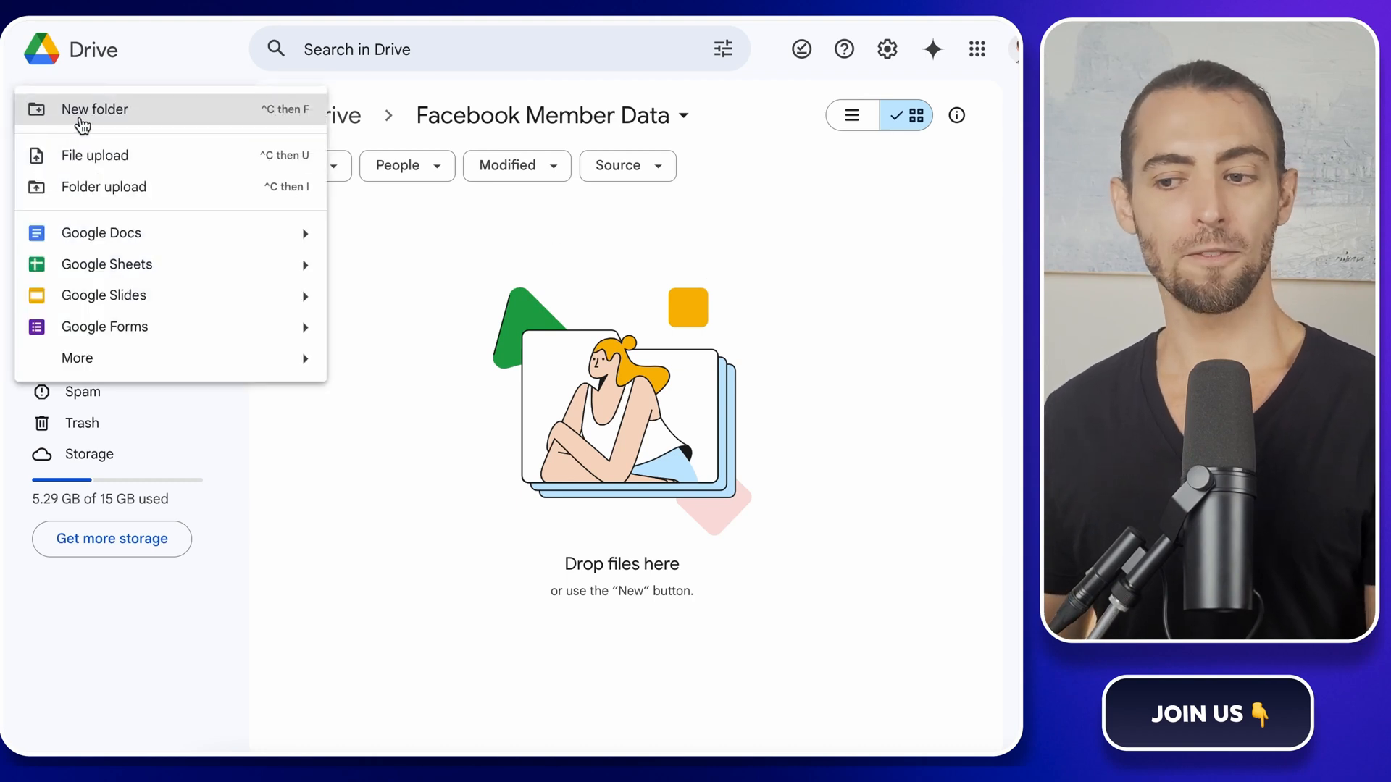
mouse_move(558, 249)
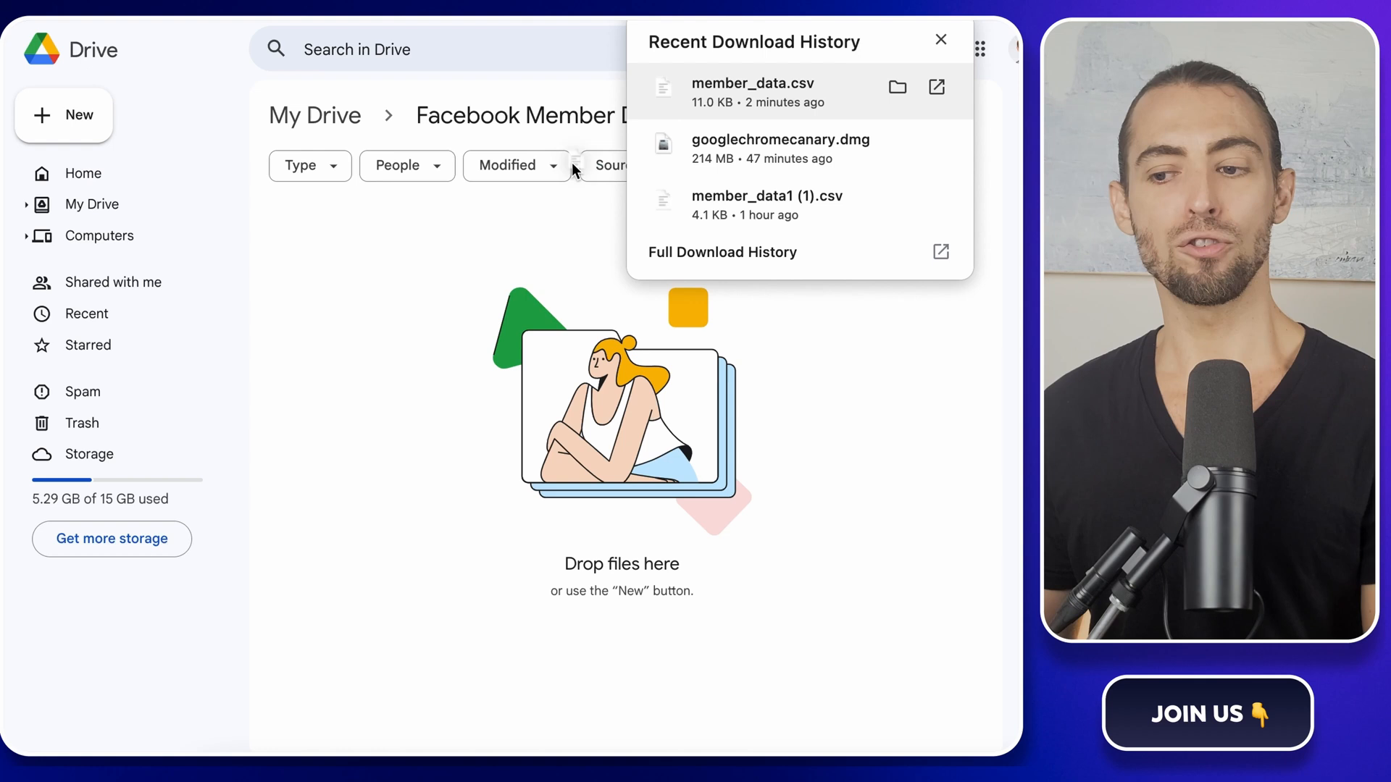
left_click(940, 41)
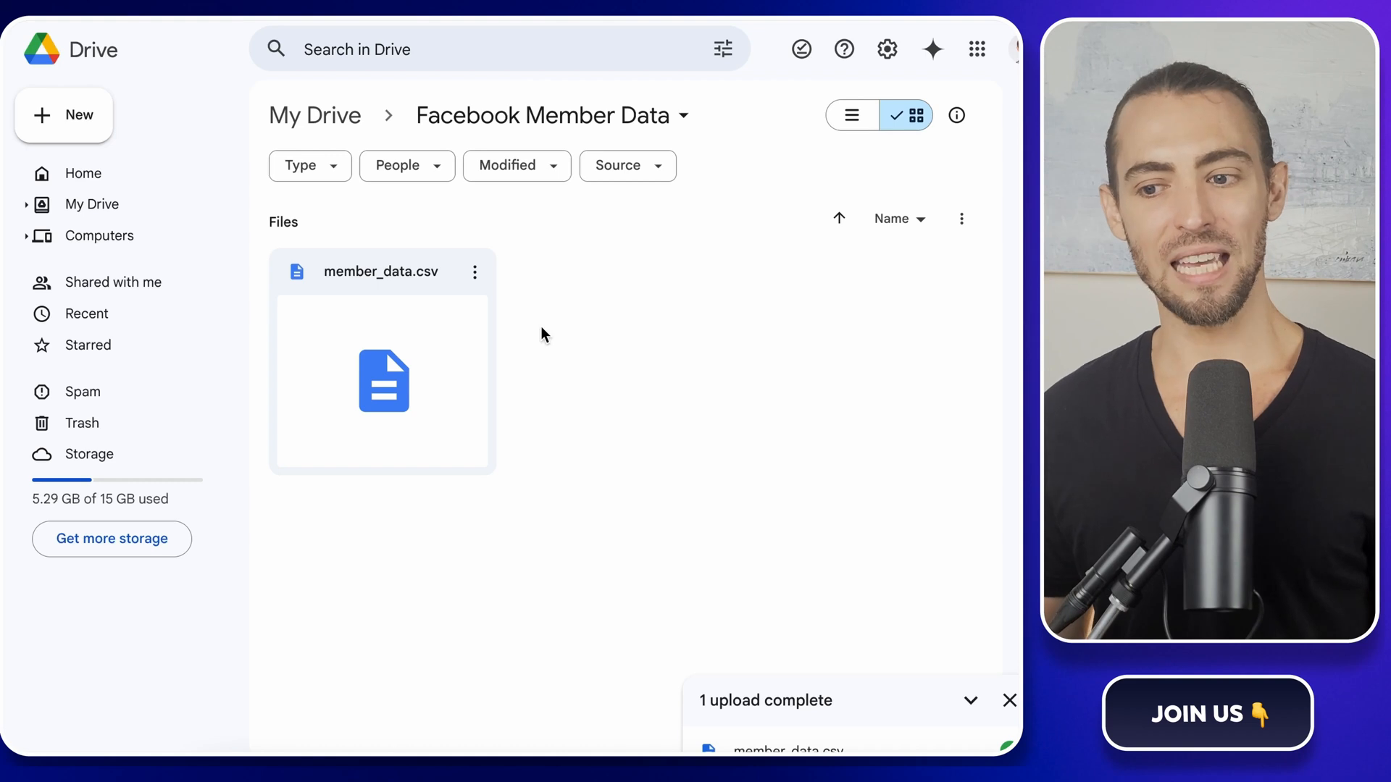
mouse_move(426, 326)
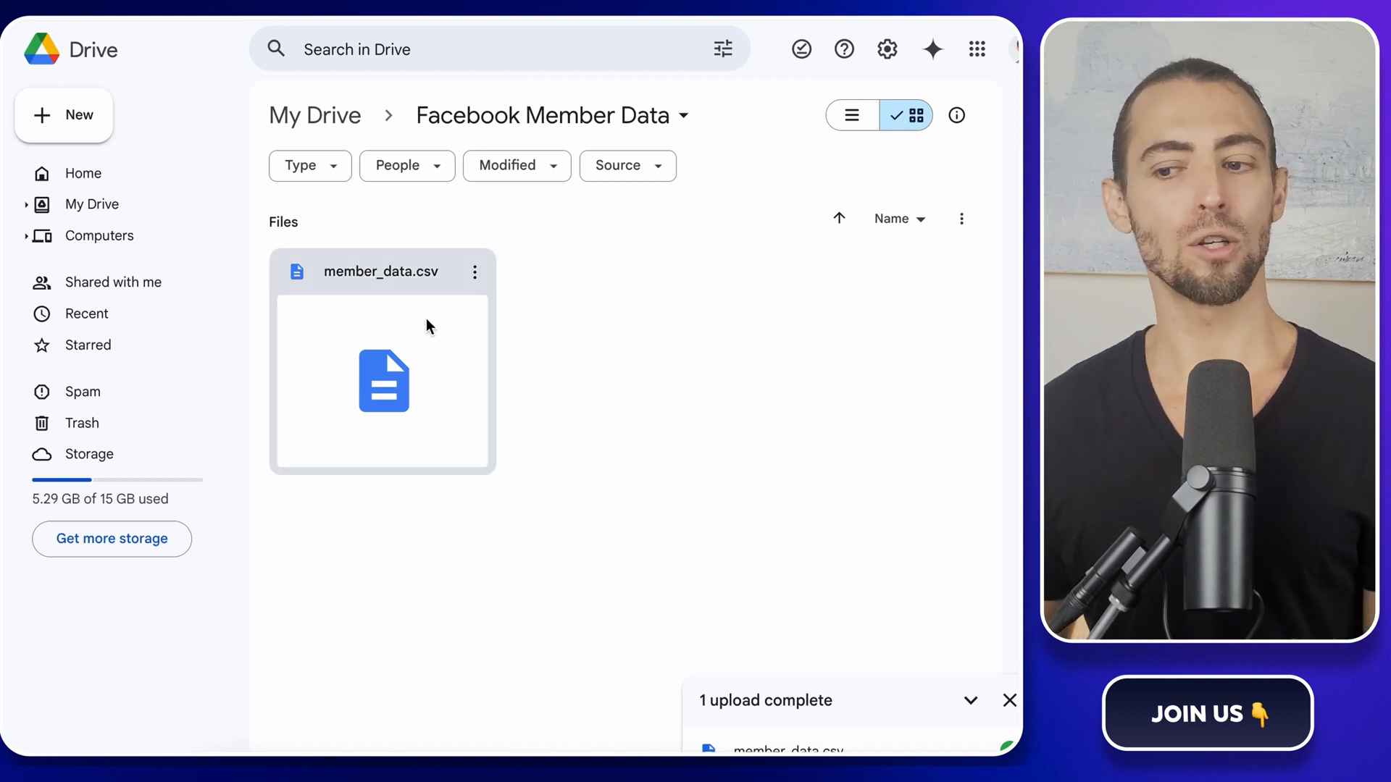
- Open member_data.csv from Drive with Google Sheets
right_click(381, 381)
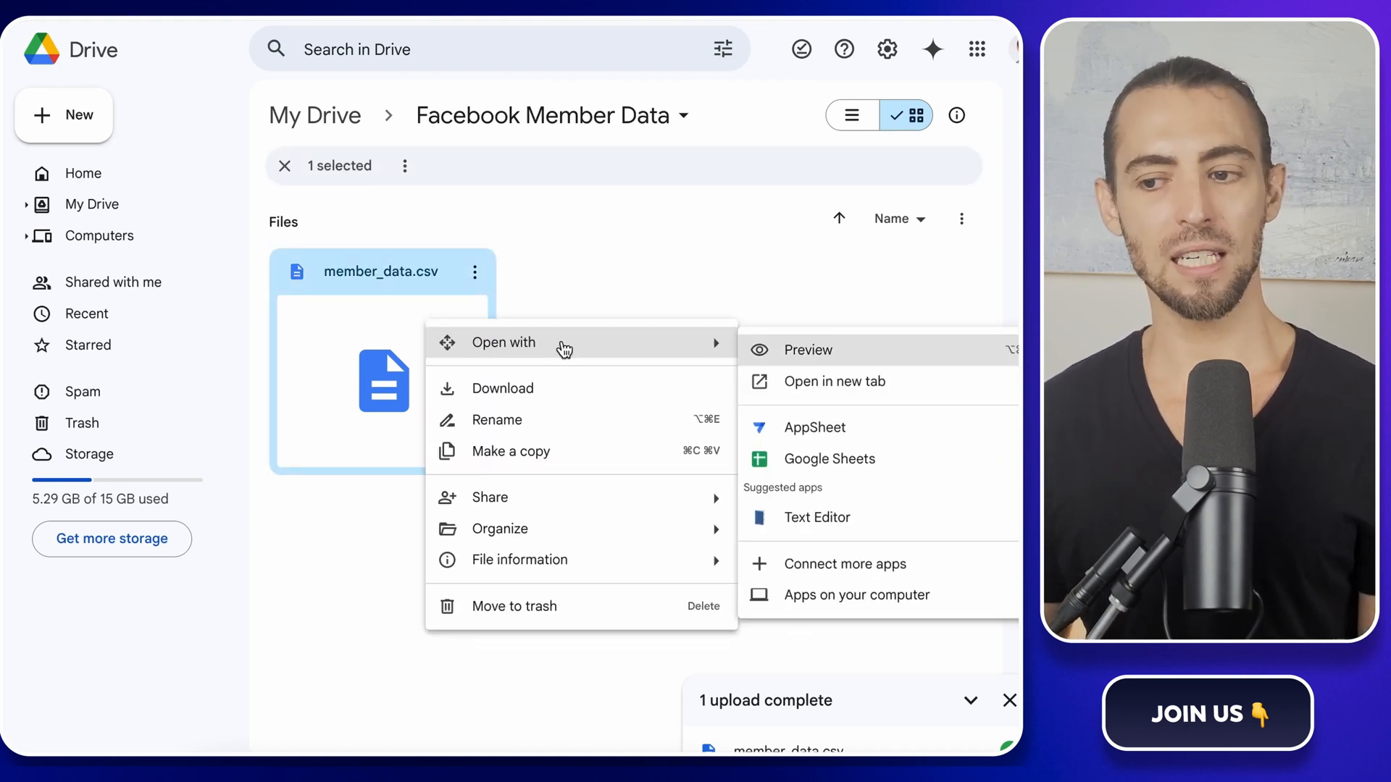
mouse_move(829, 460)
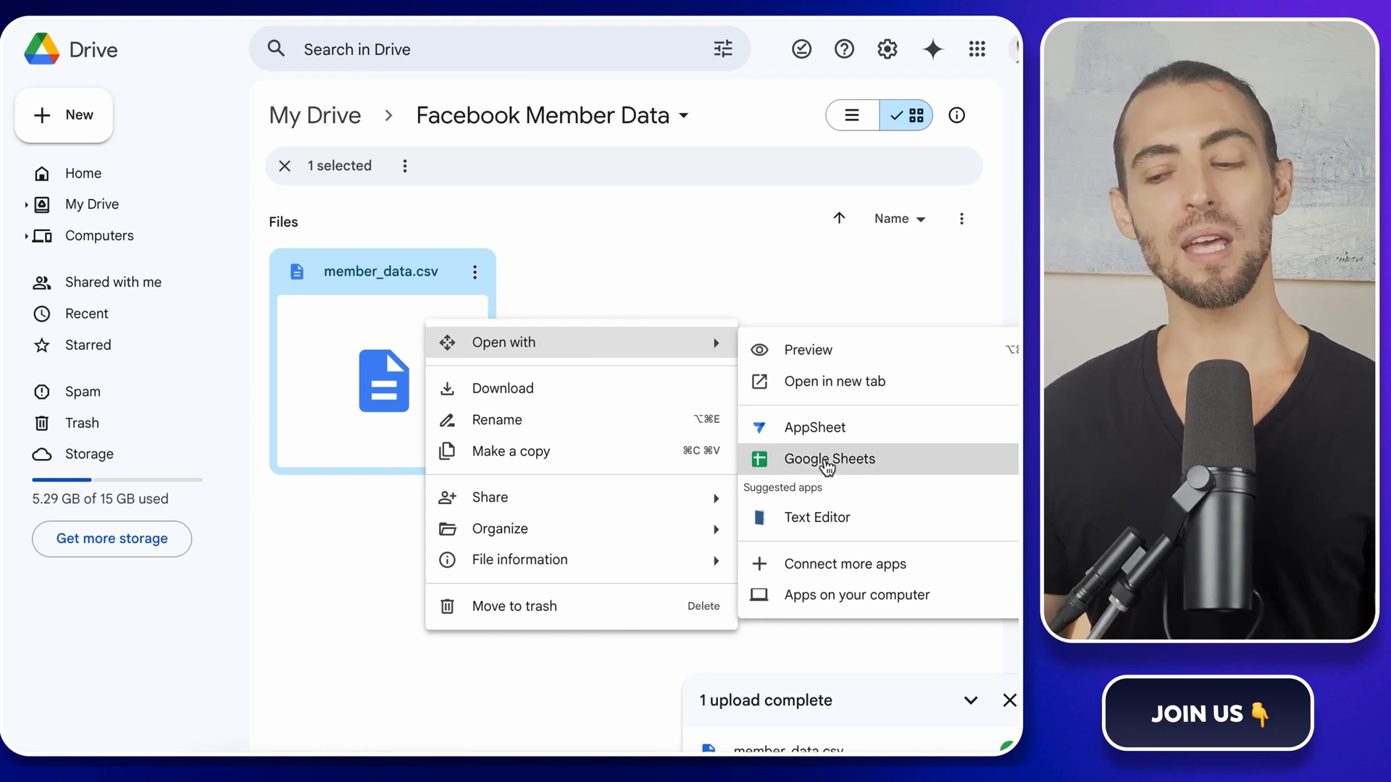
left_click(829, 459)
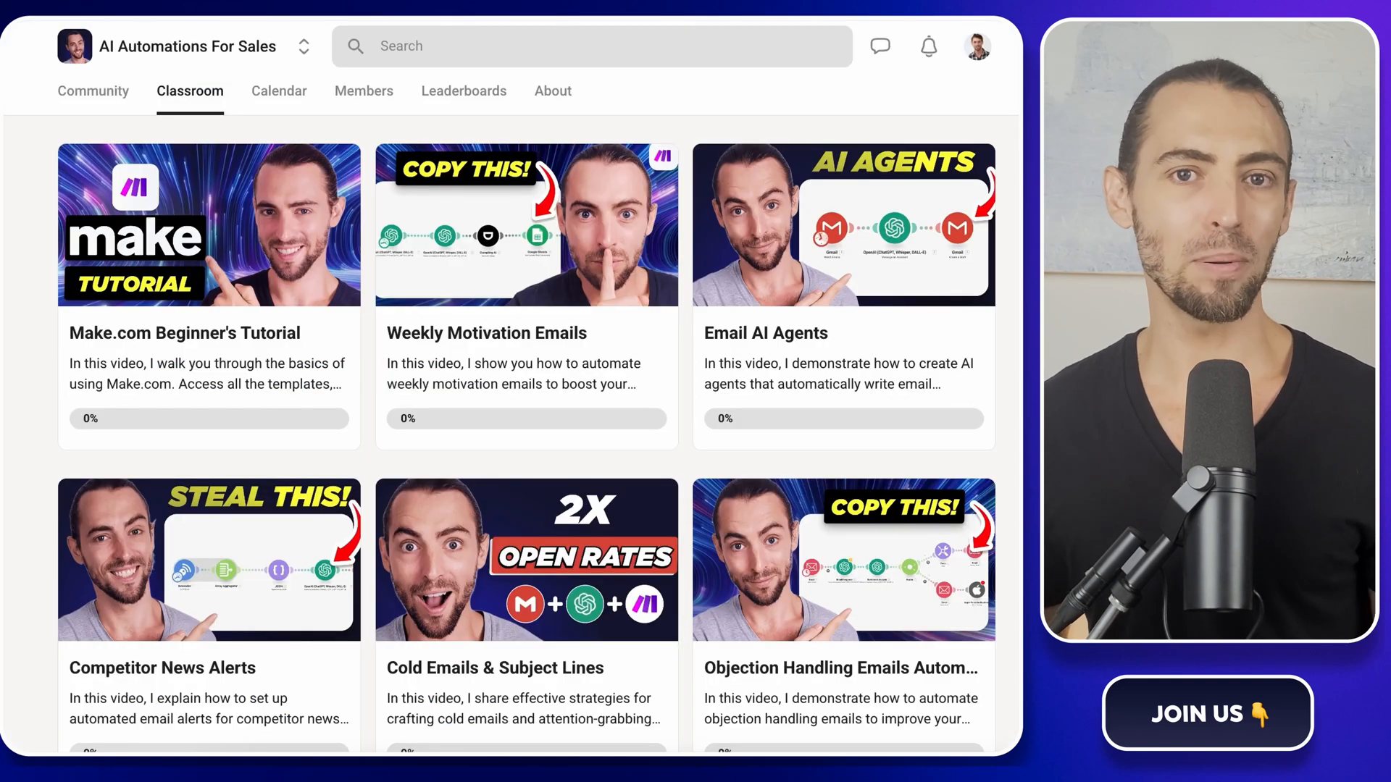
scroll("down", 3)
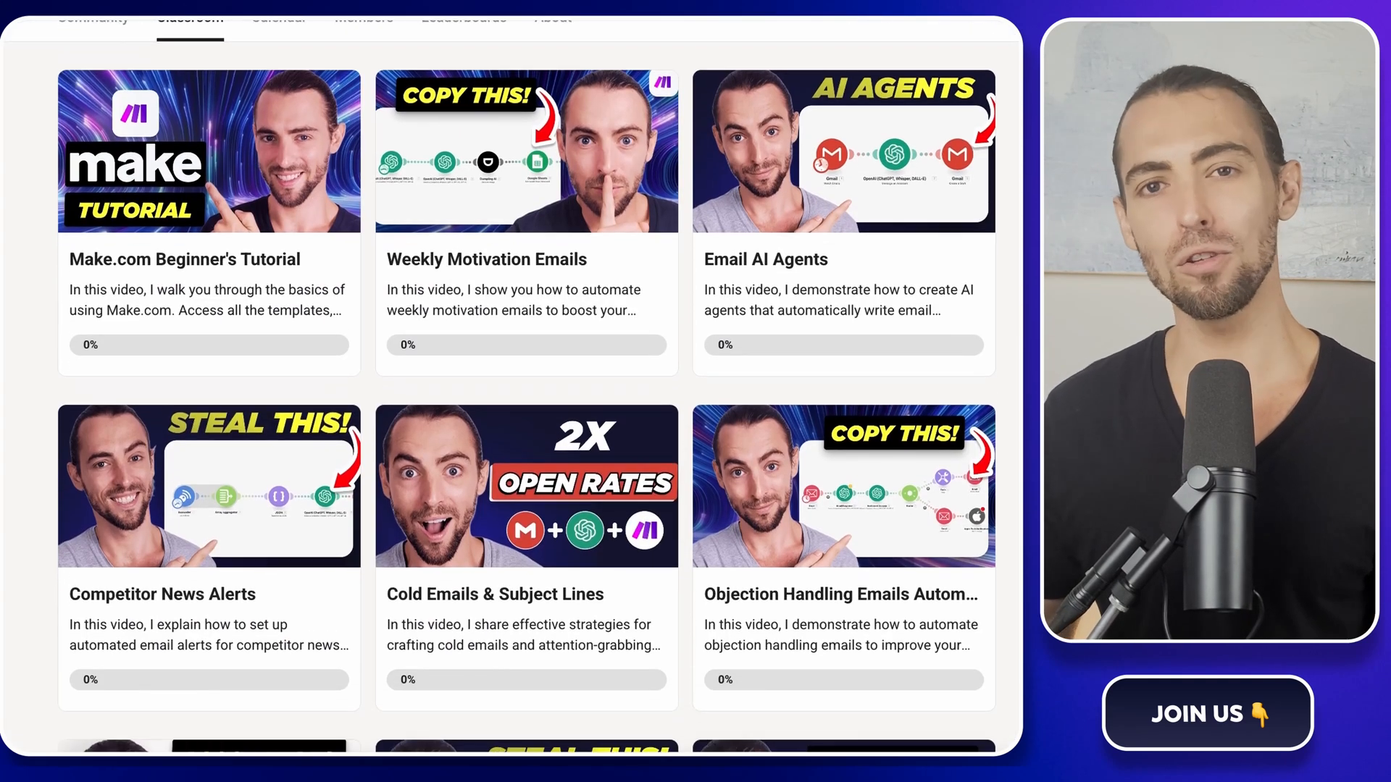
scroll("down", 3)
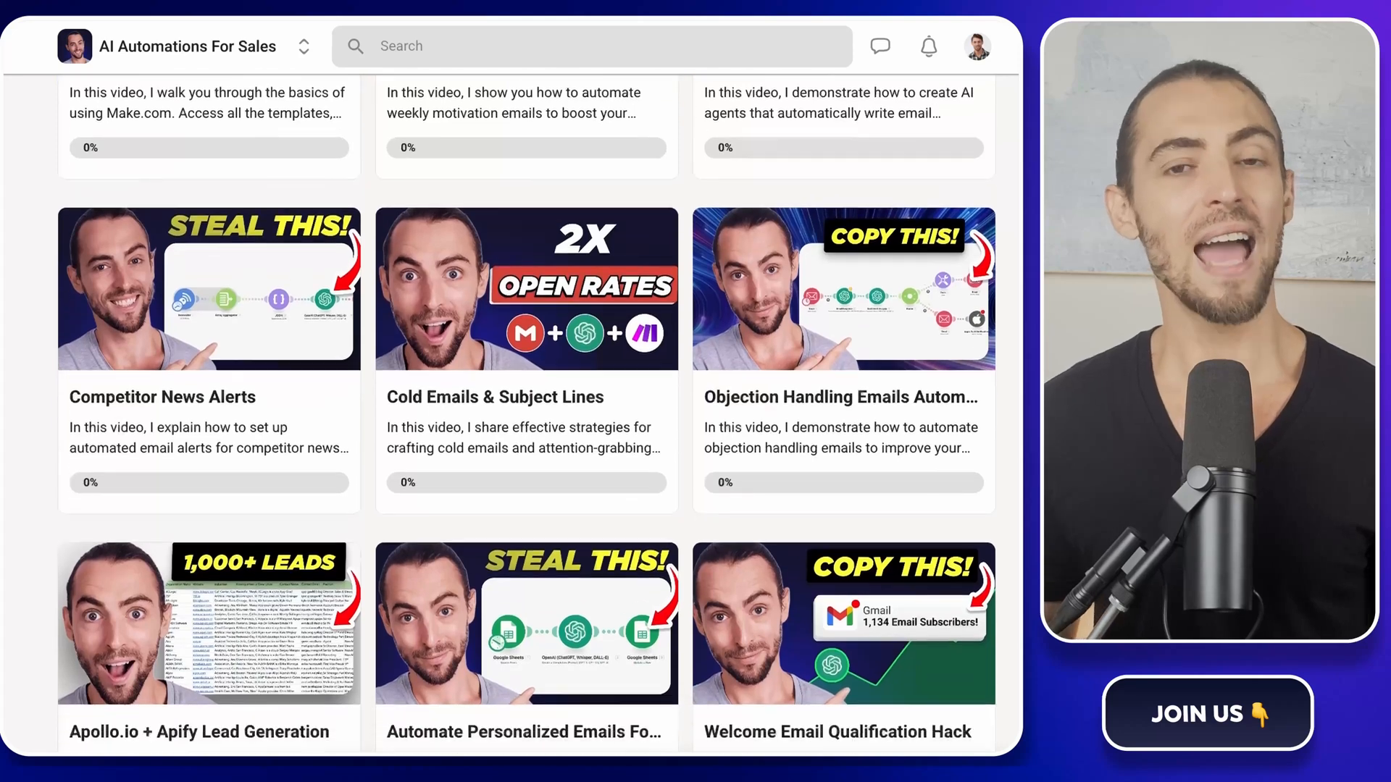
scroll("down", 3)
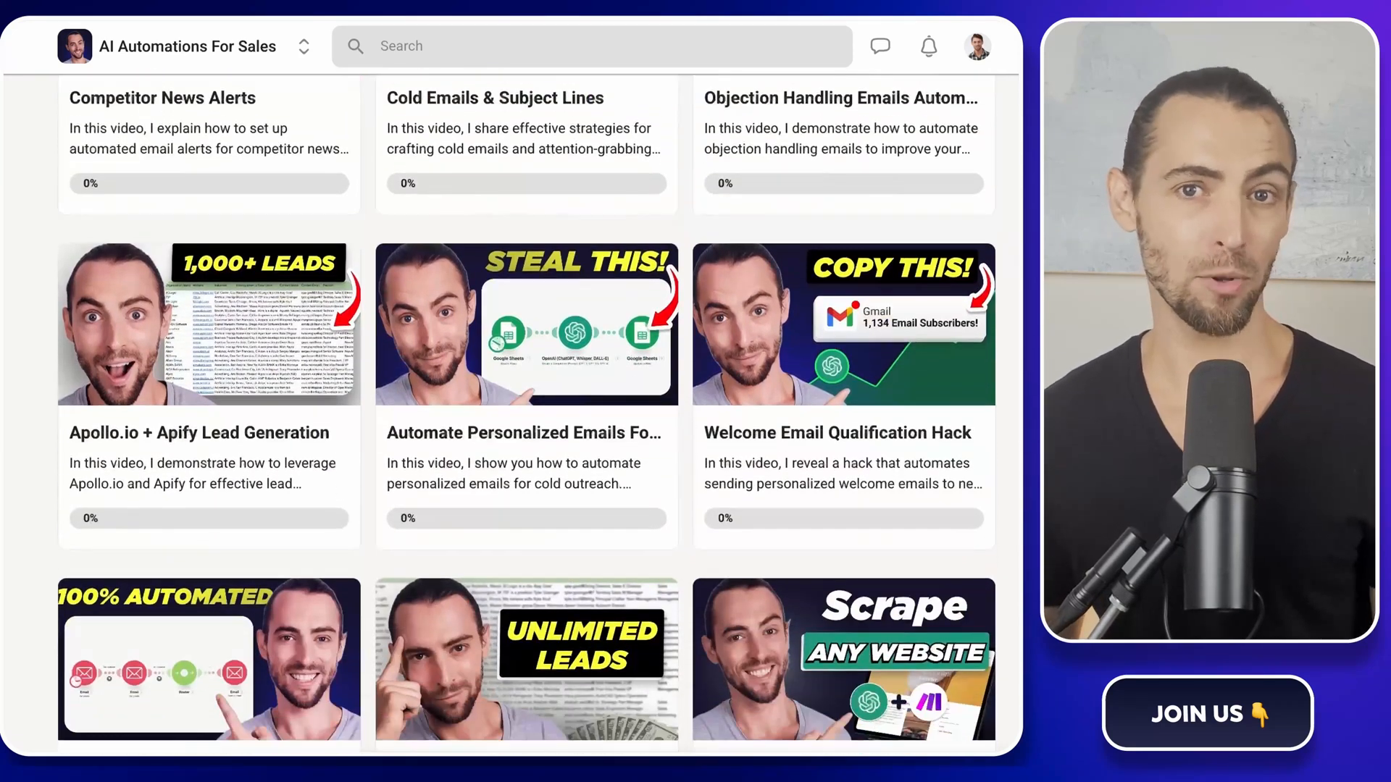
scroll("down", 3)
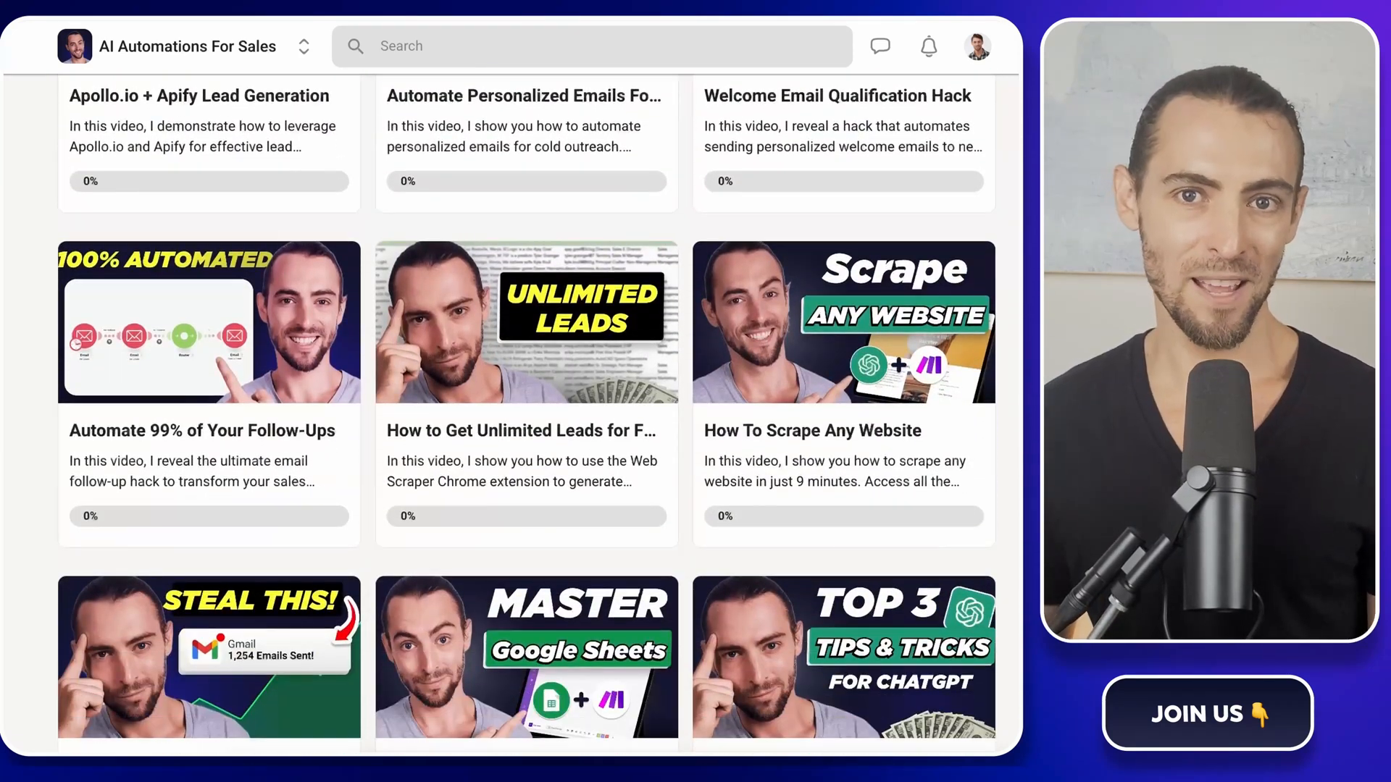
scroll("down", 3)
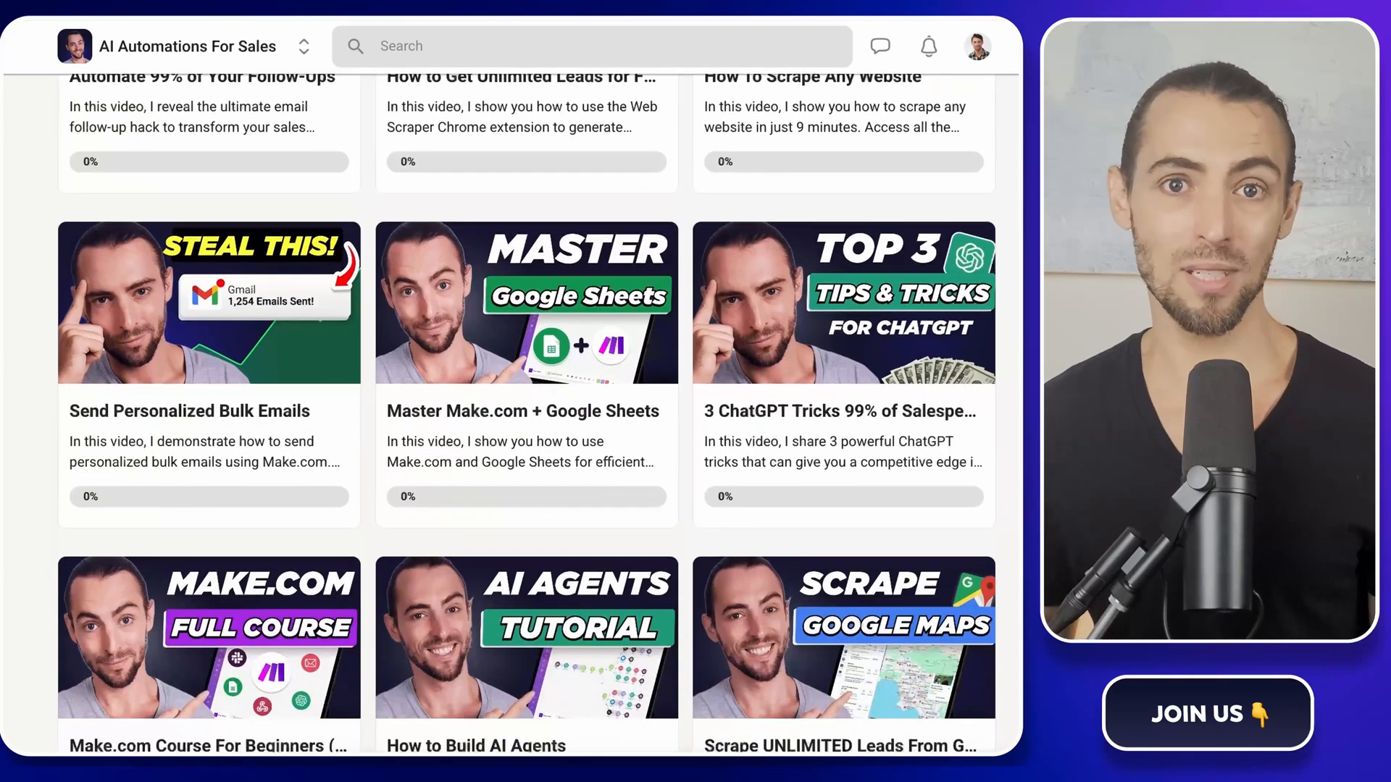
scroll("down", 3)
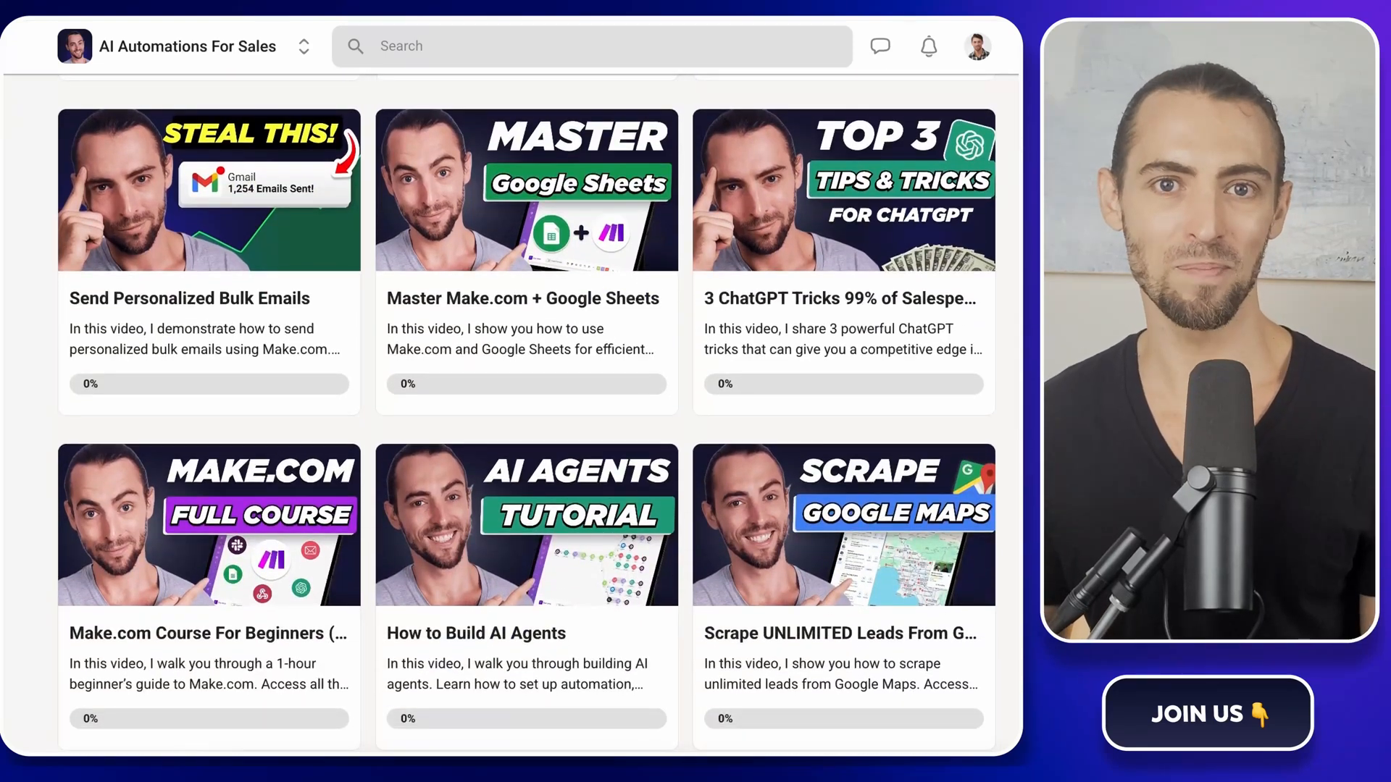
scroll("down", 3)
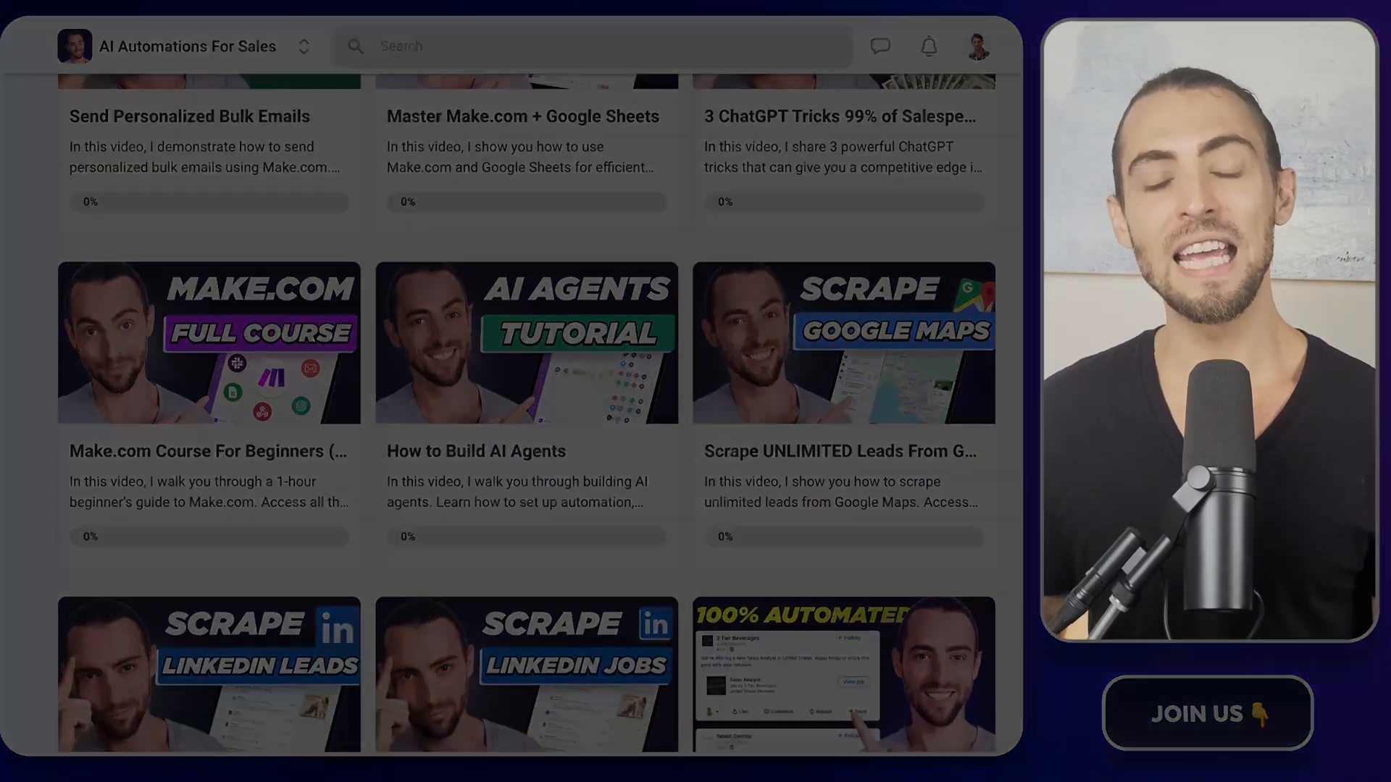
scroll("down", 3)
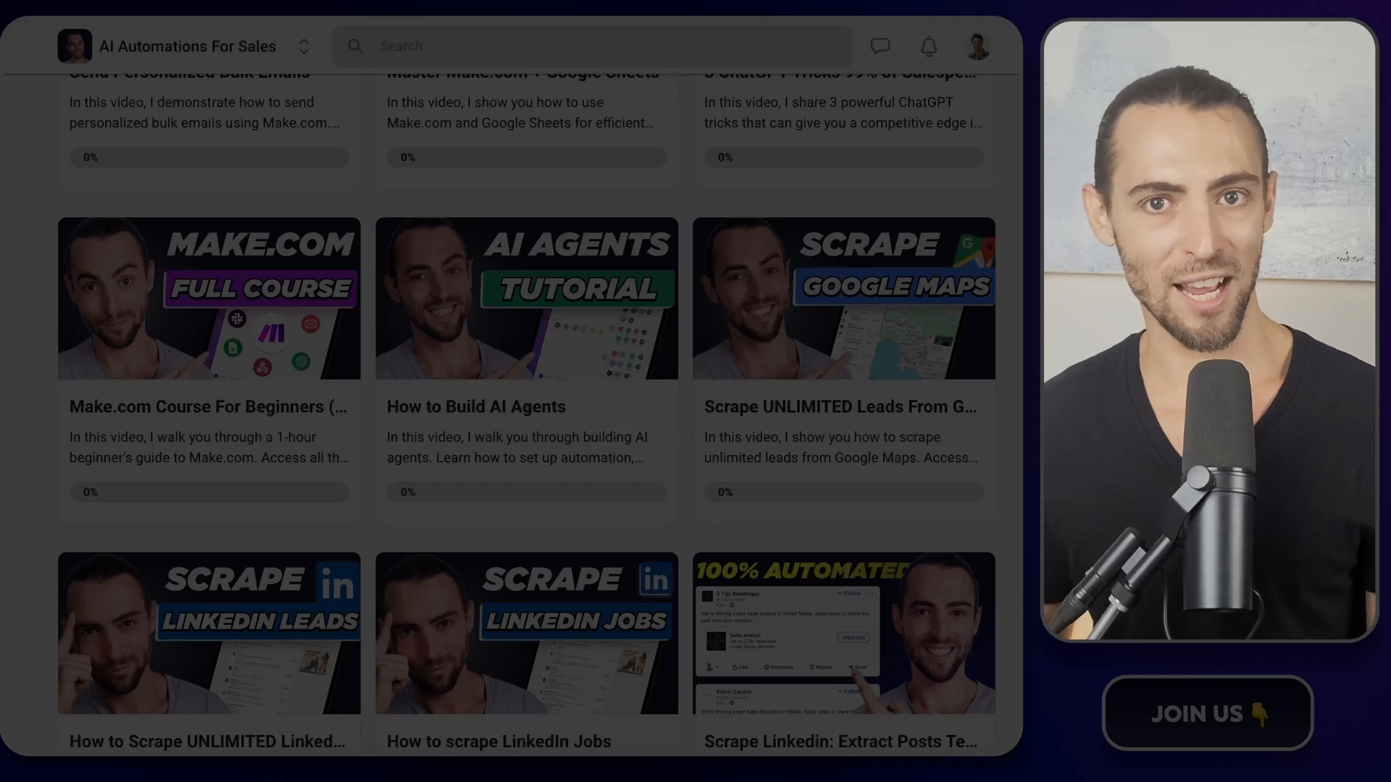